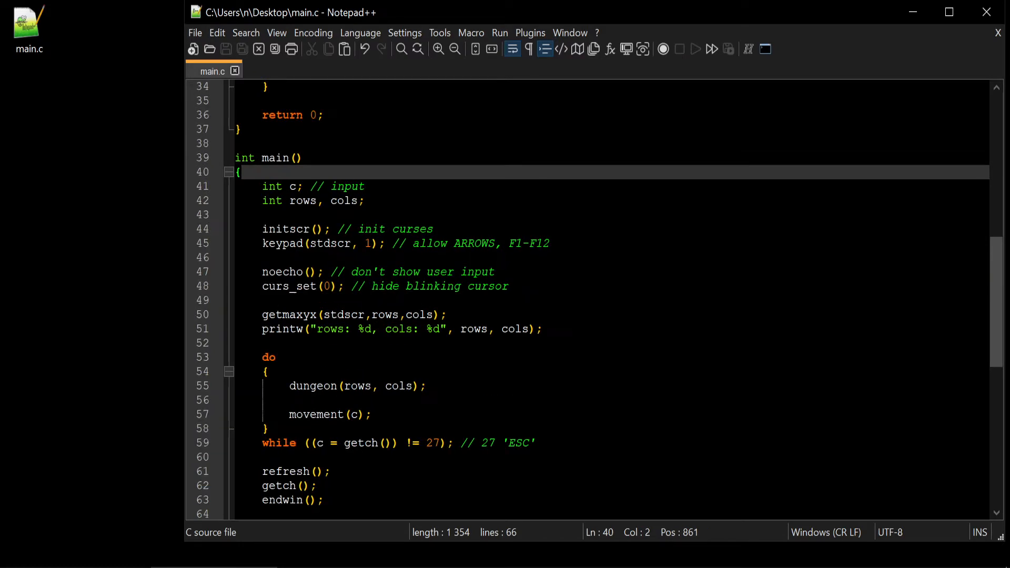
# Scroll through main.c and place the caret on the movement(c) call
pyautogui.scroll(-3)
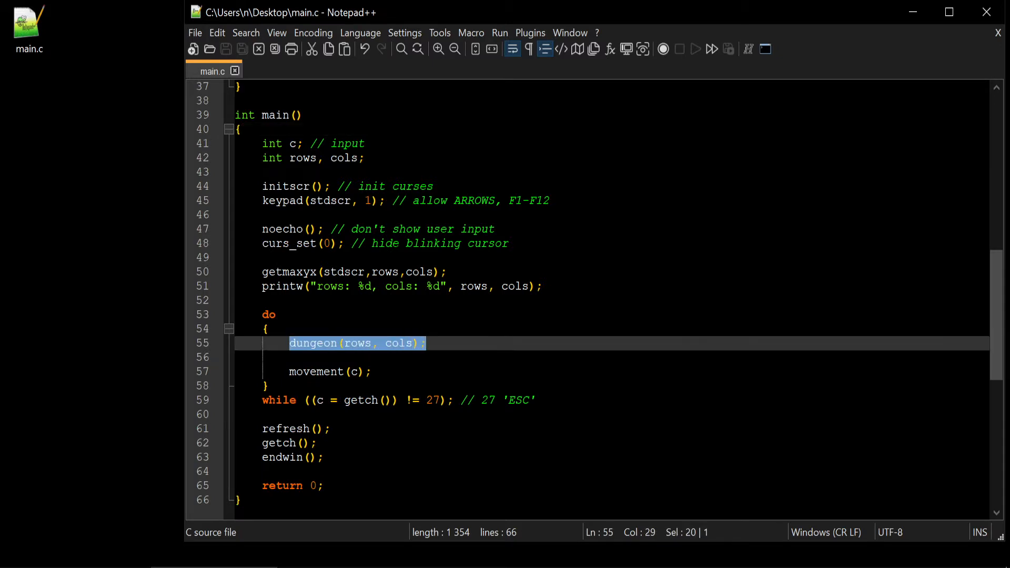
pyautogui.click(335, 372)
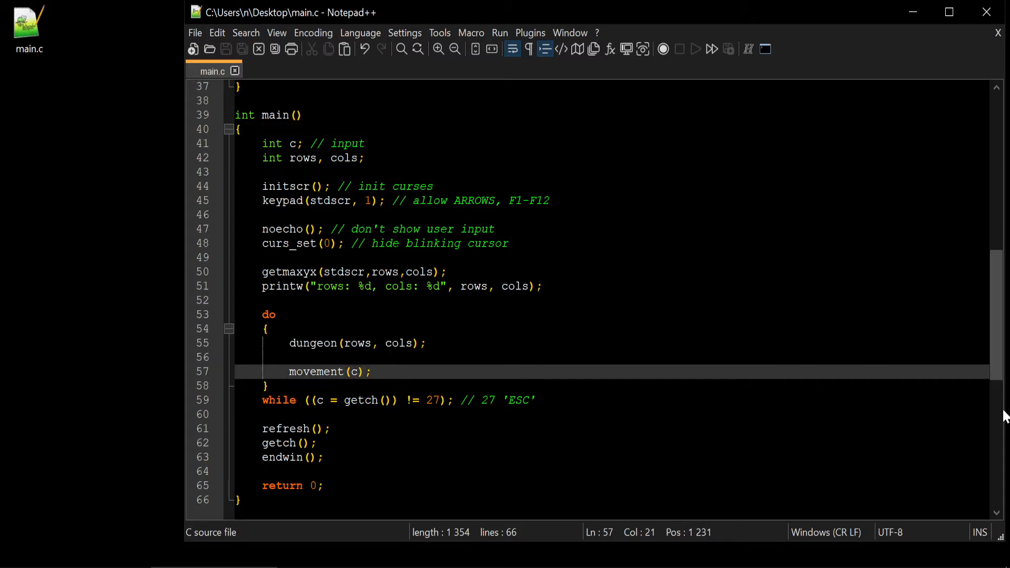
pyautogui.scroll(3)
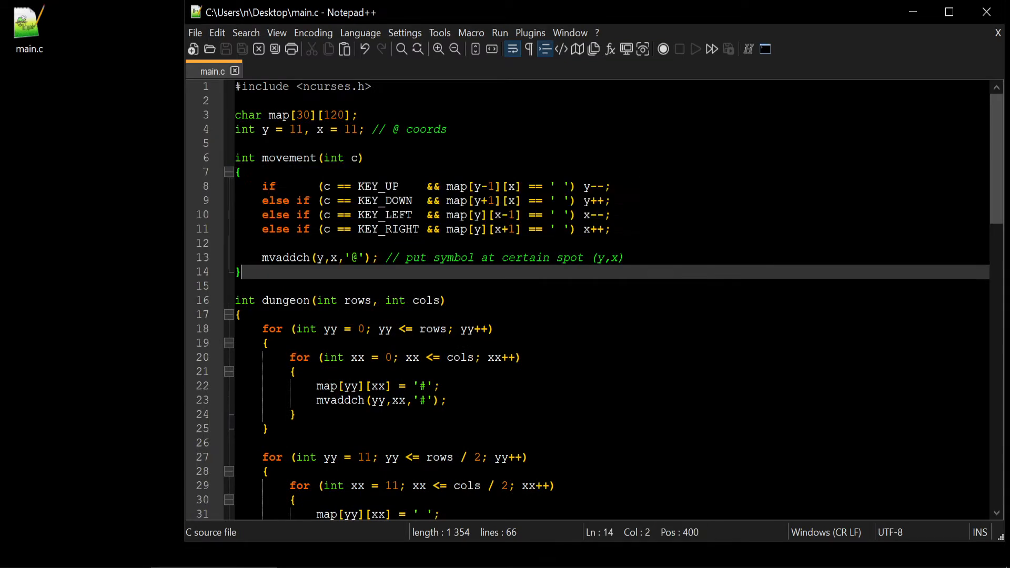
pyautogui.scroll(-3)
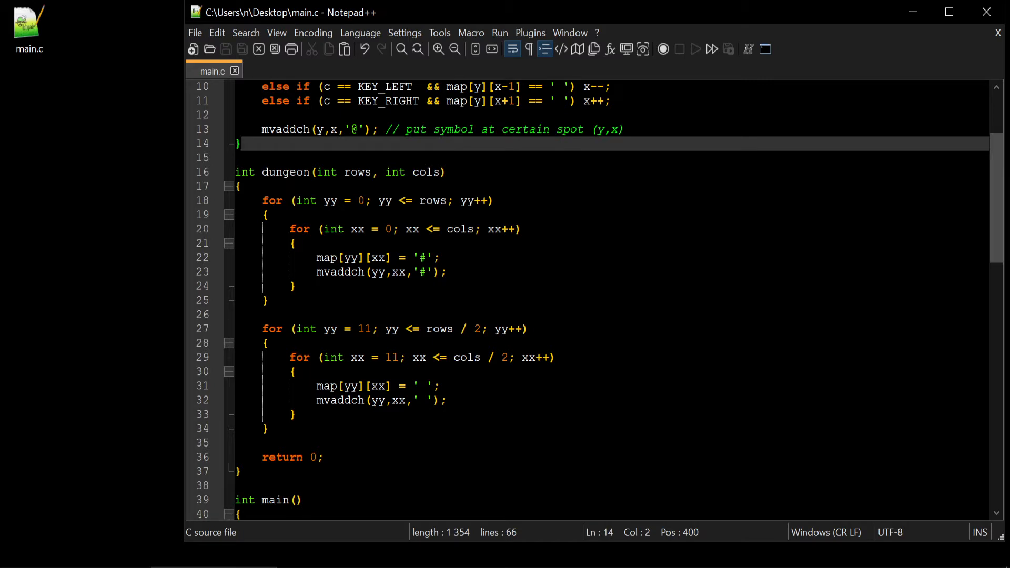
pyautogui.scroll(3)
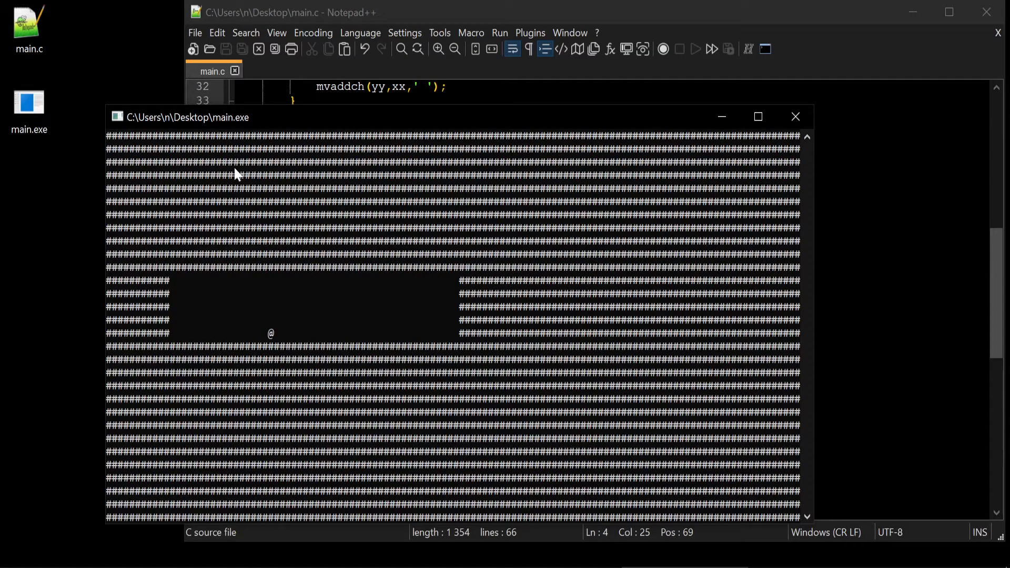
pyautogui.moveTo(279, 295)
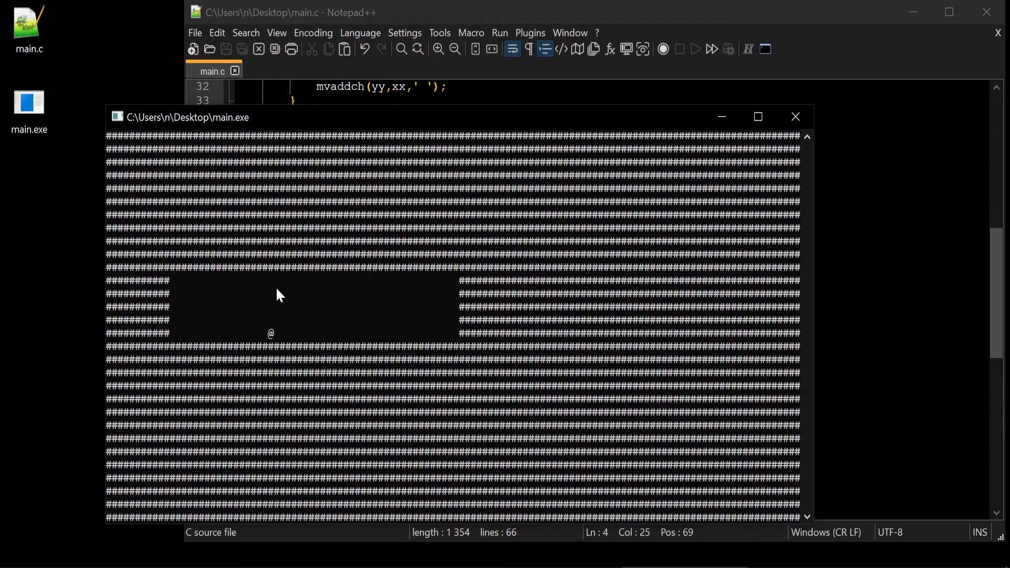
pyautogui.moveTo(376, 342)
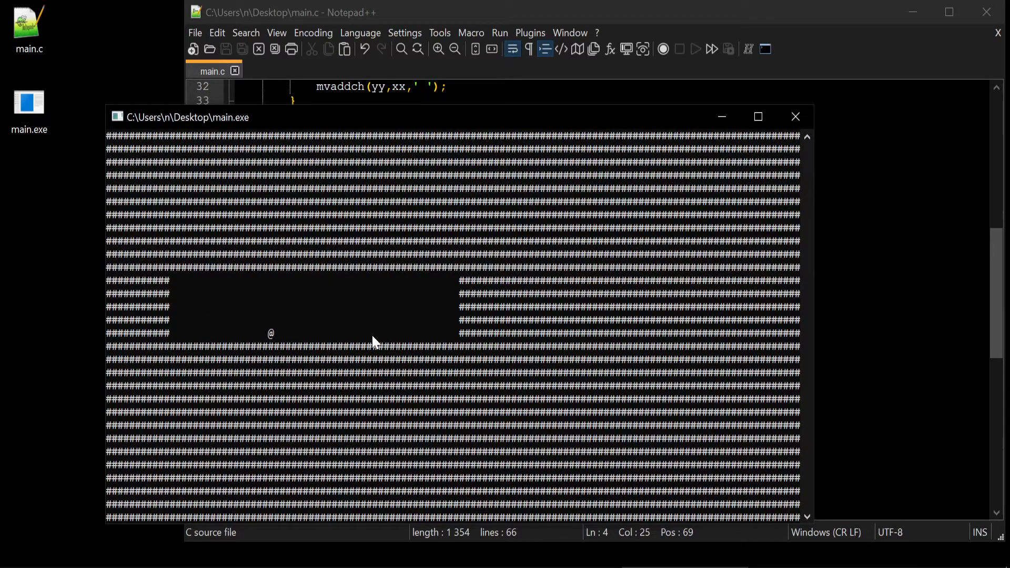
pyautogui.moveTo(124, 520)
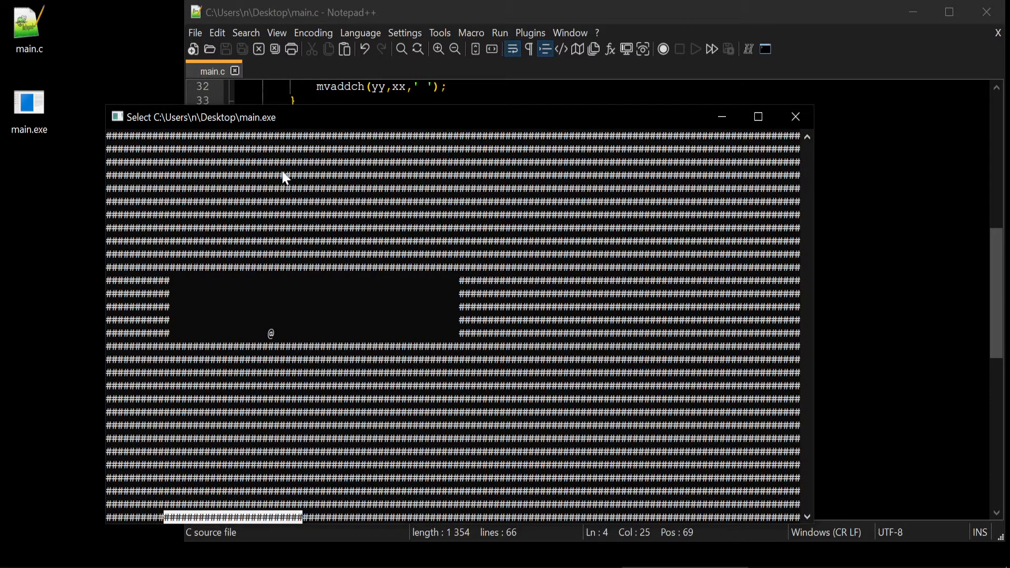
pyautogui.moveTo(200, 267)
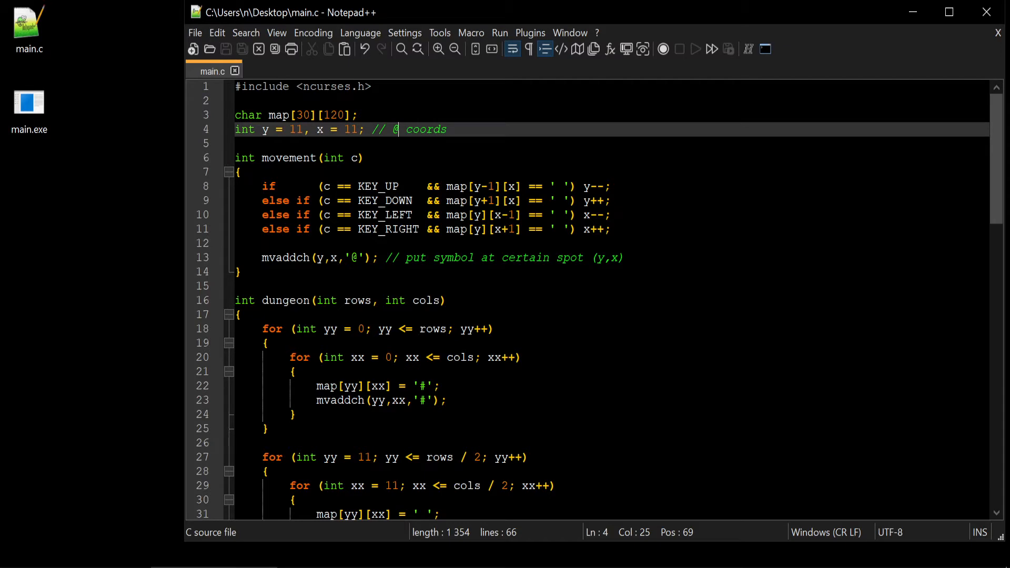
pyautogui.scroll(-3)
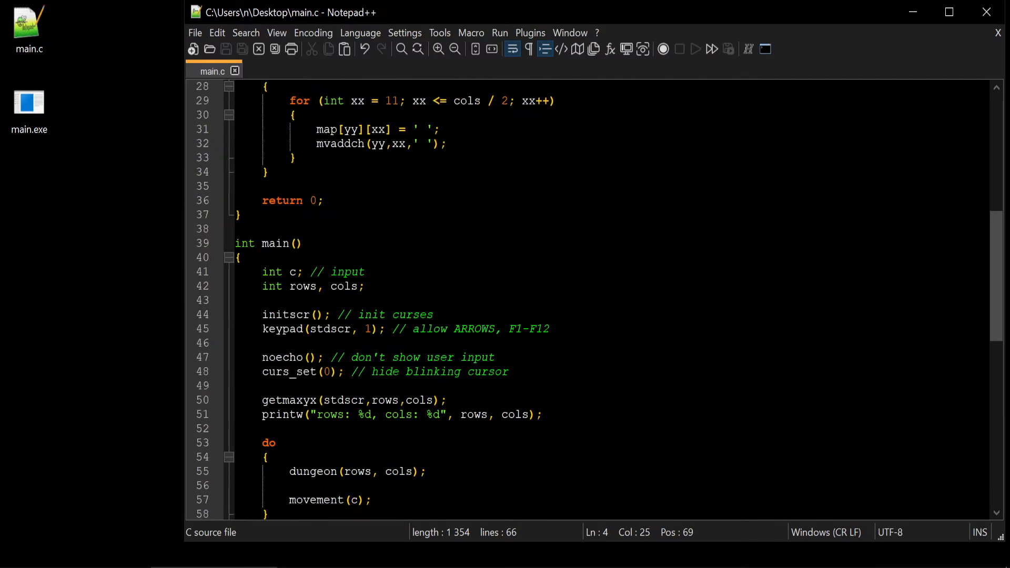
pyautogui.scroll(-3)
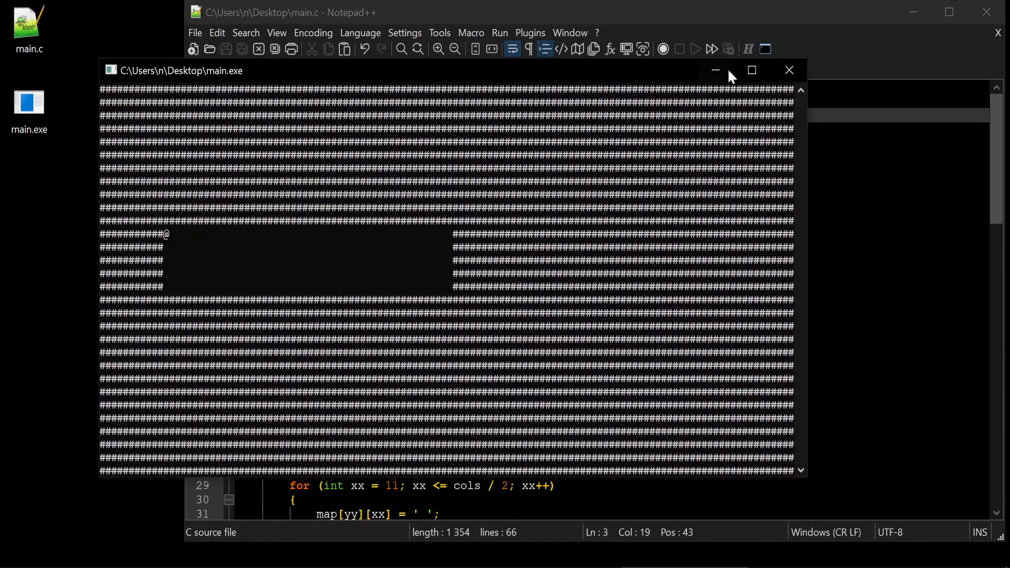
pyautogui.moveTo(789, 70)
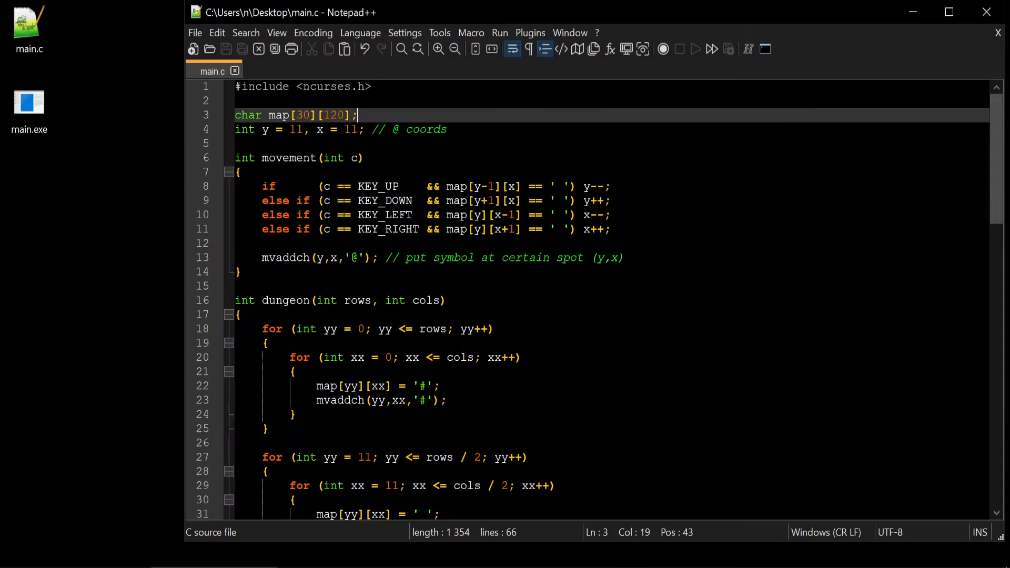
# Highlight the global map declaration and the getmaxyx call to review the map size
pyautogui.moveTo(269, 115); pyautogui.dragTo(358, 115)
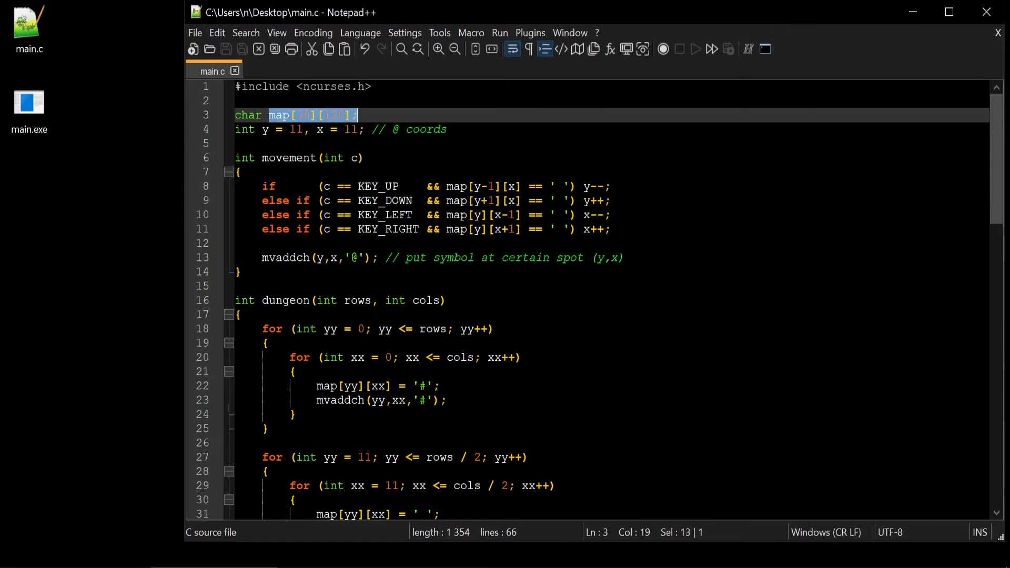
pyautogui.scroll(-3)
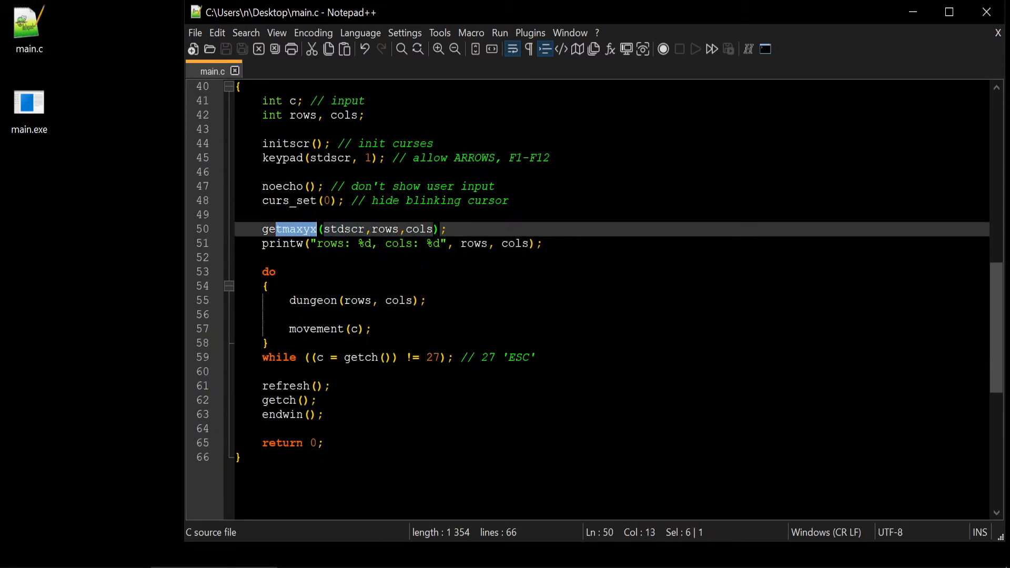
pyautogui.moveTo(262, 229); pyautogui.dragTo(427, 229)
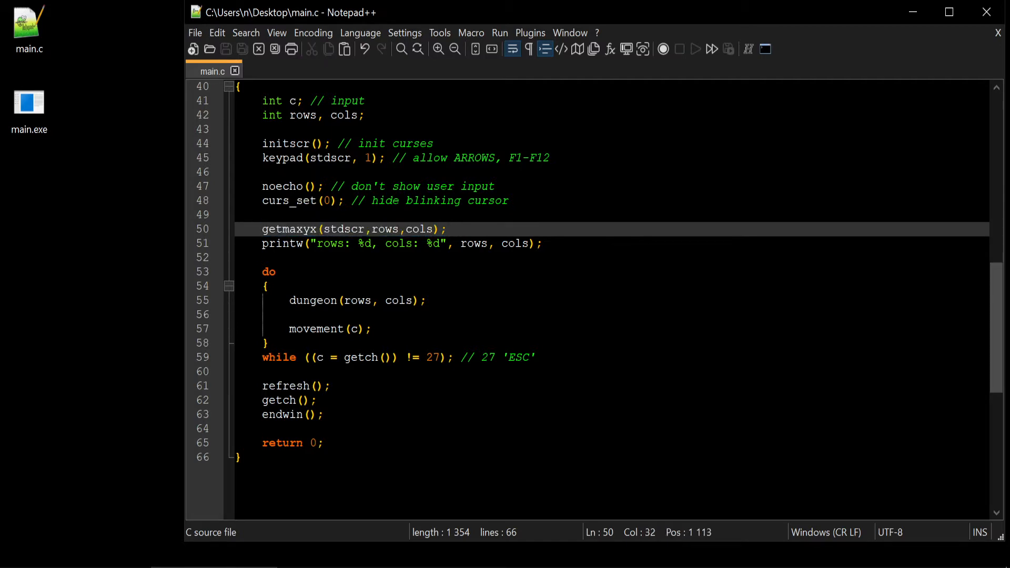
pyautogui.moveTo(322, 244); pyautogui.dragTo(543, 244)
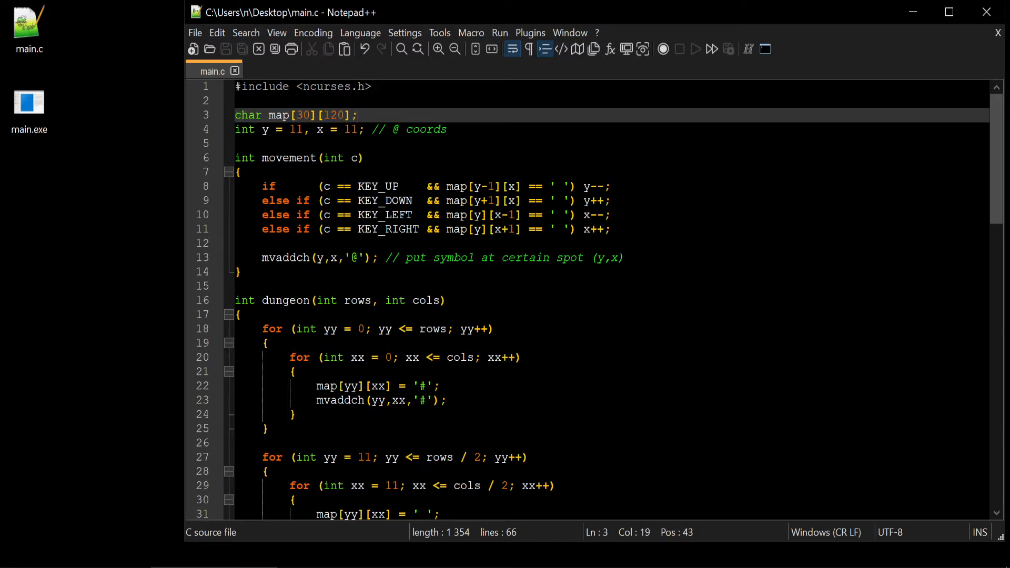
# Delete the fixed [30][120] dimensions from the char map declaration, marking it with *
pyautogui.doubleClick(303, 115)
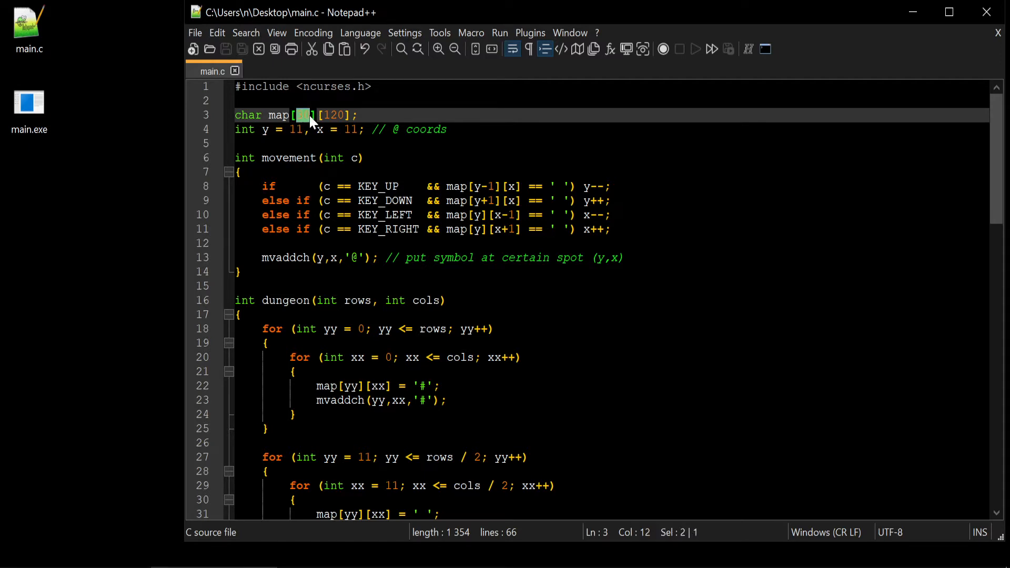
pyautogui.write('y')
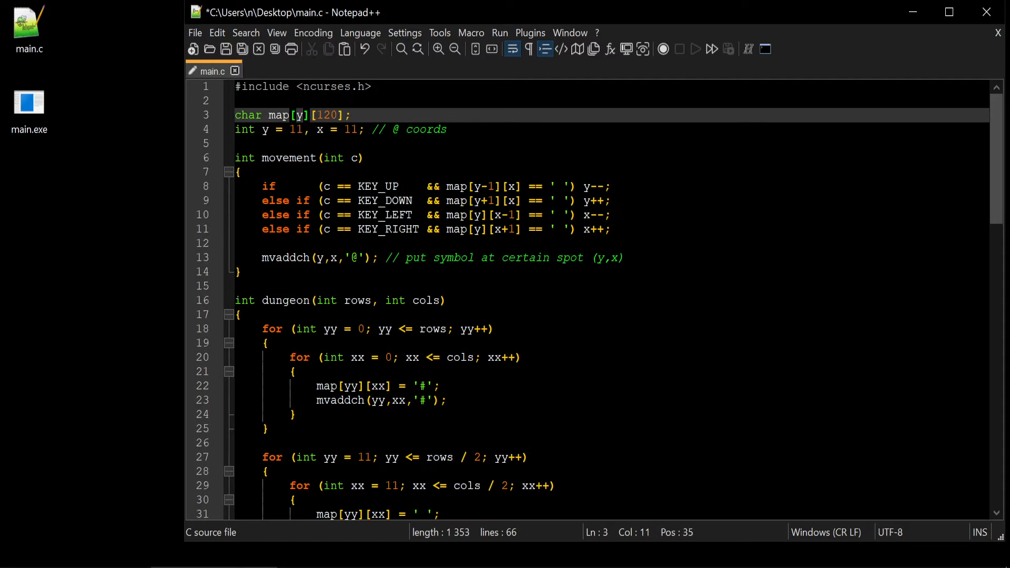
pyautogui.write('x')
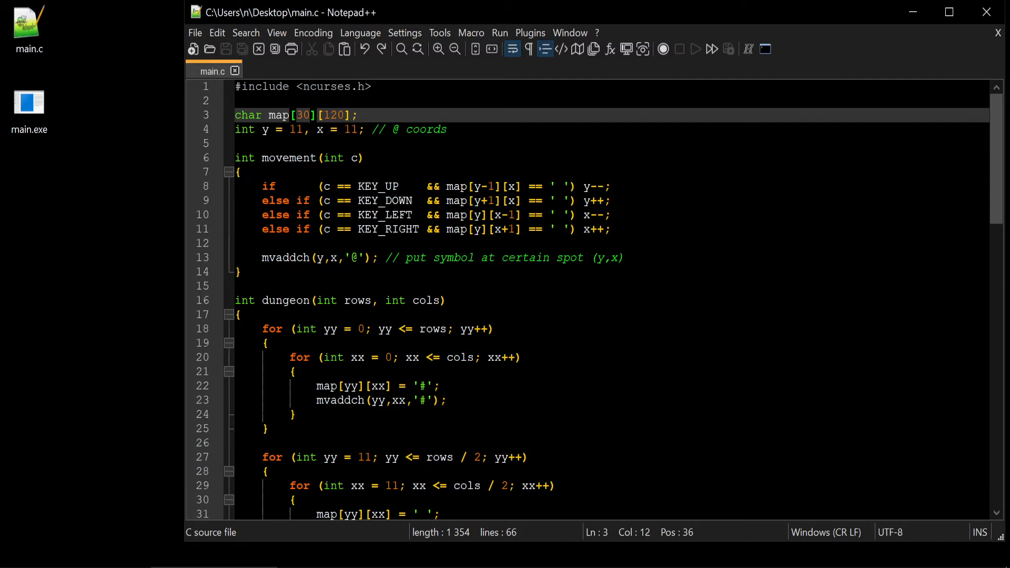
pyautogui.moveTo(292, 115); pyautogui.dragTo(350, 115)
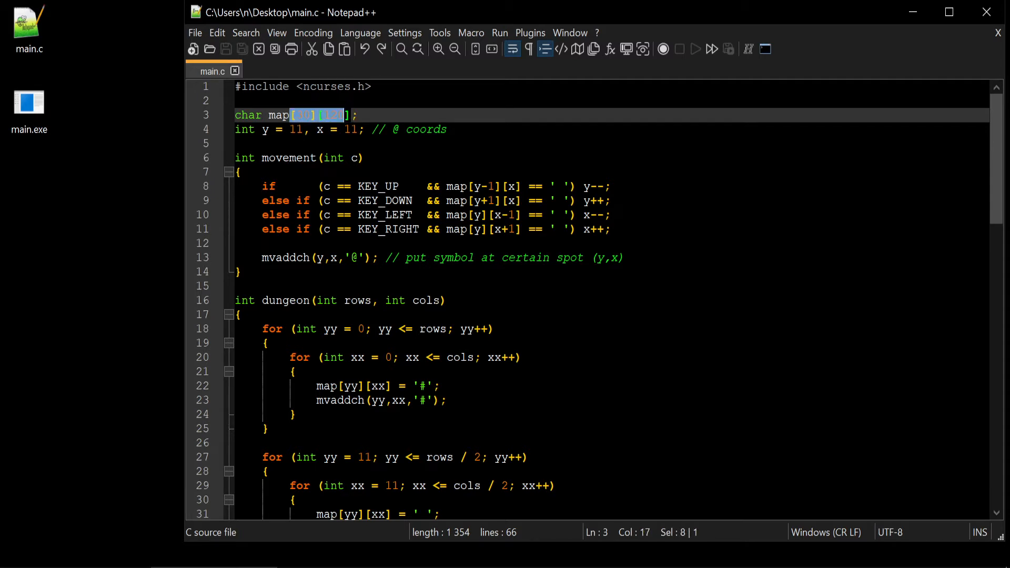
pyautogui.press('Delete')
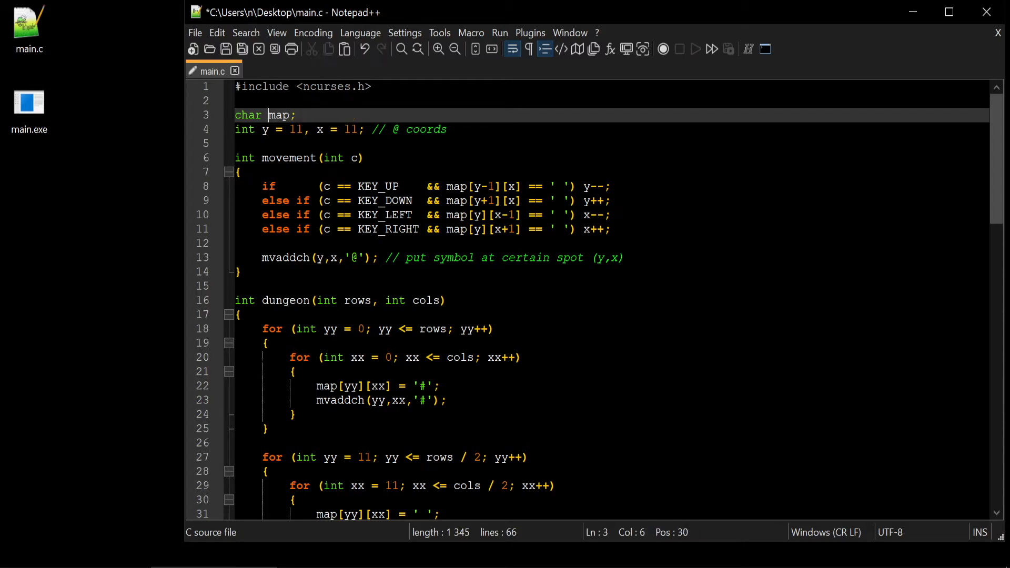
pyautogui.write('*')
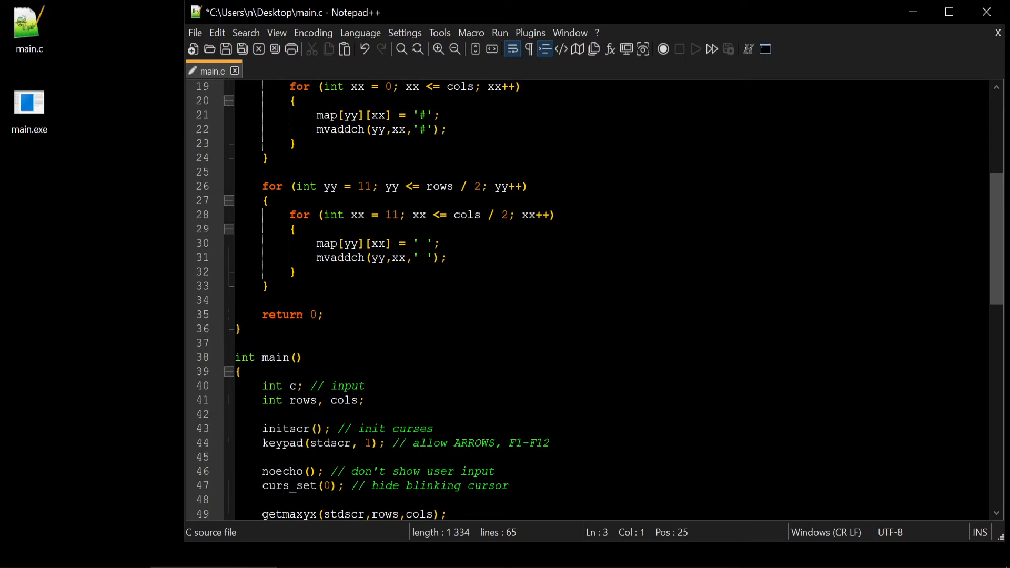
pyautogui.scroll(-3)
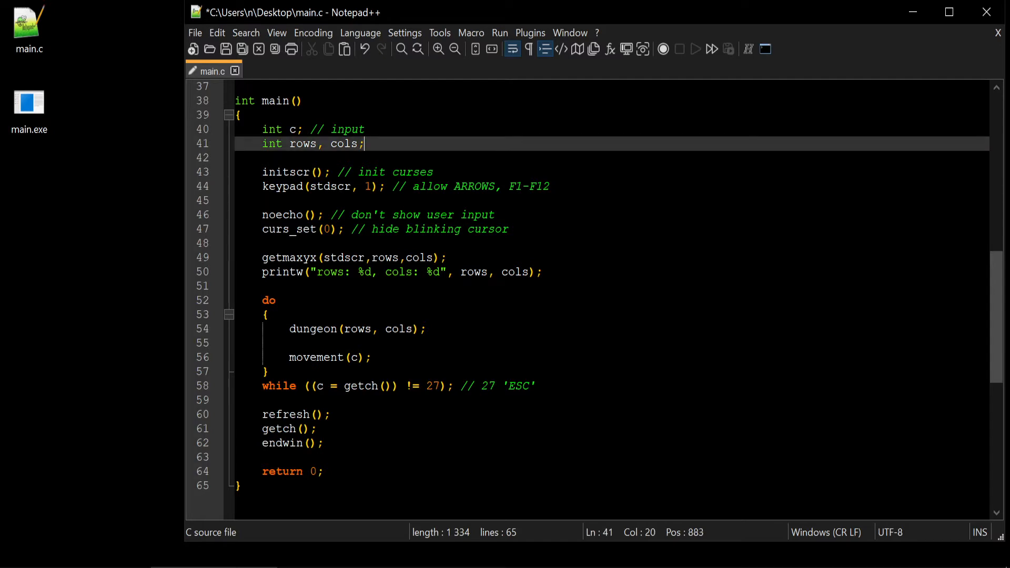
pyautogui.press('enter')
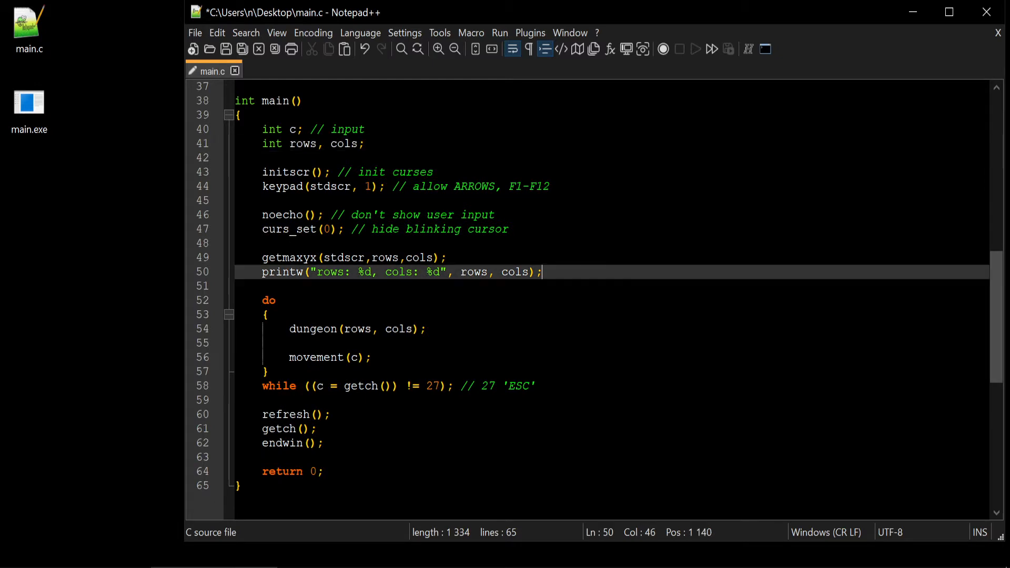
pyautogui.write('char map[30][120];')
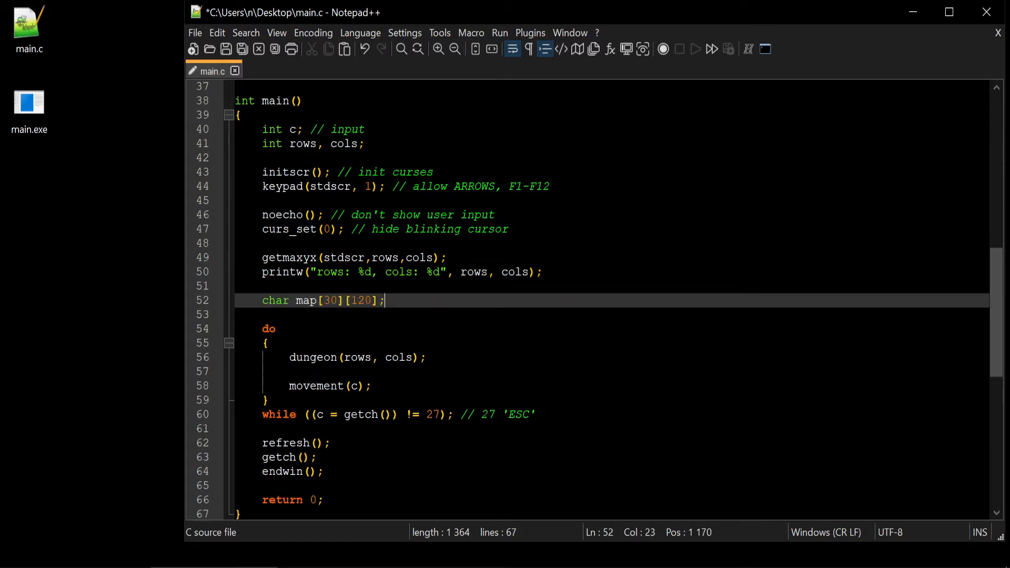
pyautogui.doubleClick(328, 300)
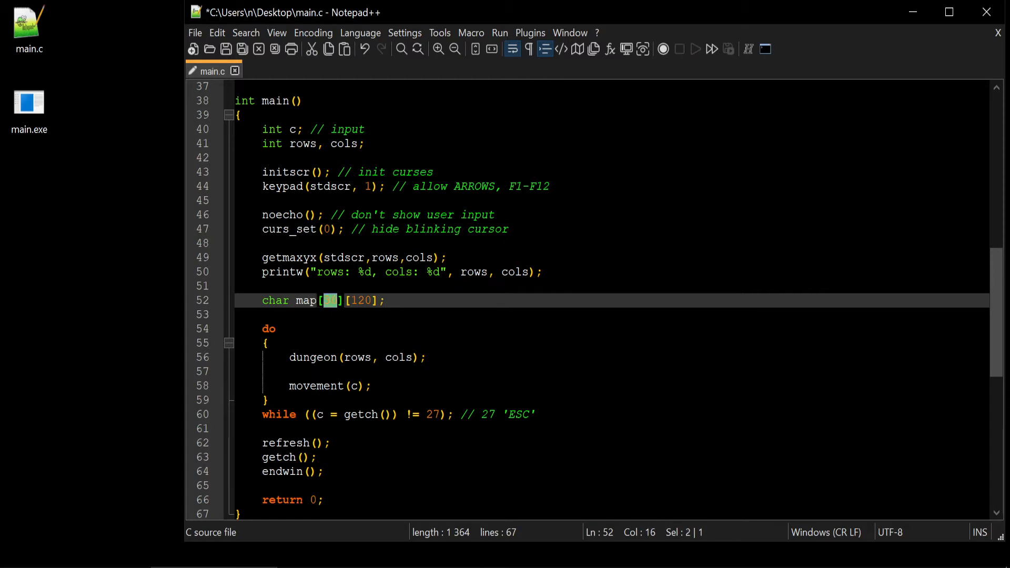
pyautogui.write('row')
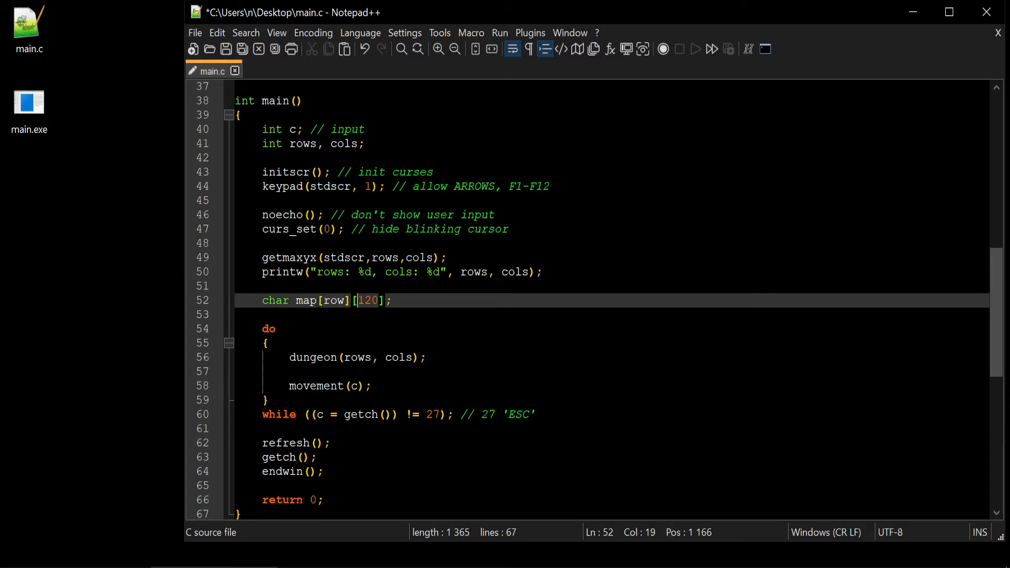
pyautogui.write('cols')
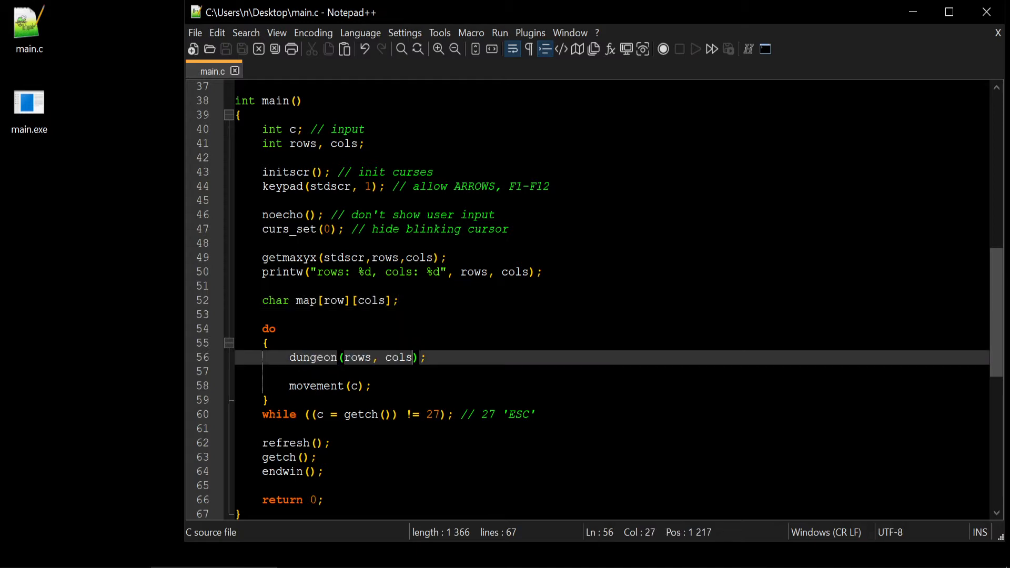
pyautogui.write(', map')
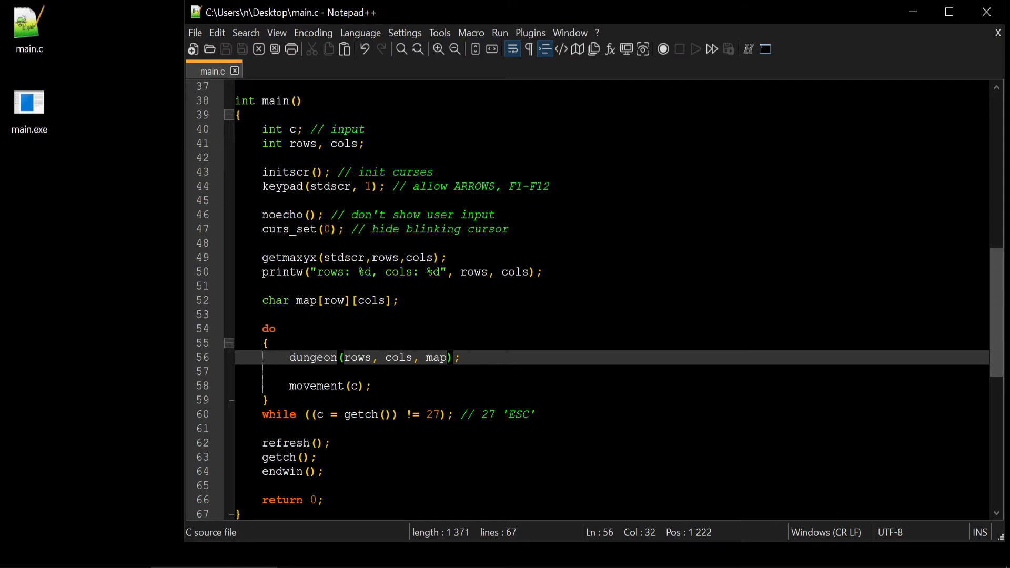
pyautogui.doubleClick(335, 301)
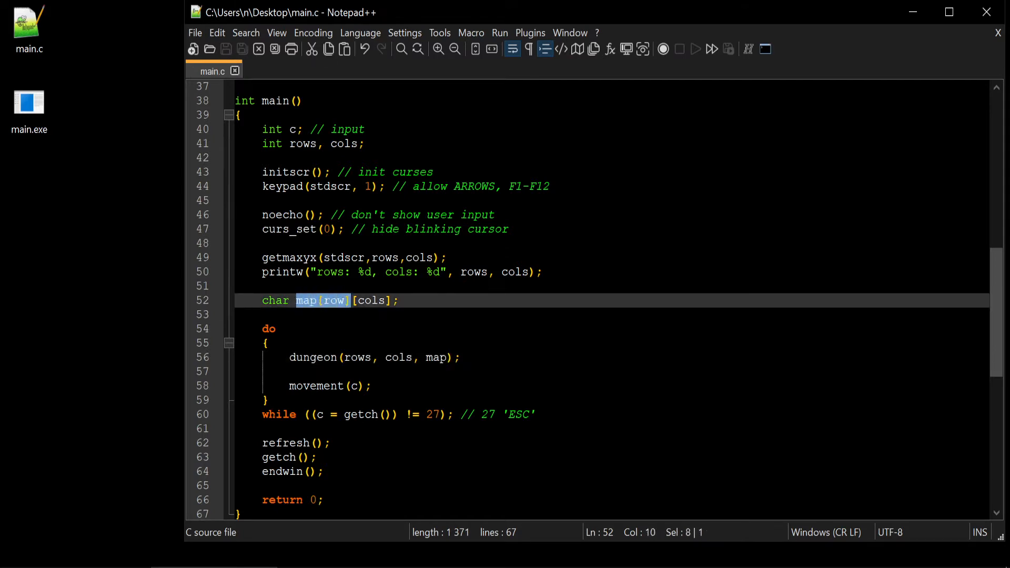
pyautogui.doubleClick(436, 358)
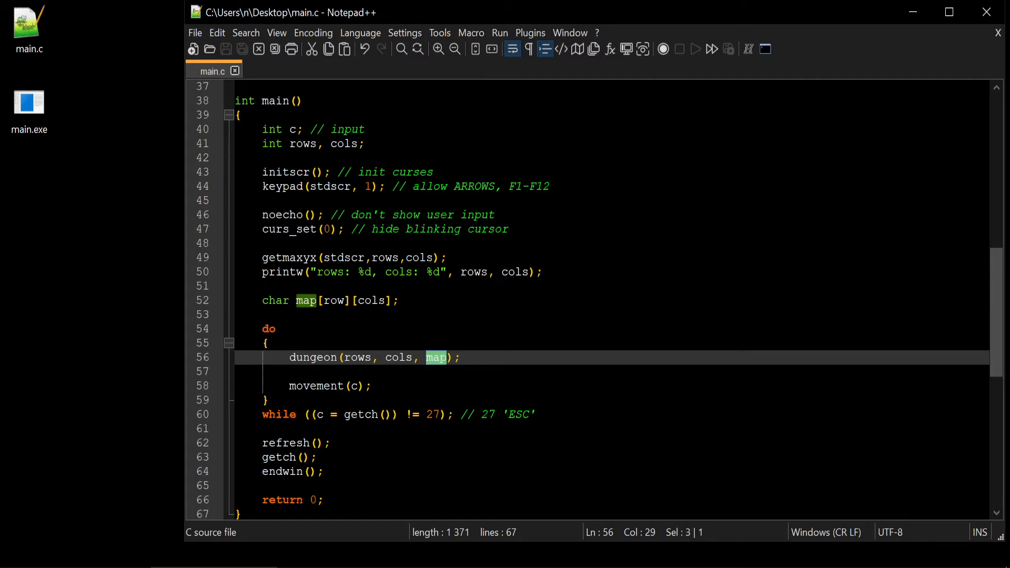
pyautogui.click(453, 357)
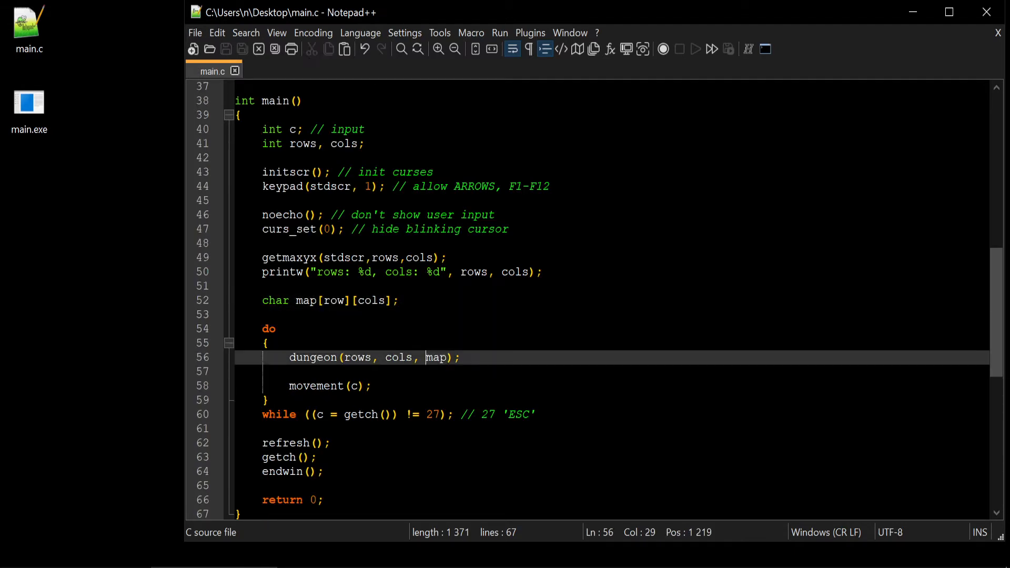
pyautogui.doubleClick(437, 358)
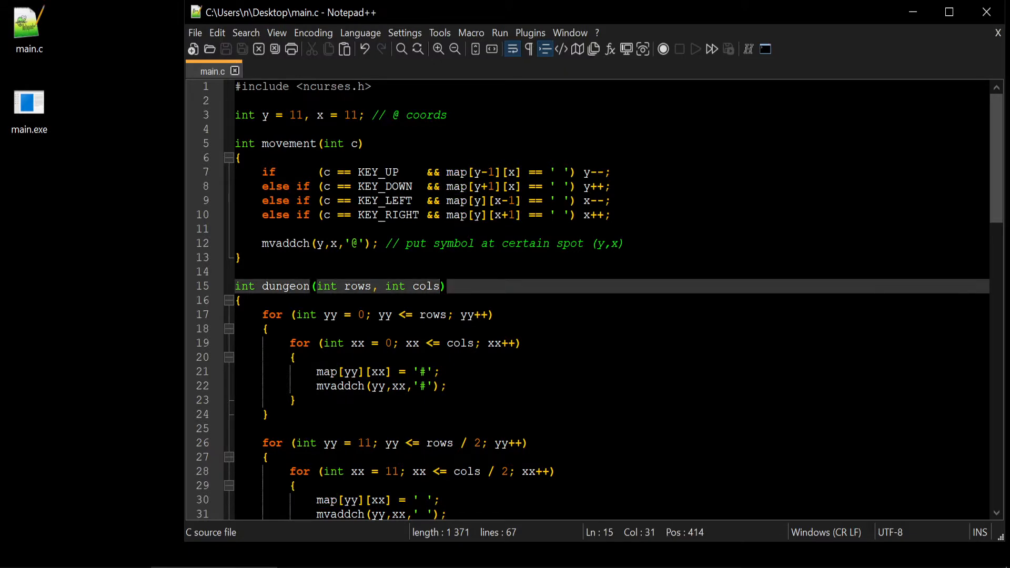
# Add a map pointer parameter to dungeon's header
pyautogui.write(', char')
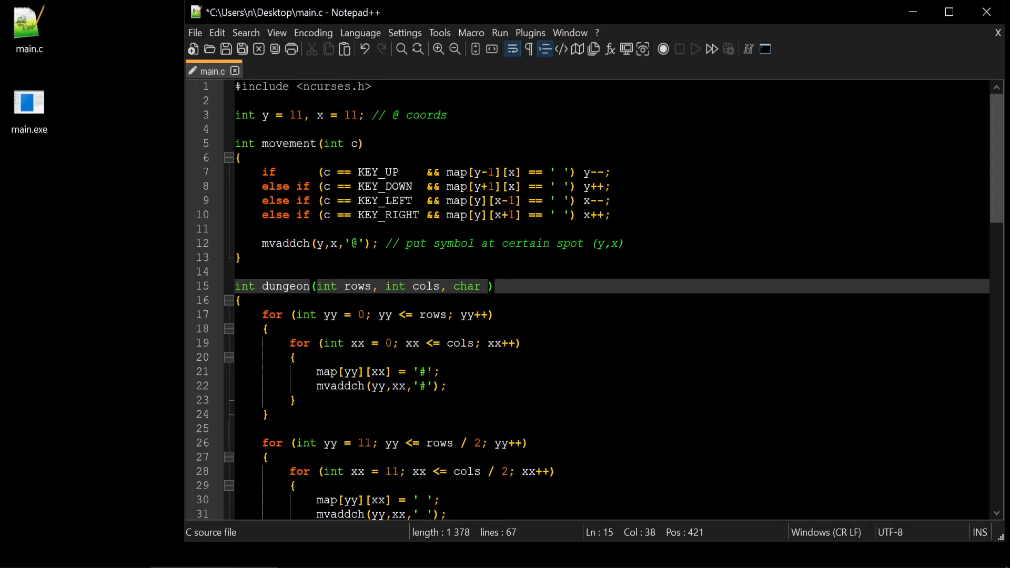
pyautogui.write('*')
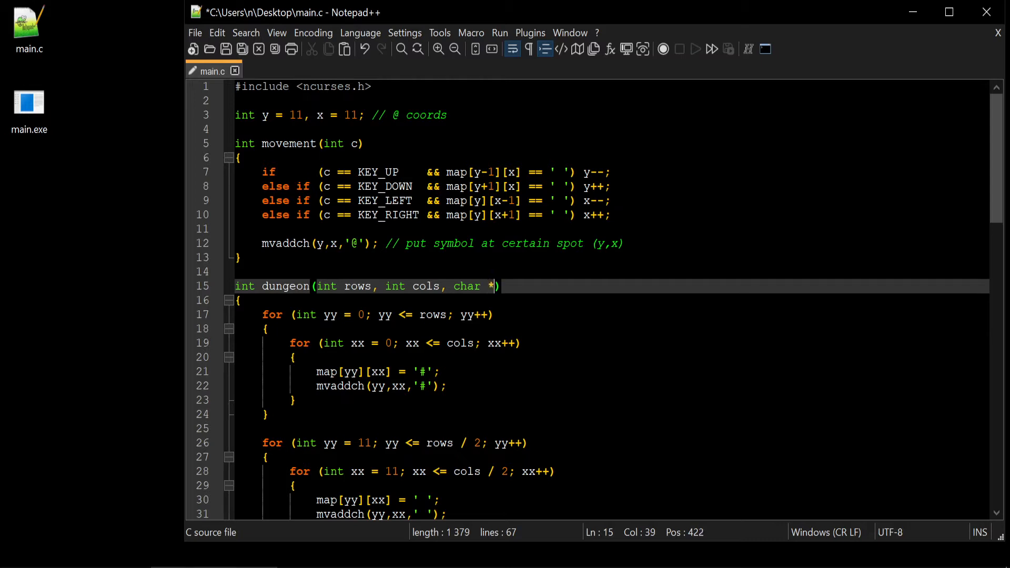
pyautogui.write('map')
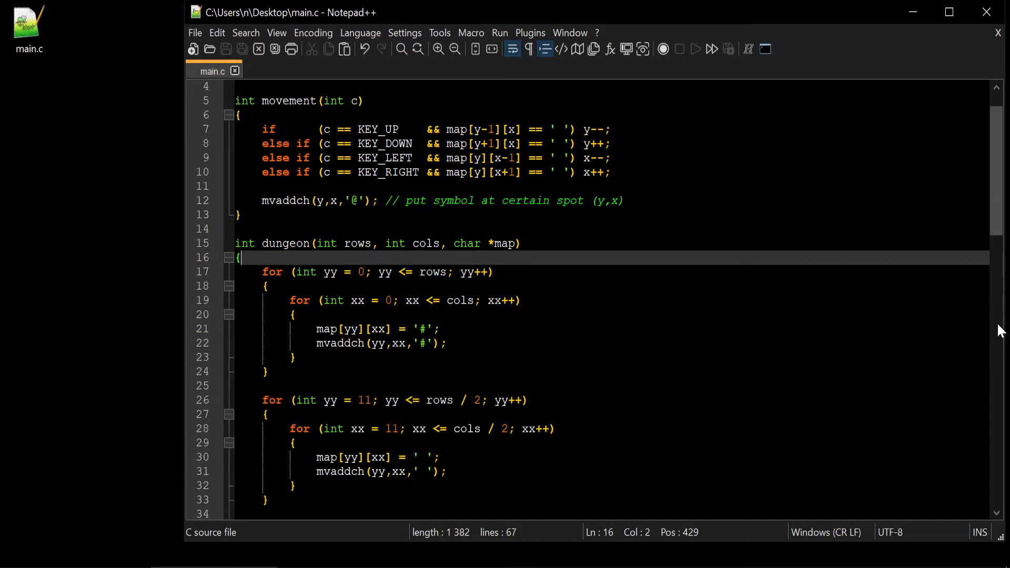
# Rewrite the map parameter as char (* map)[cols] and check the cols name
pyautogui.click(520, 244)
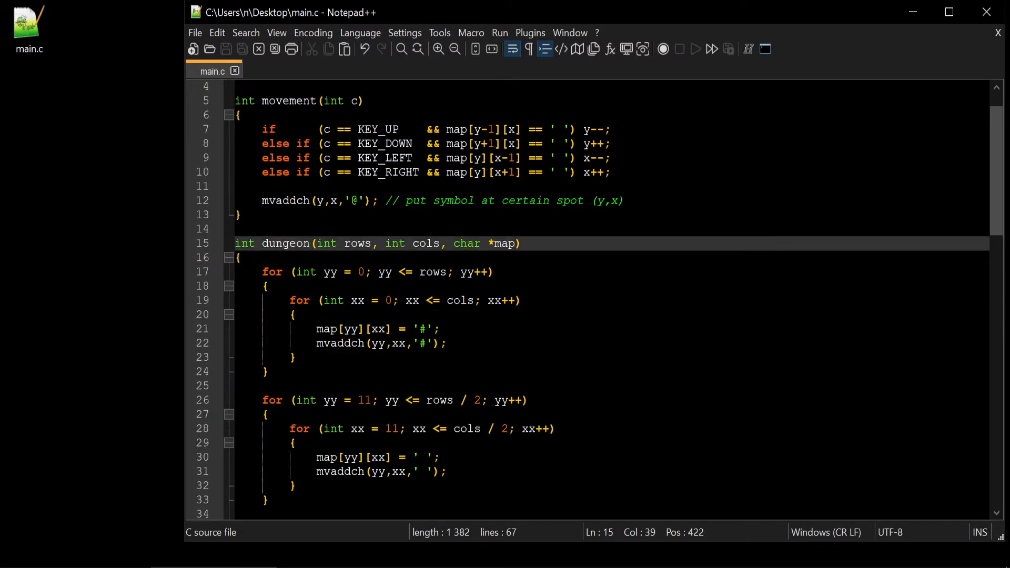
pyautogui.press('BackSpace')
pyautogui.write('(')
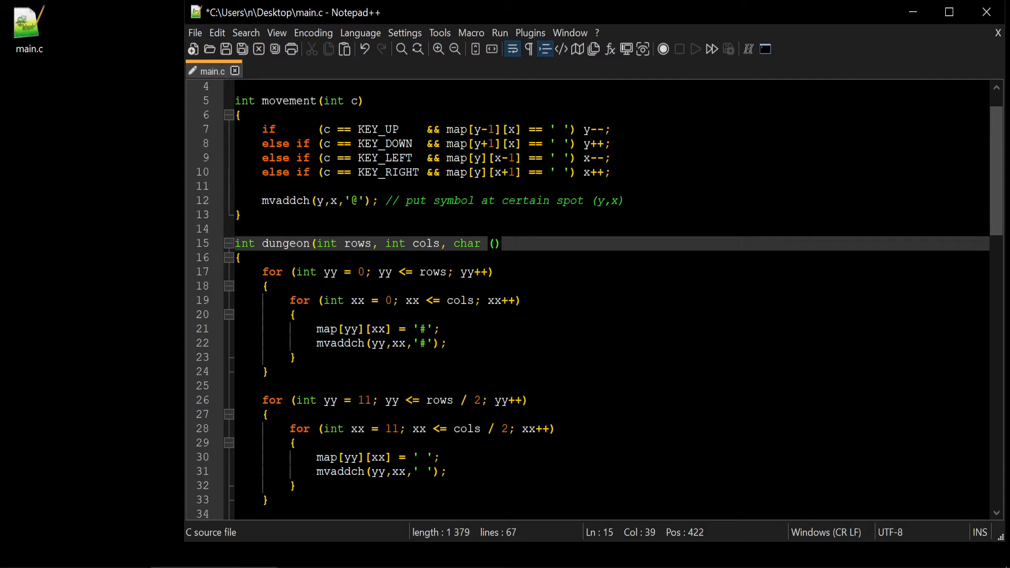
pyautogui.write('* map')
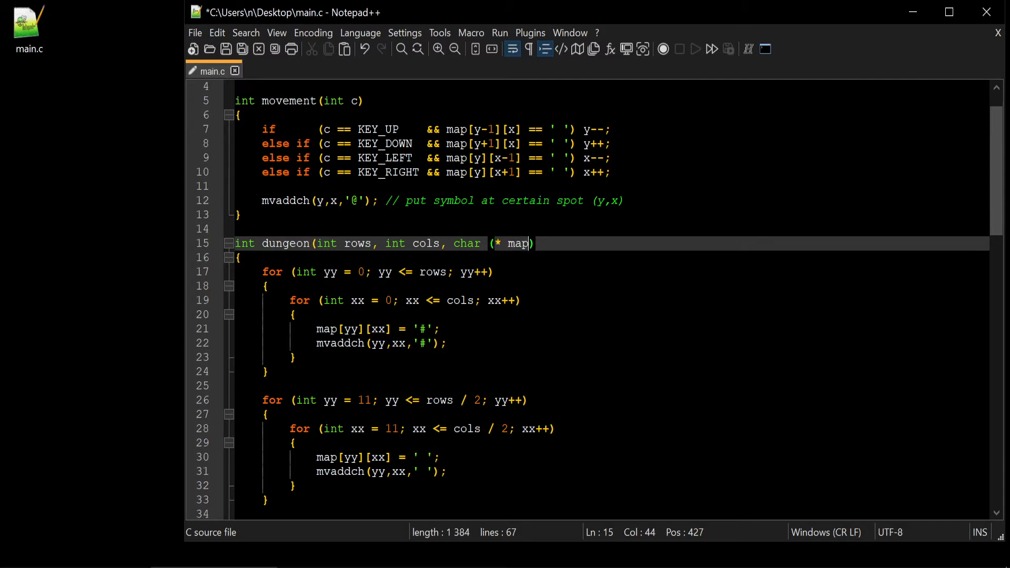
pyautogui.write(')')
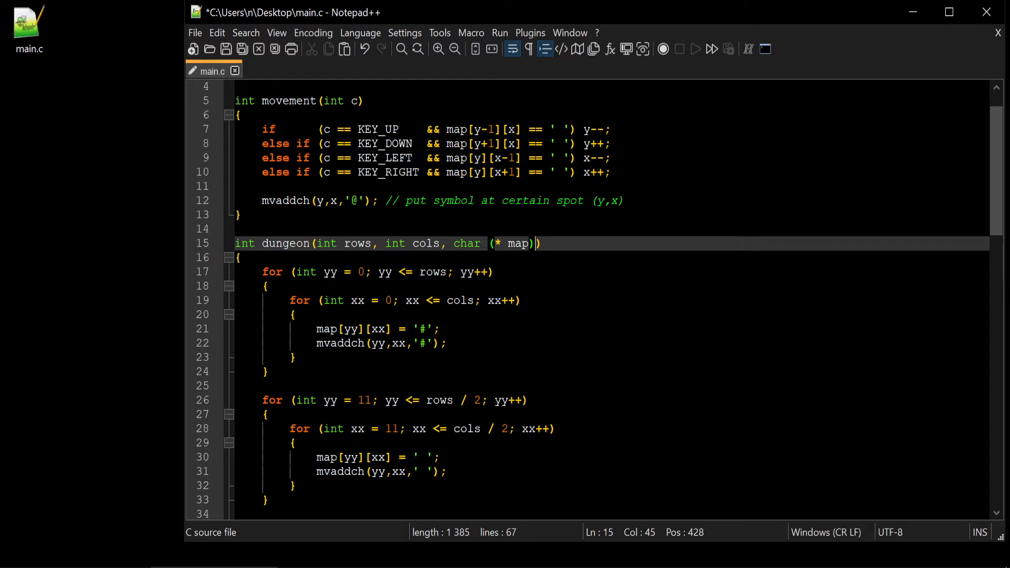
pyautogui.write('[col]')
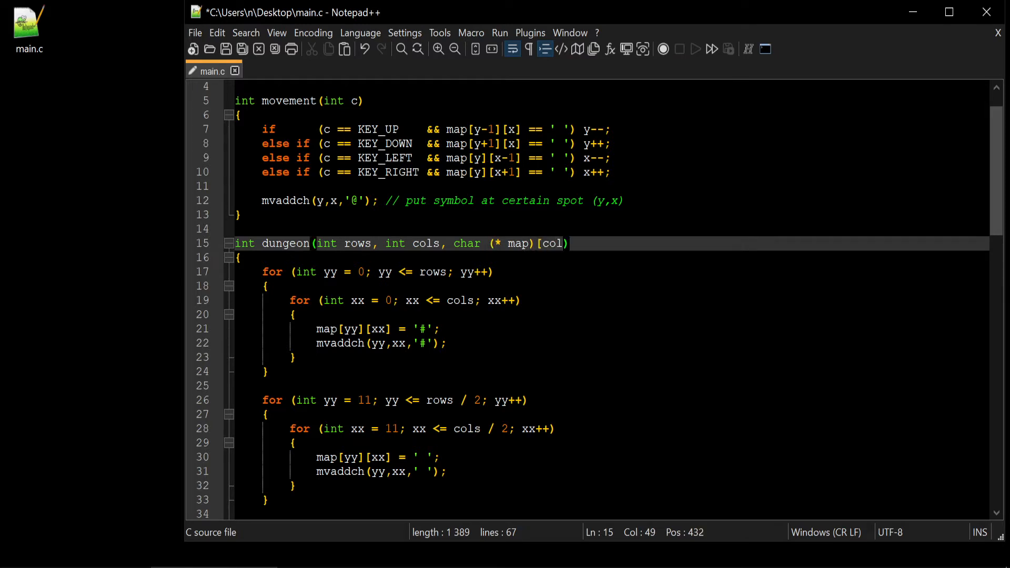
pyautogui.write('s]')
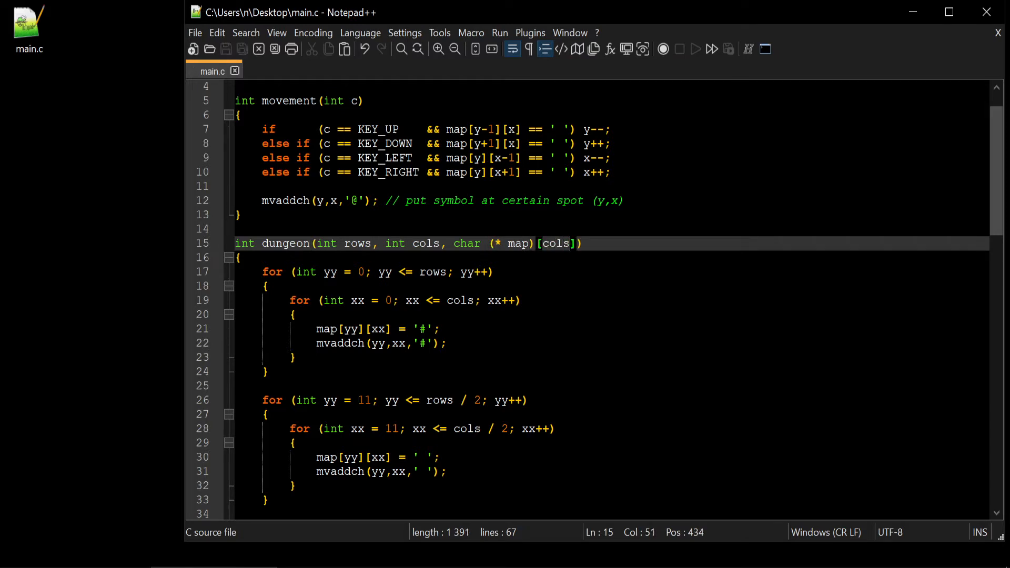
pyautogui.click(540, 244)
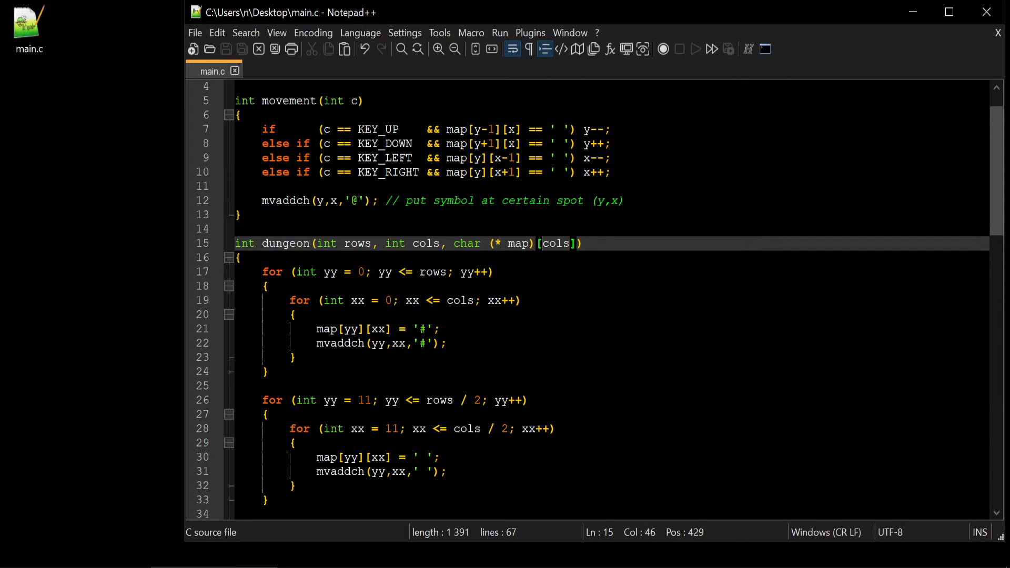
pyautogui.doubleClick(555, 243)
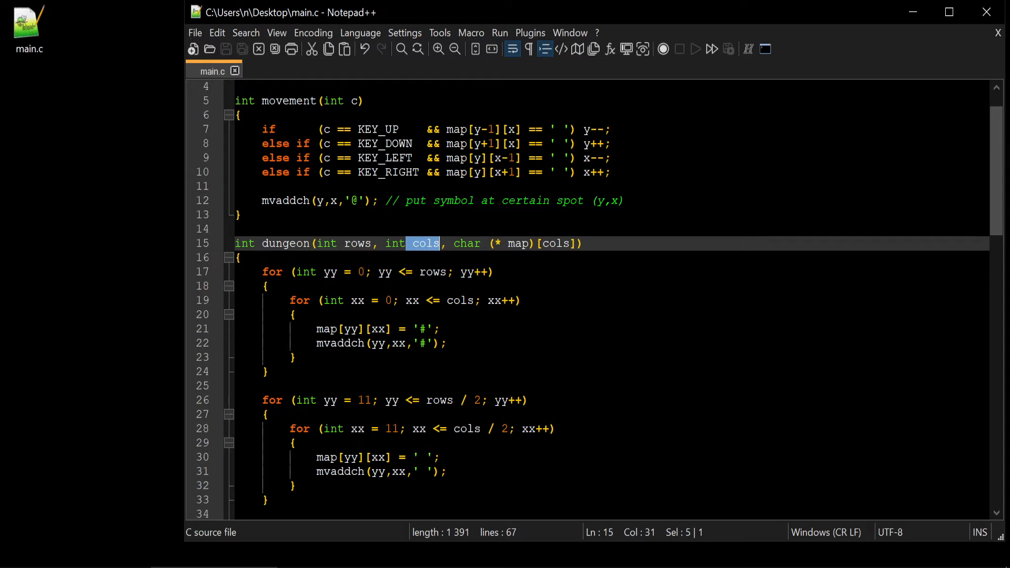
pyautogui.moveTo(408, 244); pyautogui.dragTo(576, 244)
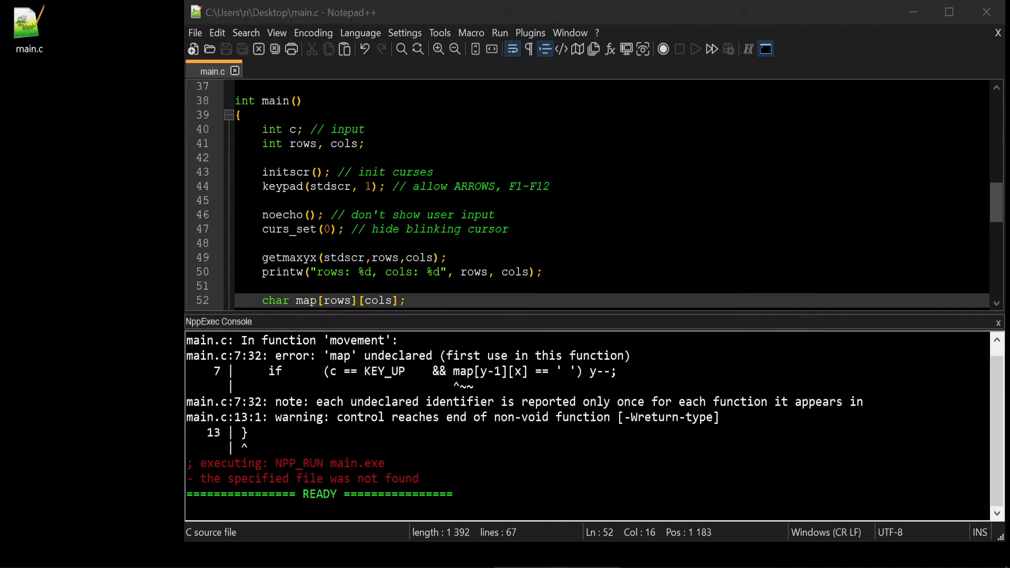
# Highlight the compile errors reporting 'map' undeclared inside movement
pyautogui.moveTo(336, 341); pyautogui.dragTo(404, 371)
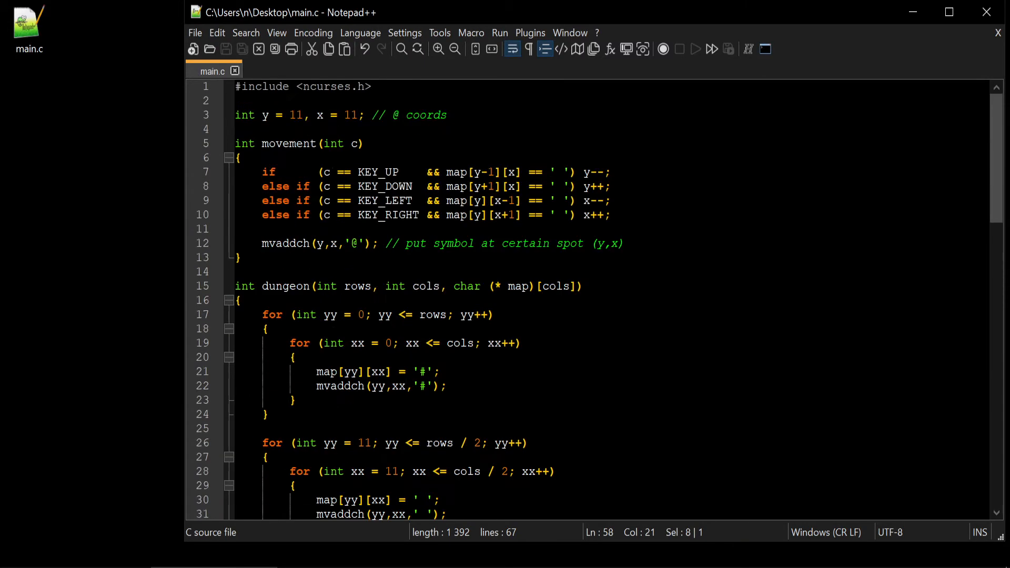
pyautogui.moveTo(444, 172); pyautogui.dragTo(598, 201)
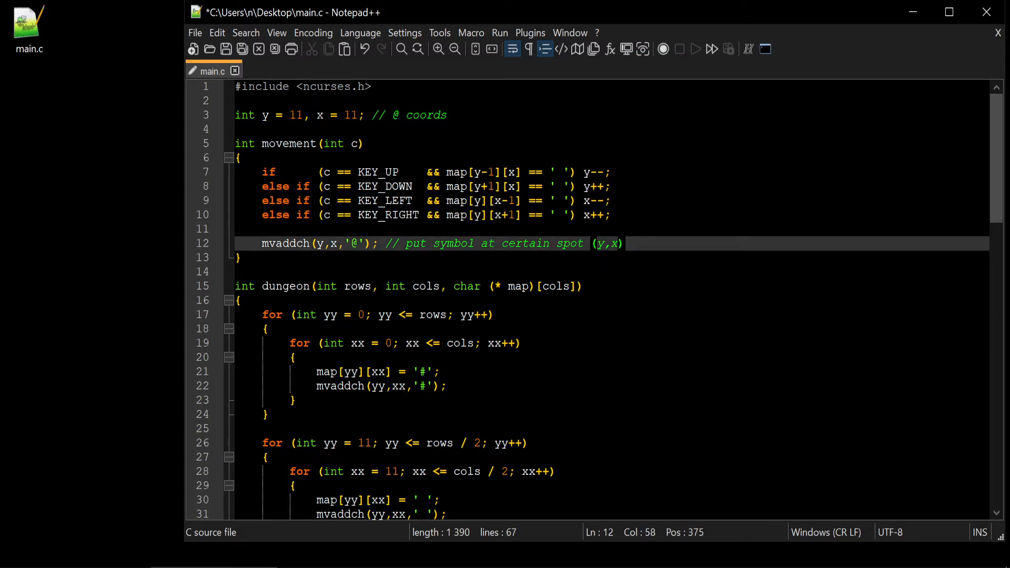
# Move movement()'s key-handling body into dungeon and remove the separate movement function
pyautogui.moveTo(263, 172); pyautogui.dragTo(623, 244)
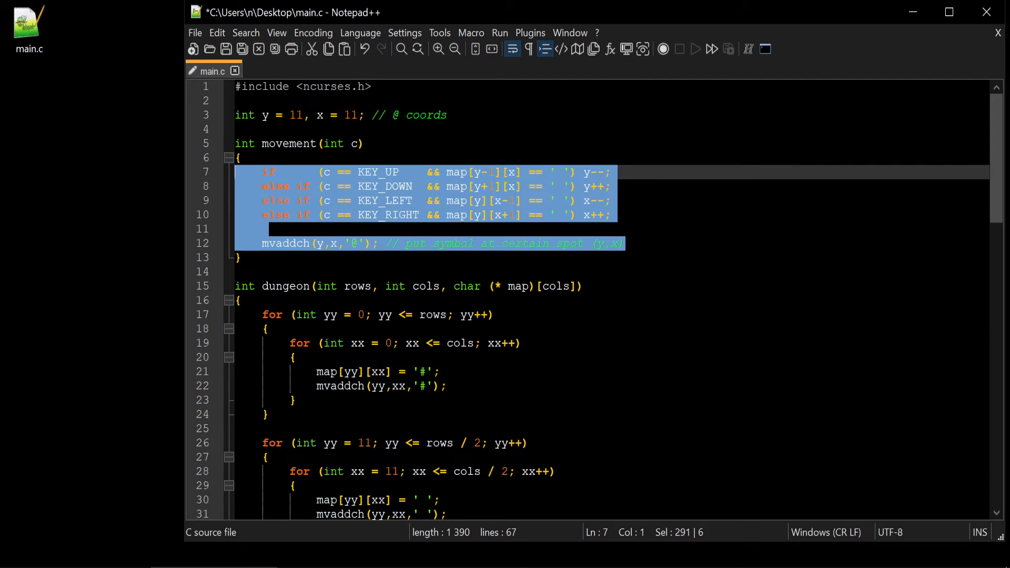
pyautogui.moveTo(339, 230)
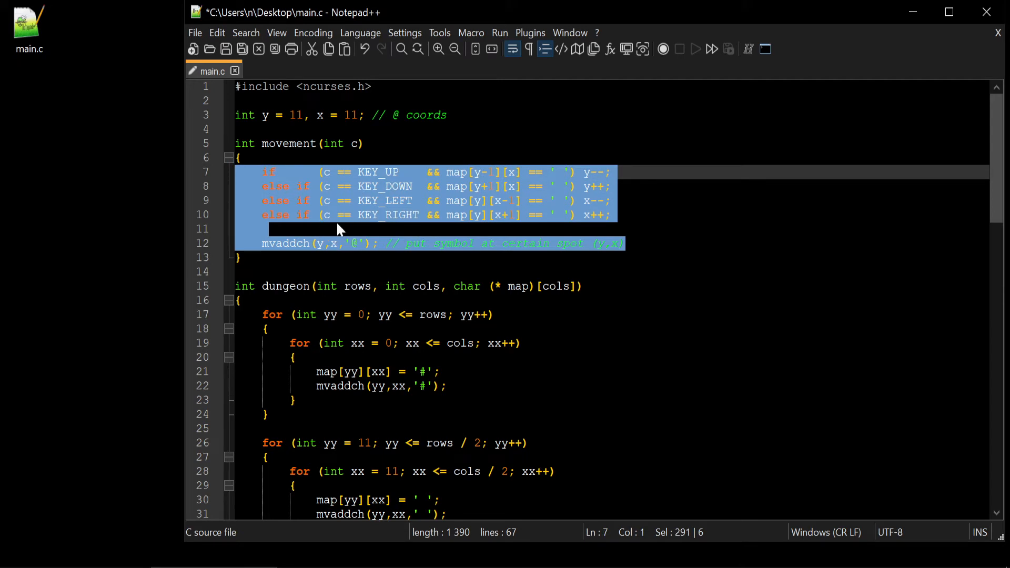
pyautogui.moveTo(313, 219)
pyautogui.write('int c, ')
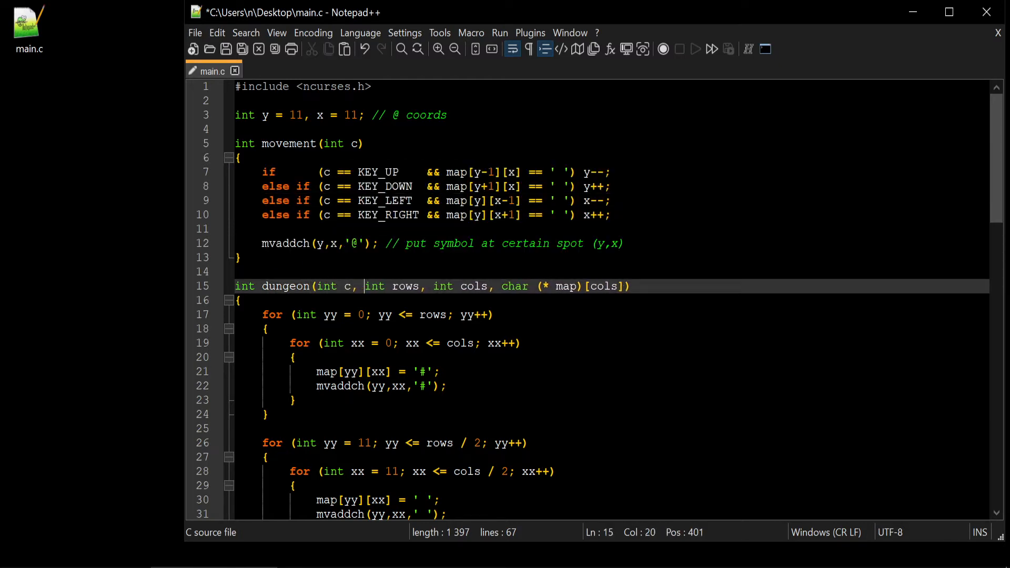
pyautogui.moveTo(261, 172); pyautogui.dragTo(622, 243)
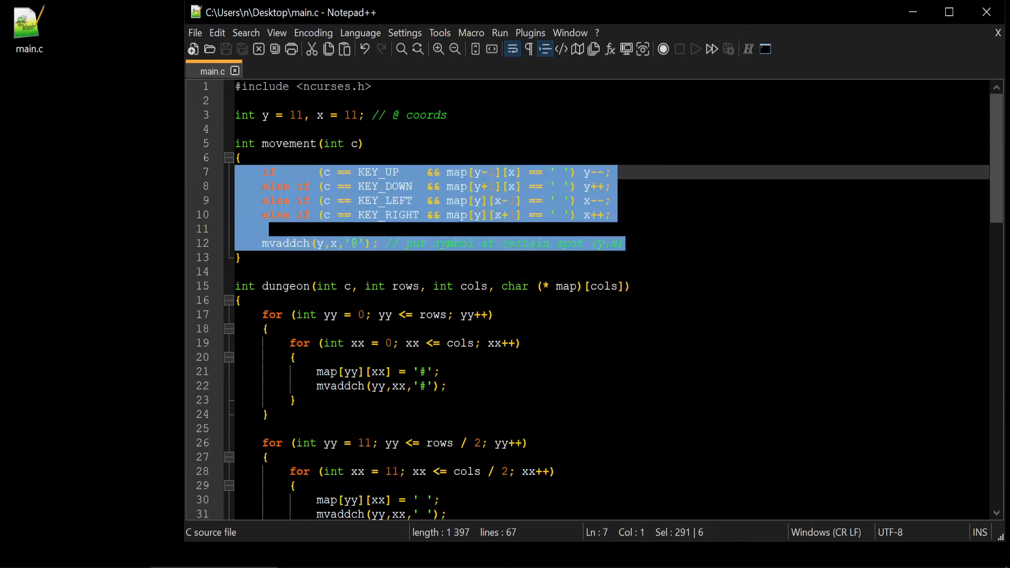
pyautogui.press('Delete')
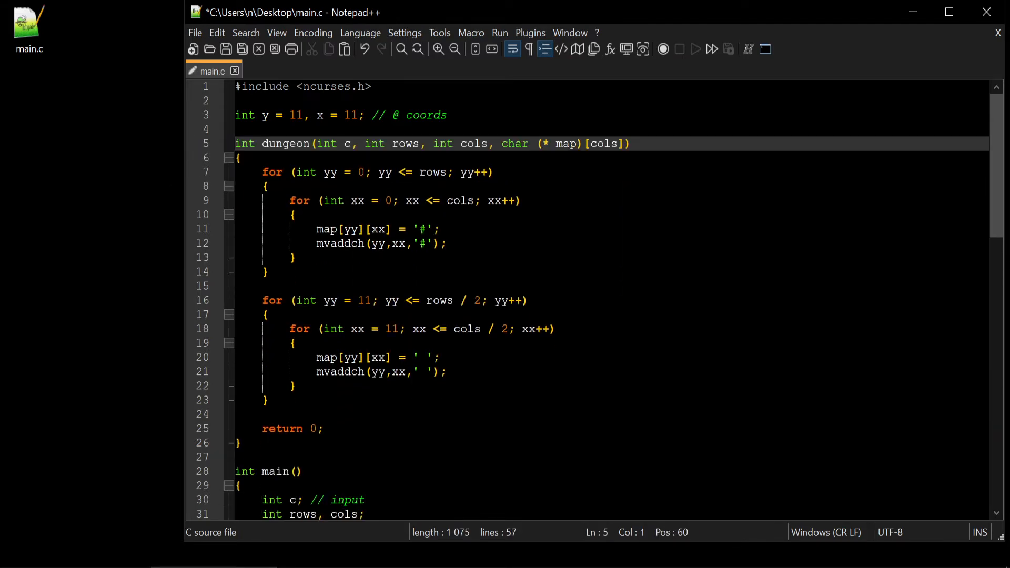
pyautogui.press('Enter')
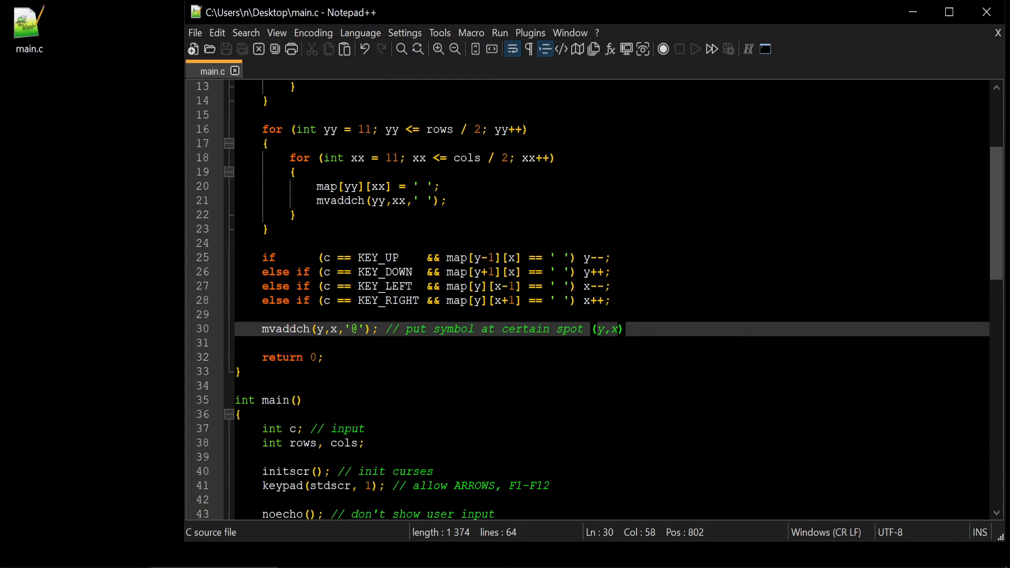
pyautogui.scroll(3)
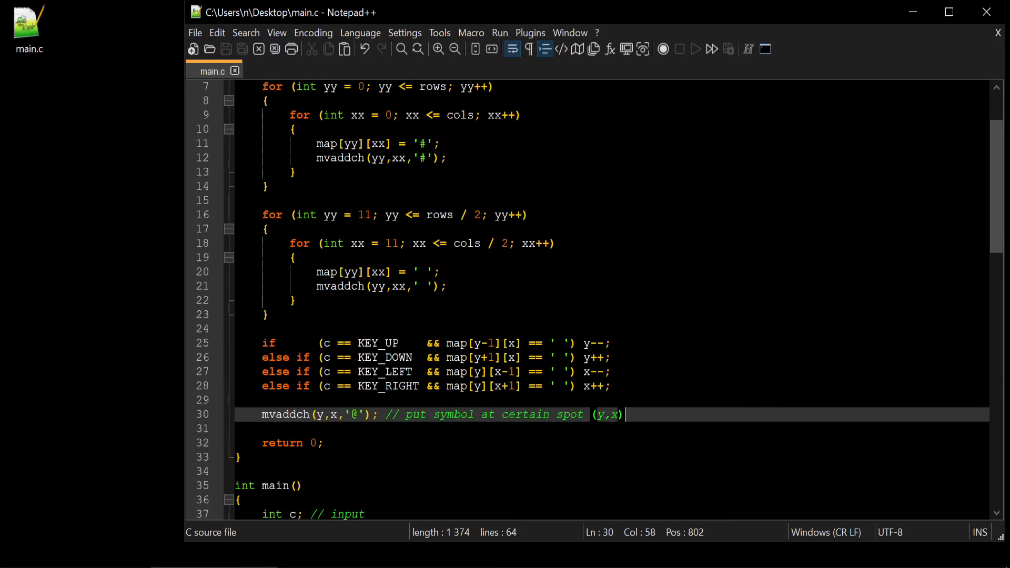
pyautogui.scroll(-3)
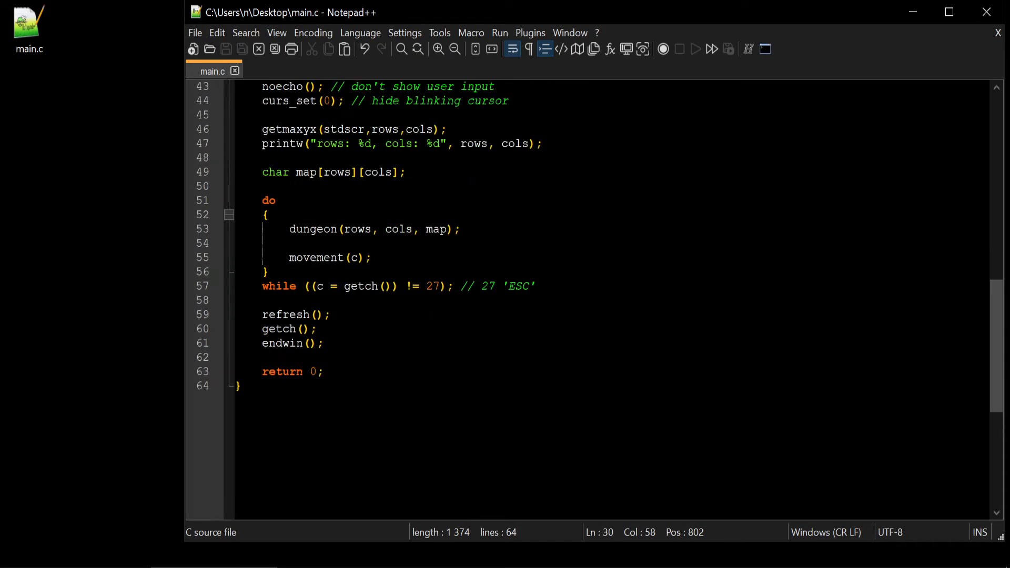
pyautogui.write('d')
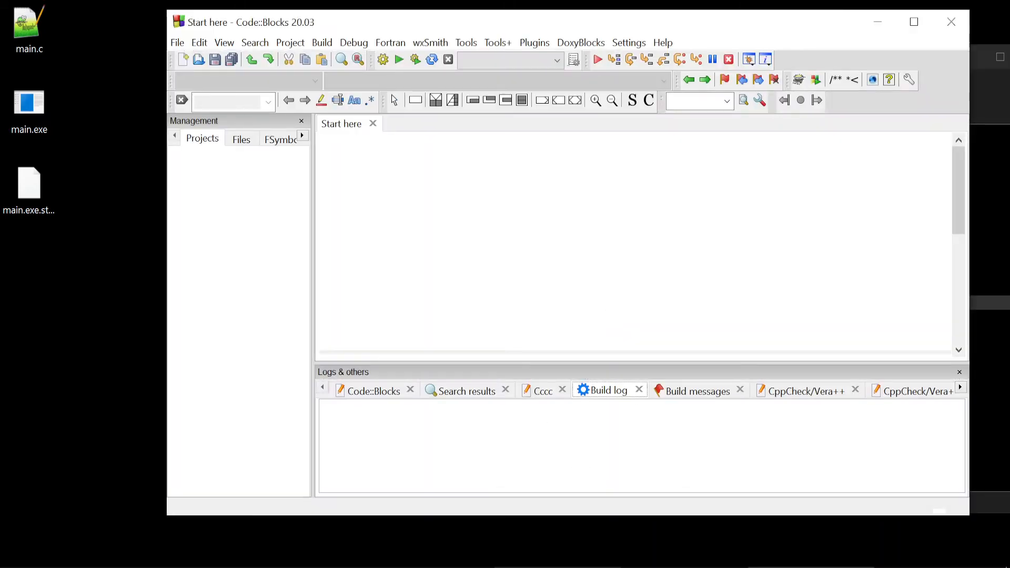
# Create the console application project 'goblin' and open its main.c from Sources
pyautogui.click(177, 42)
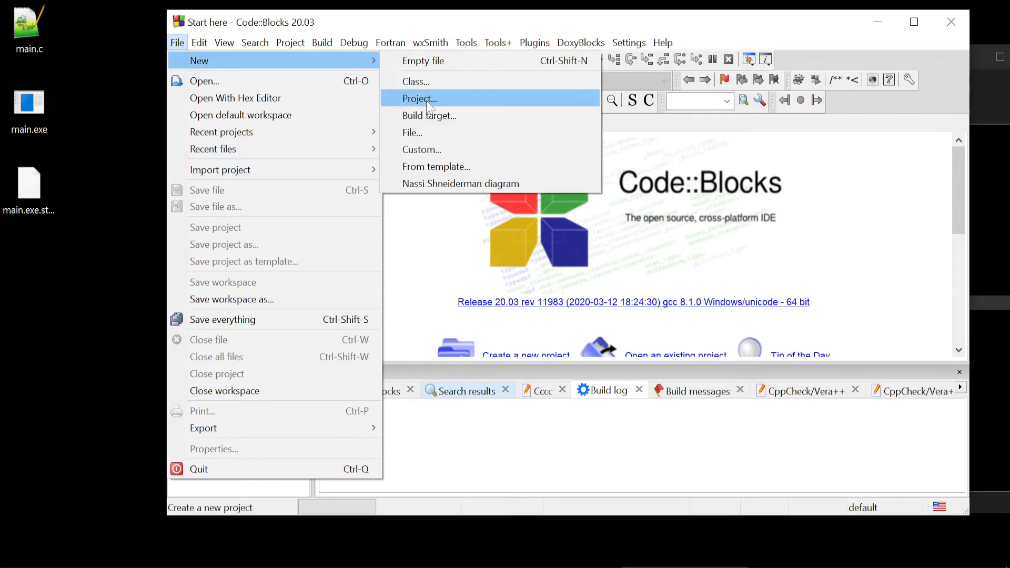
pyautogui.click(419, 98)
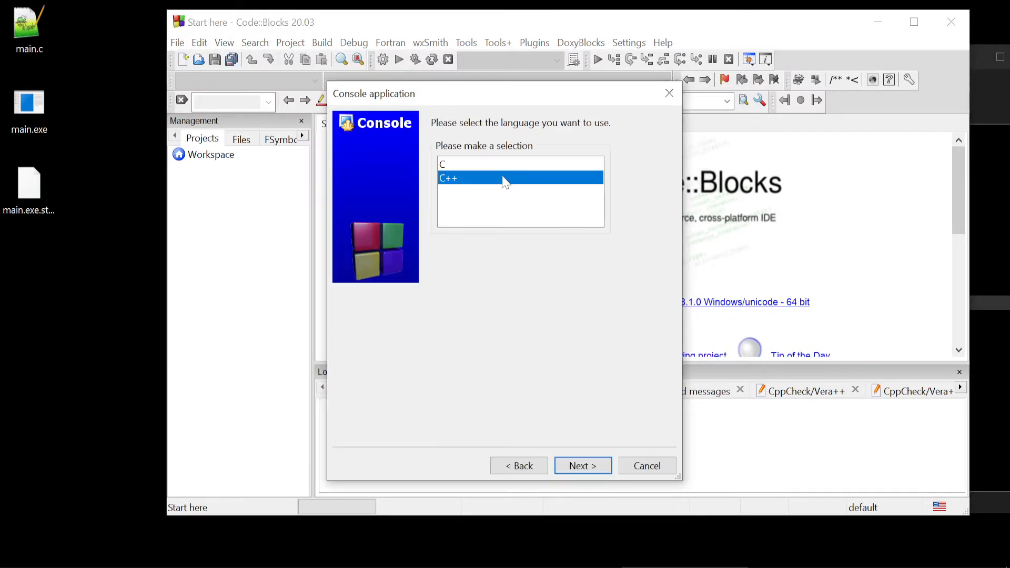
pyautogui.click(582, 466)
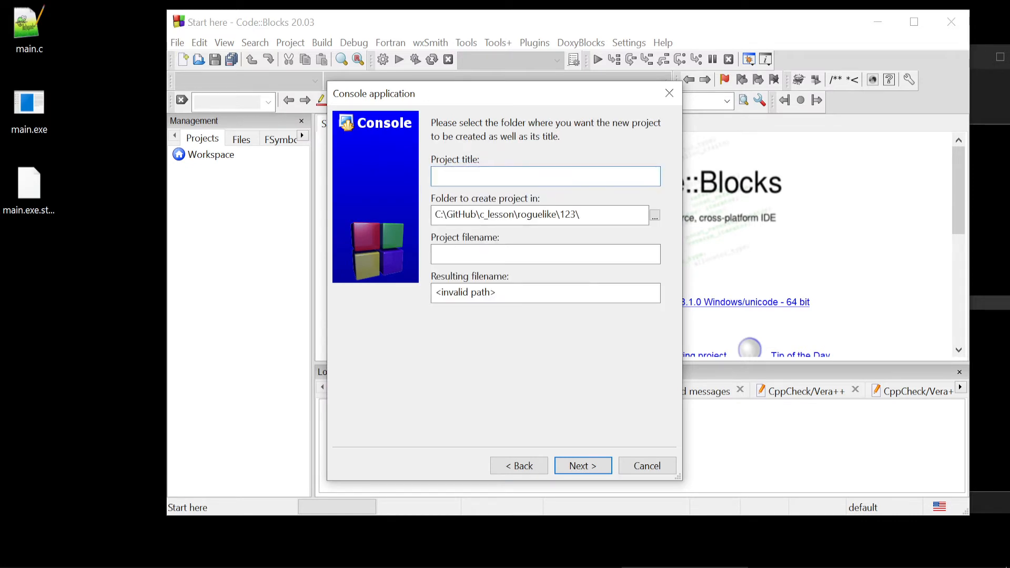
pyautogui.write('goblin')
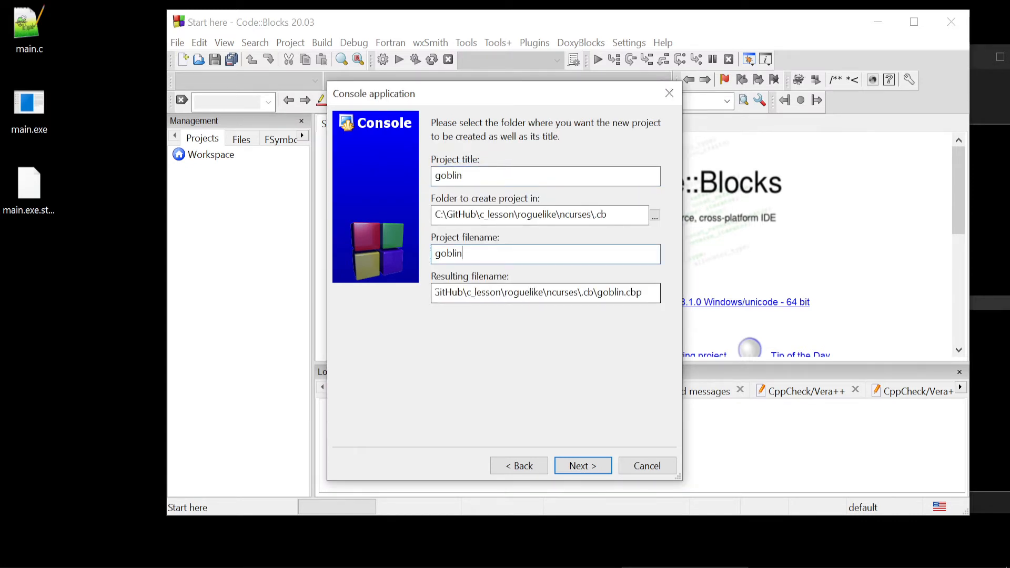
pyautogui.doubleClick(586, 292)
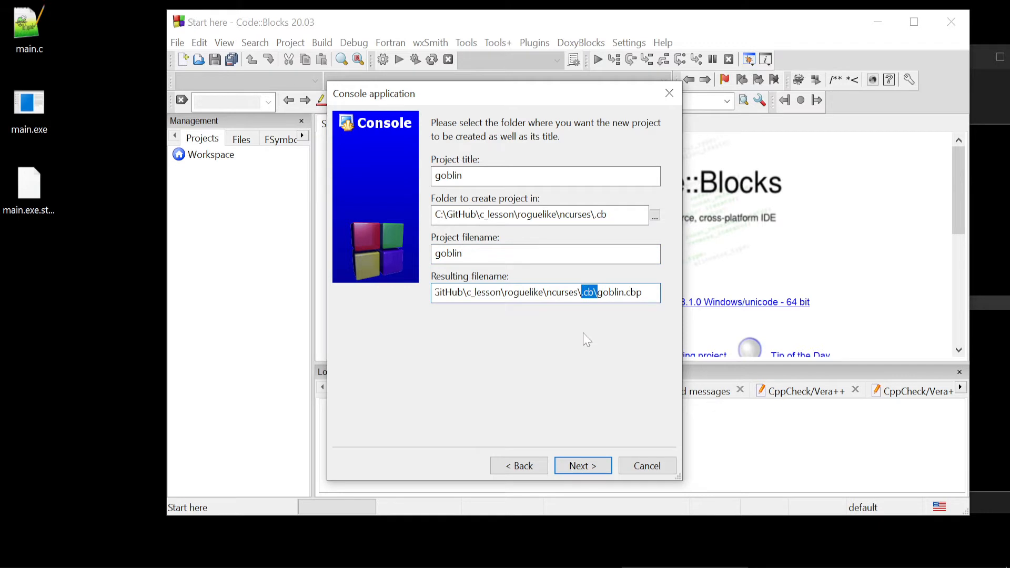
pyautogui.click(582, 465)
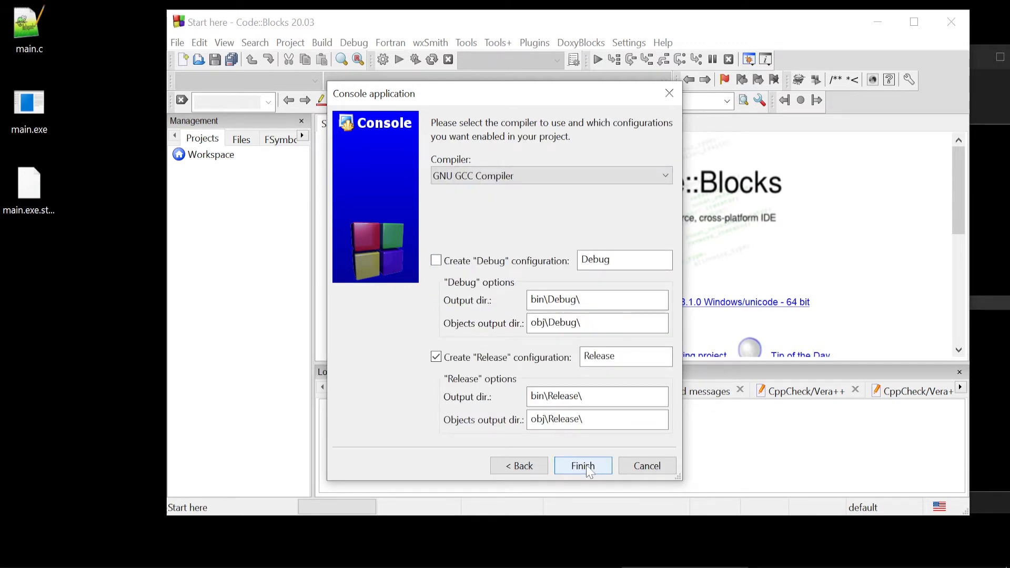
pyautogui.click(583, 466)
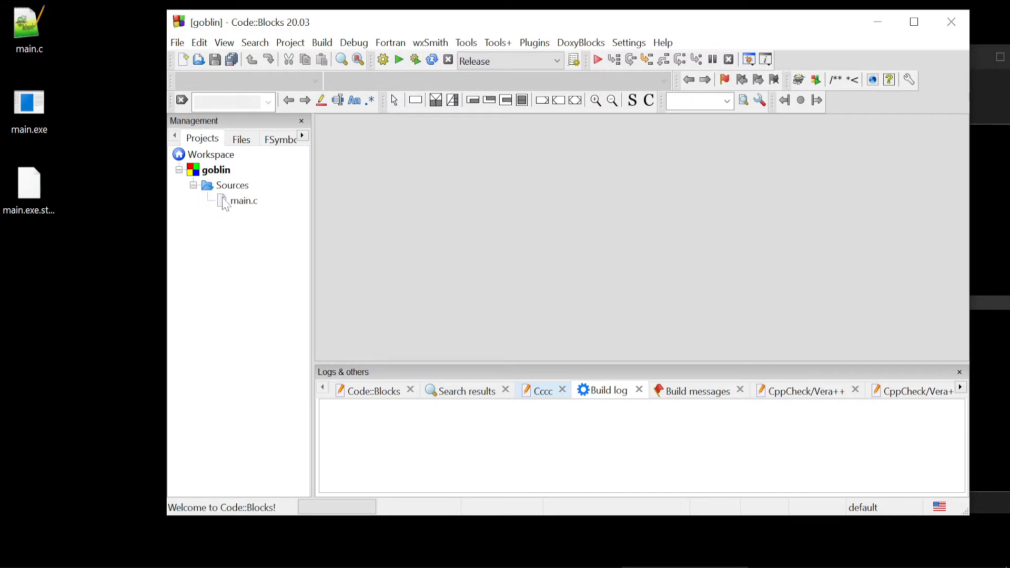
pyautogui.doubleClick(243, 201)
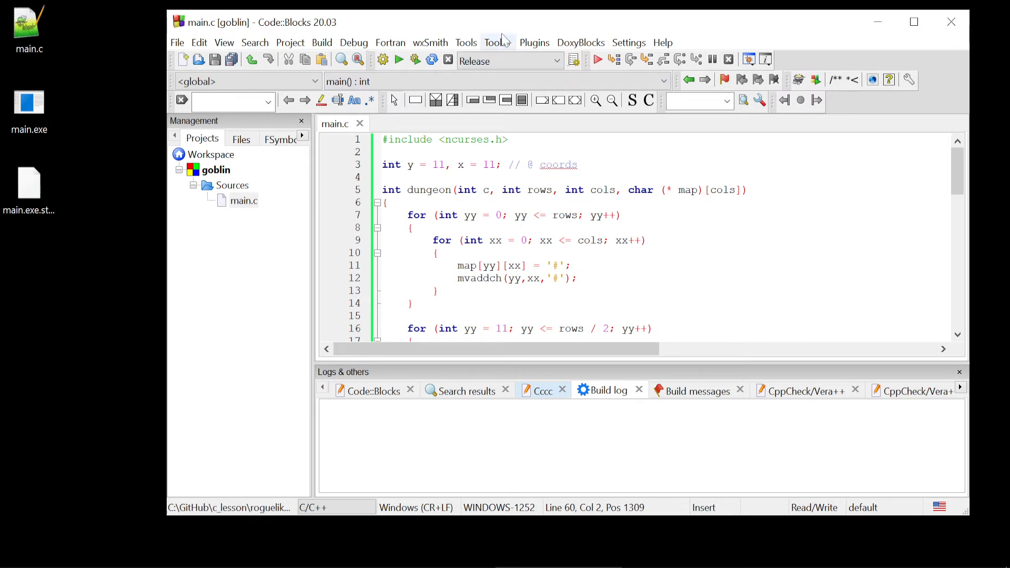
# Maximise Code::Blocks and build goblin, which fails with ncurses.h not found
pyautogui.click(913, 21)
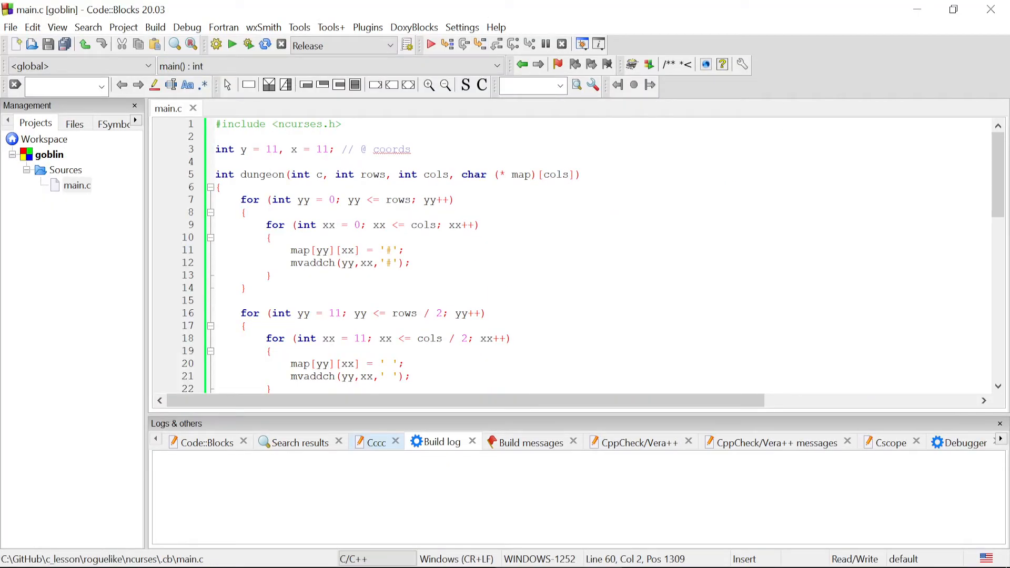
pyautogui.click(215, 44)
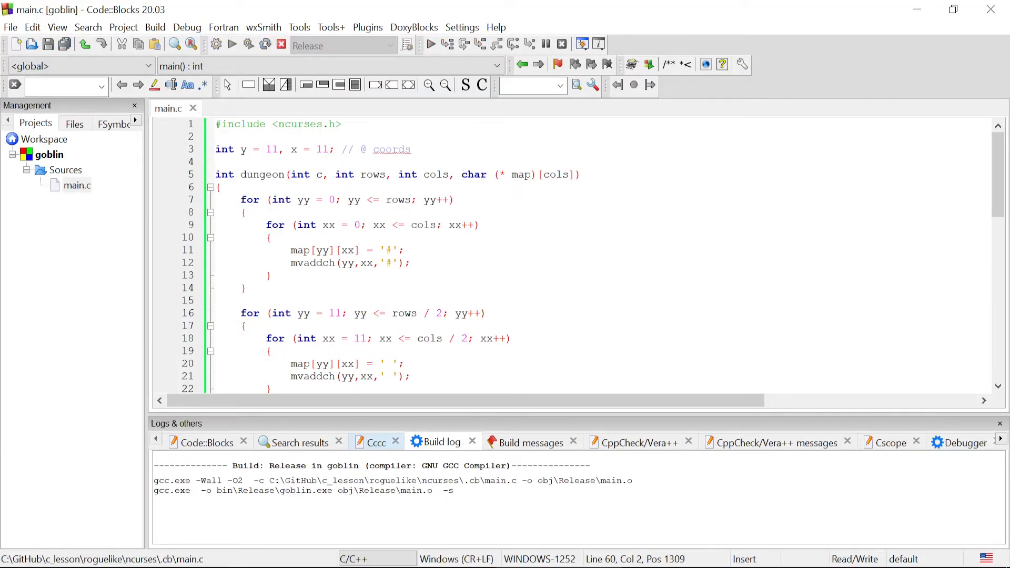
pyautogui.click(231, 43)
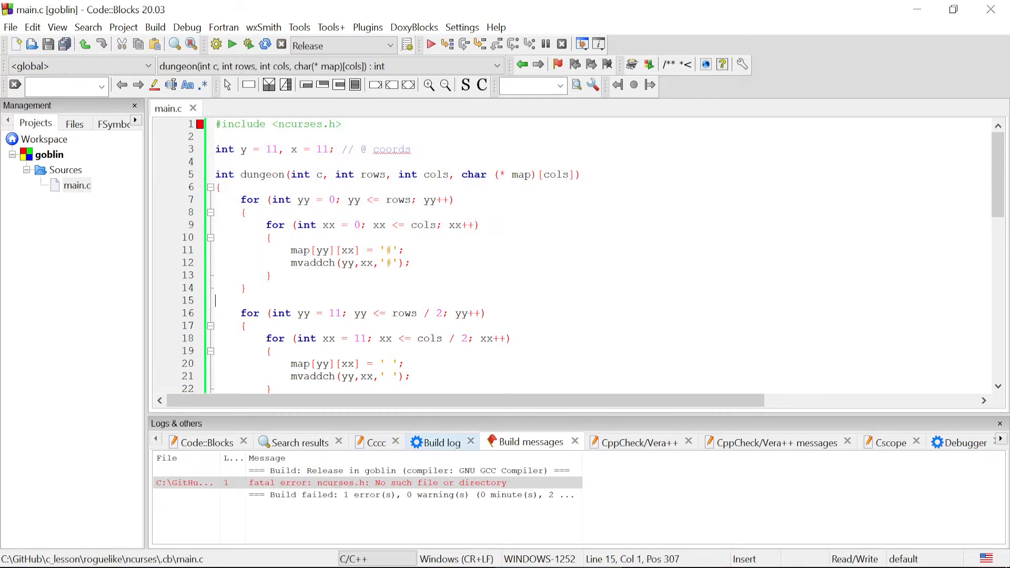
# Add a library from C:\tools\cygwin64\lib to goblin's linker settings
pyautogui.rightClick(46, 155)
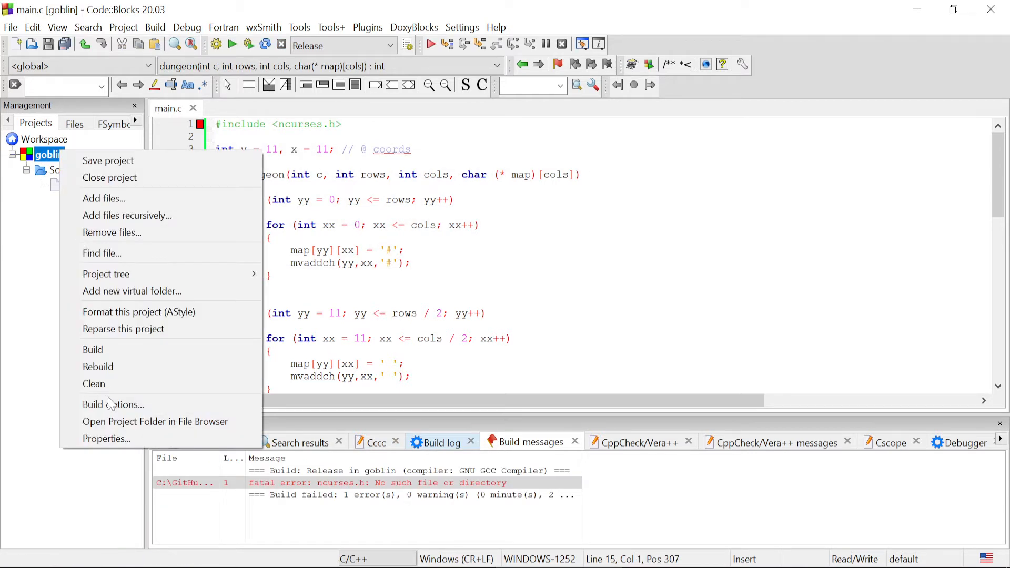
pyautogui.click(114, 404)
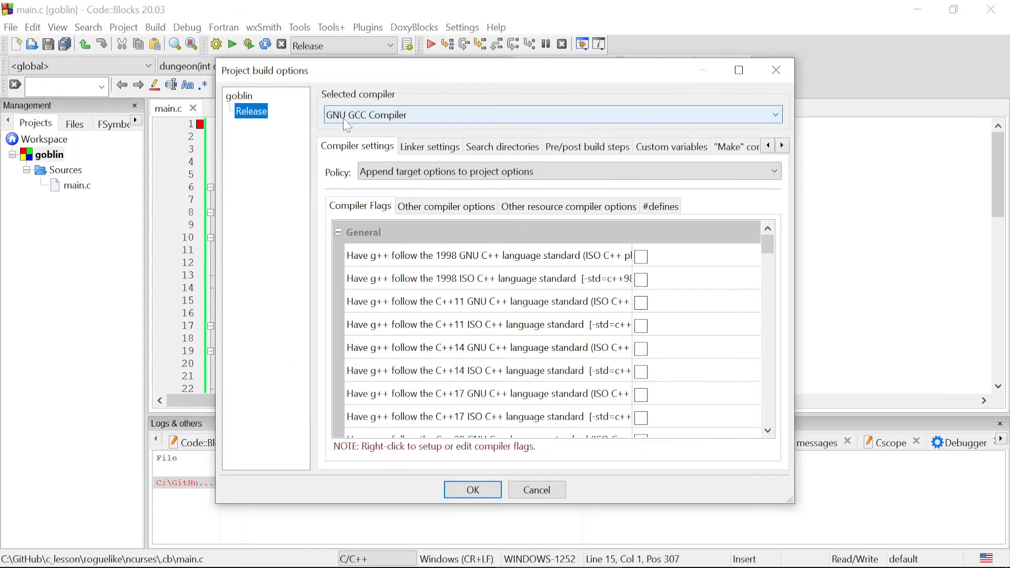
pyautogui.click(429, 146)
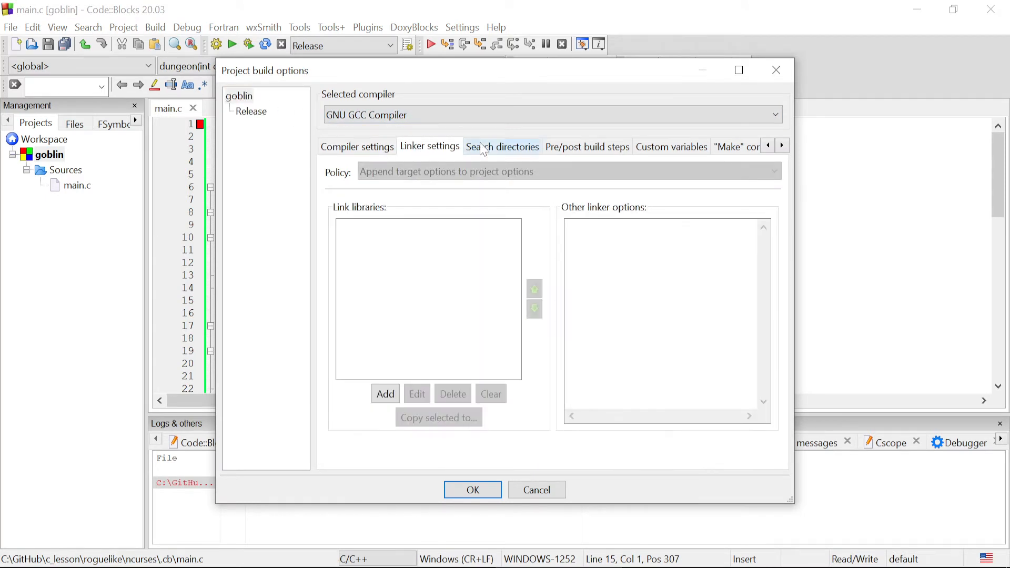
pyautogui.click(385, 394)
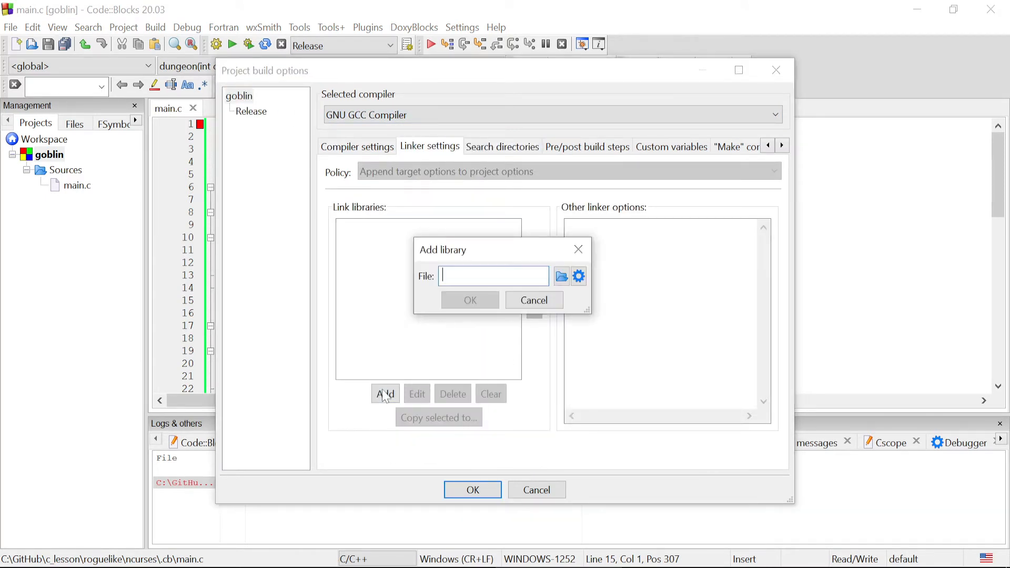
pyautogui.click(561, 276)
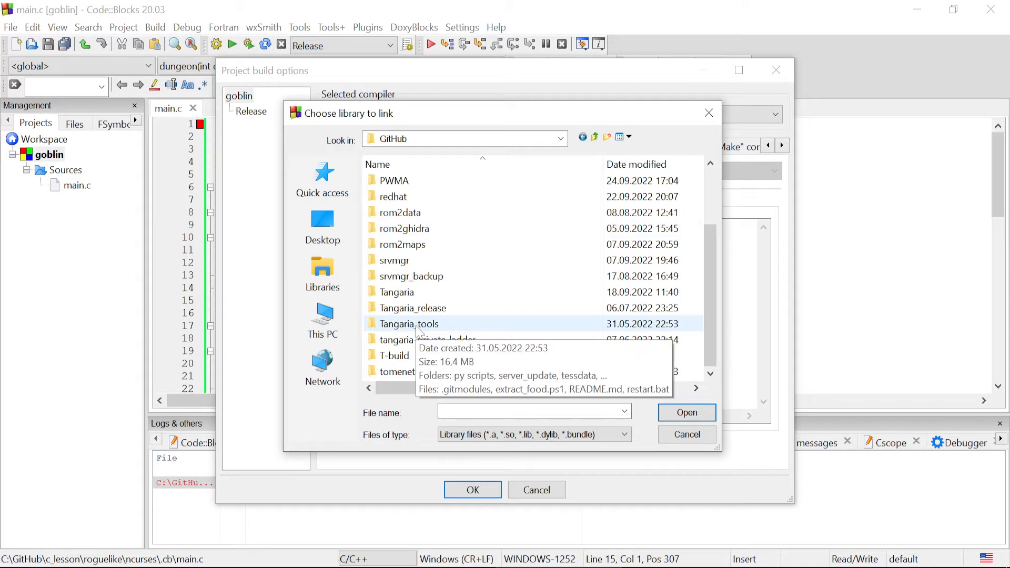
pyautogui.doubleClick(409, 324)
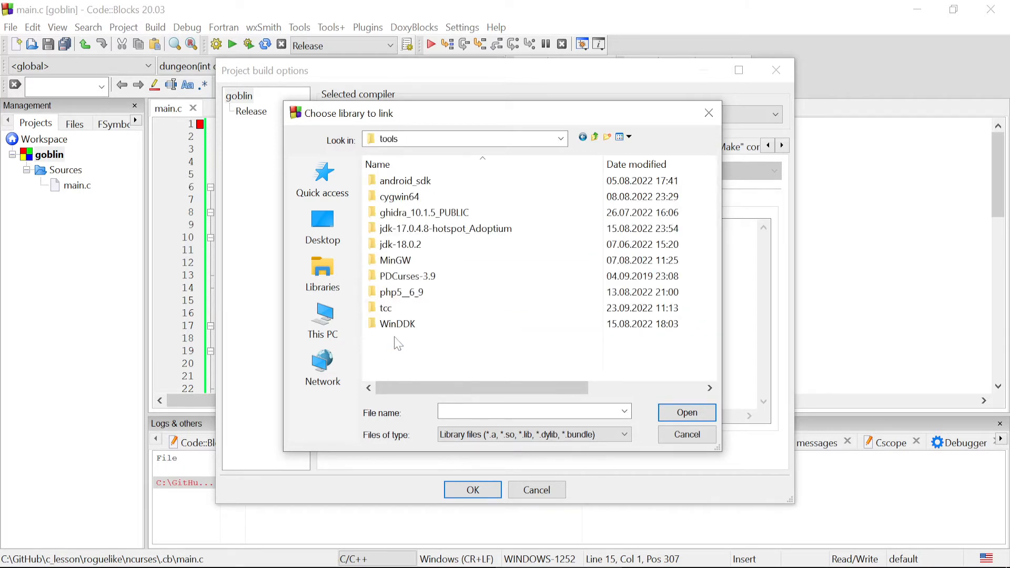
pyautogui.doubleClick(399, 196)
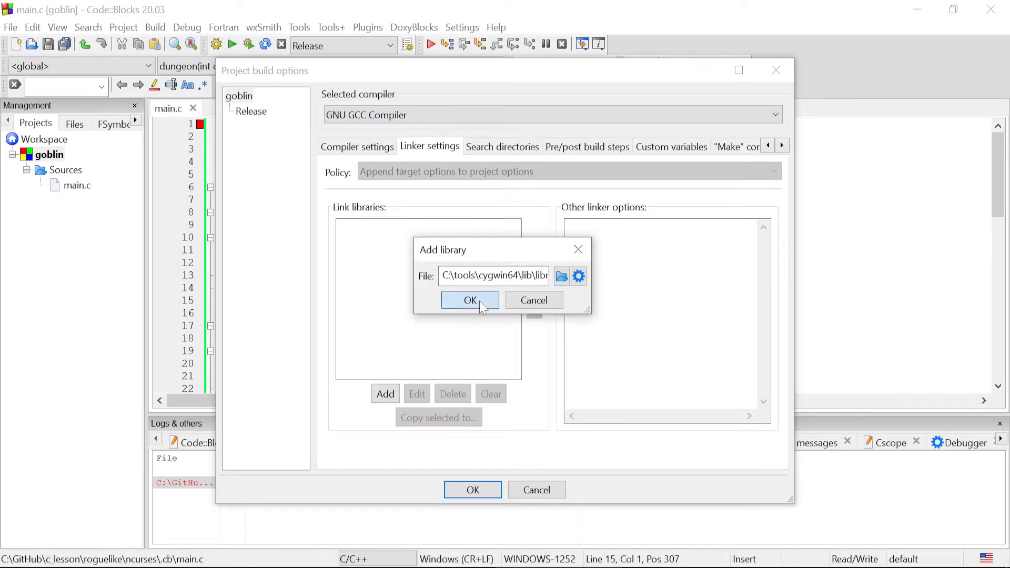
pyautogui.click(470, 301)
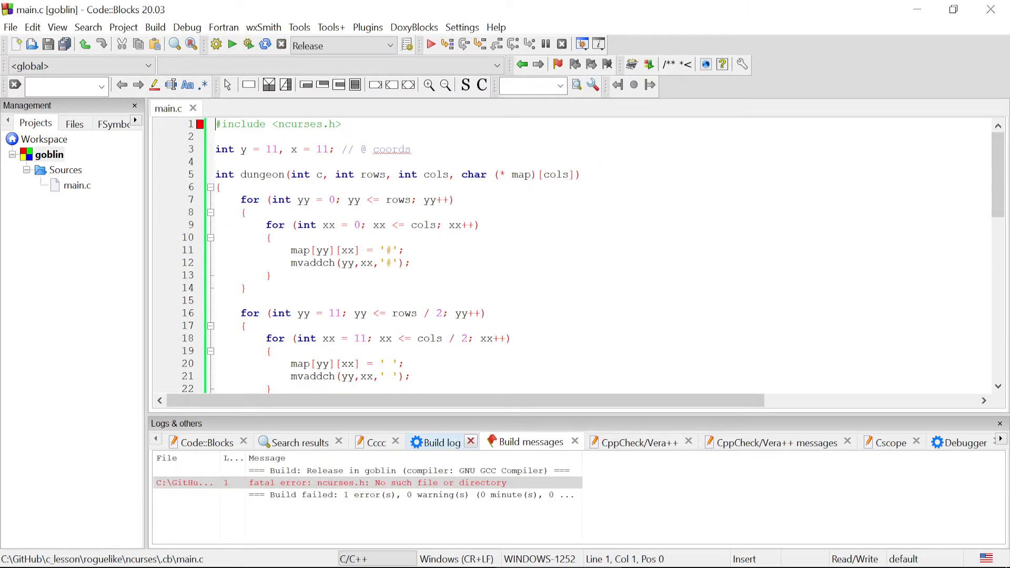
# Add C:\tools\cygwin64\usr\include as goblin's compiler search directory, keeping the path absolute
pyautogui.rightClick(48, 155)
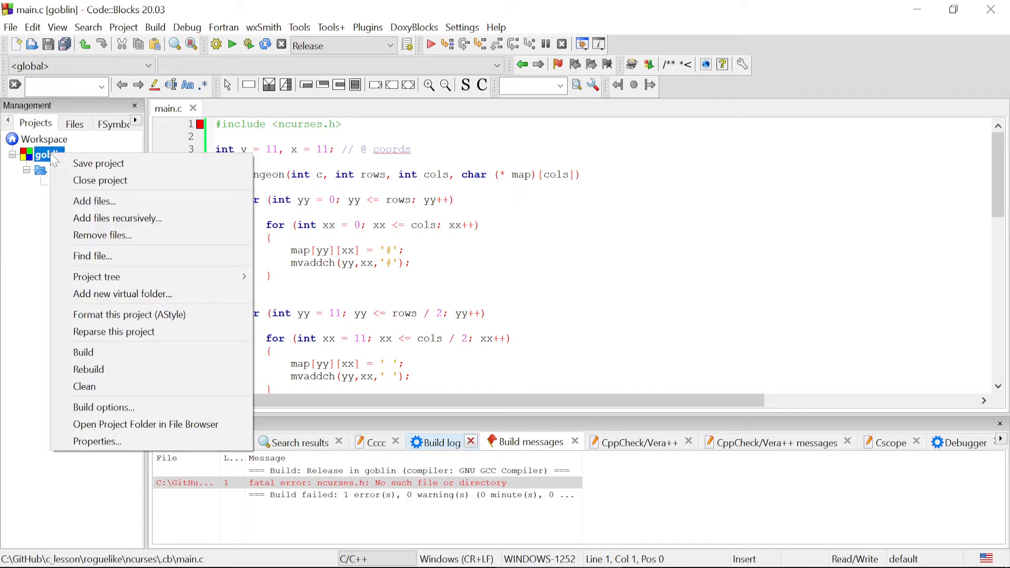
pyautogui.click(103, 407)
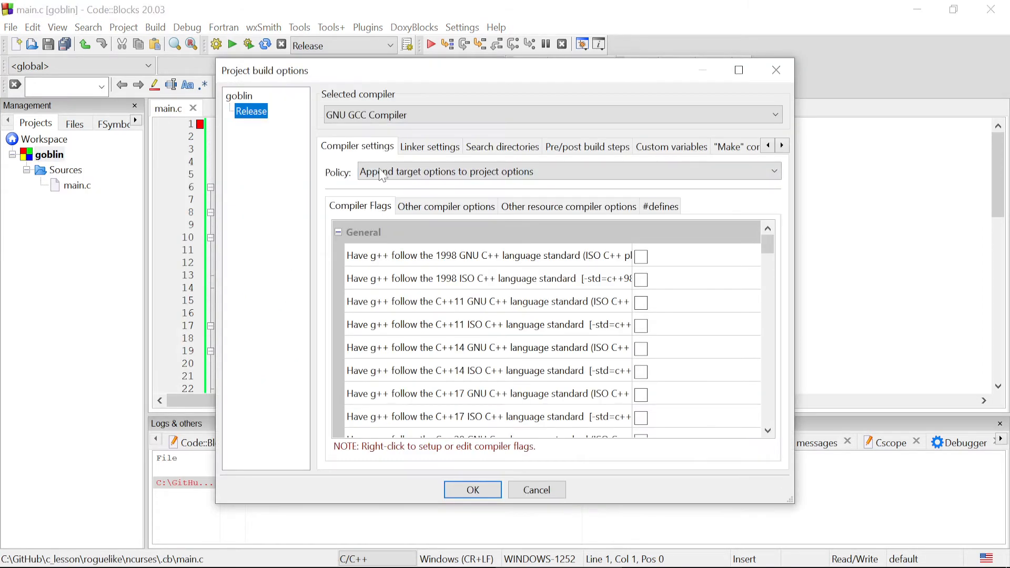
pyautogui.click(502, 147)
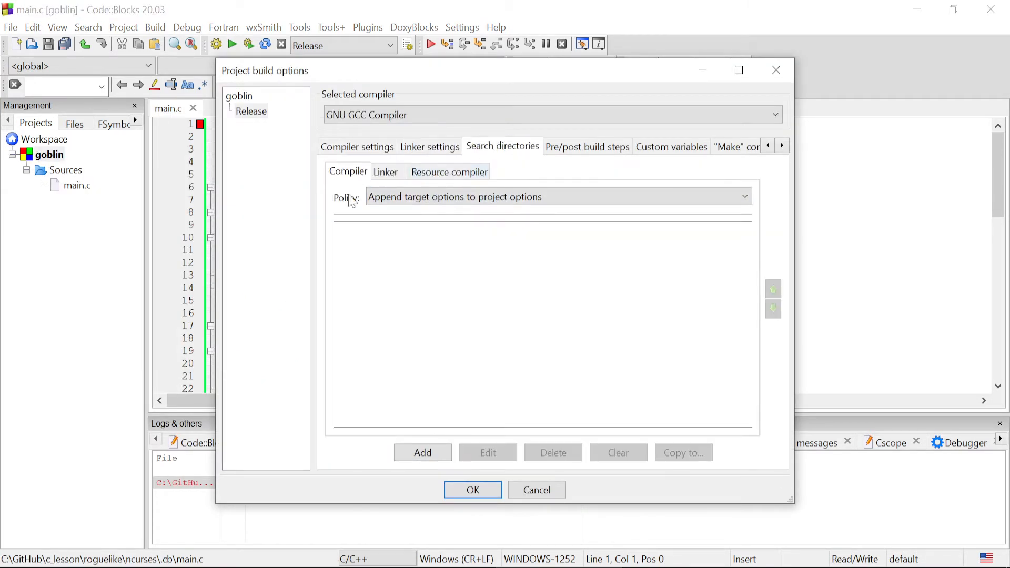
pyautogui.click(422, 453)
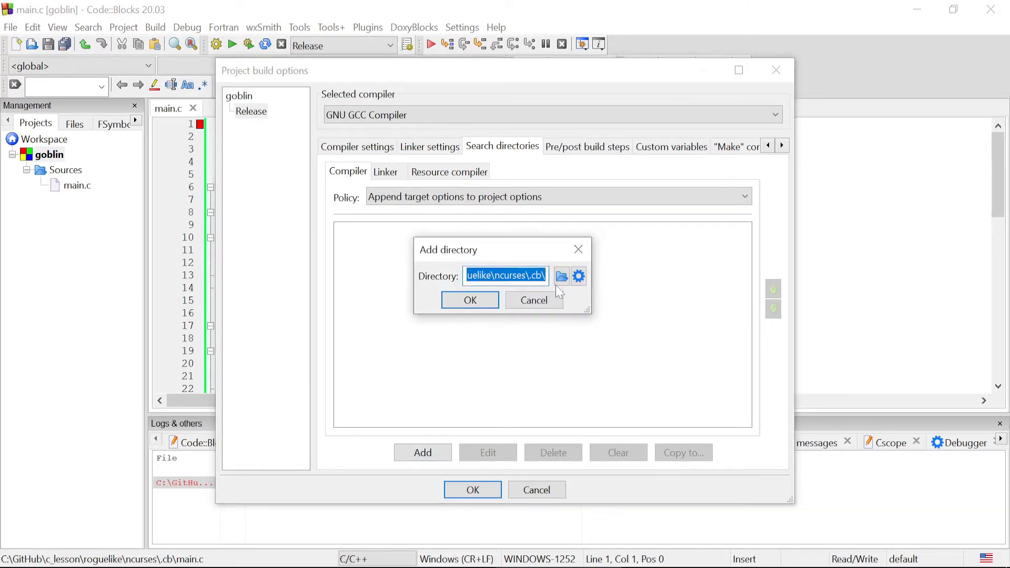
pyautogui.click(561, 275)
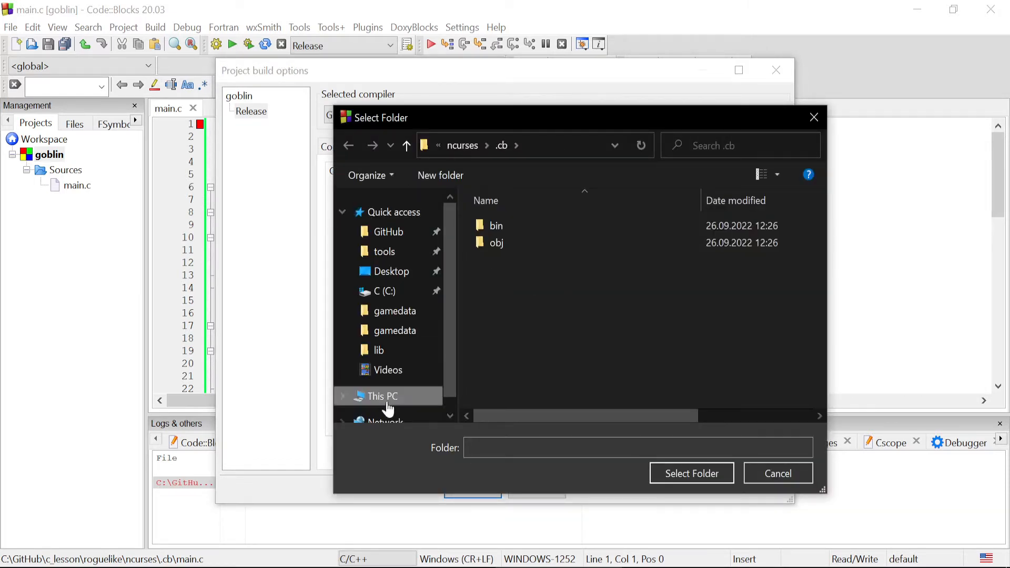
pyautogui.click(384, 252)
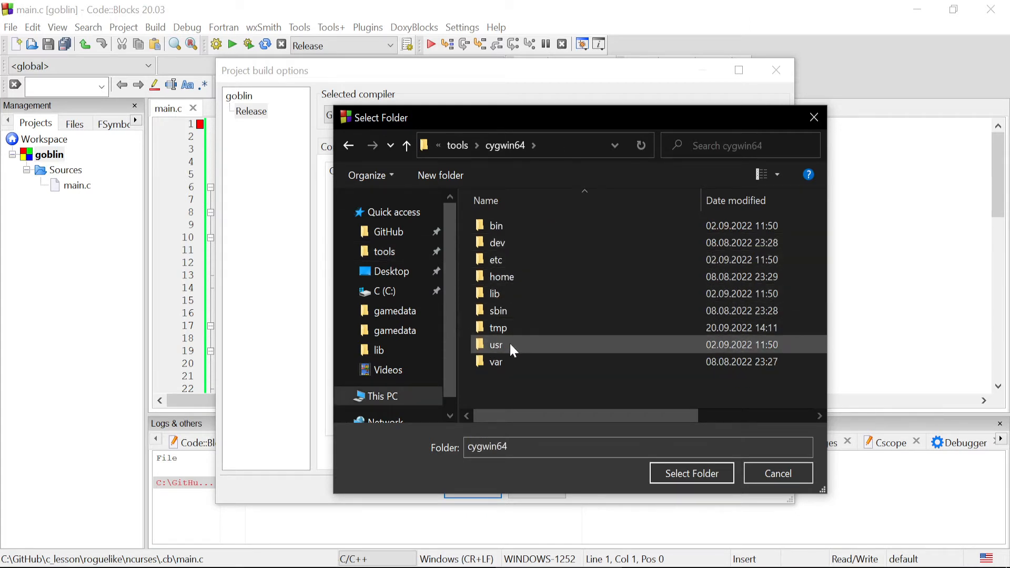
pyautogui.doubleClick(496, 345)
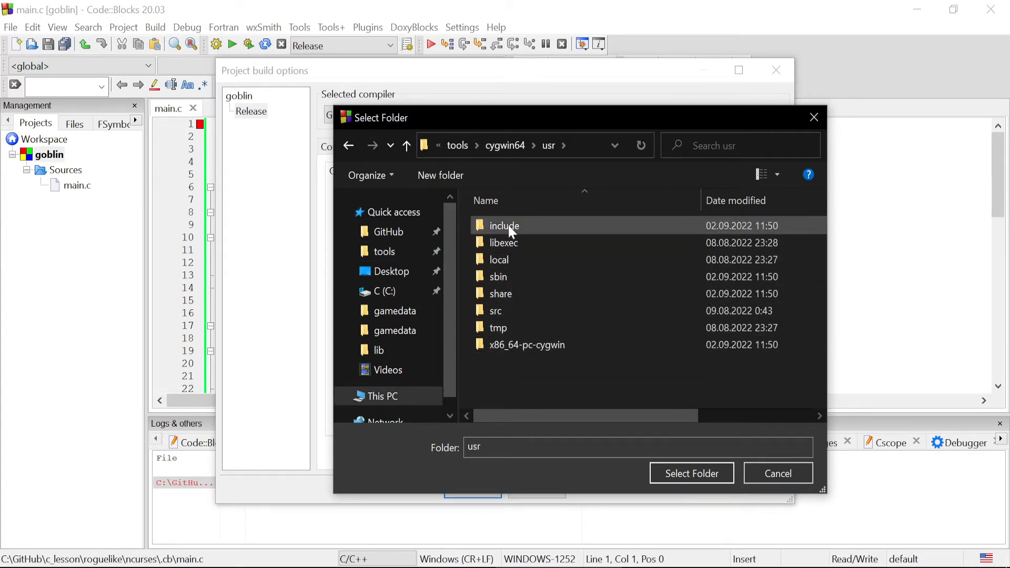
pyautogui.click(690, 473)
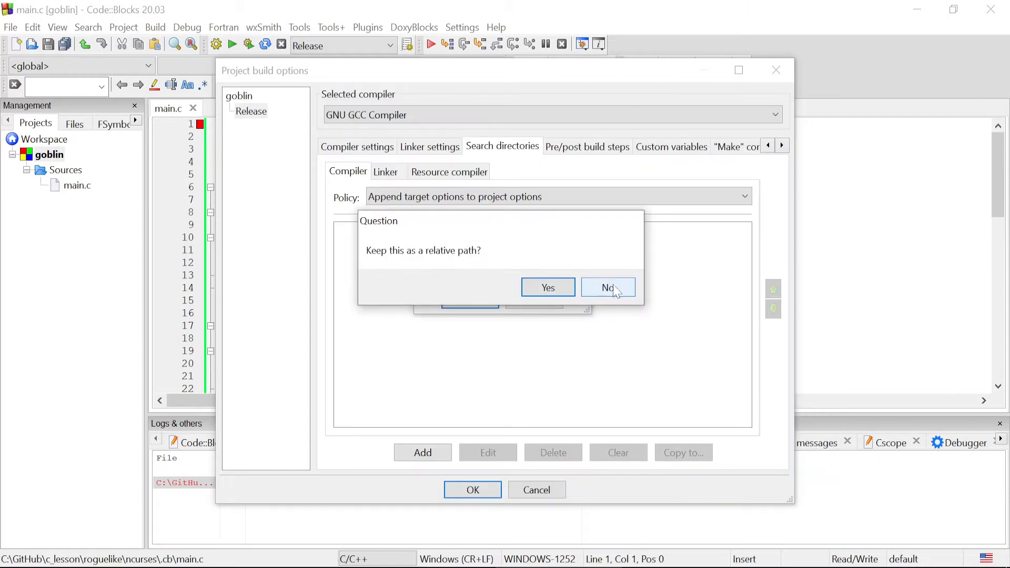
pyautogui.click(606, 287)
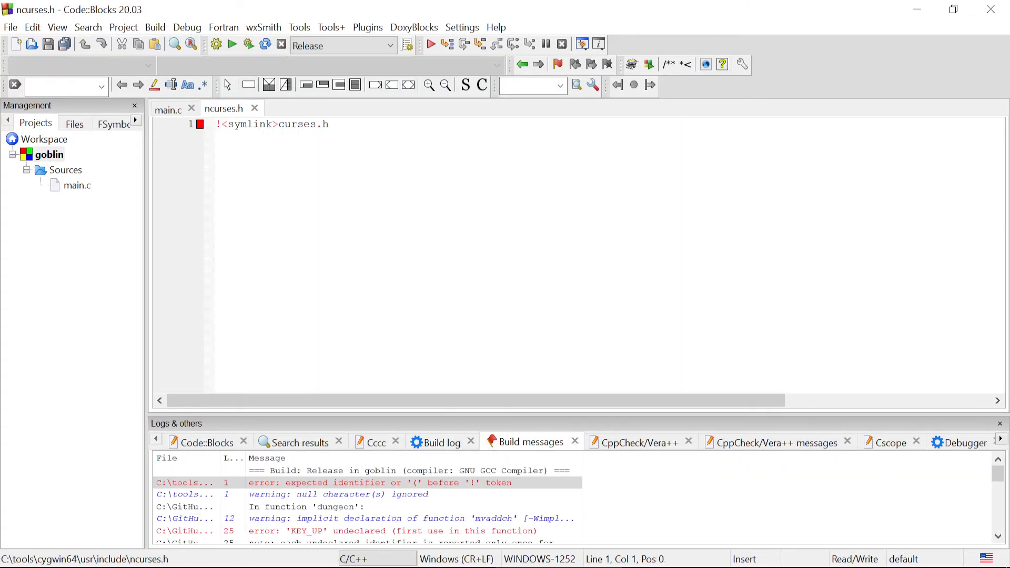
pyautogui.click(49, 154)
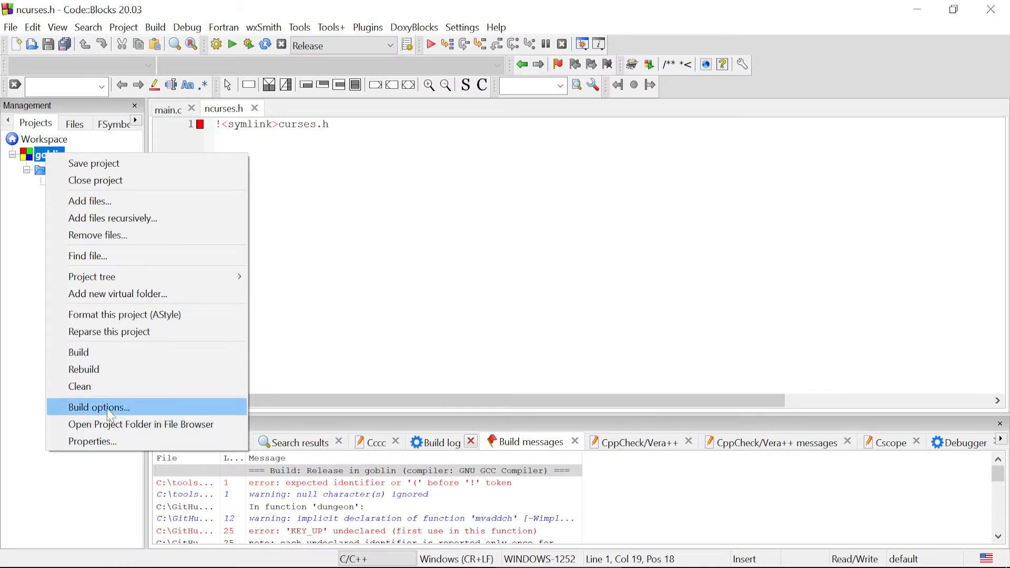
# Set goblin's selected compiler to Cygwin GCC for all build targets
pyautogui.click(98, 408)
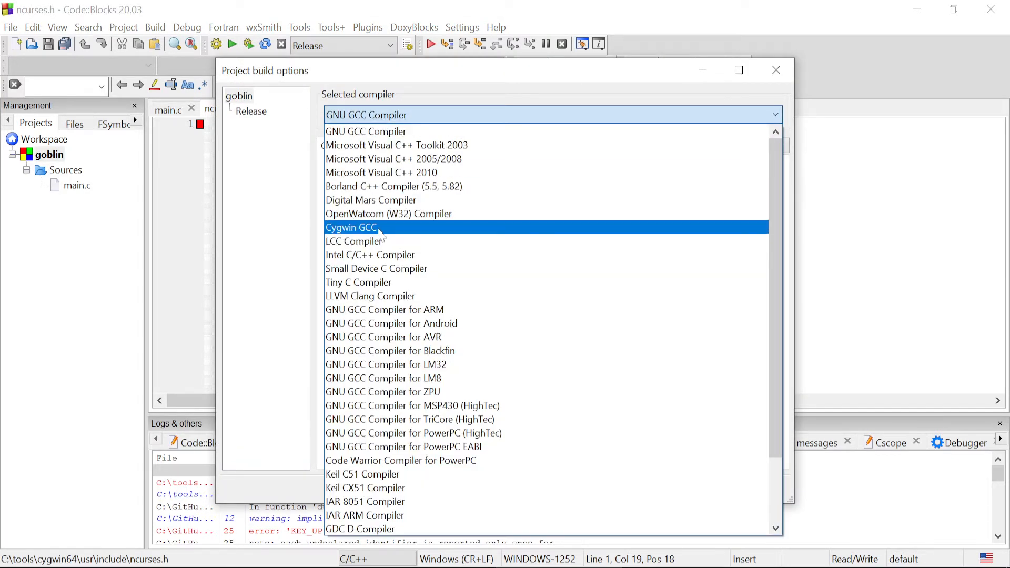
pyautogui.click(352, 227)
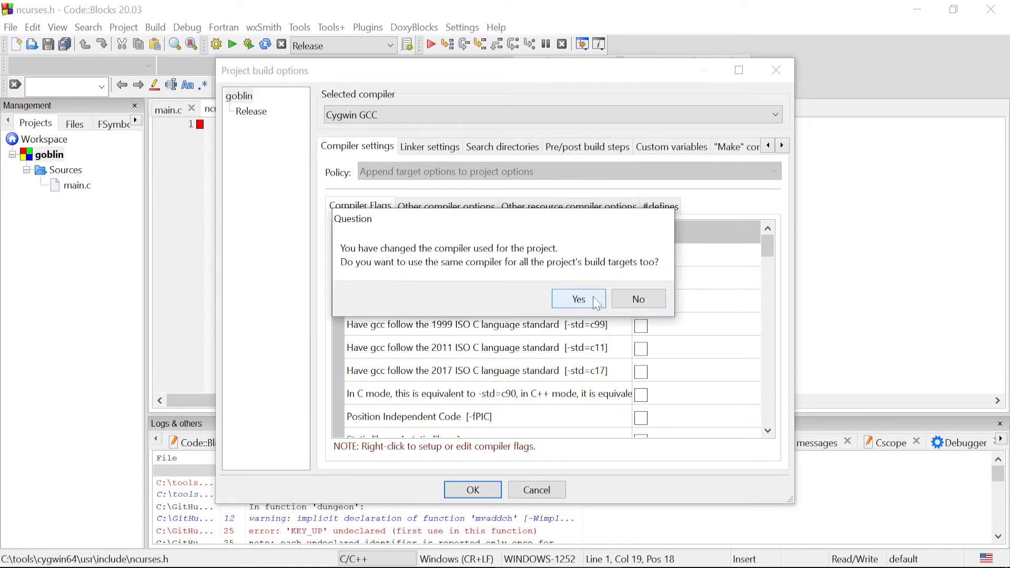
pyautogui.click(577, 299)
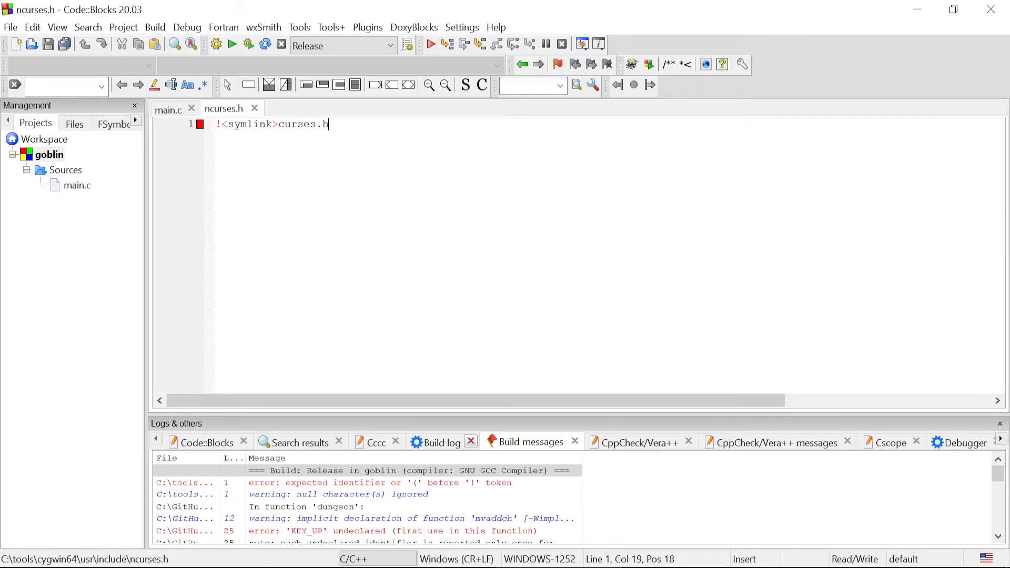
pyautogui.click(169, 108)
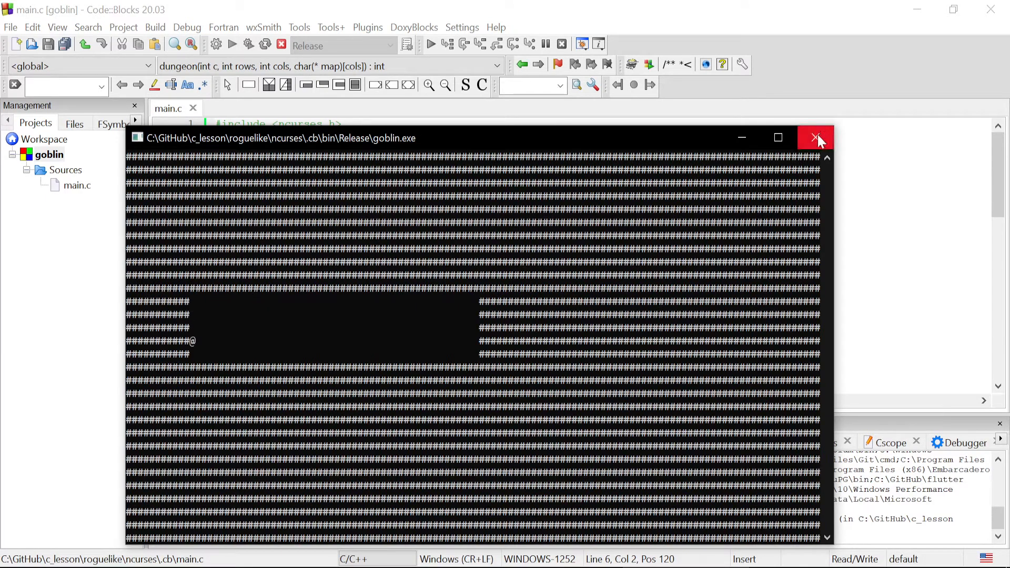
# Build and run goblin, view the # map with room and @, then close the console
pyautogui.click(816, 138)
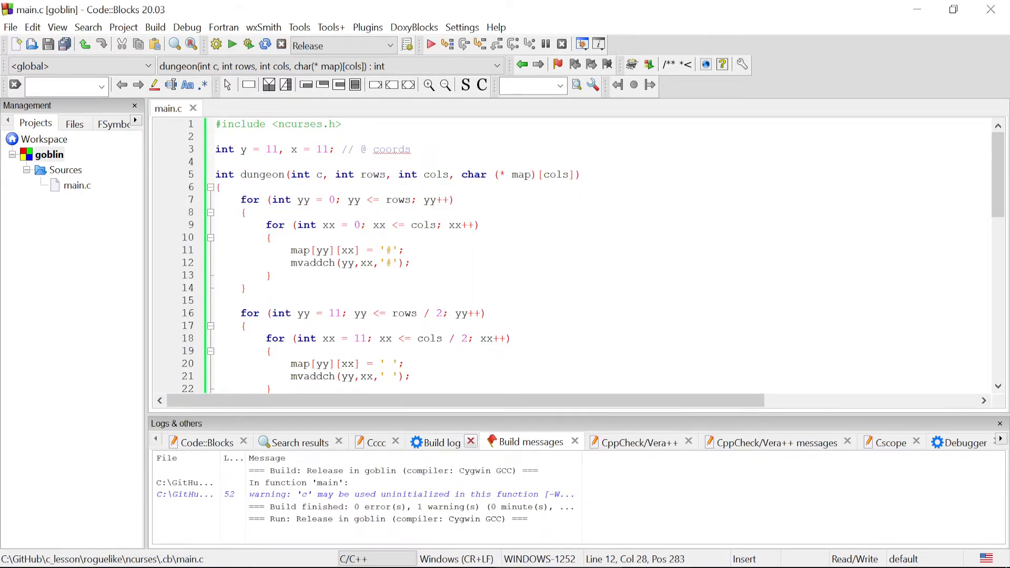
pyautogui.scroll(-3)
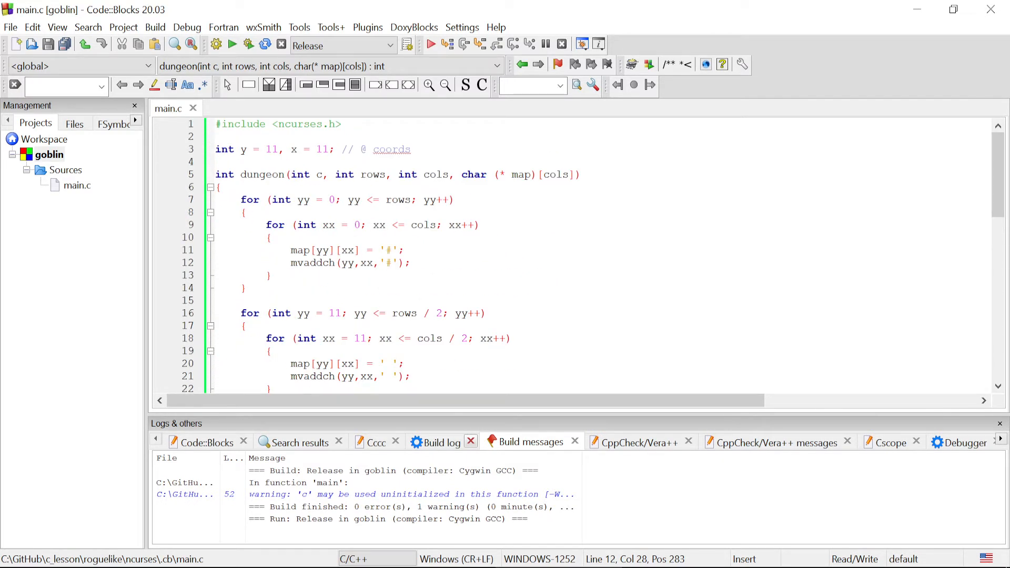
pyautogui.click(232, 44)
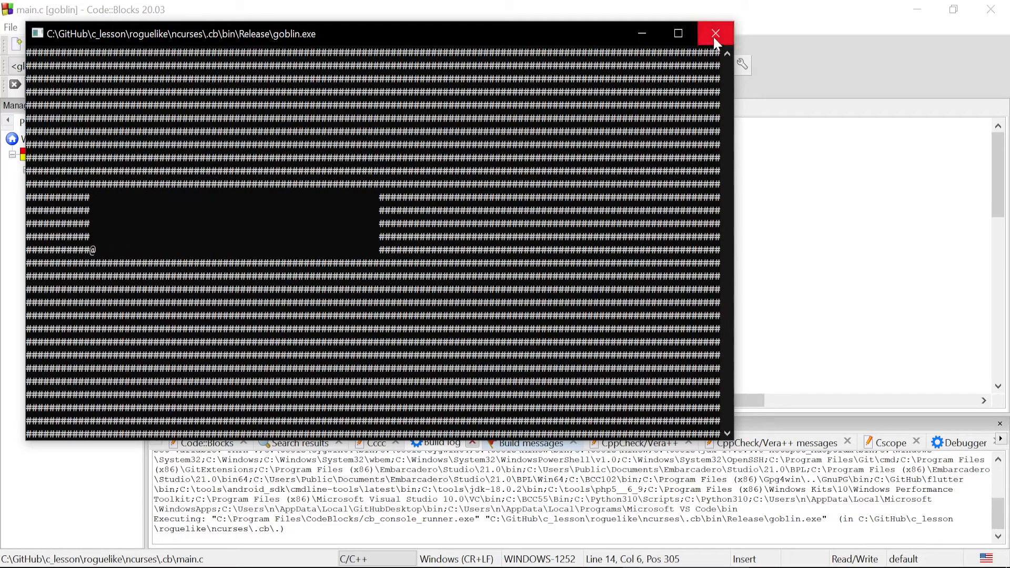
pyautogui.click(715, 32)
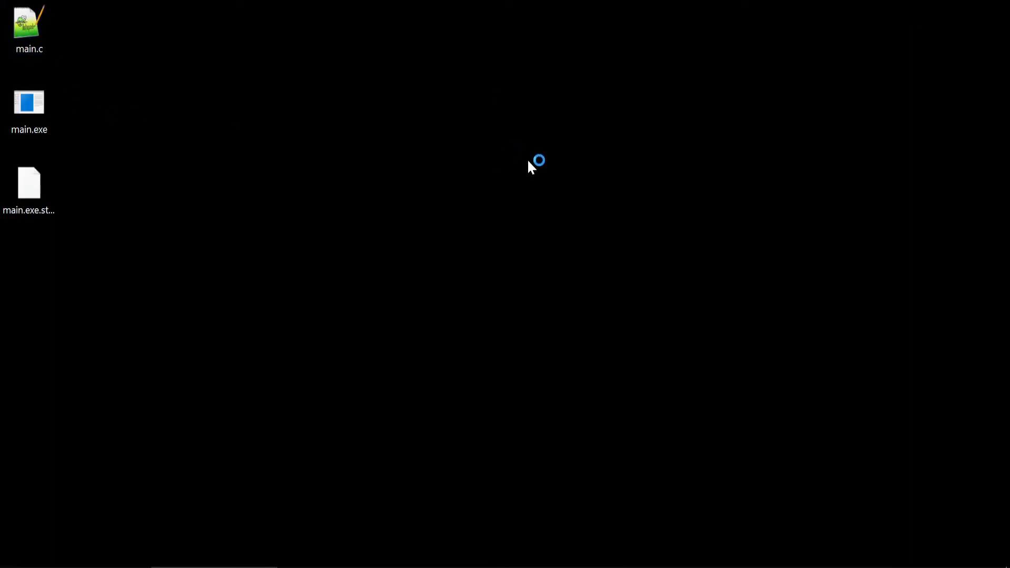
# Reopen the desktop's main.c in Notepad++ from its desktop icon
pyautogui.doubleClick(28, 28)
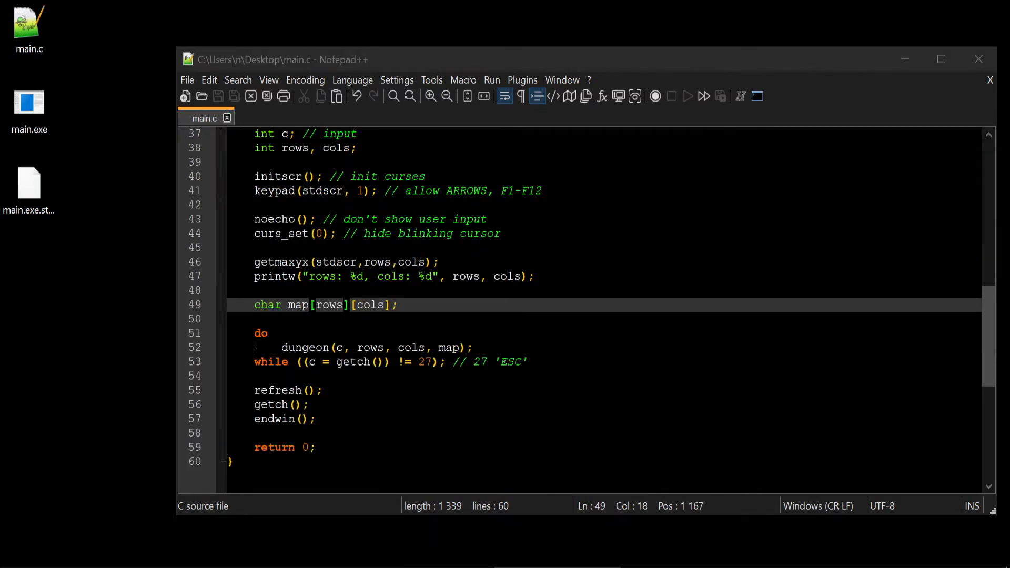
# Size the map array as [rows + 1][cols + 1], add an 'arrays start from 0' comment, and save
pyautogui.write('+')
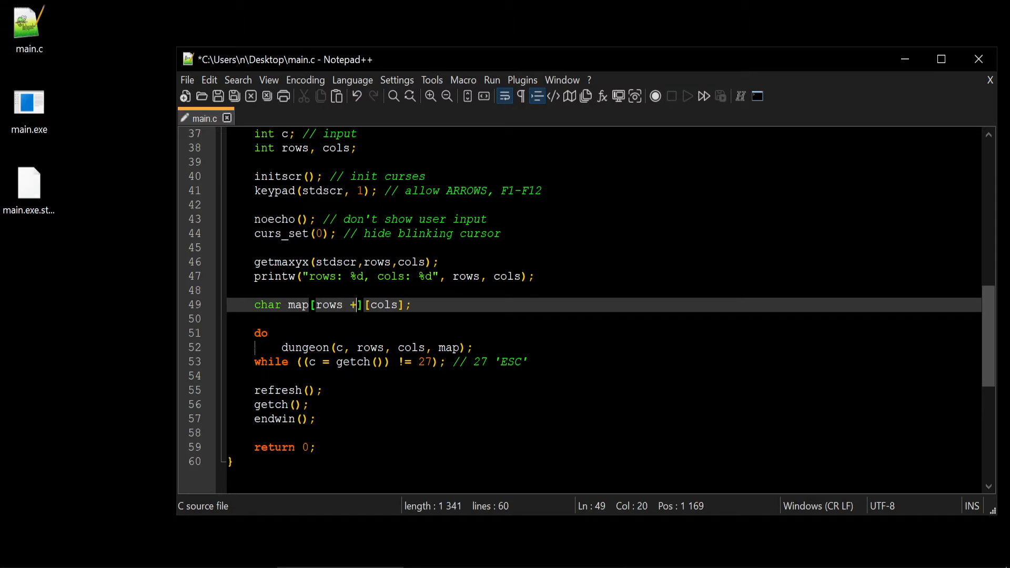
pyautogui.write('1')
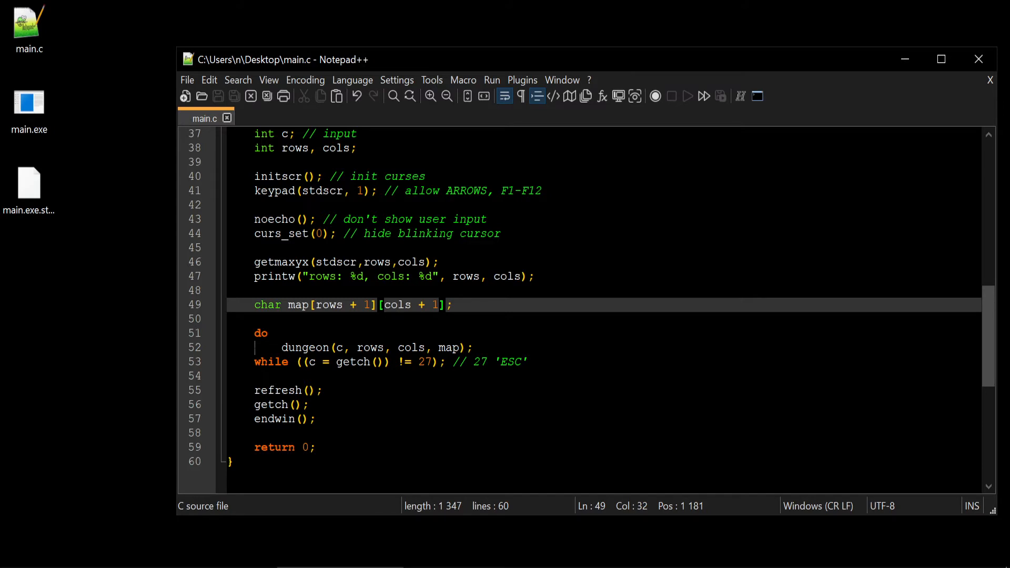
pyautogui.write('//')
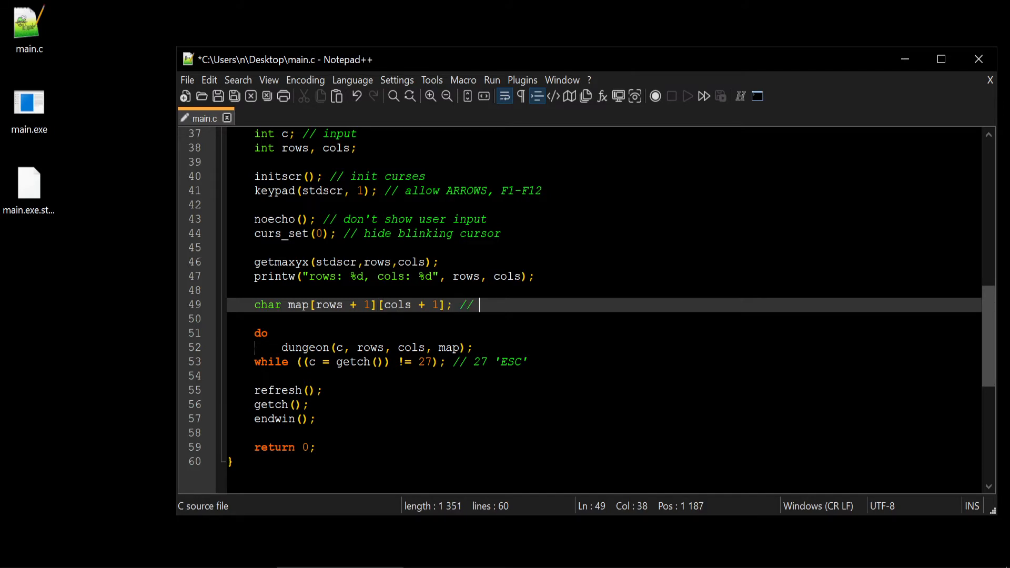
pyautogui.write('arr')
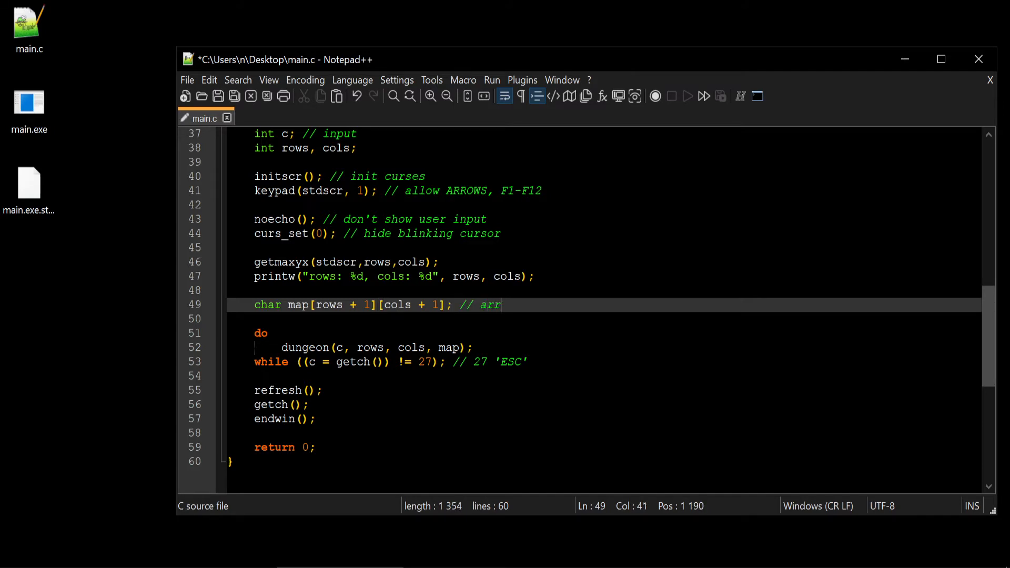
pyautogui.write('start')
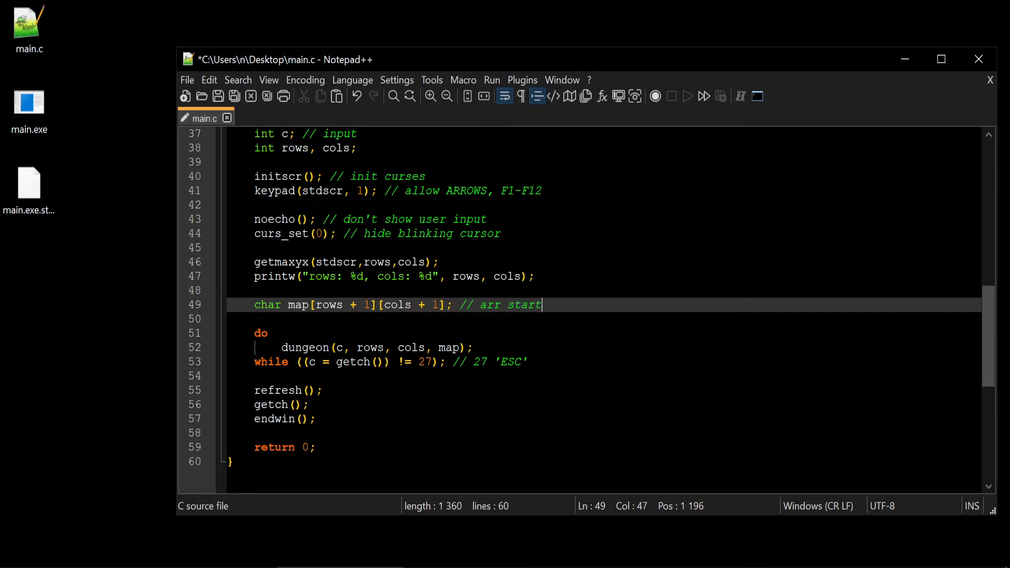
pyautogui.write("'s from 0")
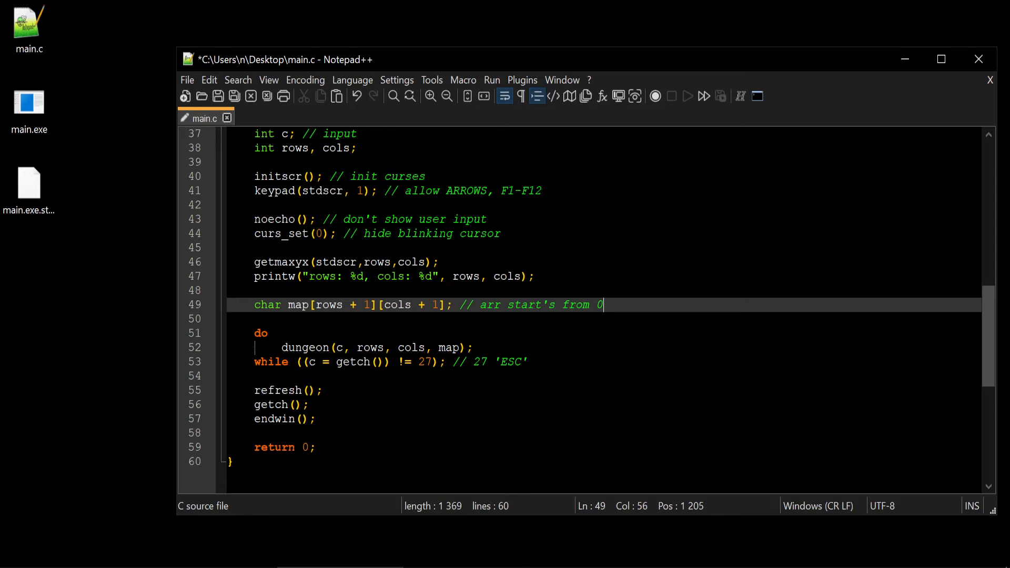
pyautogui.press('ctrl+s')
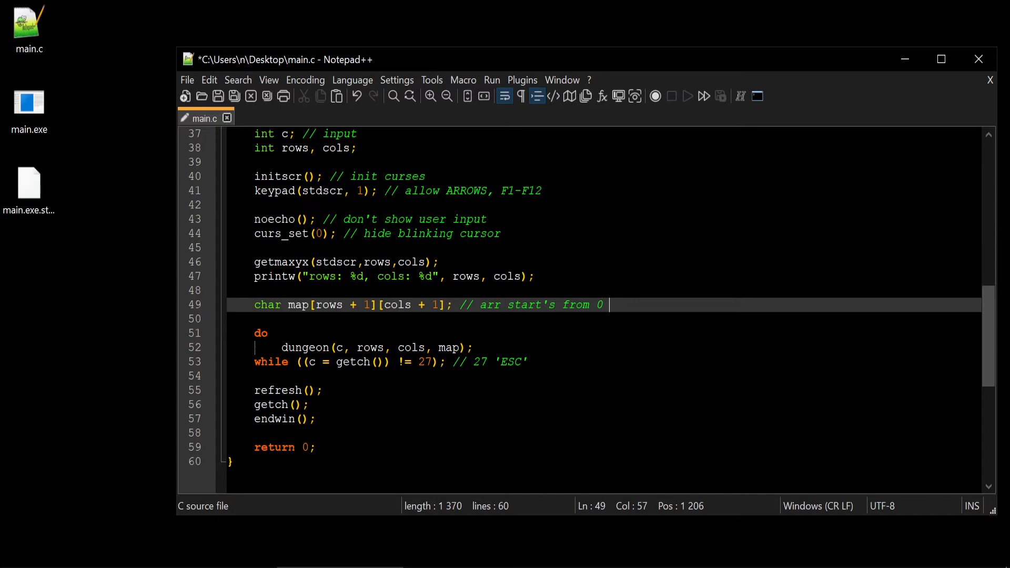
# Extend the array comment with the '120: 0 - 119' indexing note
pyautogui.write('. 120')
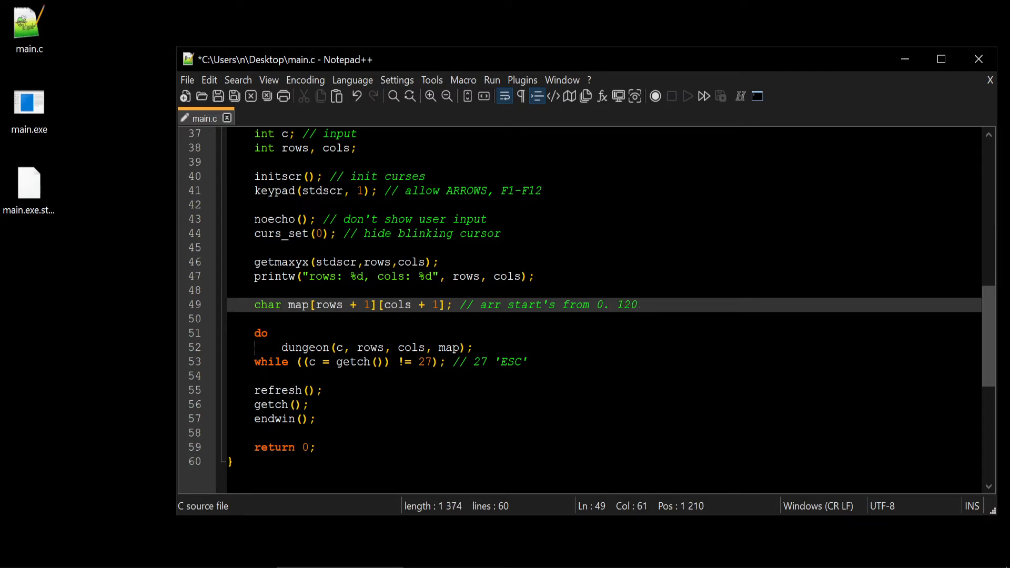
pyautogui.write('0')
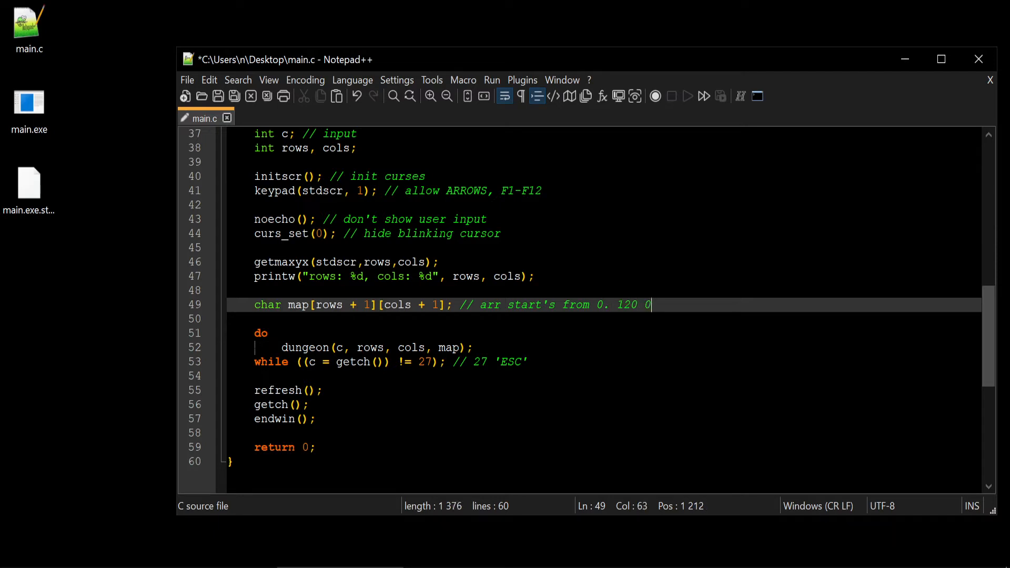
pyautogui.write('- 199')
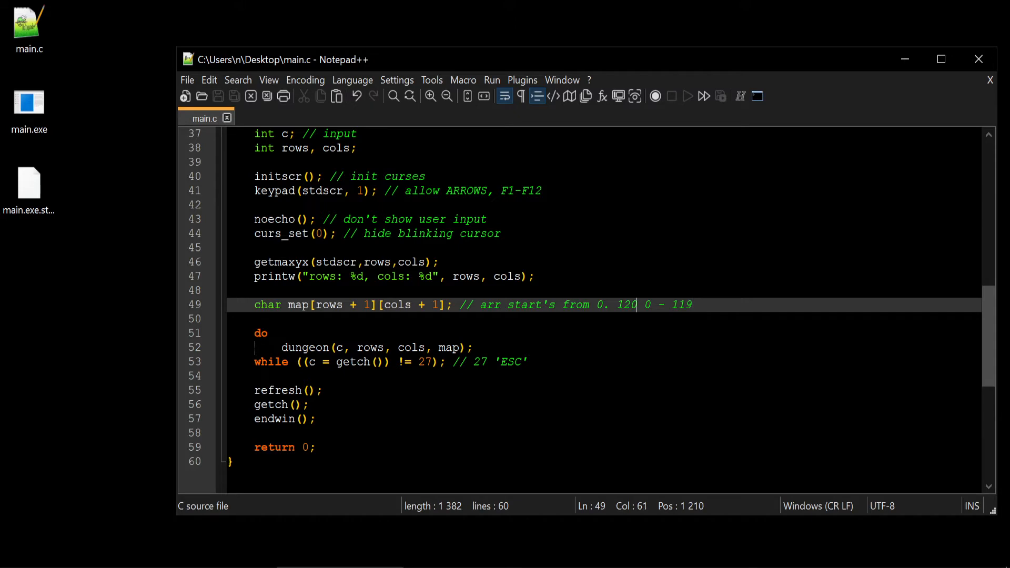
pyautogui.write(':')
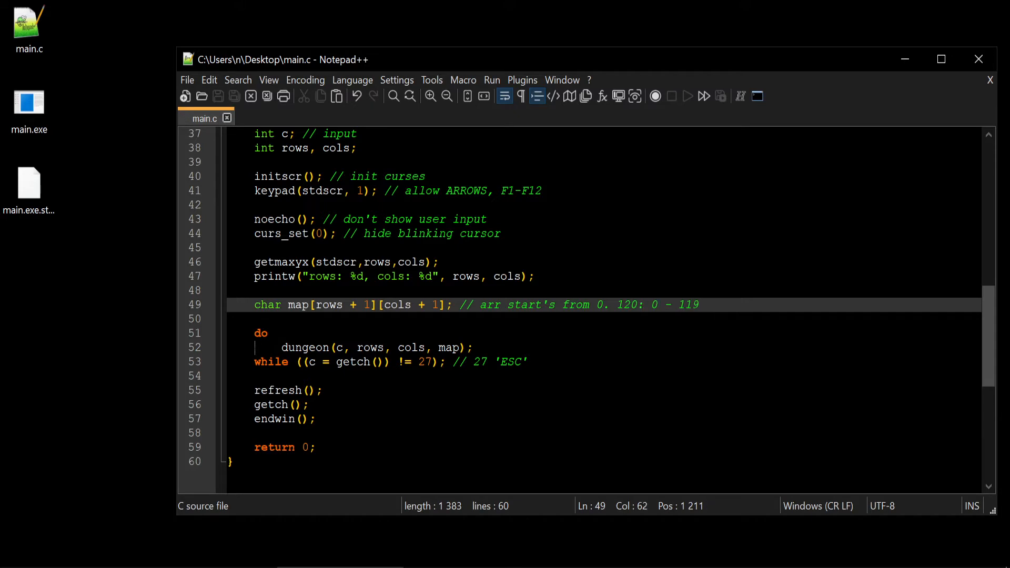
pyautogui.doubleClick(369, 348)
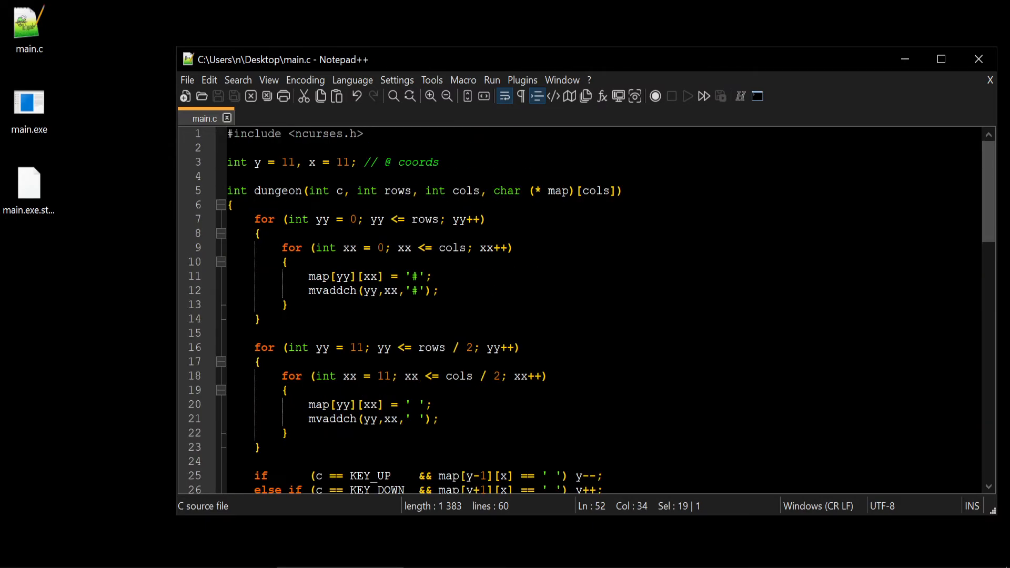
# Highlight the uses of rows and append a // 120 comment to the printw line
pyautogui.click(289, 305)
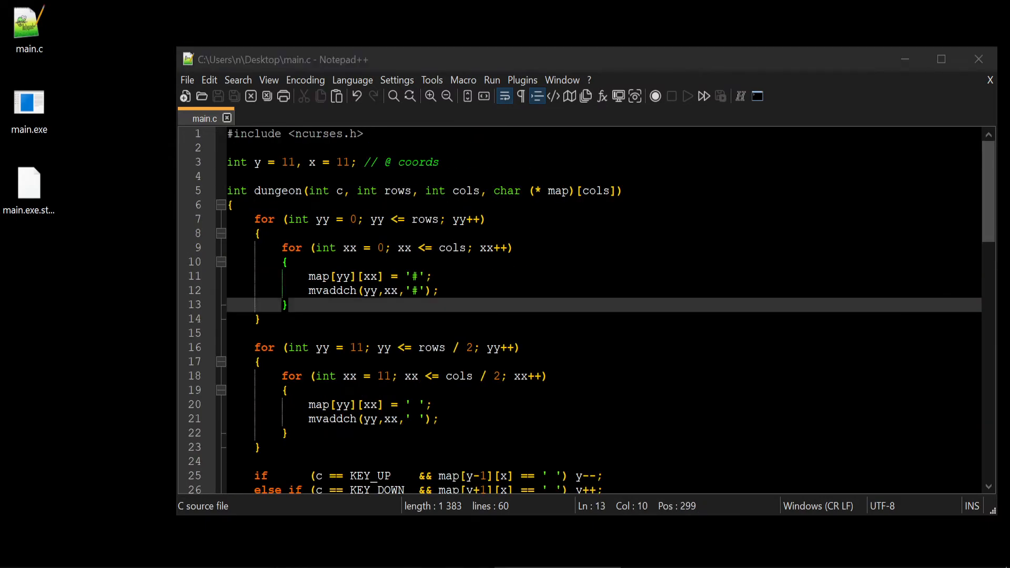
pyautogui.doubleClick(398, 191)
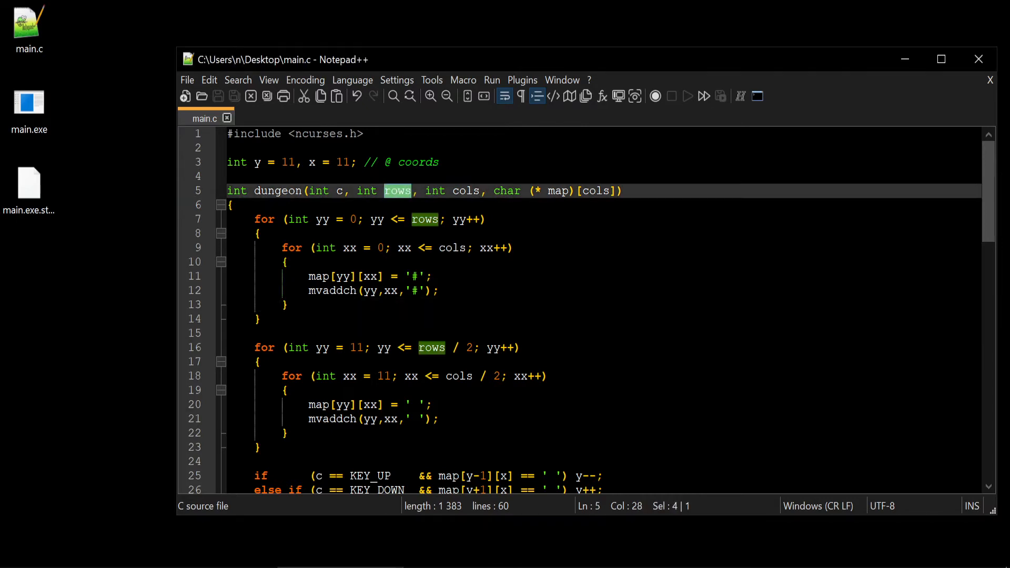
pyautogui.scroll(-3)
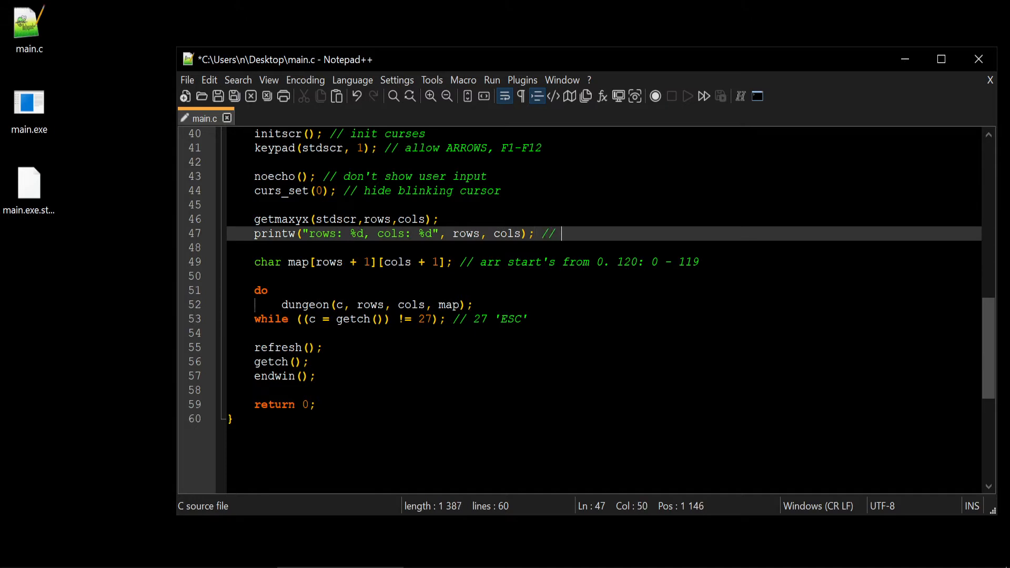
pyautogui.write('120')
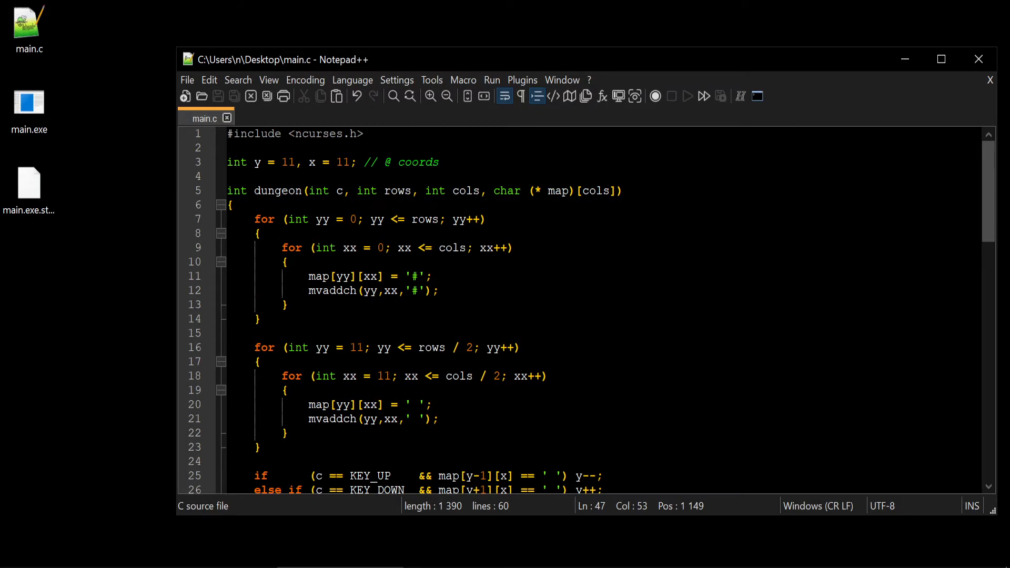
# Jot scratch index numbers 120 and 119 beside dungeon()'s opening brace
pyautogui.moveTo(371, 219); pyautogui.dragTo(433, 276)
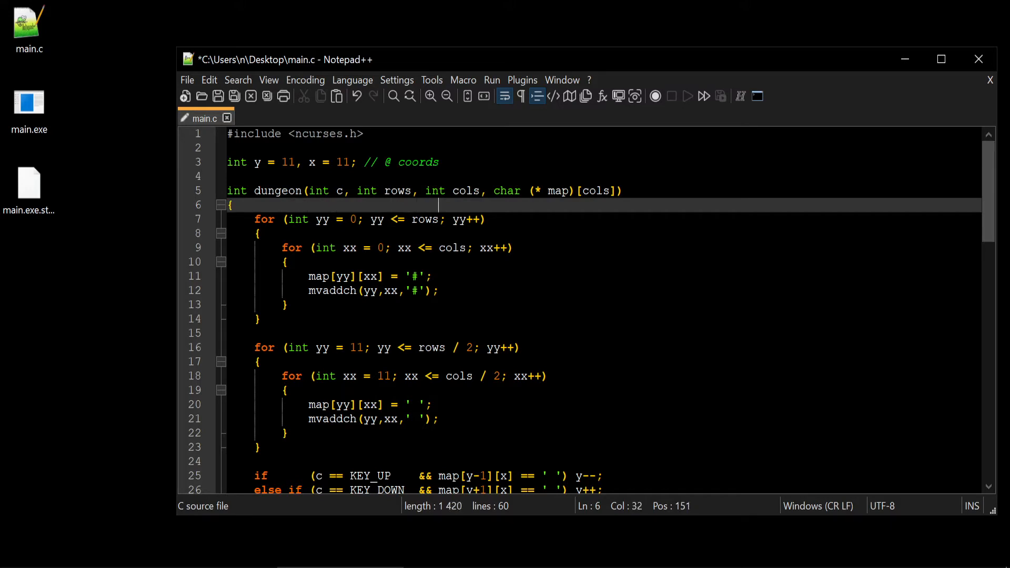
pyautogui.write('120')
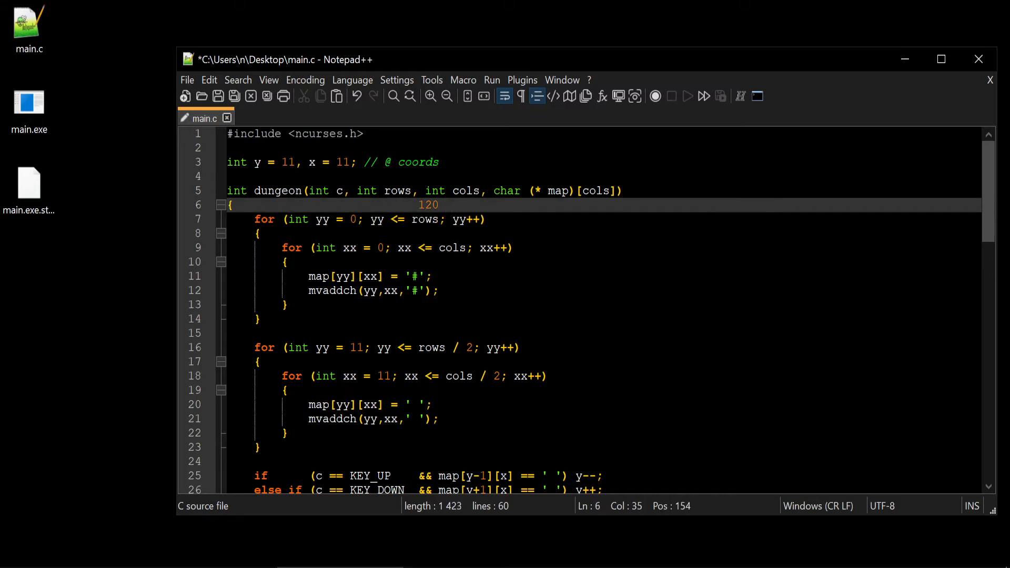
pyautogui.write('199')
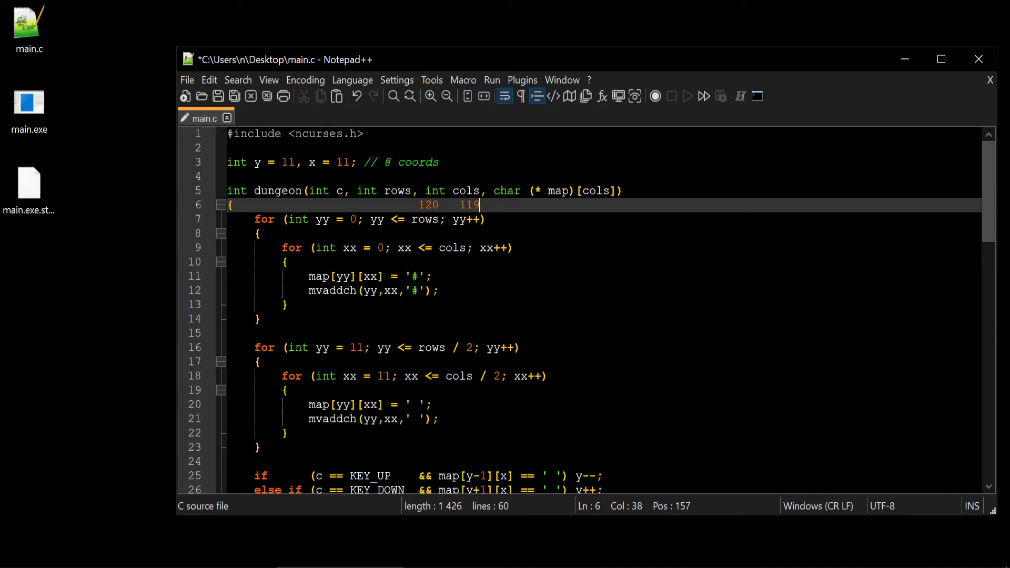
pyautogui.press('BackSpace')
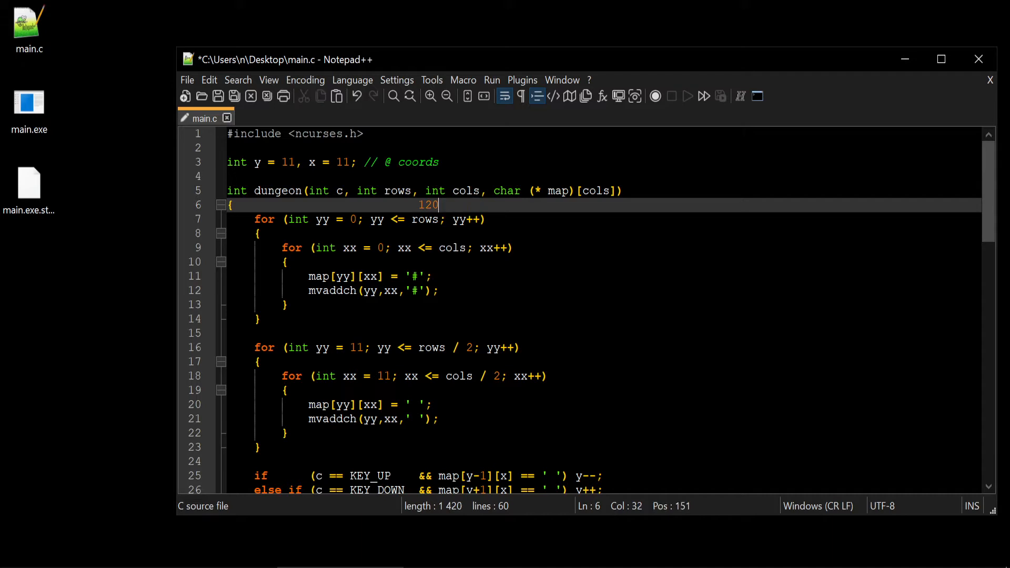
pyautogui.write('1')
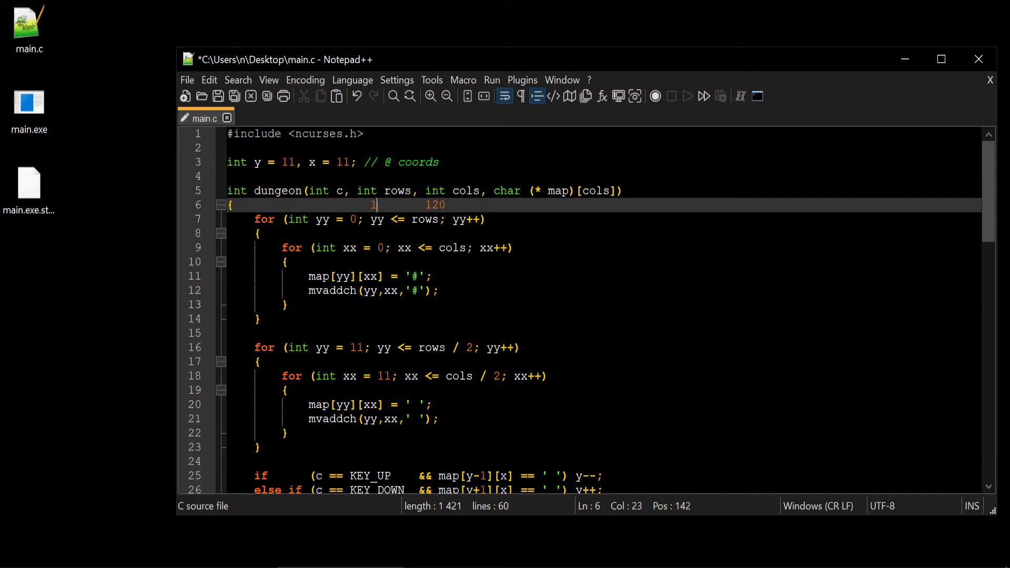
pyautogui.write('19')
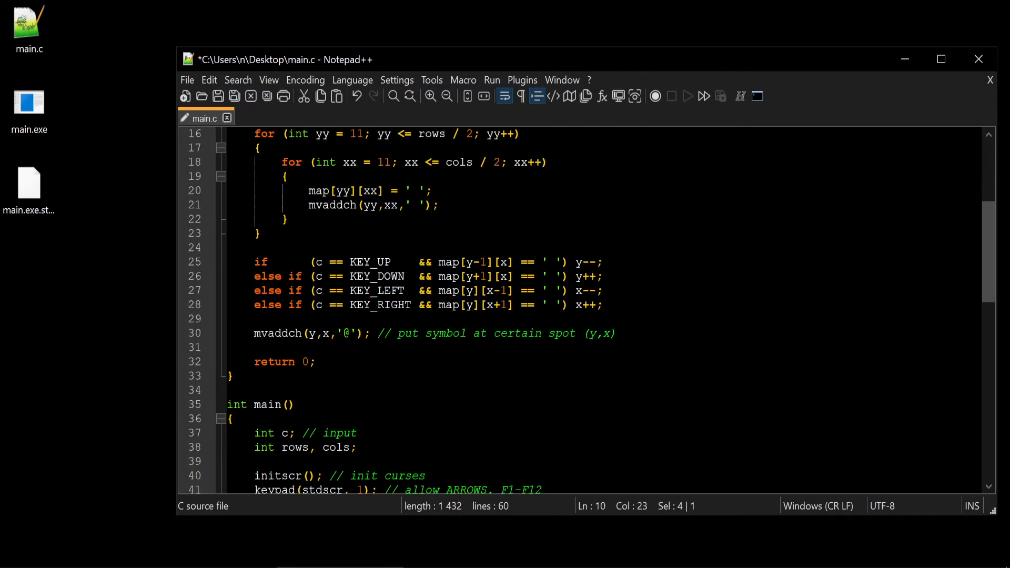
# Select the 119 in the array comment, then switch over to Code::Blocks
pyautogui.scroll(-3)
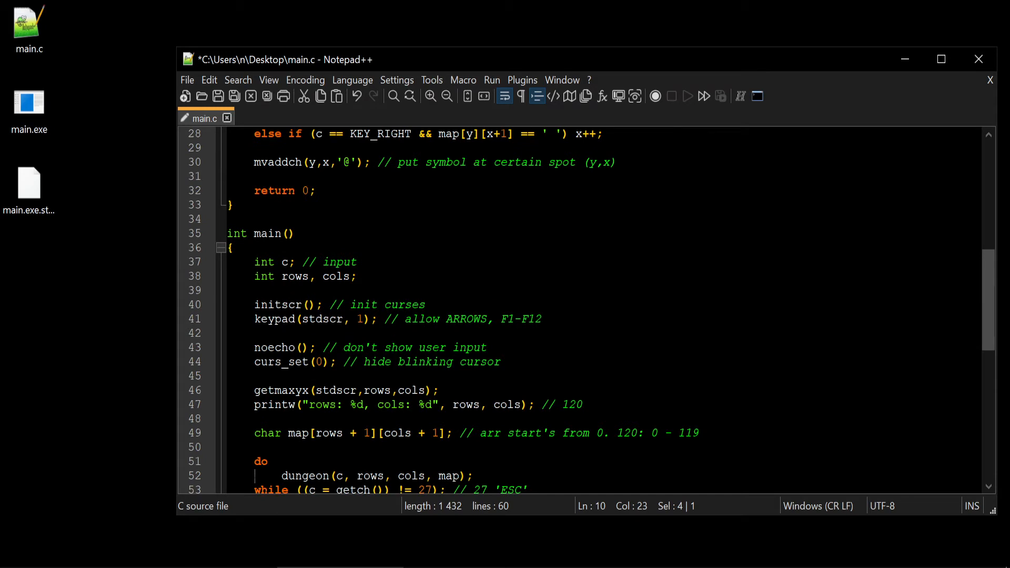
pyautogui.doubleClick(685, 433)
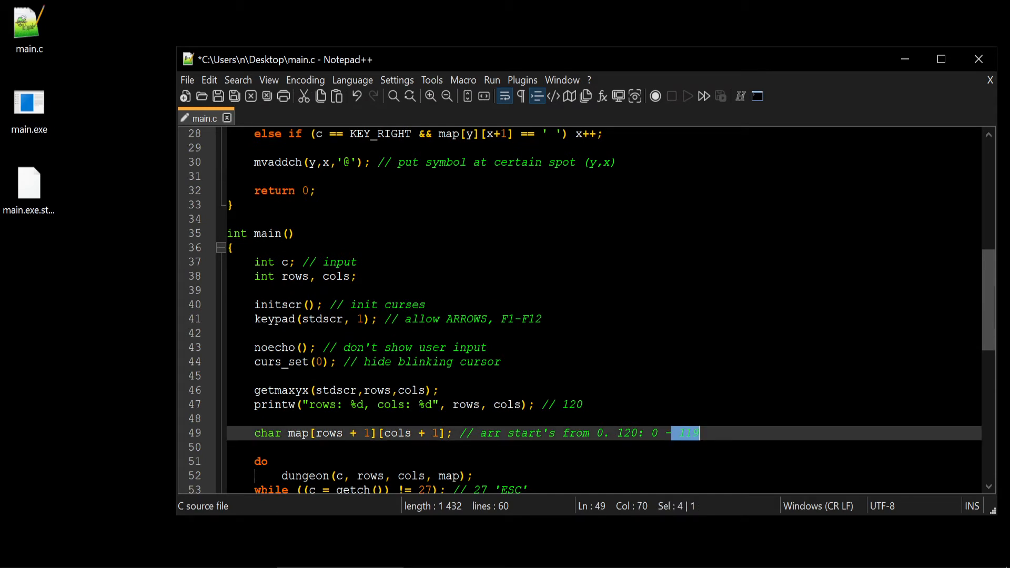
pyautogui.scroll(-3)
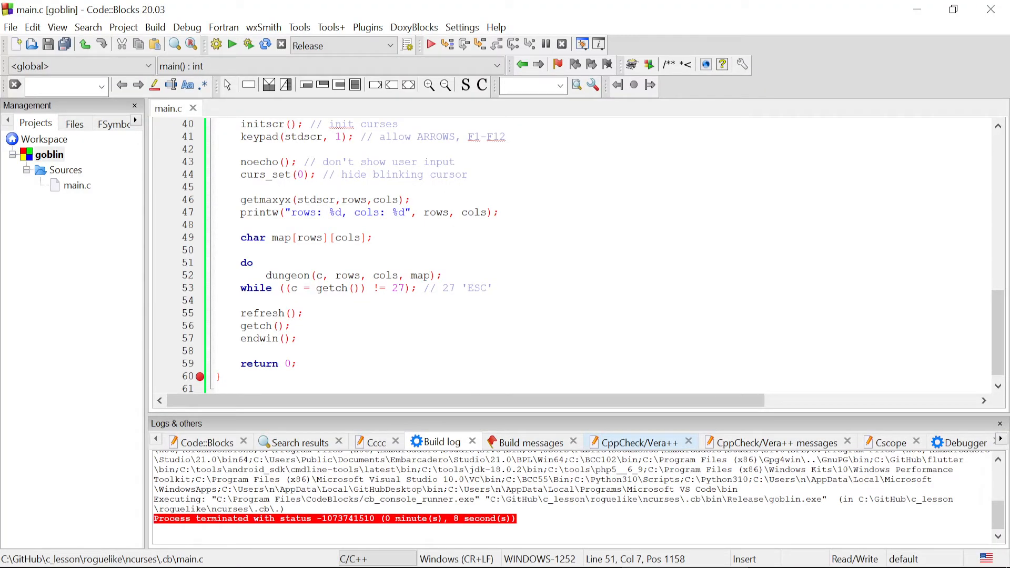
# Close the goblin.exe console showing the room carved into the # map
pyautogui.click(200, 264)
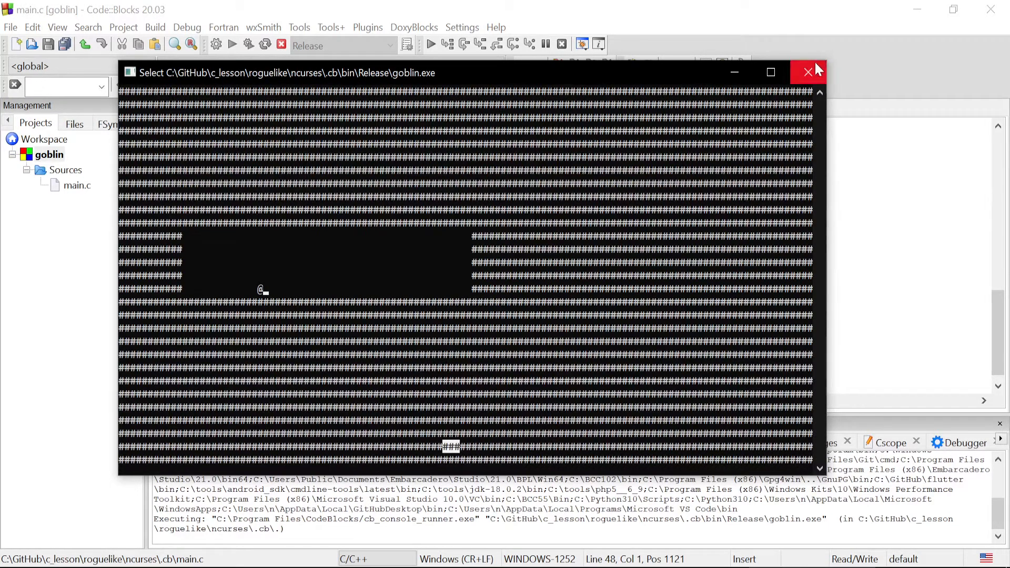
pyautogui.click(809, 71)
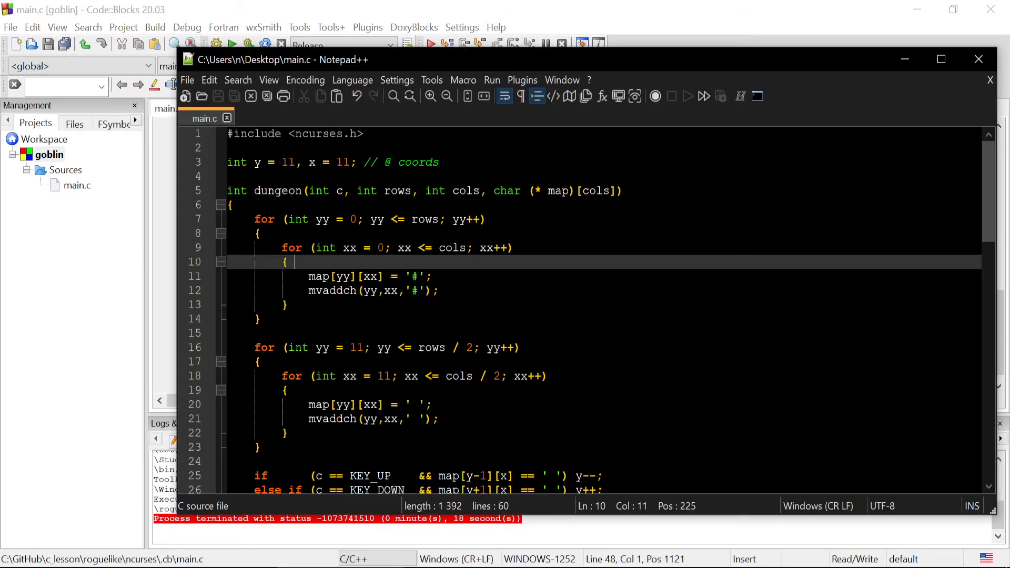
# Scroll through main.c and enter the printw rows/cols line with a // 120 comment
pyautogui.scroll(-3)
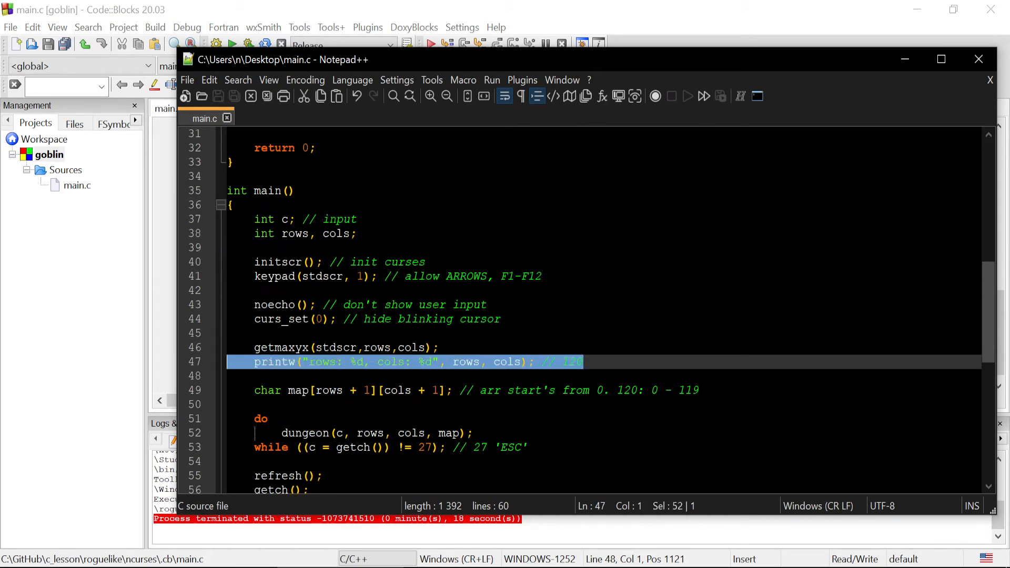
pyautogui.scroll(3)
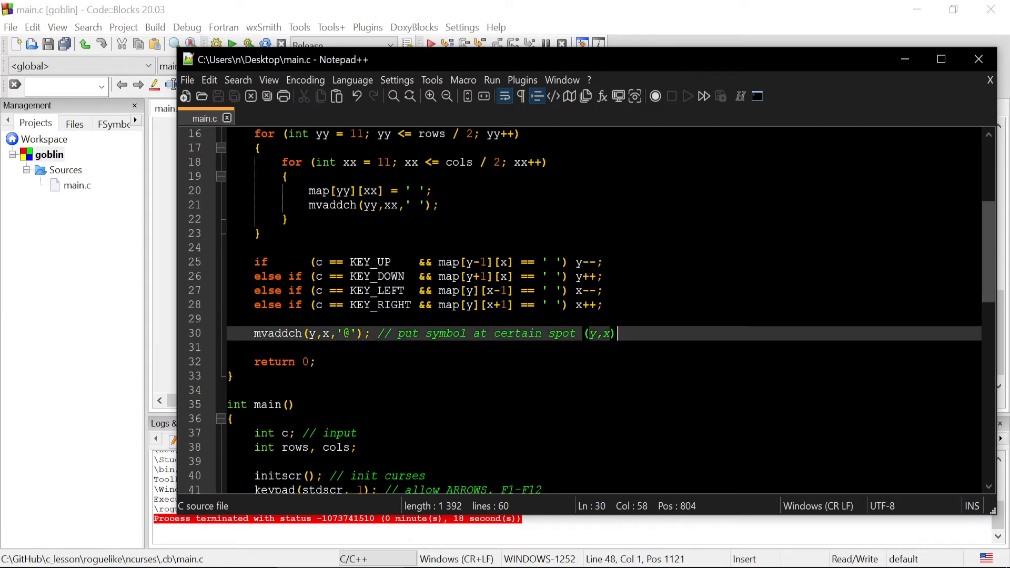
pyautogui.write('printw("rows: %d, cols: %d", rows, cols); // 120')
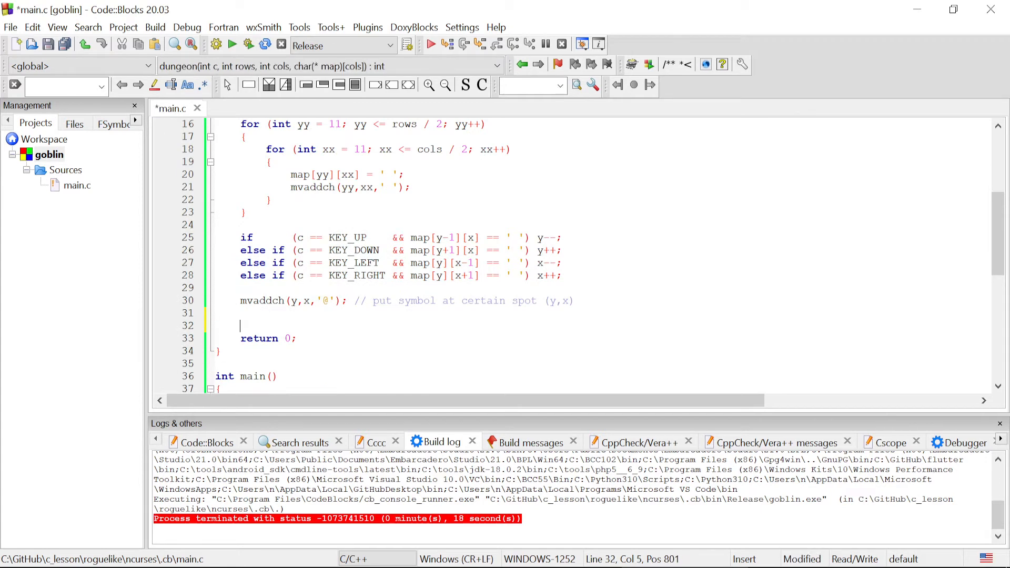
# Rebuild goblin and jump to the 'c may be used uninitialized' warning line
pyautogui.write('printw("rows: %d, cols: %d", rows, cols); // 120')
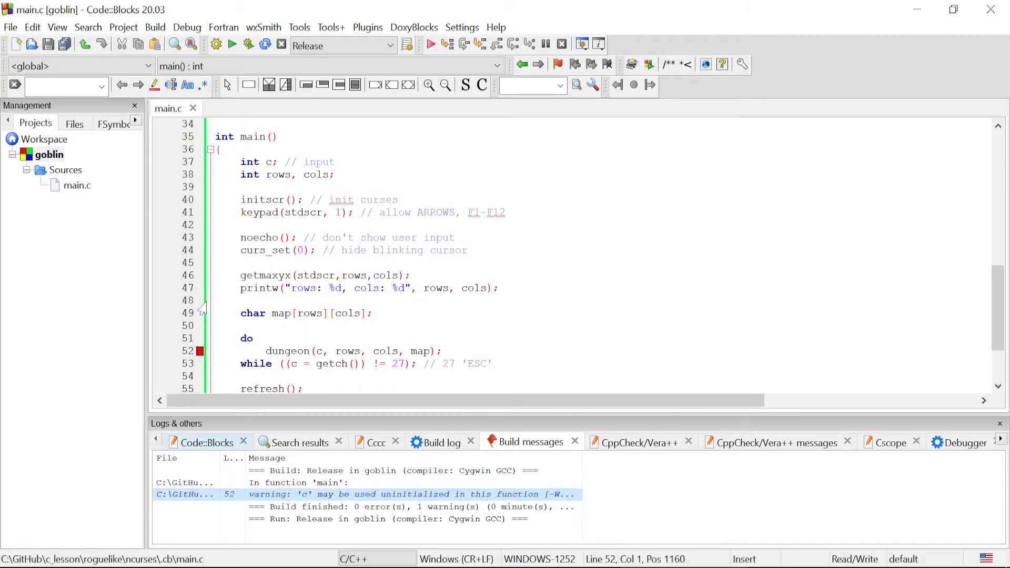
pyautogui.click(344, 351)
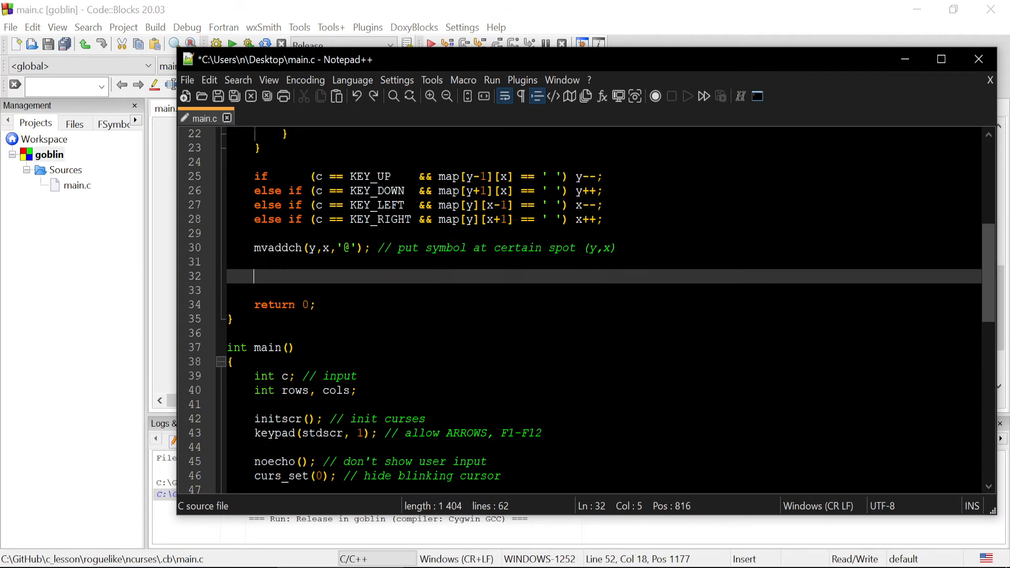
# Initialize c to '\0' in main, save, and run main.exe to view the room
pyautogui.press('Backspace')
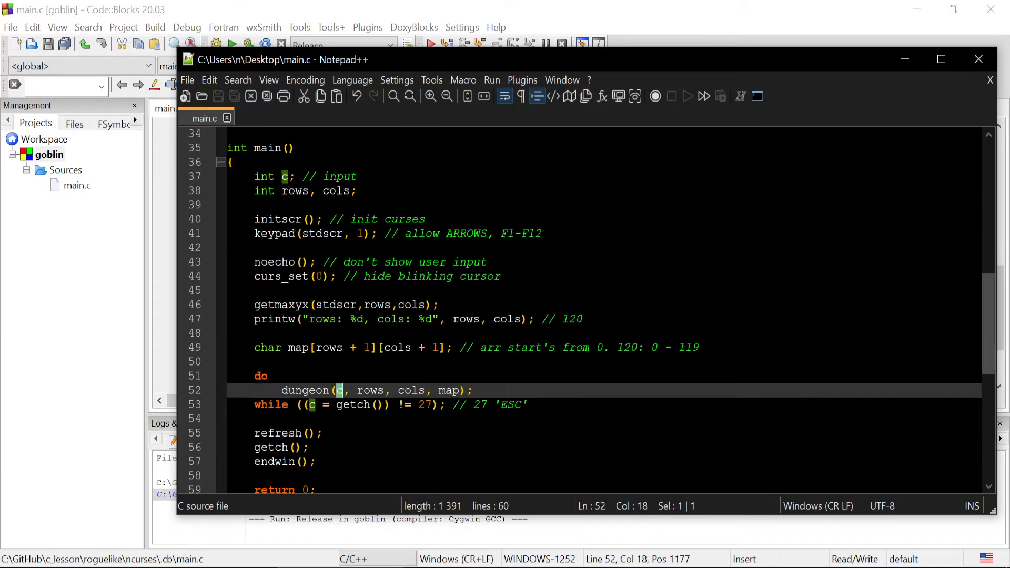
pyautogui.click(287, 176)
pyautogui.write(' = ')
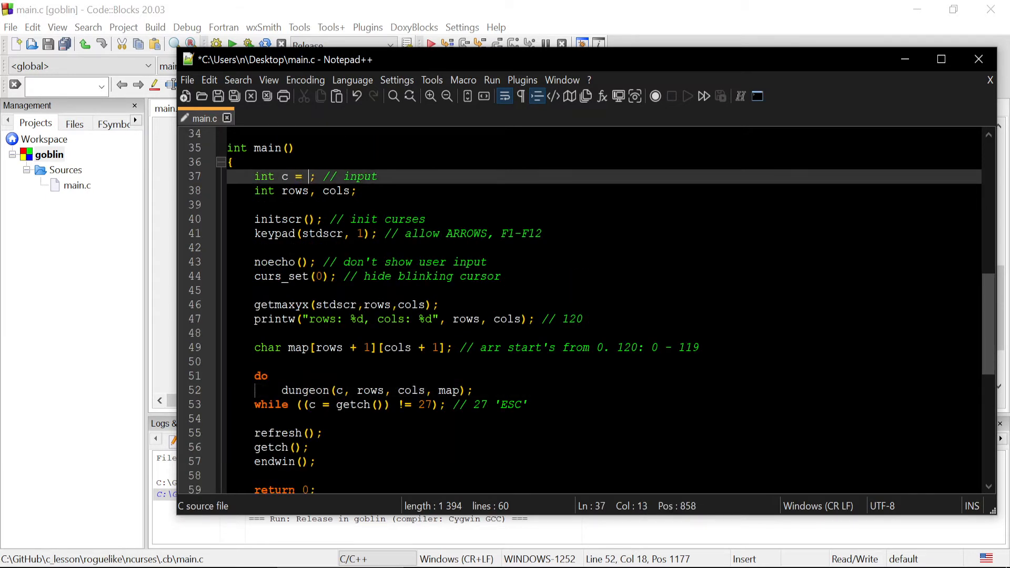
pyautogui.write("'\\0'")
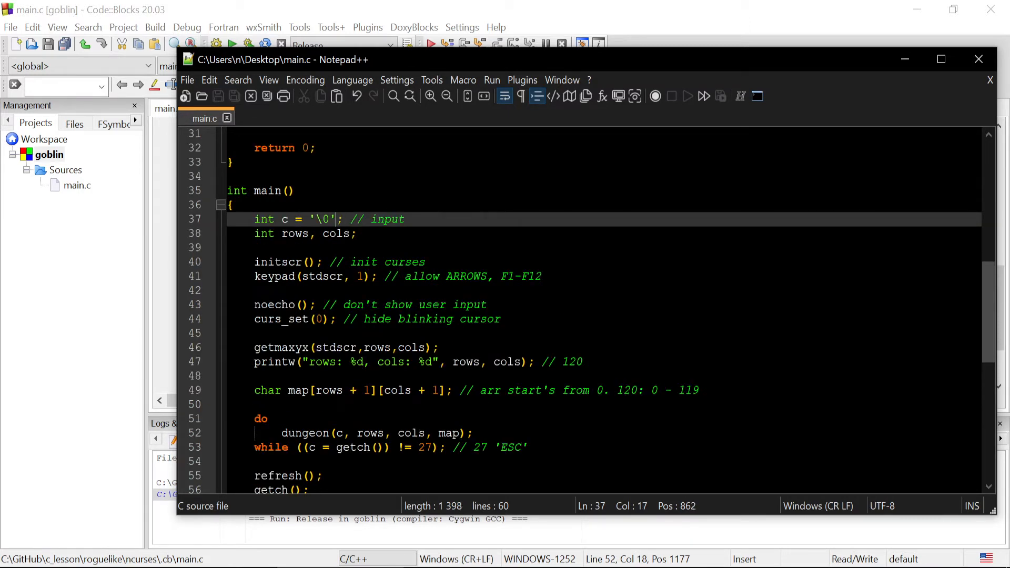
pyautogui.click(232, 43)
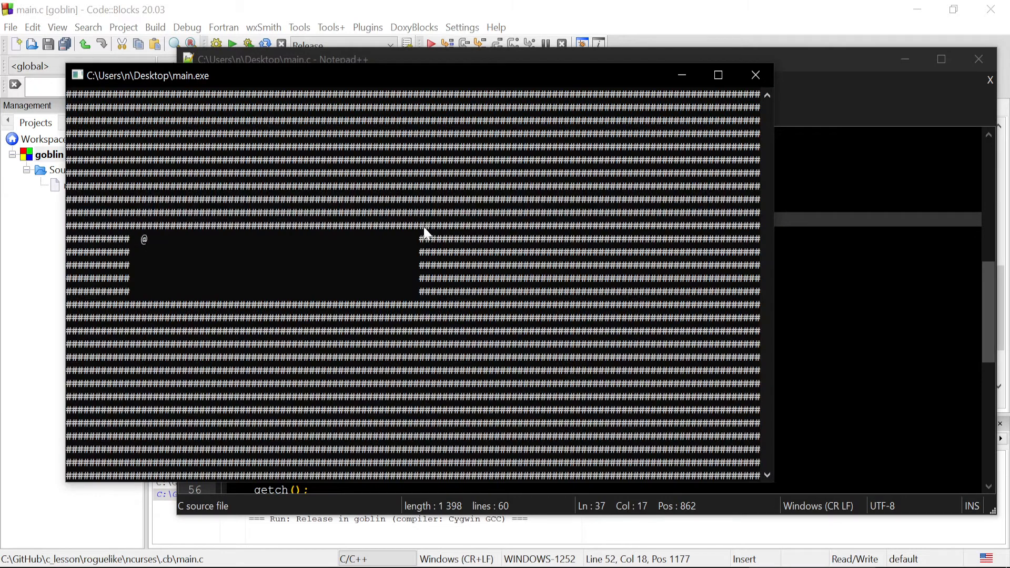
pyautogui.click(755, 75)
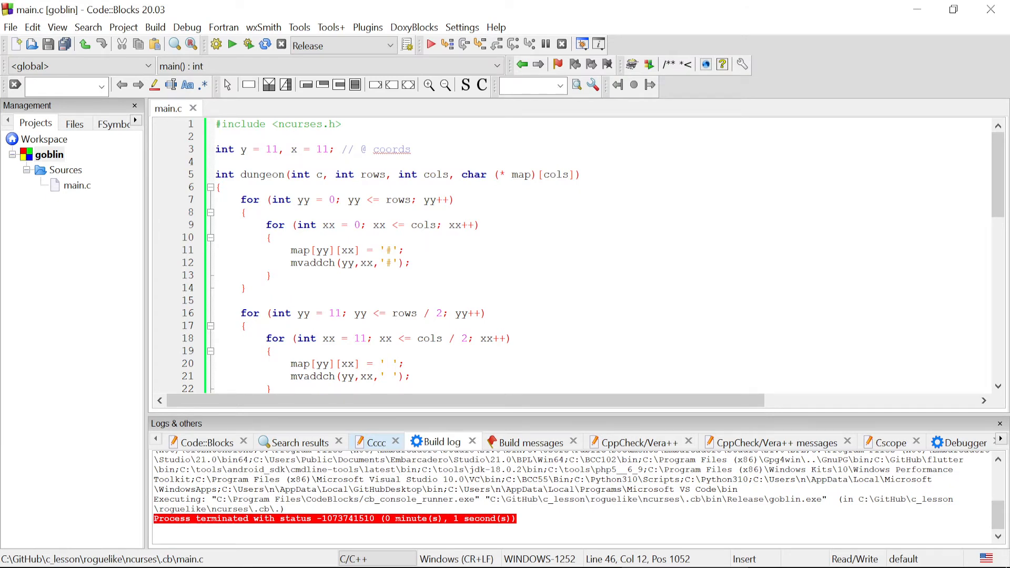
# Initialize c to '\0' in goblin's main.c, save it, and close Code::Blocks
pyautogui.scroll(-3)
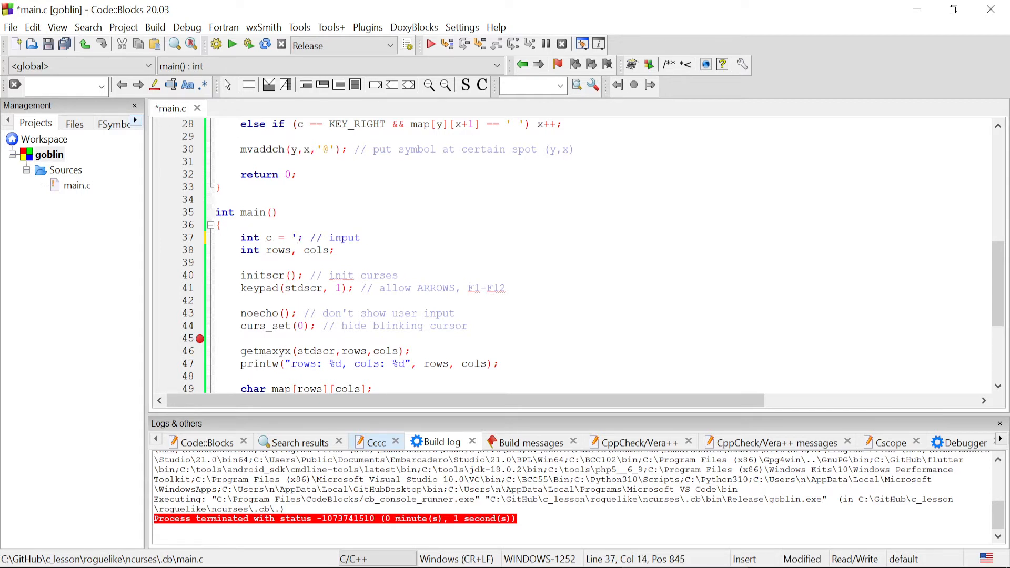
pyautogui.write('\\')
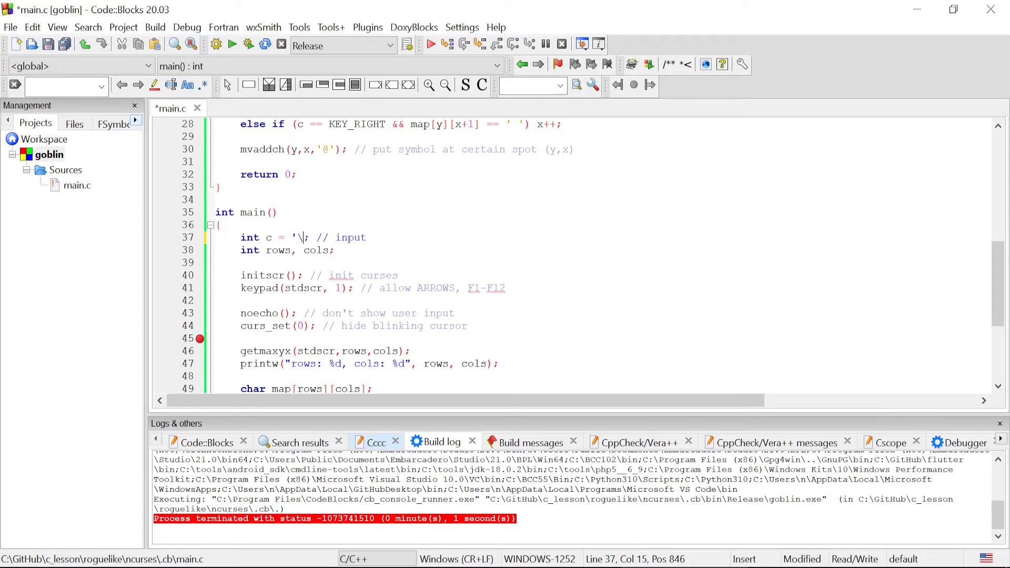
pyautogui.write('0')
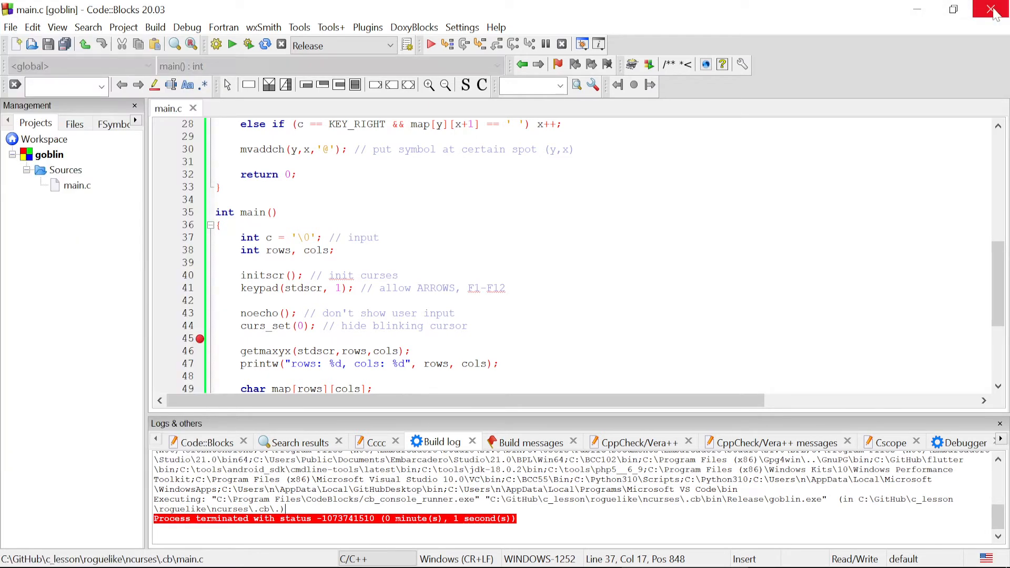
pyautogui.click(994, 10)
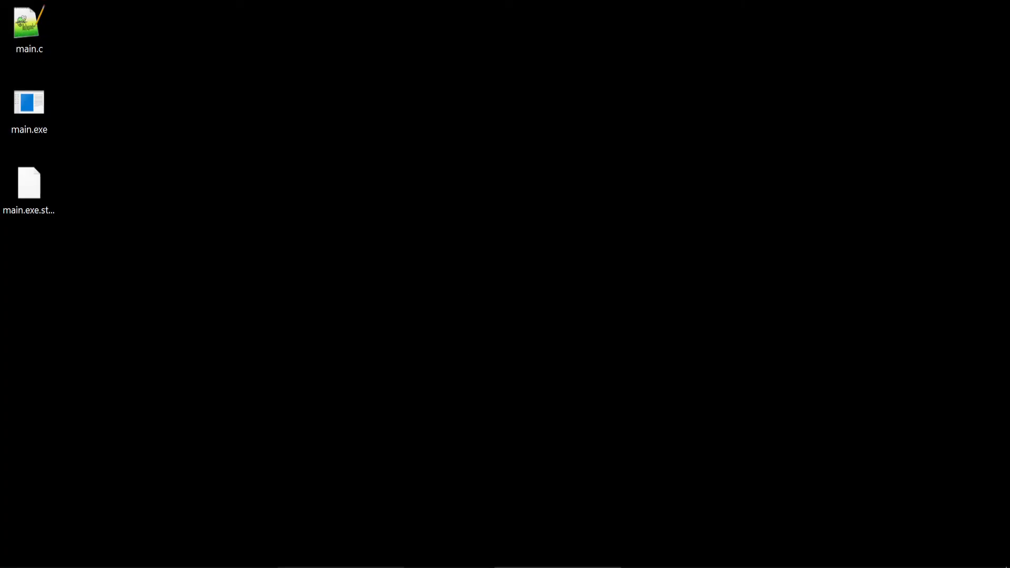
# Reopen the desktop main.c and add a bool line below the coordinates declaration
pyautogui.doubleClick(28, 26)
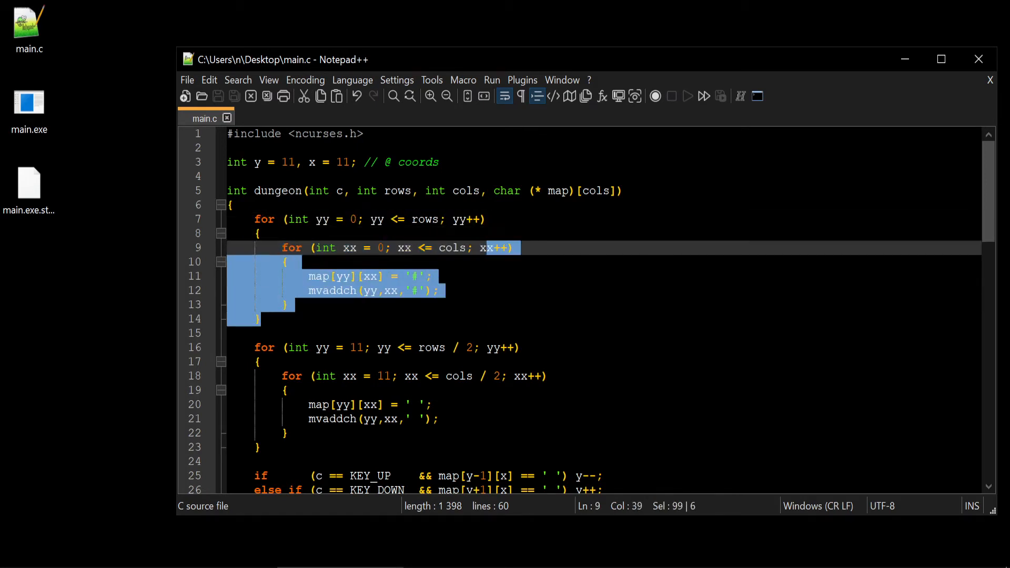
pyautogui.click(350, 248)
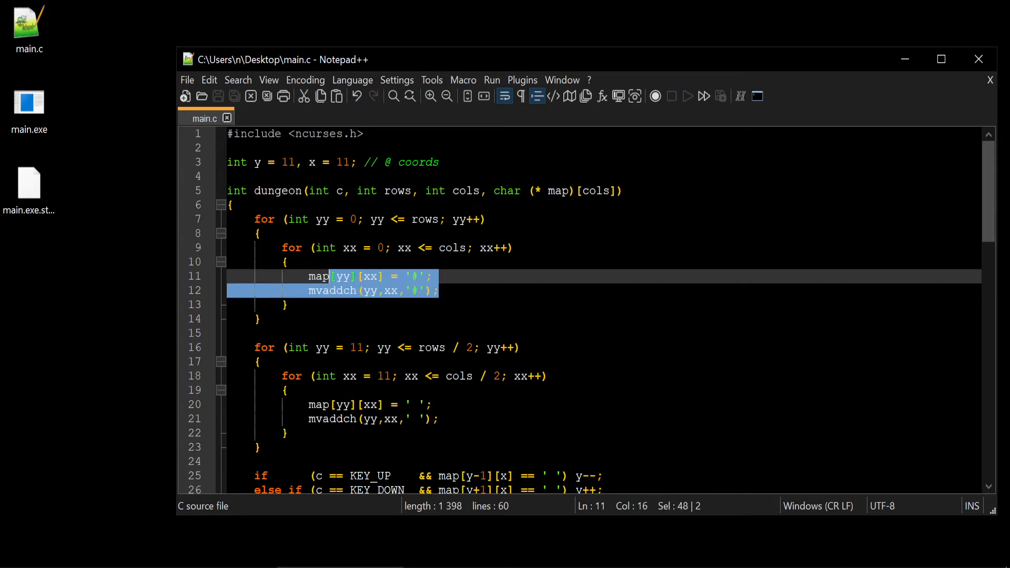
pyautogui.click(286, 304)
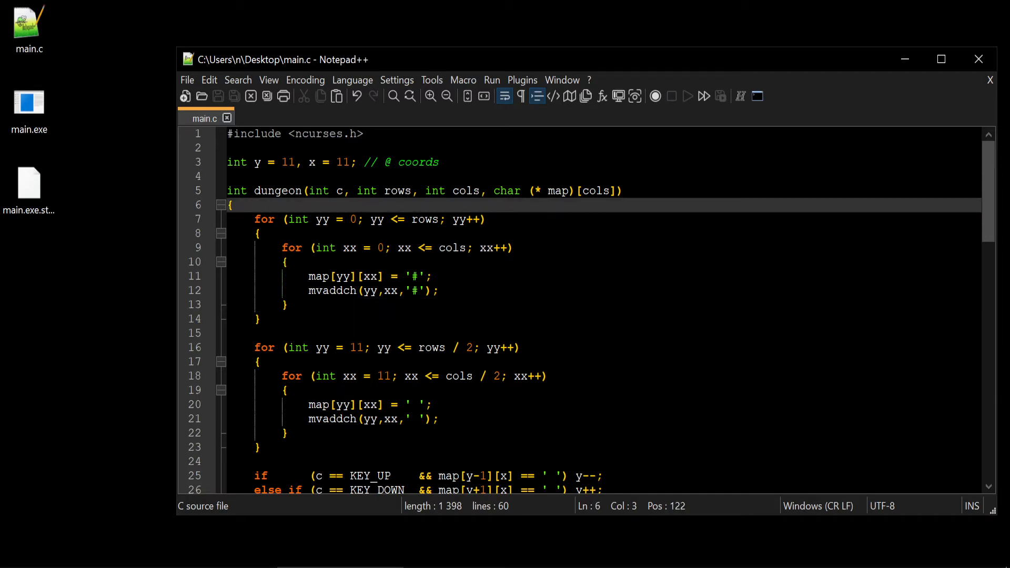
pyautogui.press('enter')
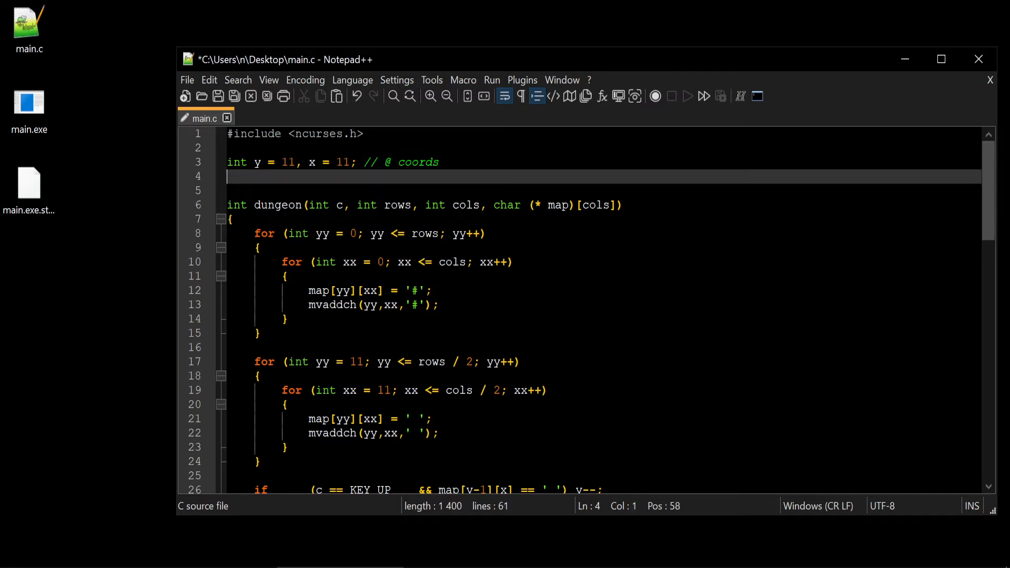
pyautogui.write('int')
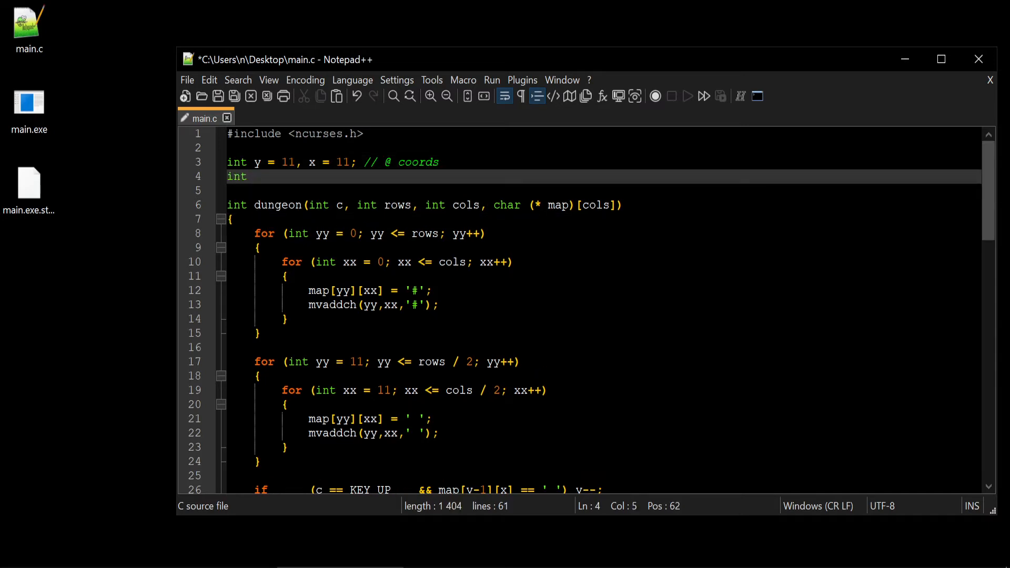
pyautogui.doubleClick(236, 177)
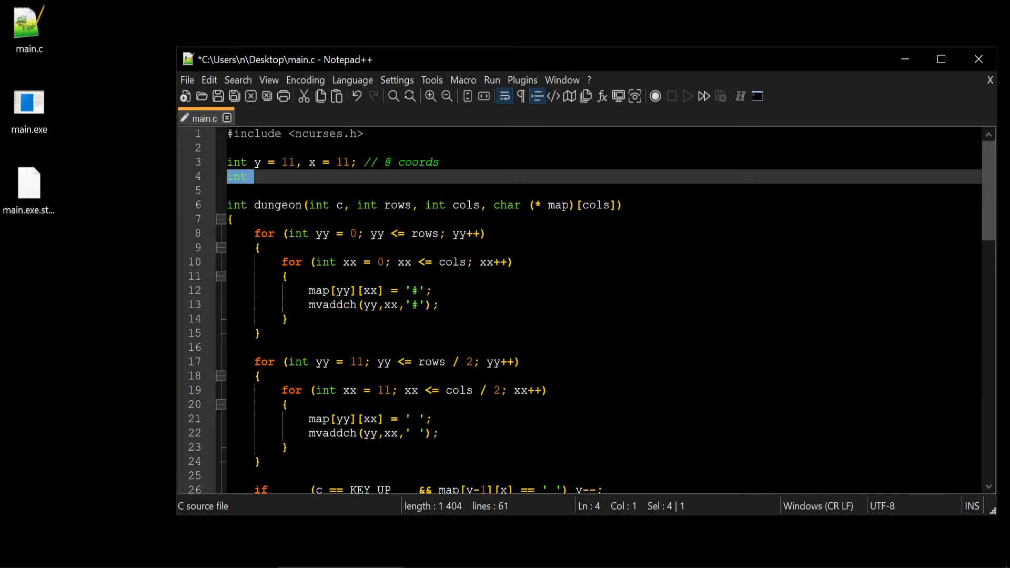
pyautogui.write('bool')
pyautogui.click(604, 148)
pyautogui.write('#')
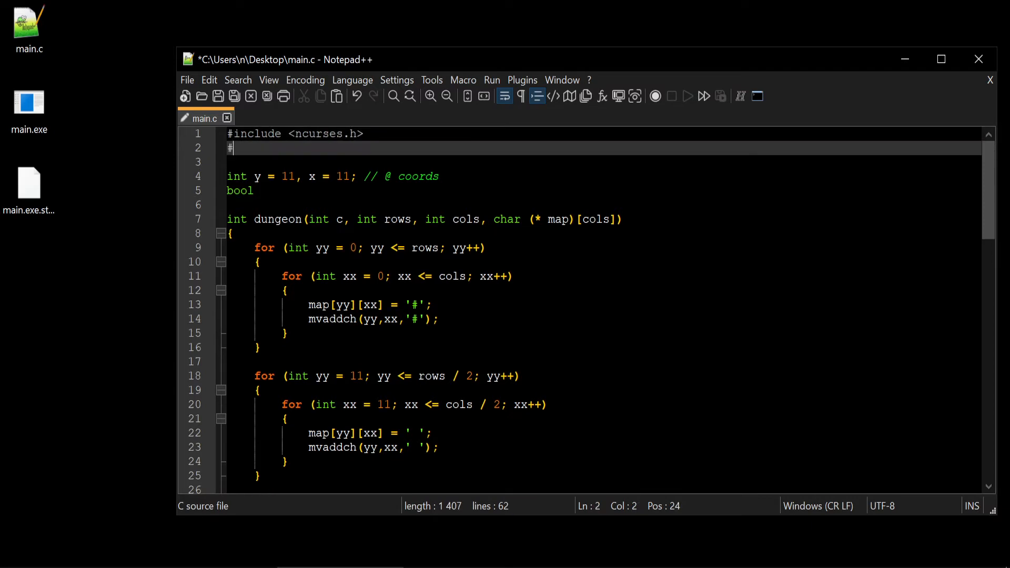
# Add #include <stdbool.h> and declare bool init = 0;
pyautogui.write('intclude')
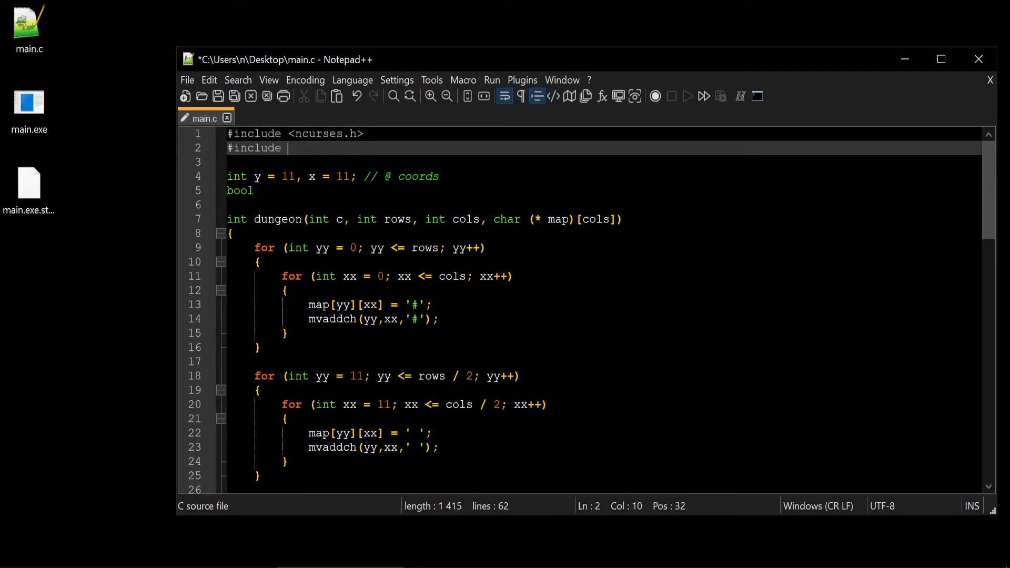
pyautogui.write('<std')
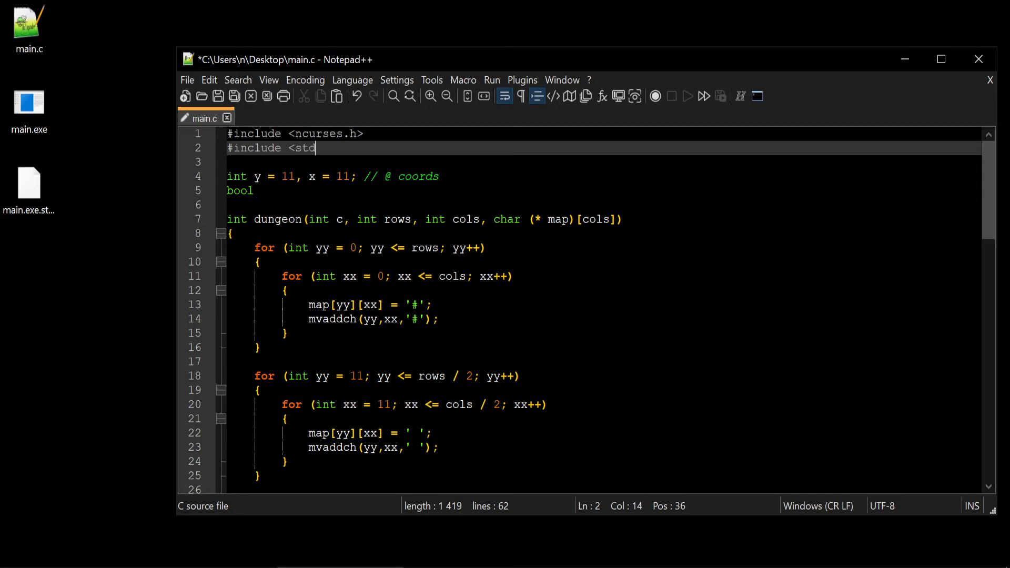
pyautogui.write('bool.h>')
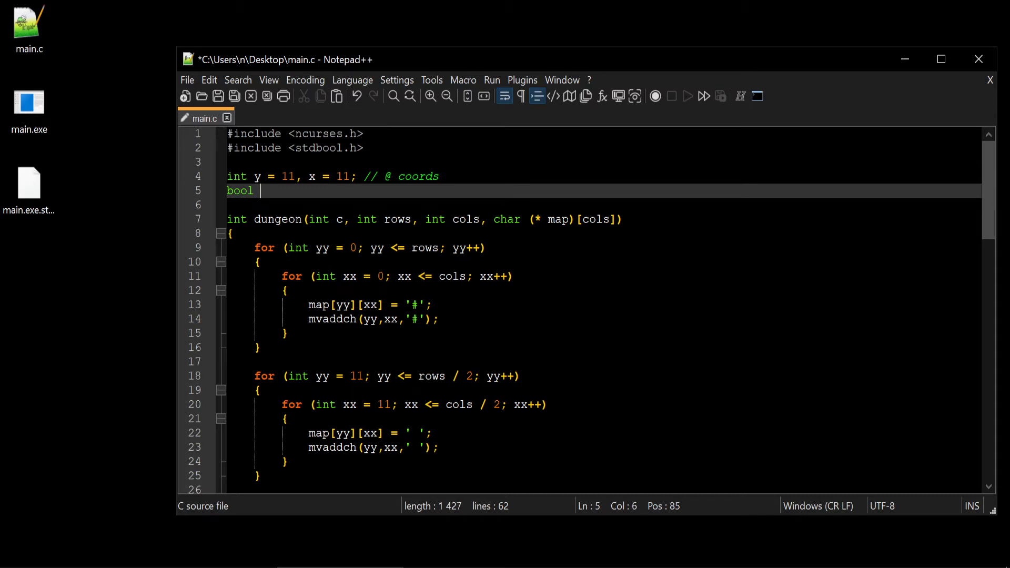
pyautogui.write('init =')
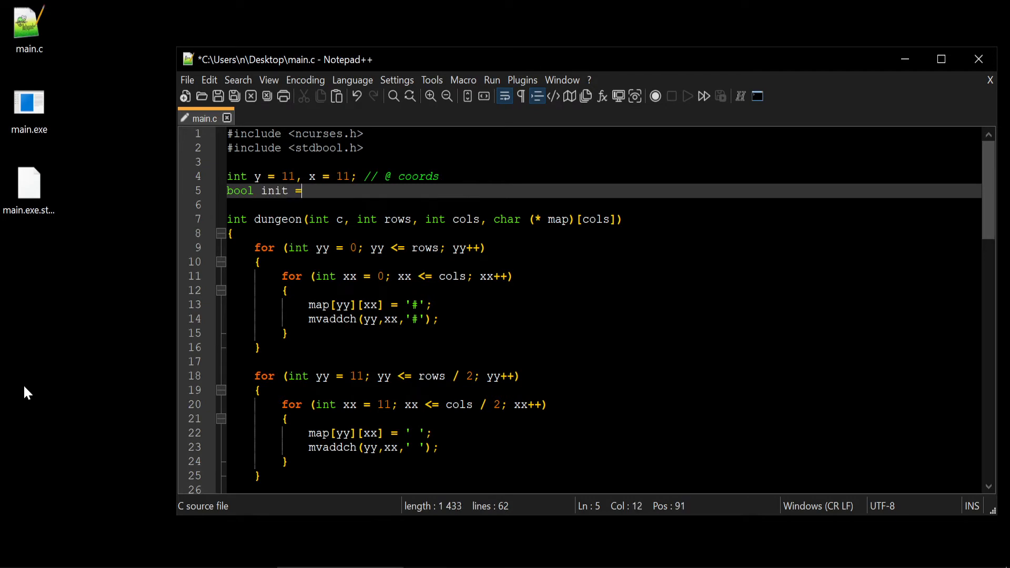
pyautogui.write('0;')
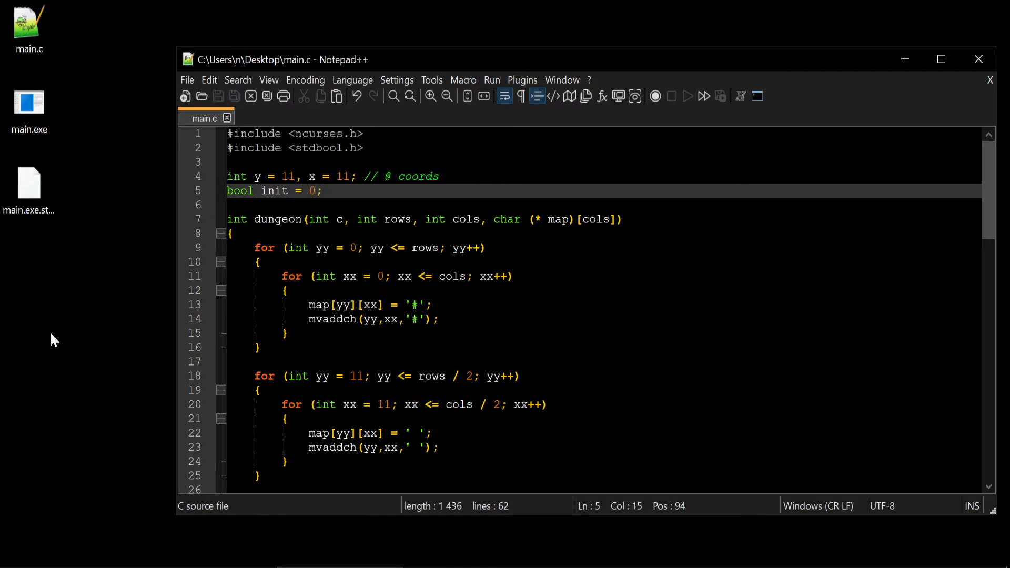
pyautogui.moveTo(273, 190); pyautogui.dragTo(321, 190)
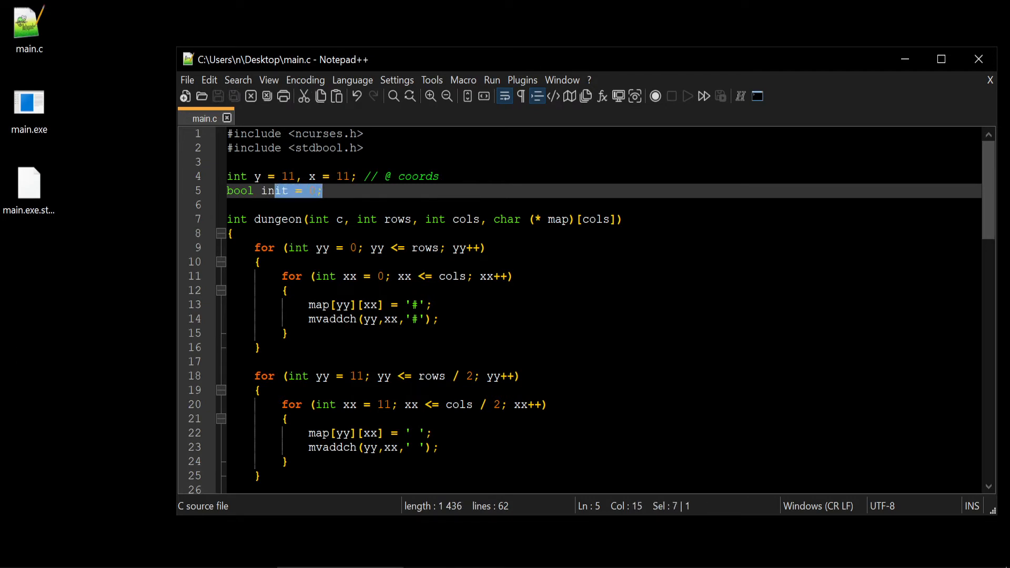
# Add init = 1; after the #-filling loops in dungeon() and save main.c
pyautogui.press('Enter')
pyautogui.write('if ')
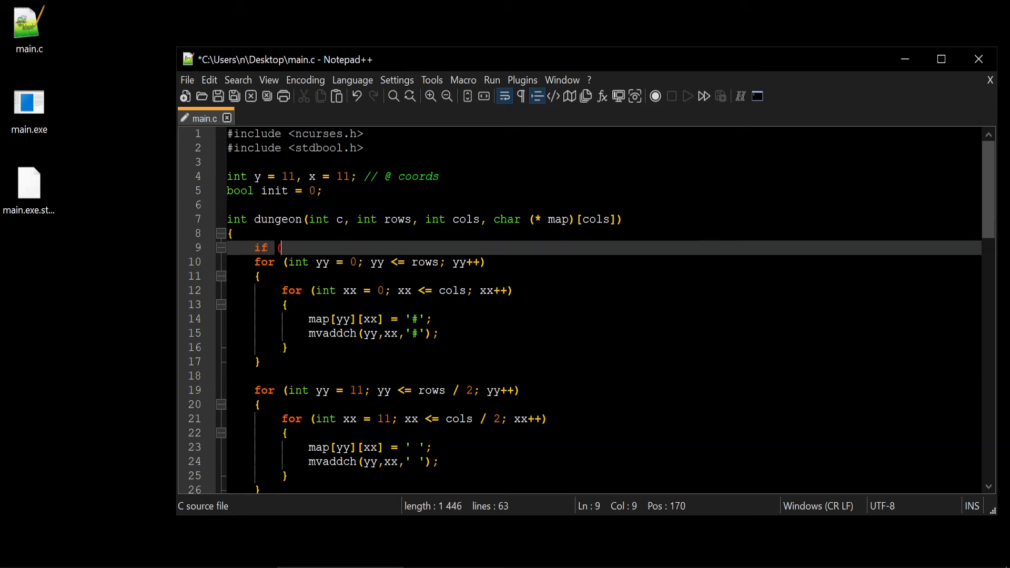
pyautogui.write('(init == 0')
pyautogui.write('{')
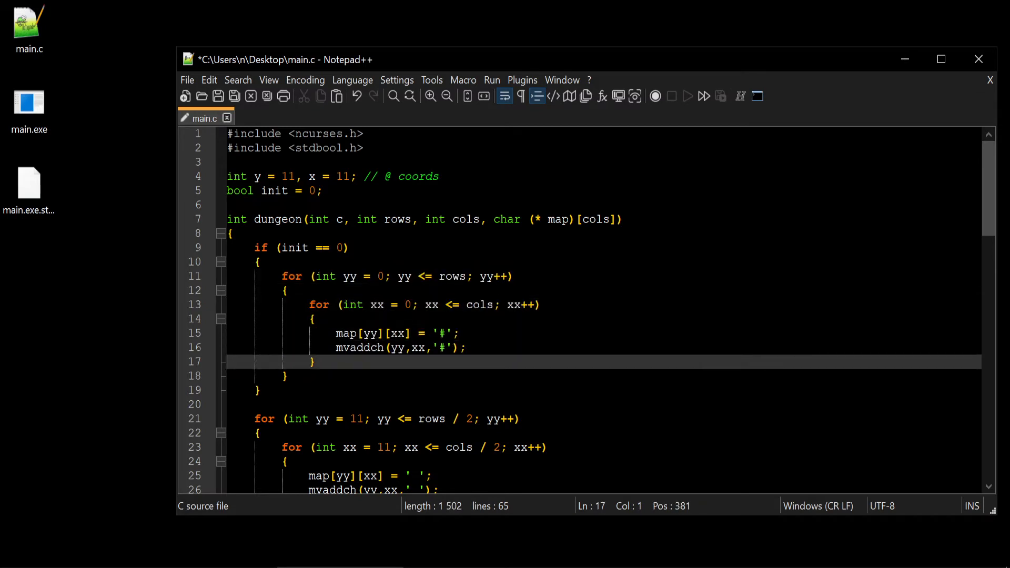
pyautogui.write('init = 1;')
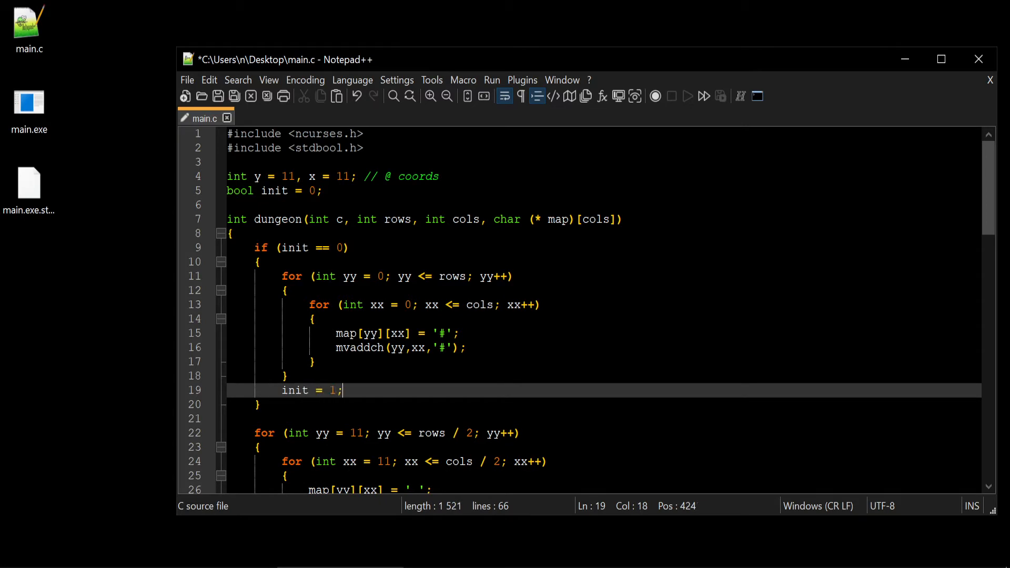
pyautogui.moveTo(348, 276); pyautogui.dragTo(282, 376)
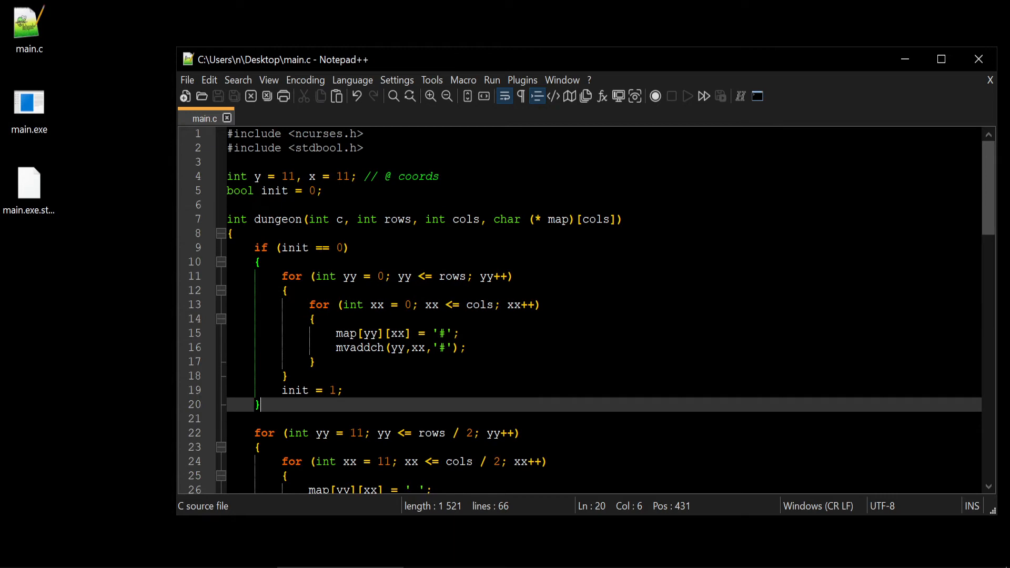
pyautogui.scroll(-3)
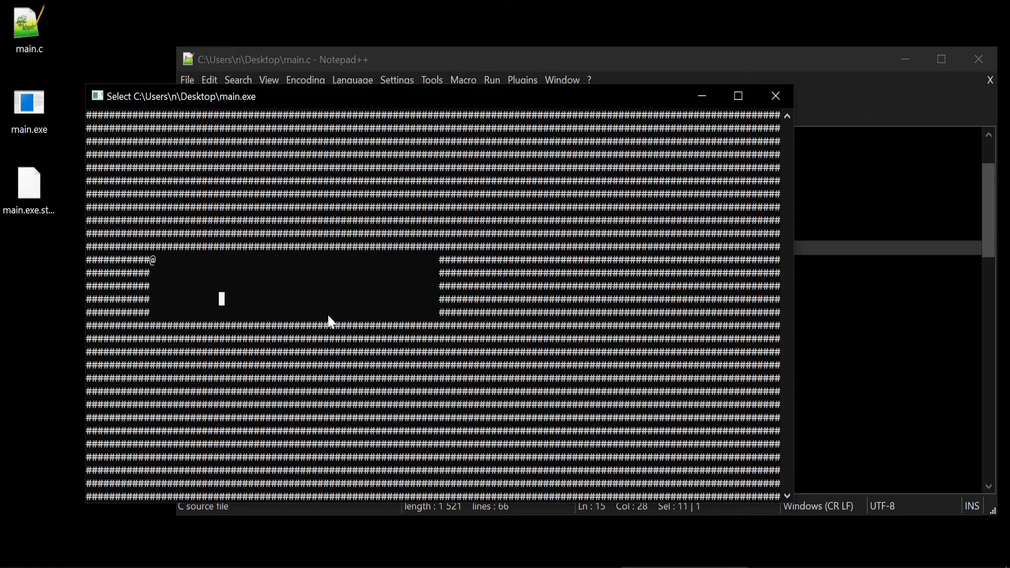
pyautogui.moveTo(750, 92)
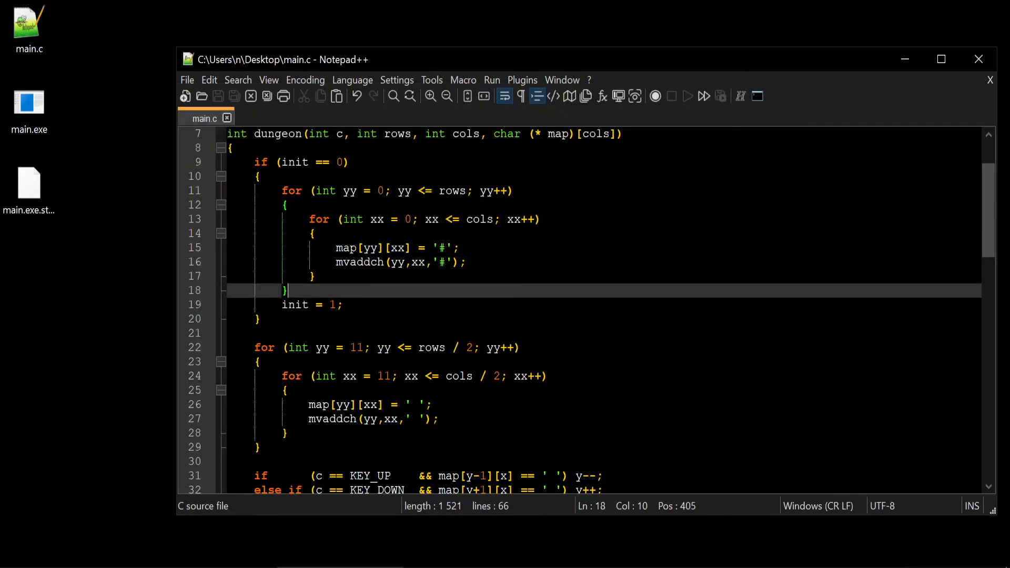
pyautogui.scroll(-3)
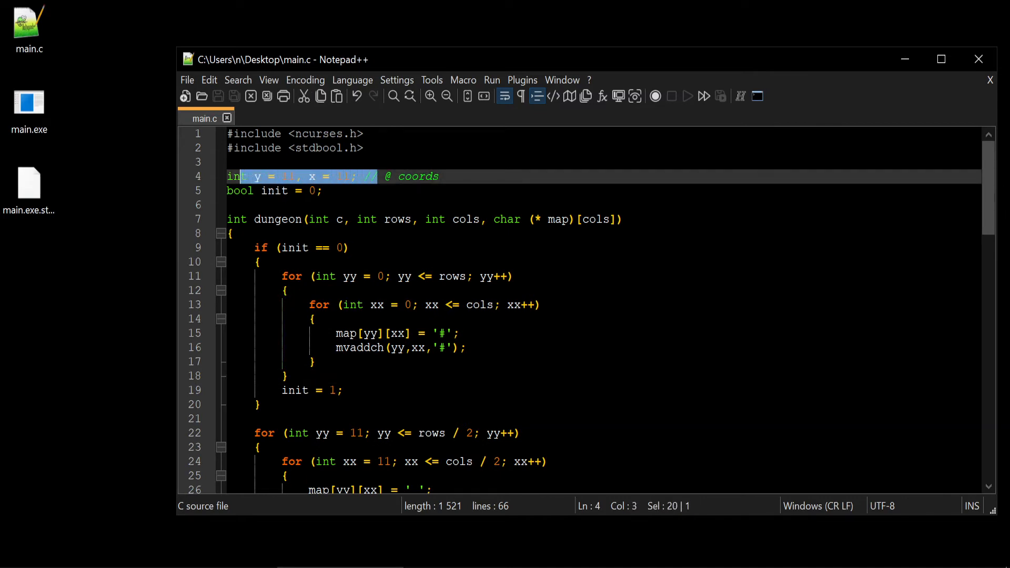
pyautogui.click(269, 176)
pyautogui.write('#')
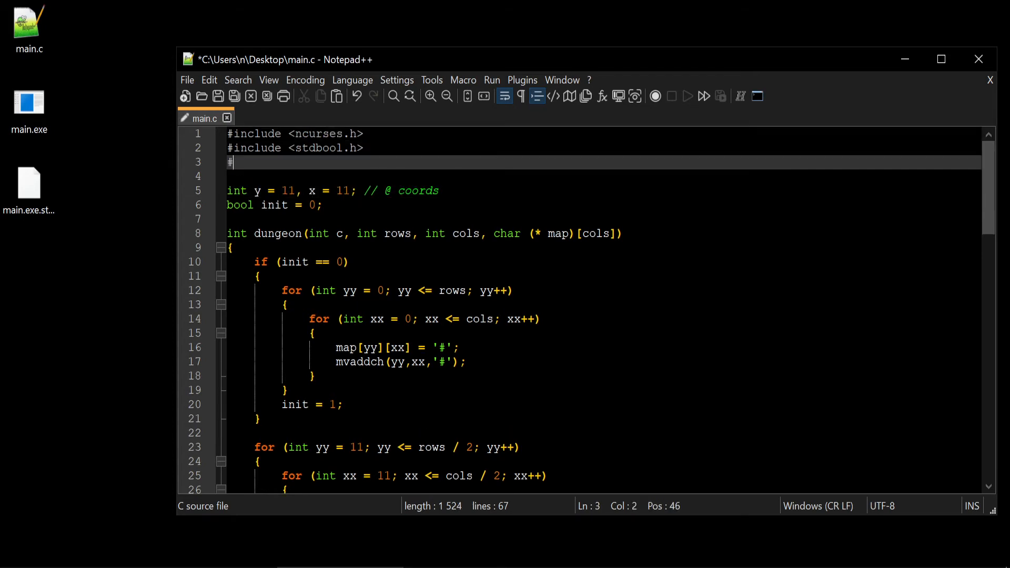
# Add #include <stdlib.h> to main.c
pyautogui.write('include')
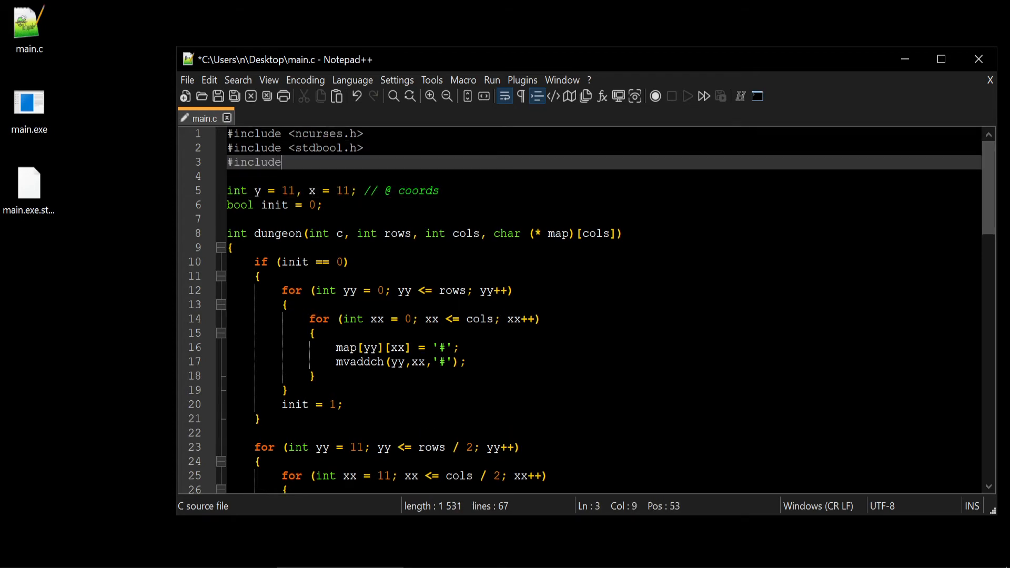
pyautogui.write('<s')
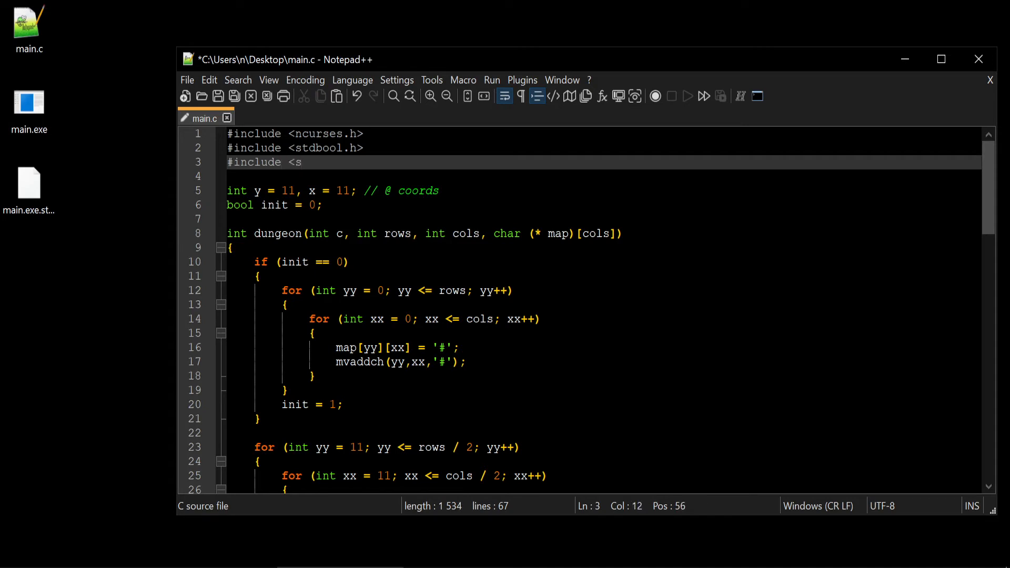
pyautogui.write('t')
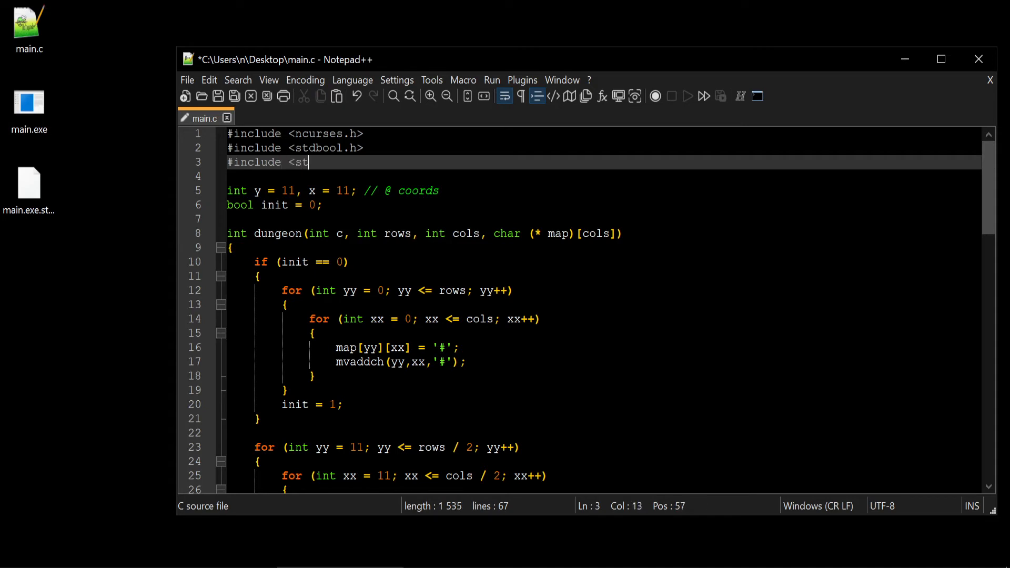
pyautogui.write('li')
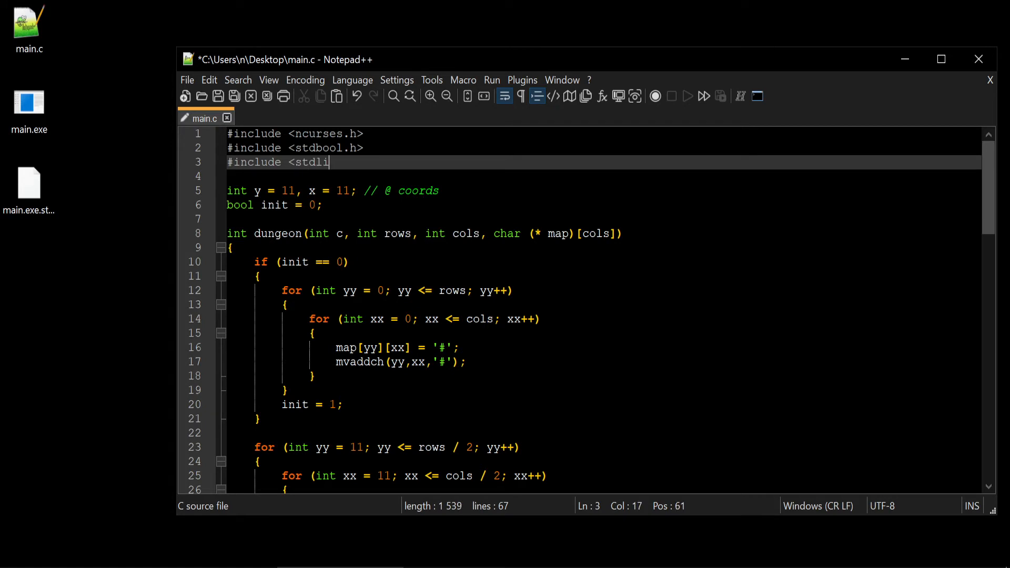
pyautogui.write('b.h>')
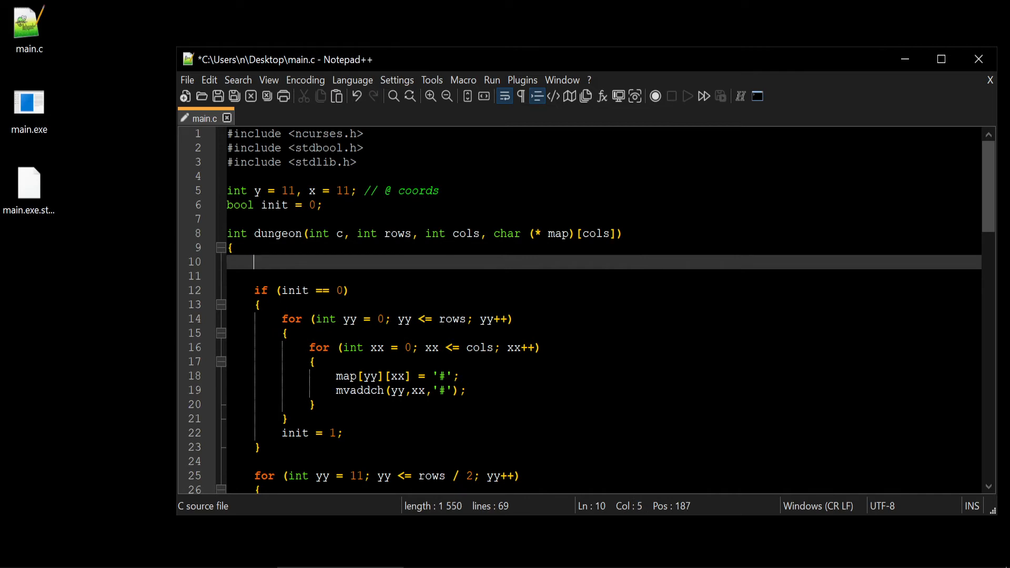
# Seed randomness with srand(time(NULL)); at the top of dungeon()
pyautogui.write('srand (')
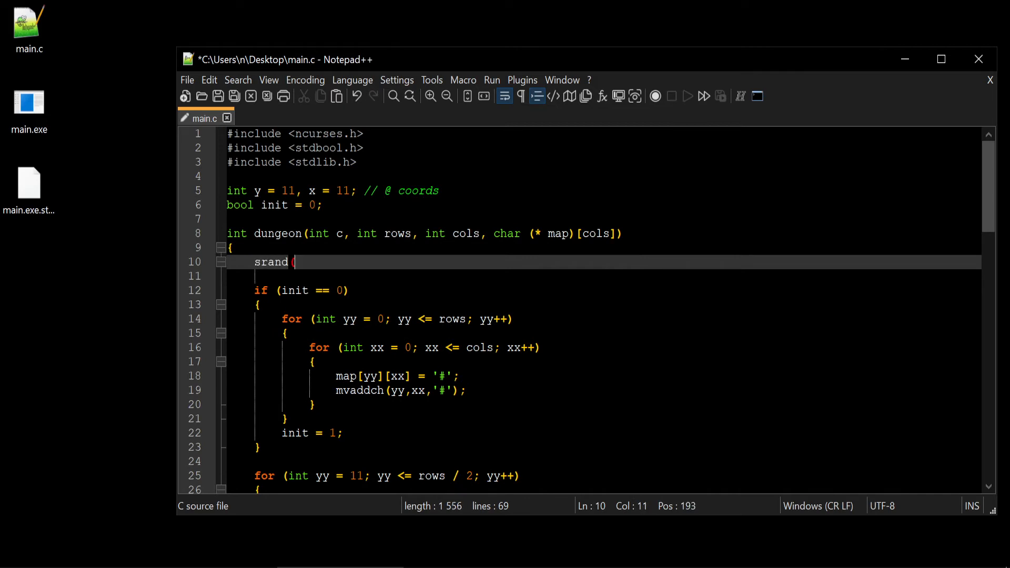
pyautogui.write('(t')
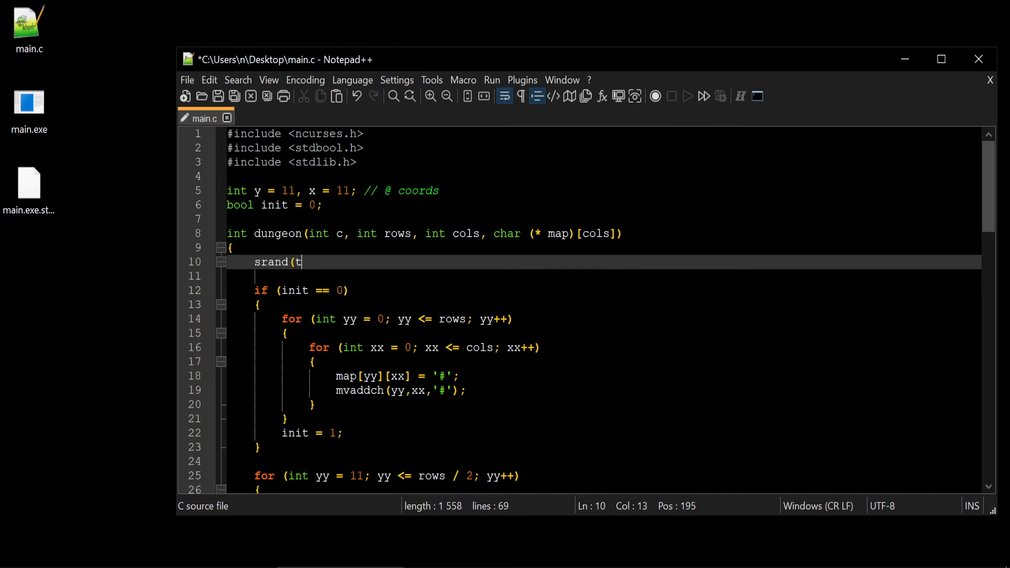
pyautogui.write('ime(NUL')
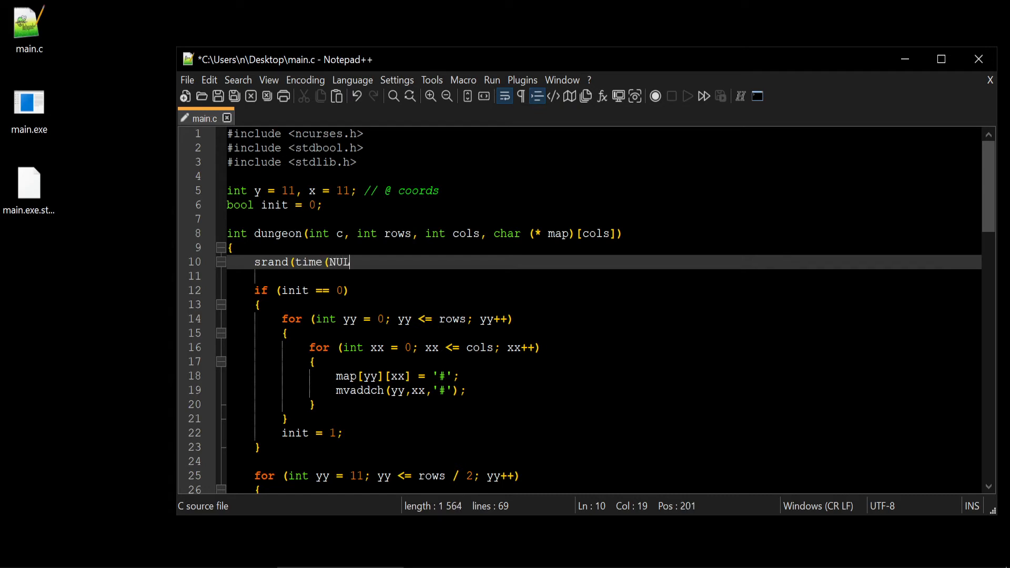
pyautogui.write('L))')
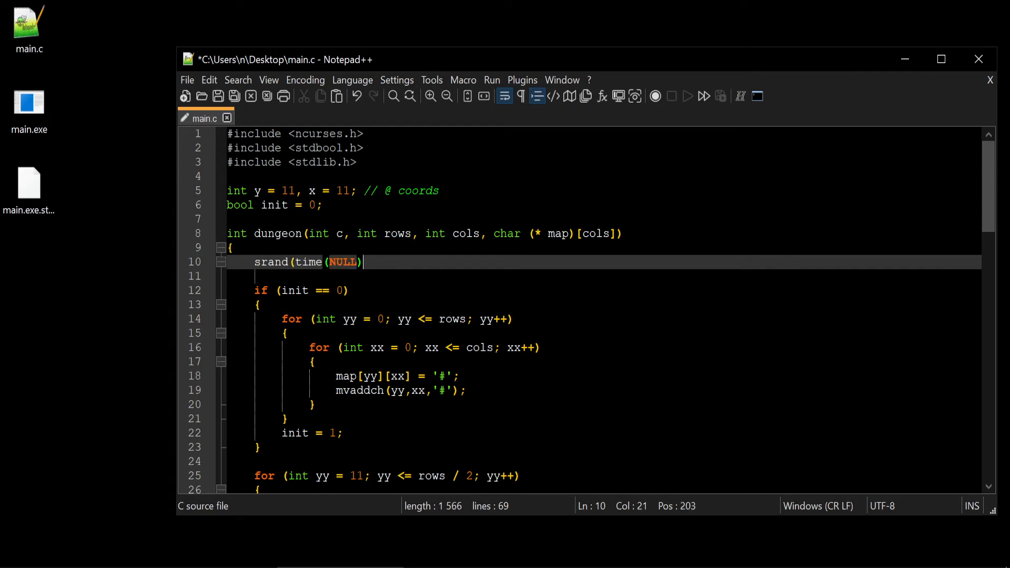
pyautogui.write(');')
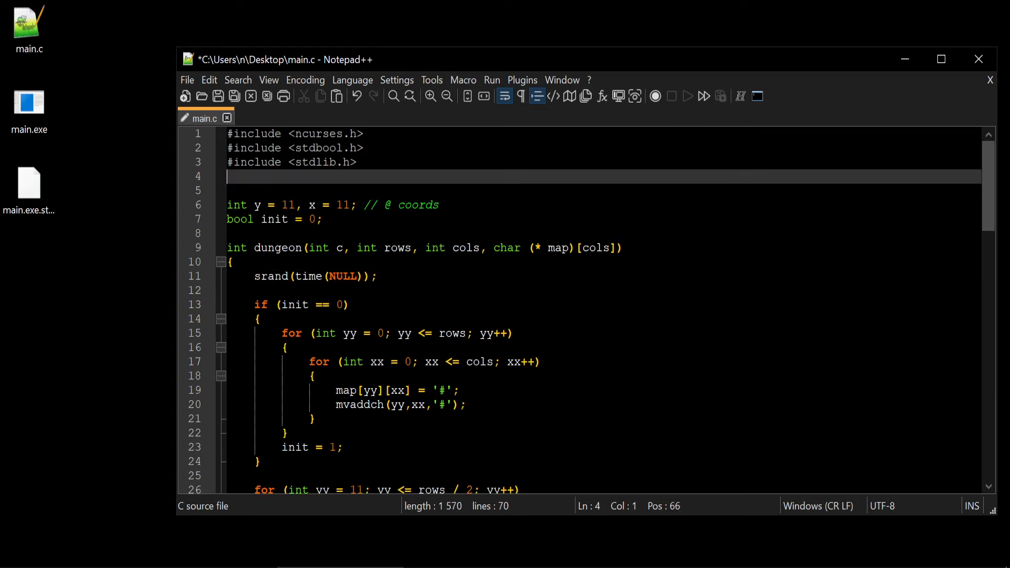
# Add #include <time.h> and comment the includes: rand() srand(), time(), bool
pyautogui.write('#include')
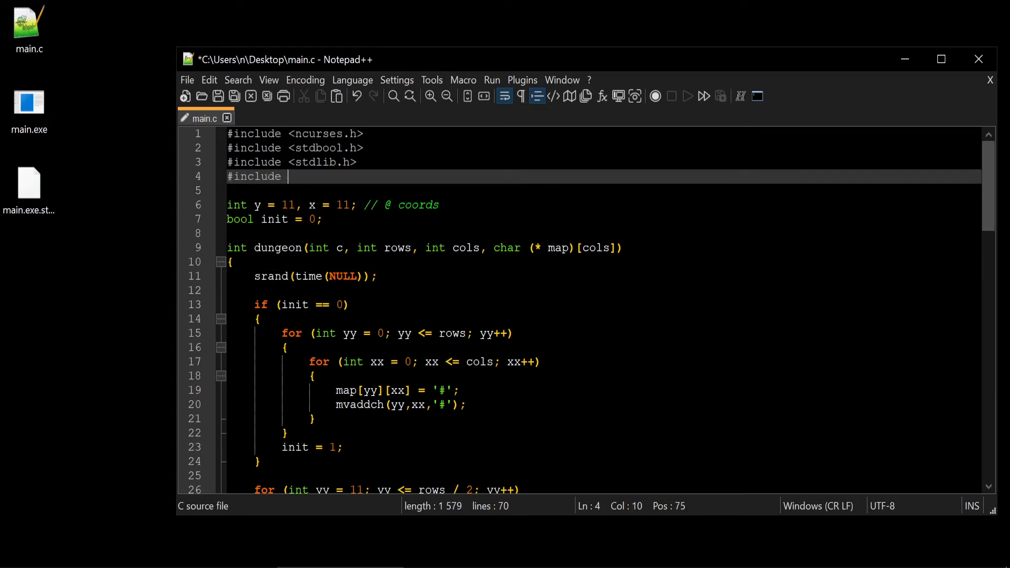
pyautogui.write('<time.h>')
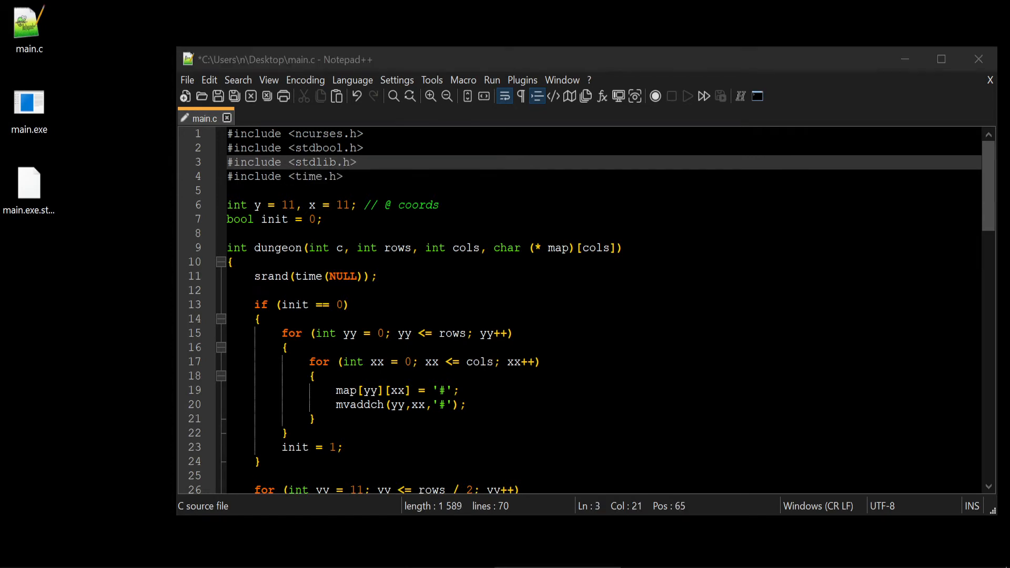
pyautogui.write('//')
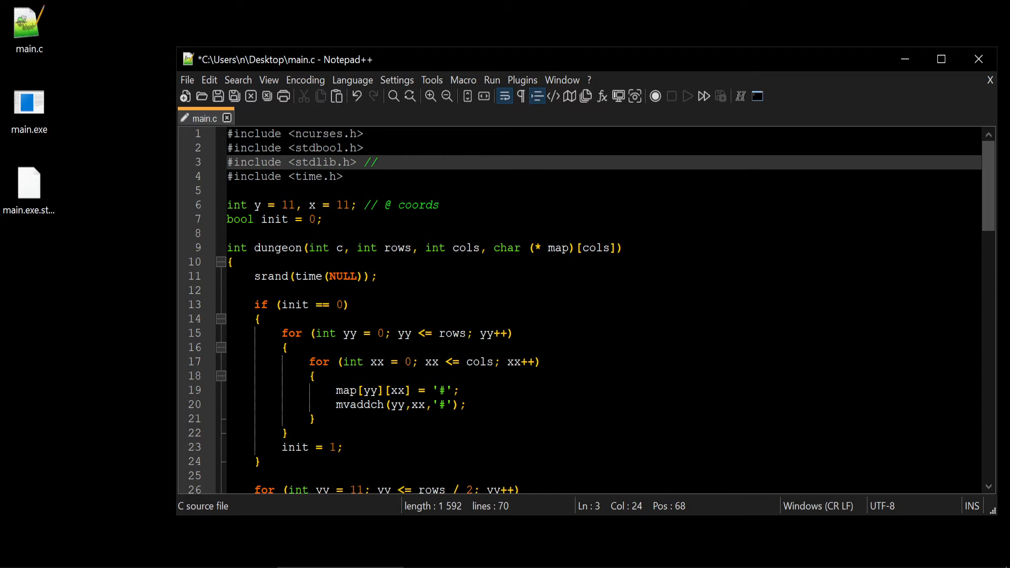
pyautogui.write('ra')
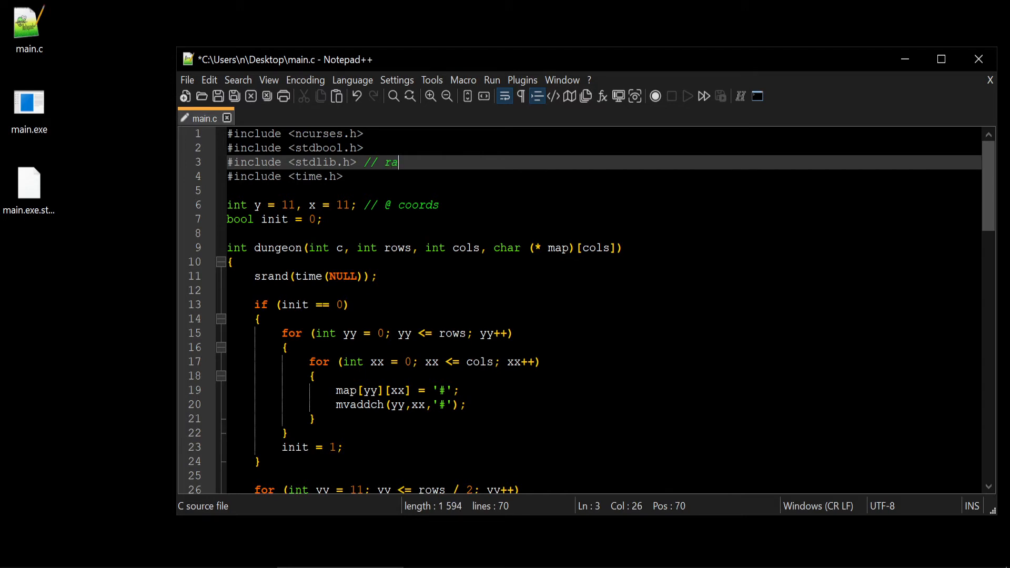
pyautogui.write('nd() s')
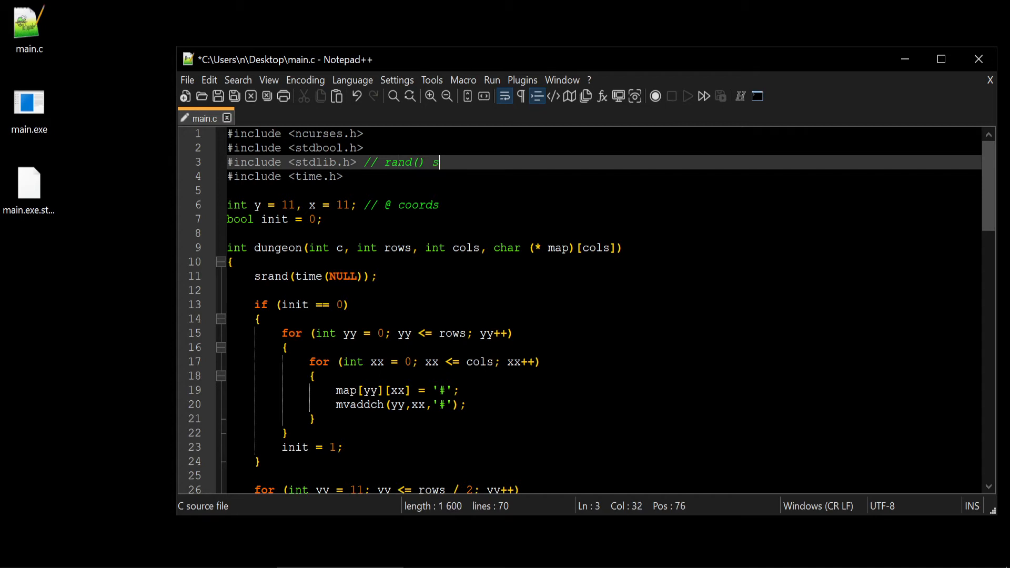
pyautogui.write('rand()')
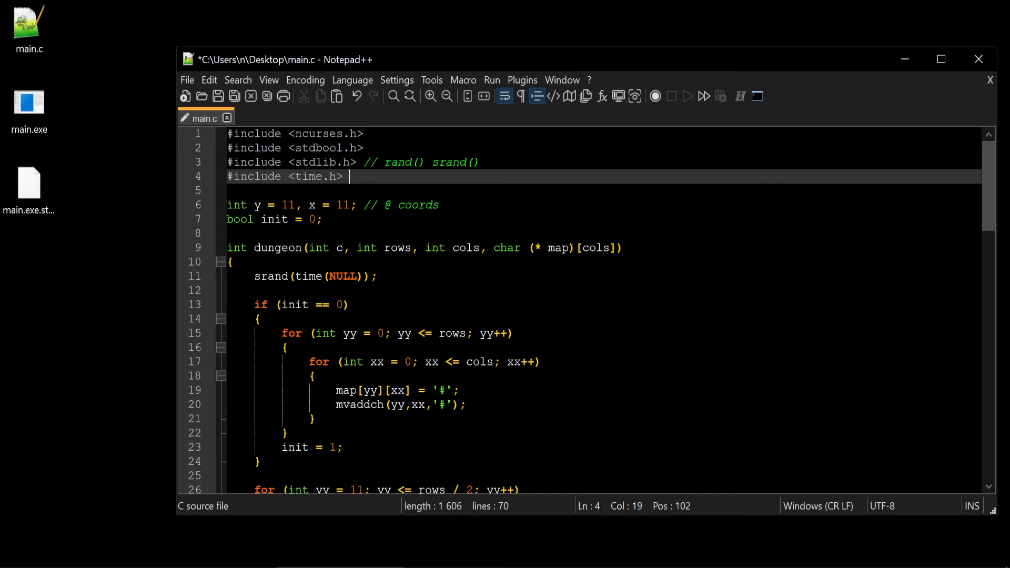
pyautogui.write('time ()')
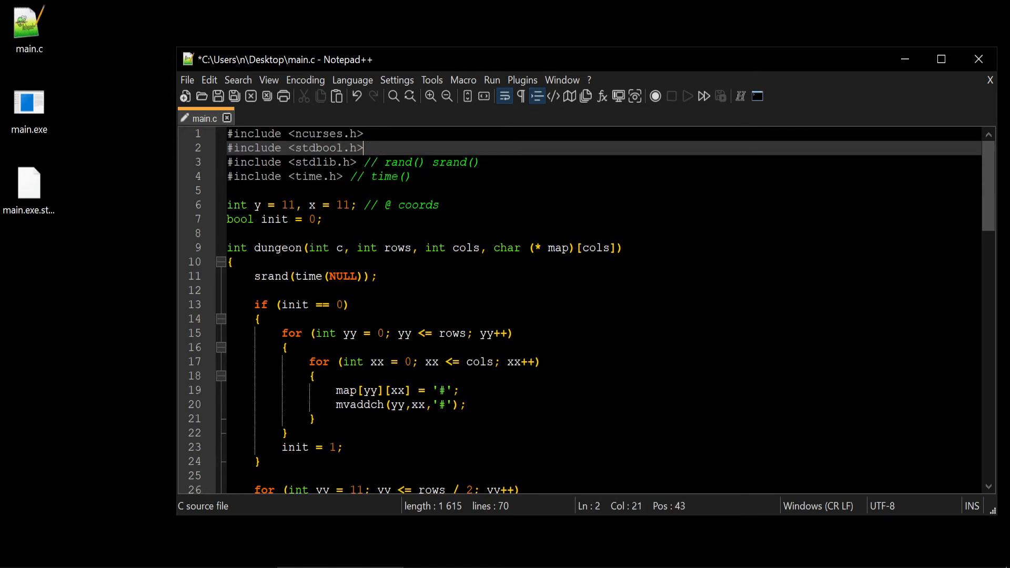
pyautogui.write('// bo')
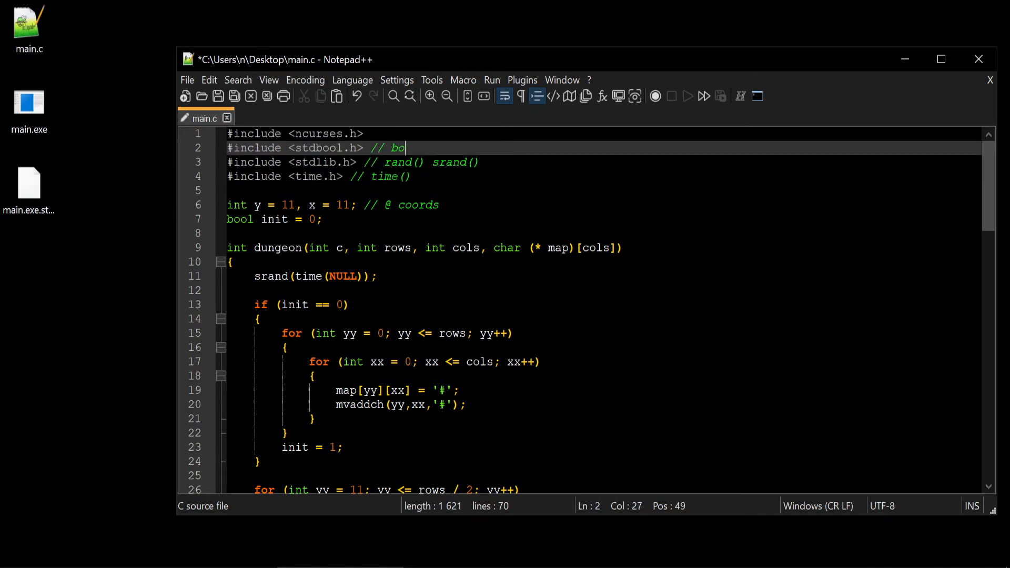
pyautogui.write('ol')
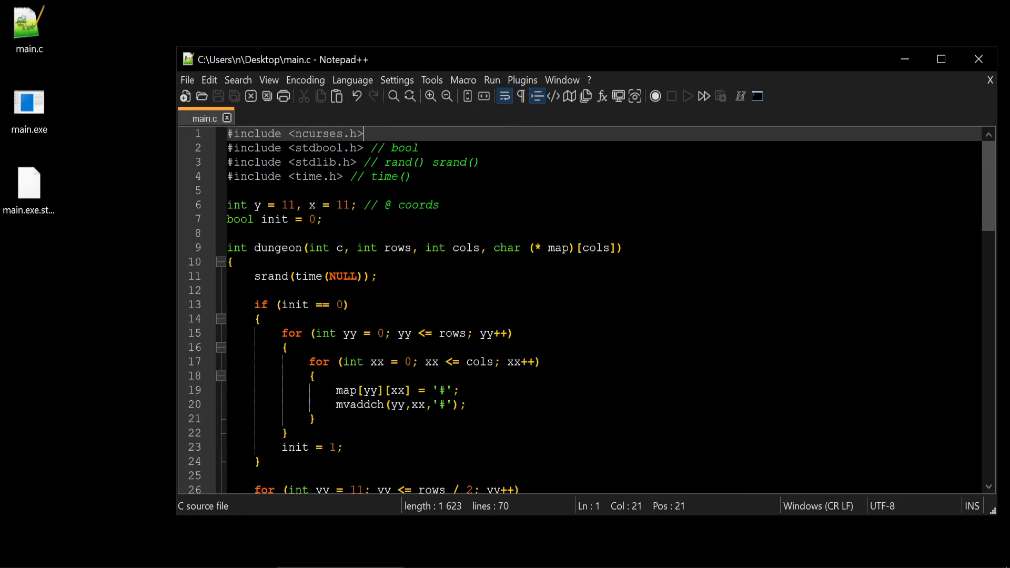
pyautogui.scroll(-3)
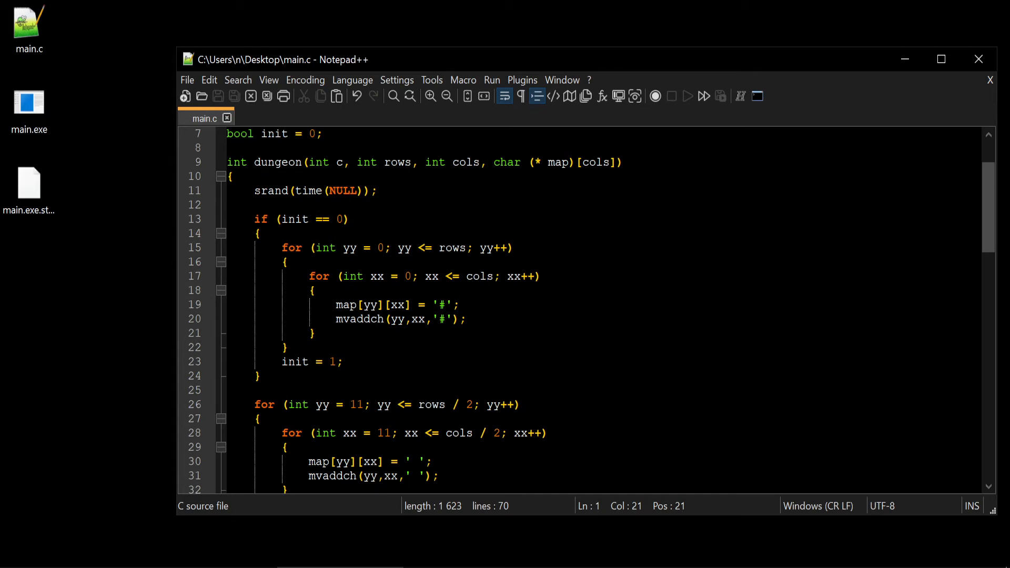
# Declare p_placed initialised to 0 after the init declaration
pyautogui.scroll(-3)
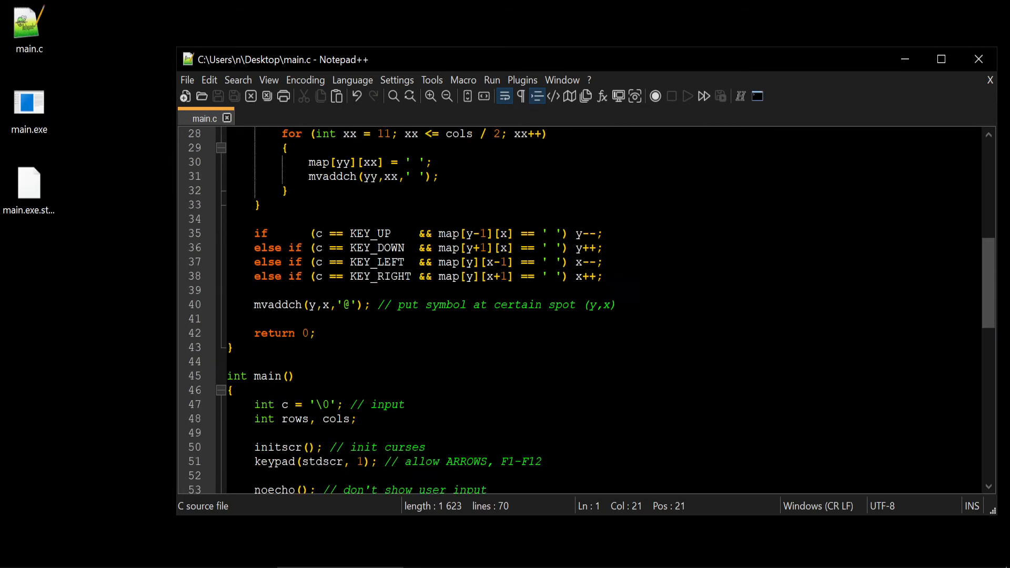
pyautogui.click(239, 290)
pyautogui.write('bool')
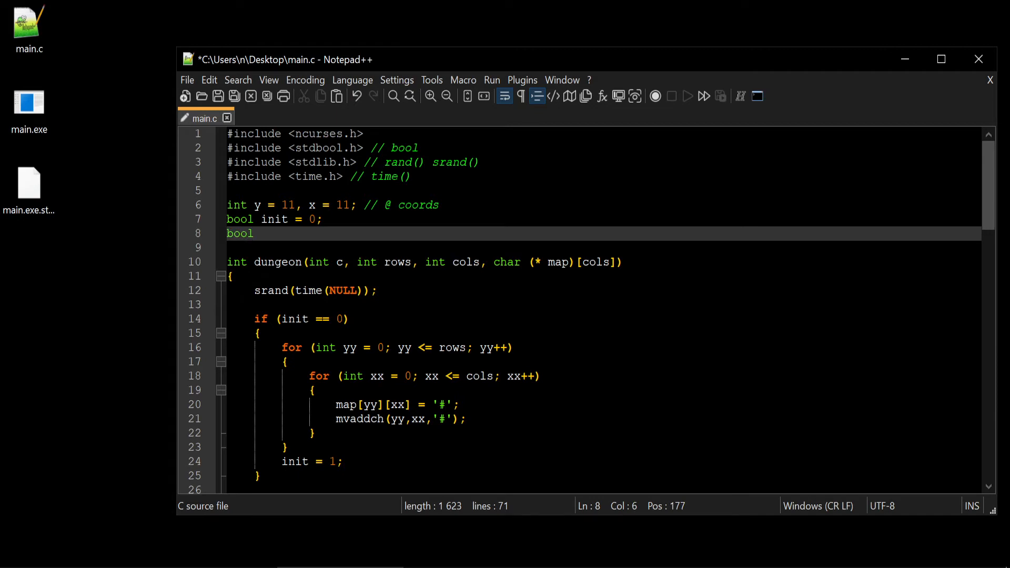
pyautogui.write('p_placed')
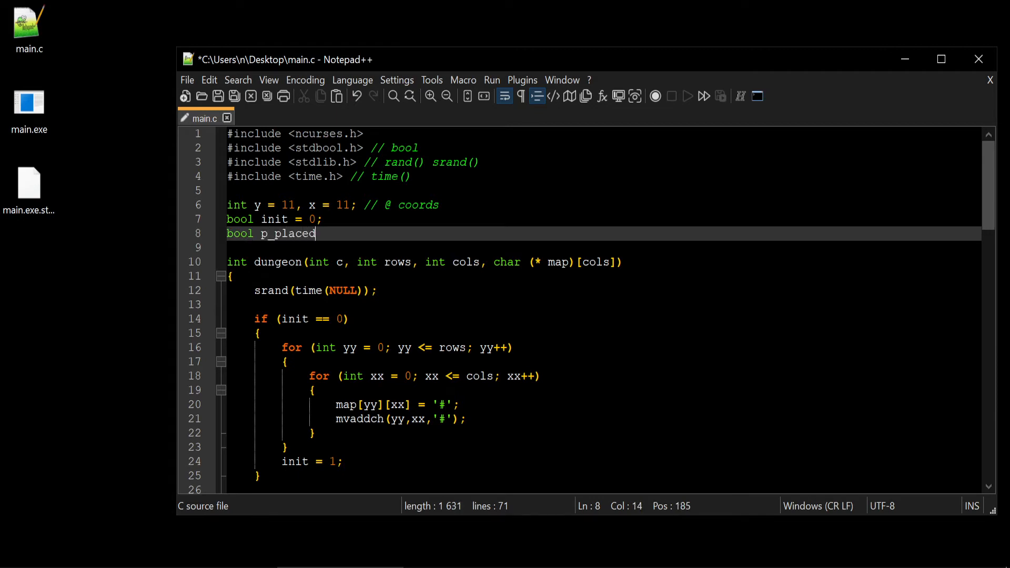
pyautogui.write(';')
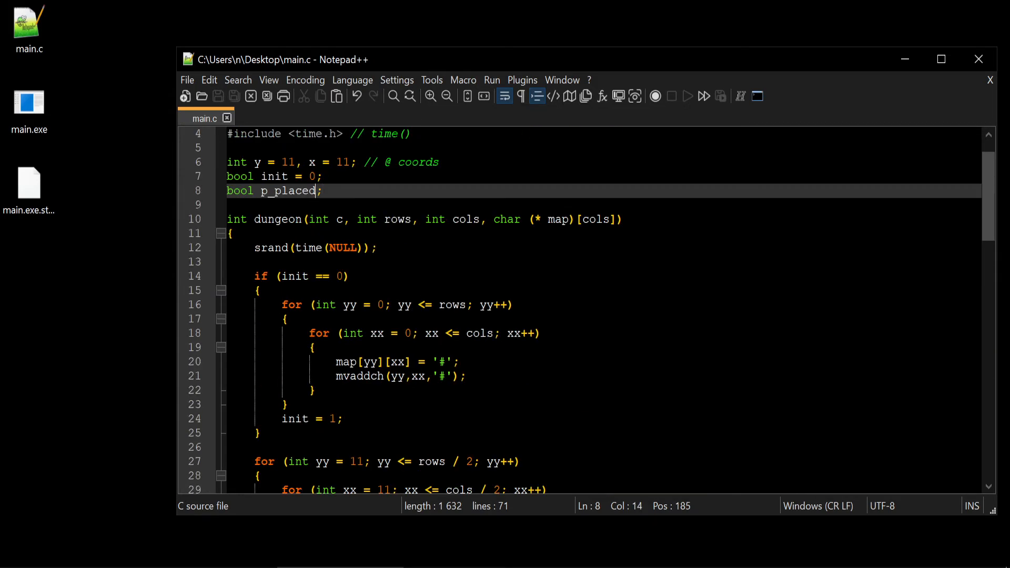
pyautogui.write('= 0')
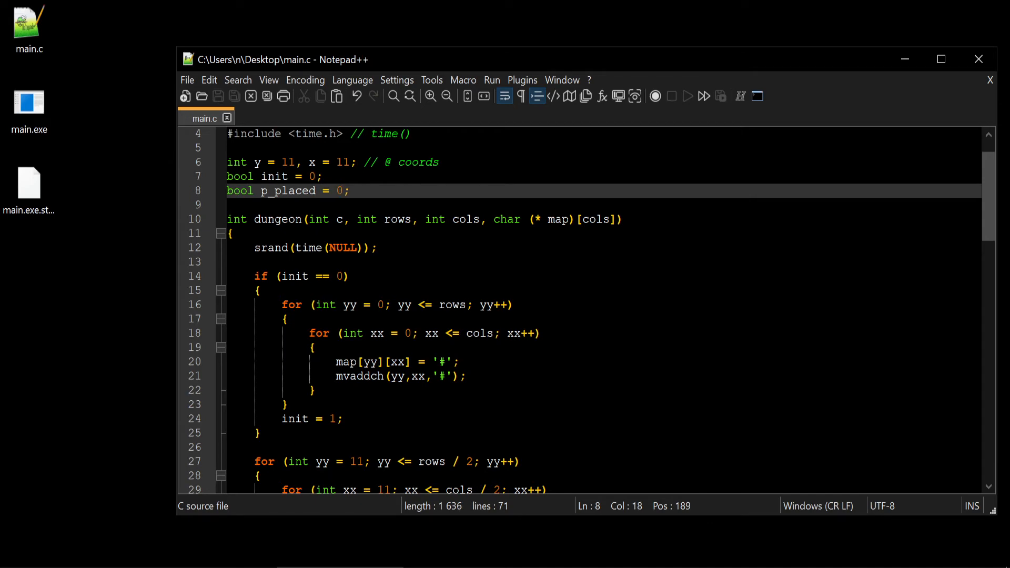
# Add an if (p_placed == 0) condition before mvaddch
pyautogui.scroll(-3)
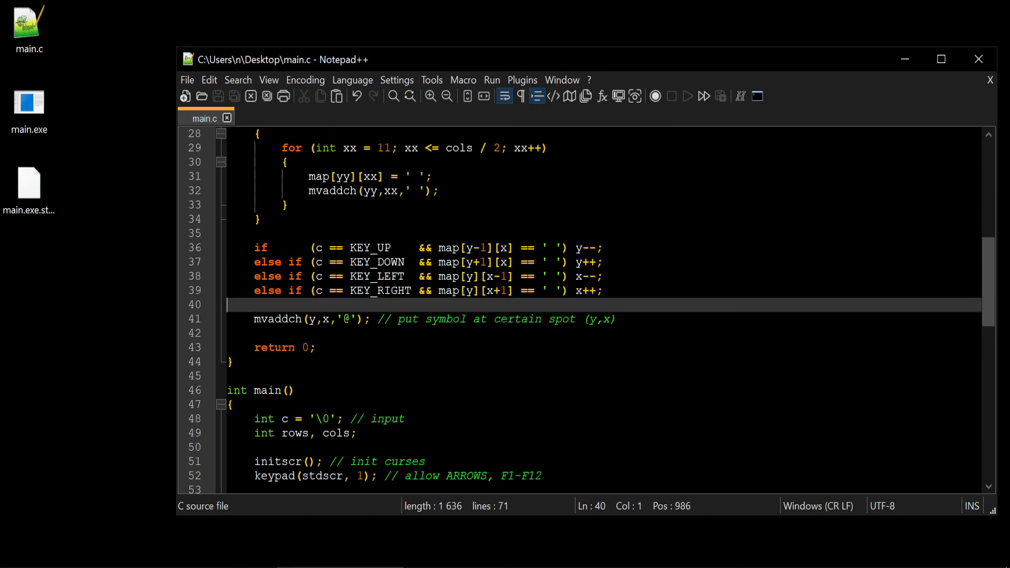
pyautogui.write('if (')
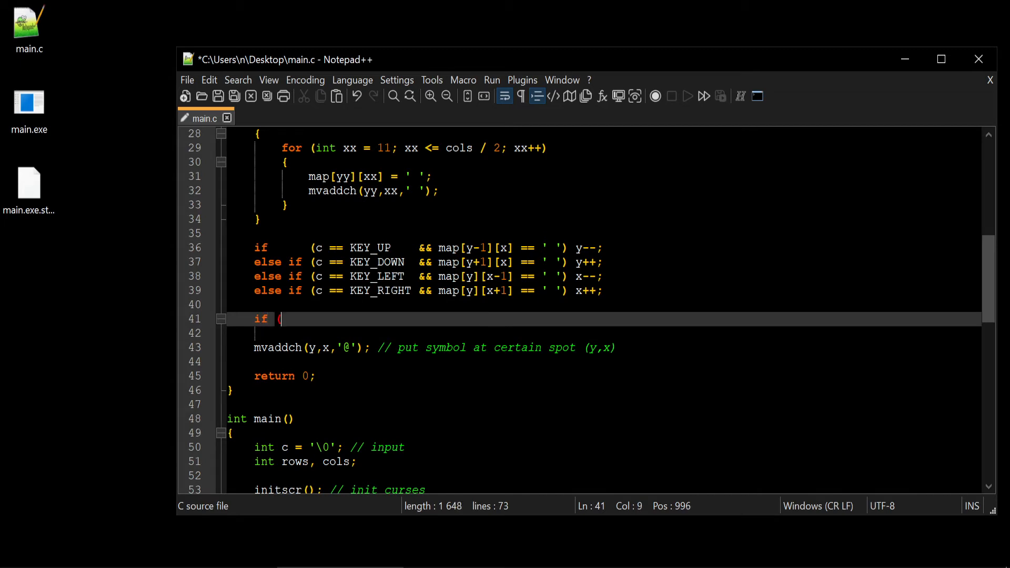
pyautogui.write('p_pla')
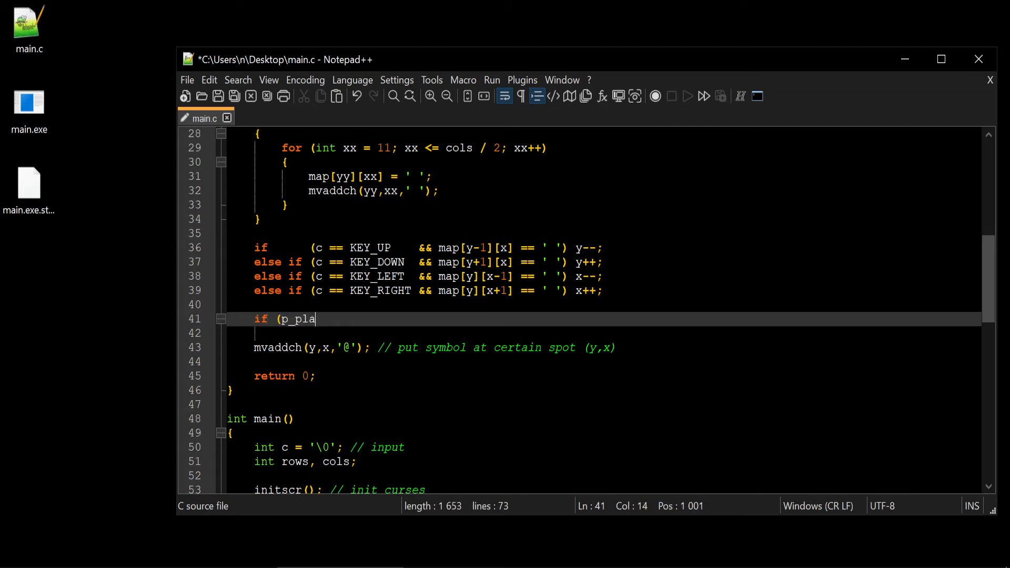
pyautogui.write('ced =')
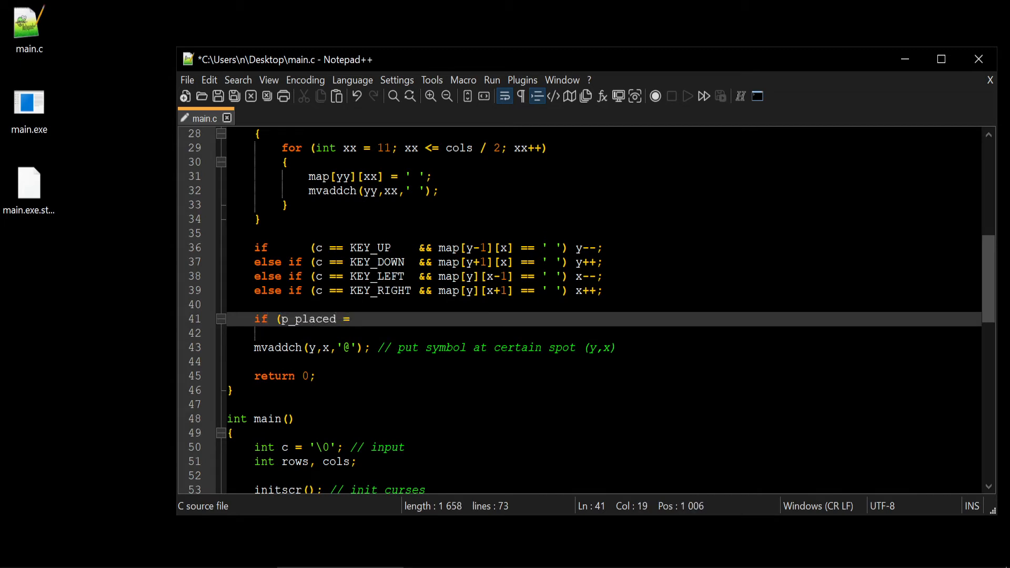
pyautogui.write('= 0)')
pyautogui.write('{')
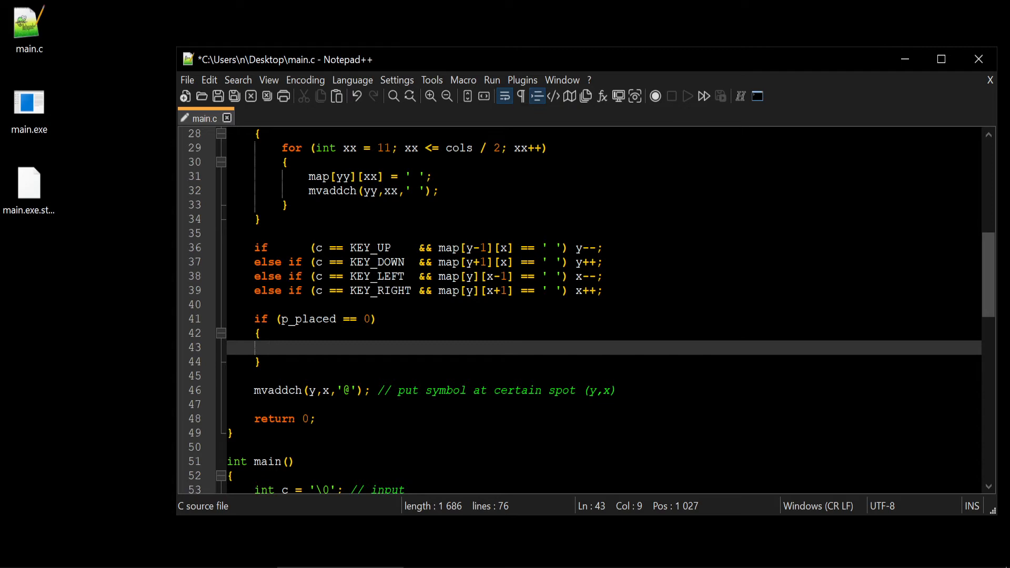
# Inside the block, set y = rand() % rows and x = rand() % cols
pyautogui.write('y')
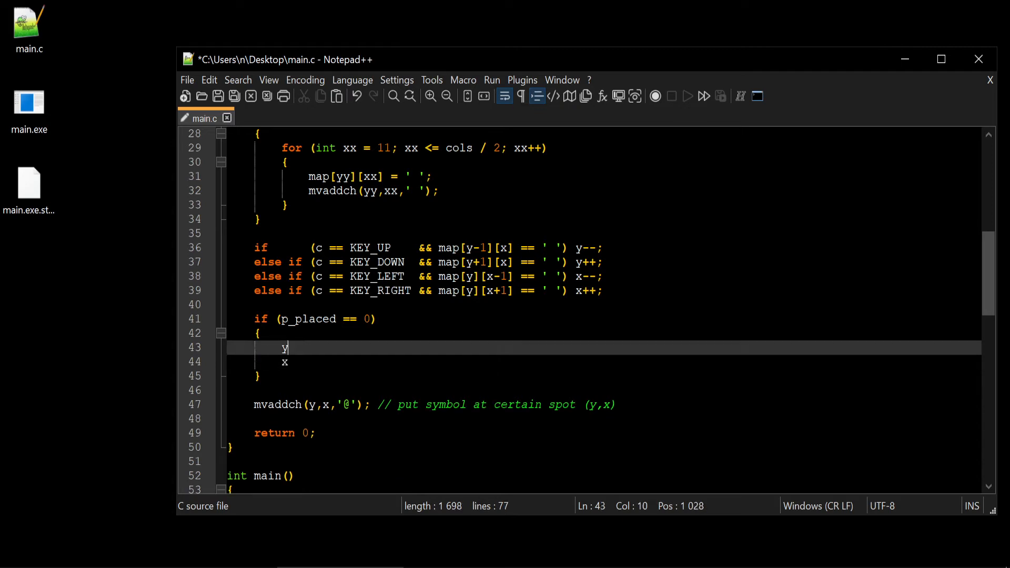
pyautogui.write('=')
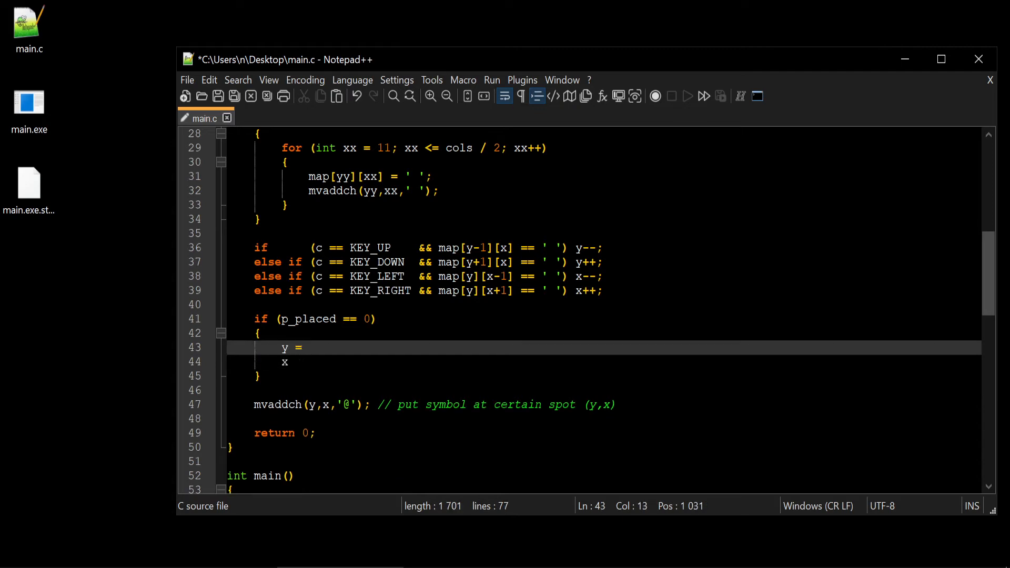
pyautogui.write('rand(')
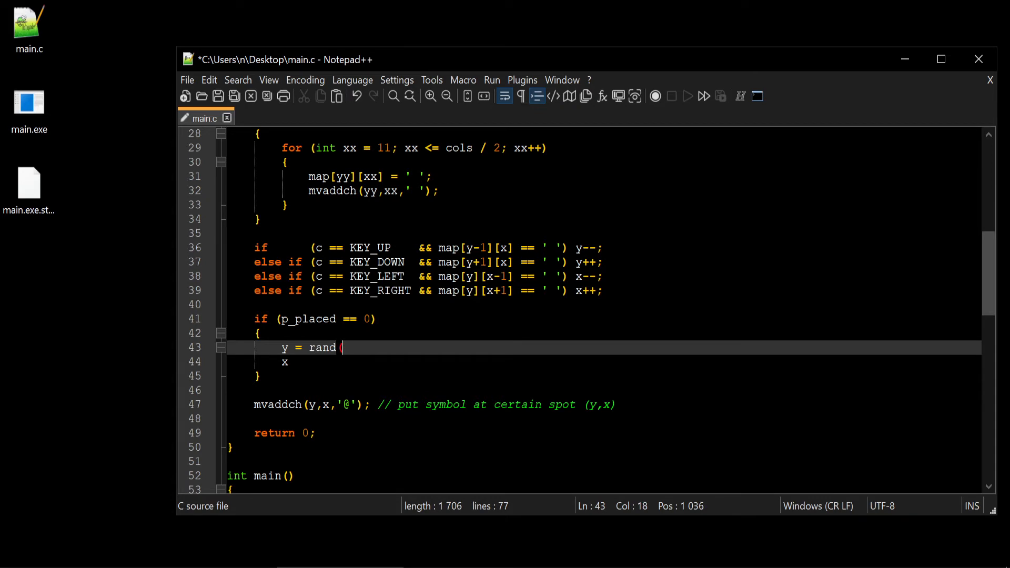
pyautogui.write(')')
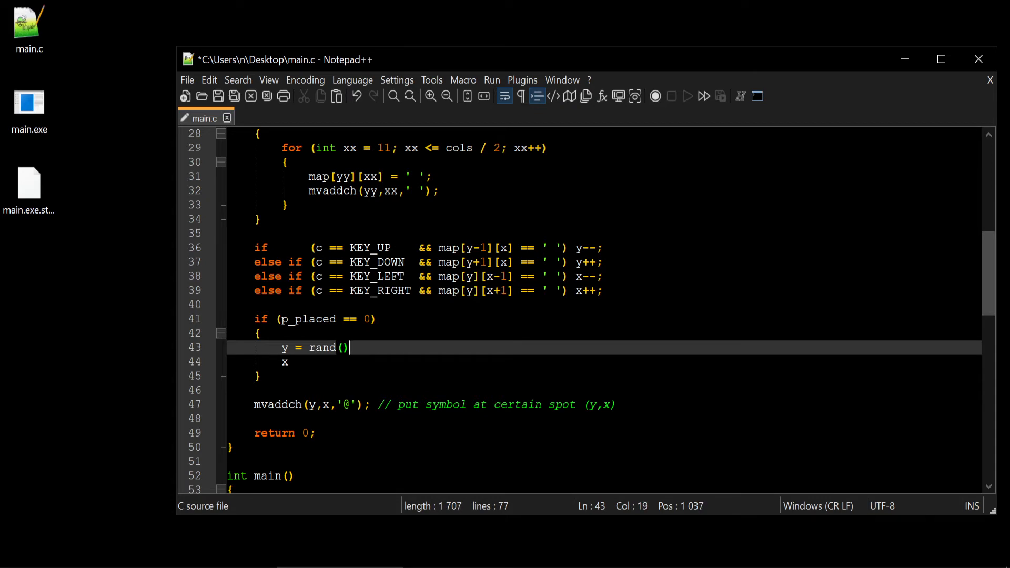
pyautogui.write('%')
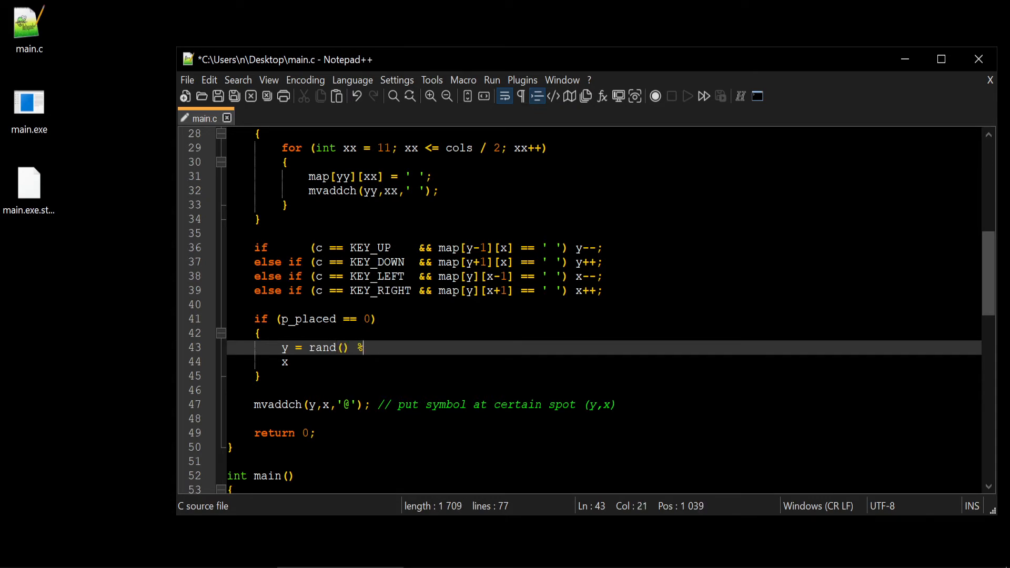
pyautogui.write('" "')
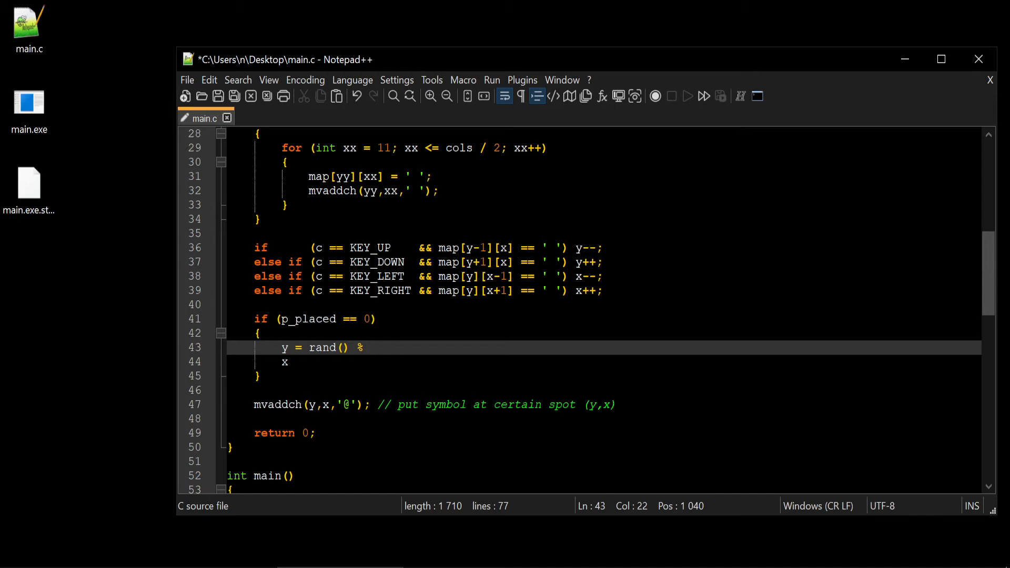
pyautogui.write('rows')
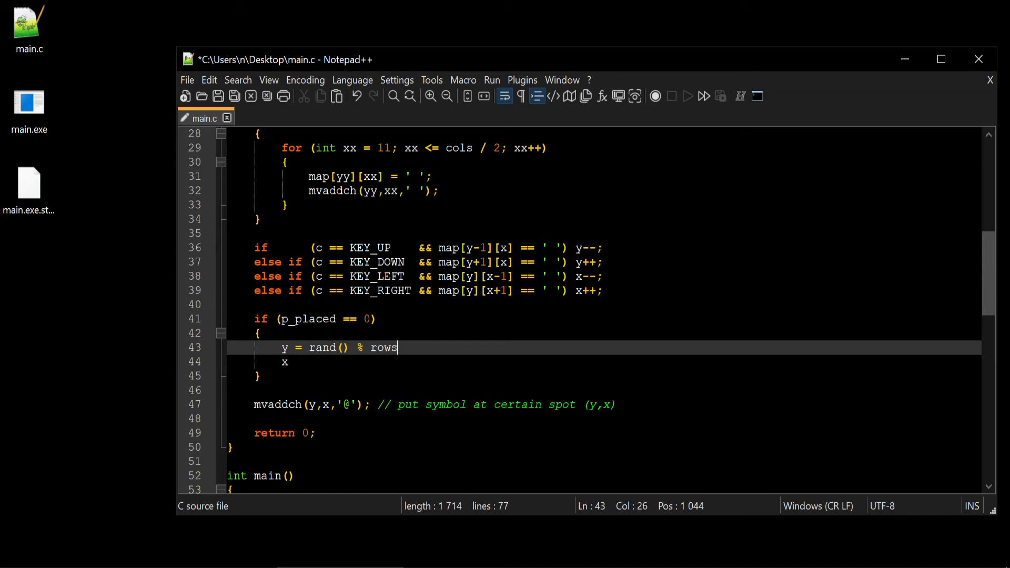
pyautogui.write(';')
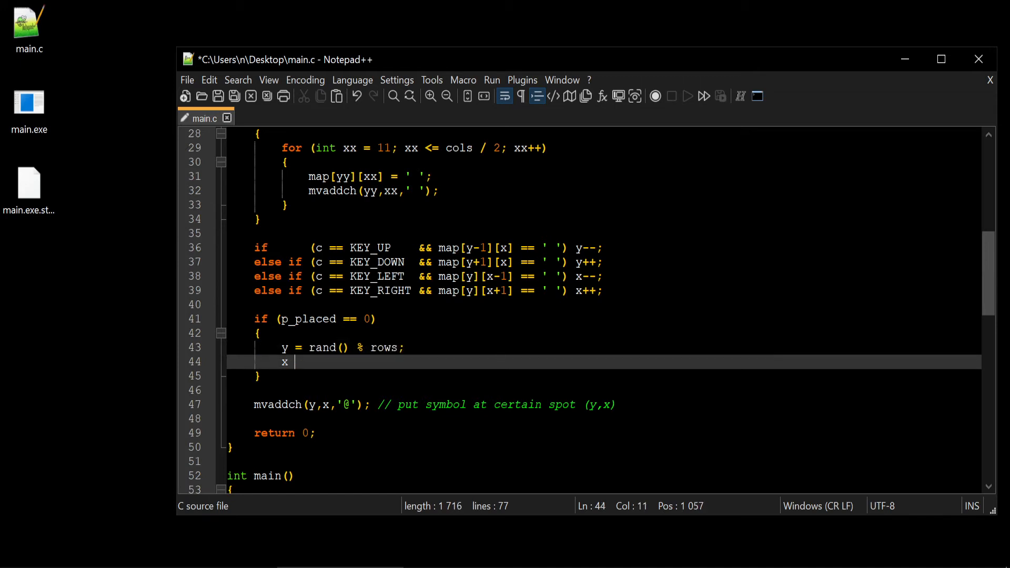
pyautogui.write('= rand *')
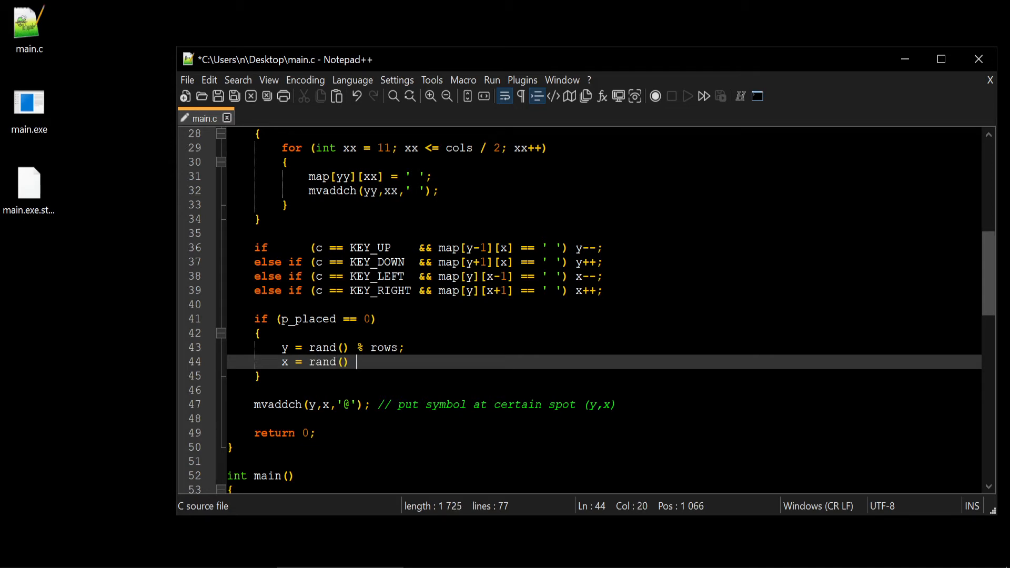
pyautogui.write('% cols')
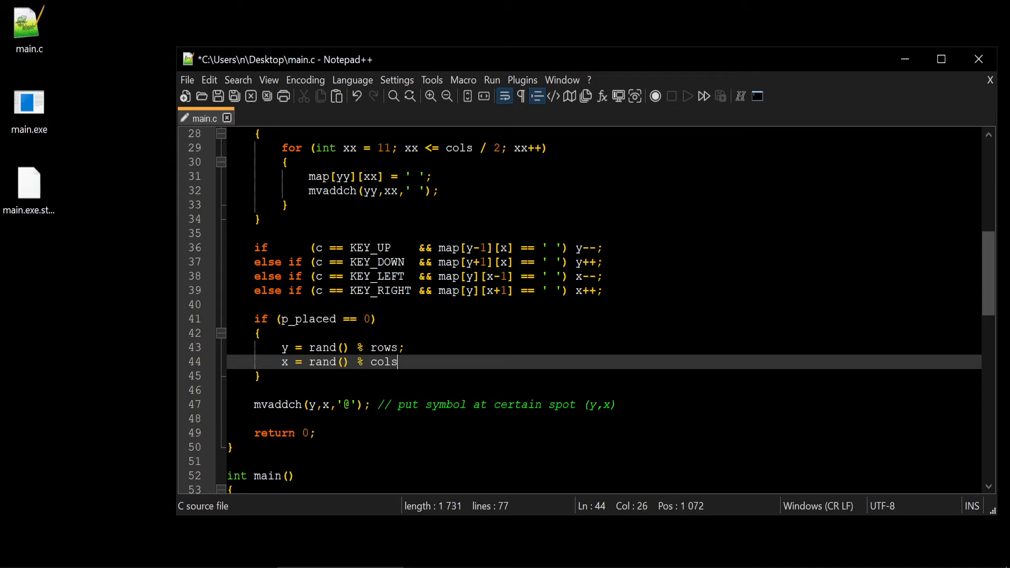
pyautogui.write(';')
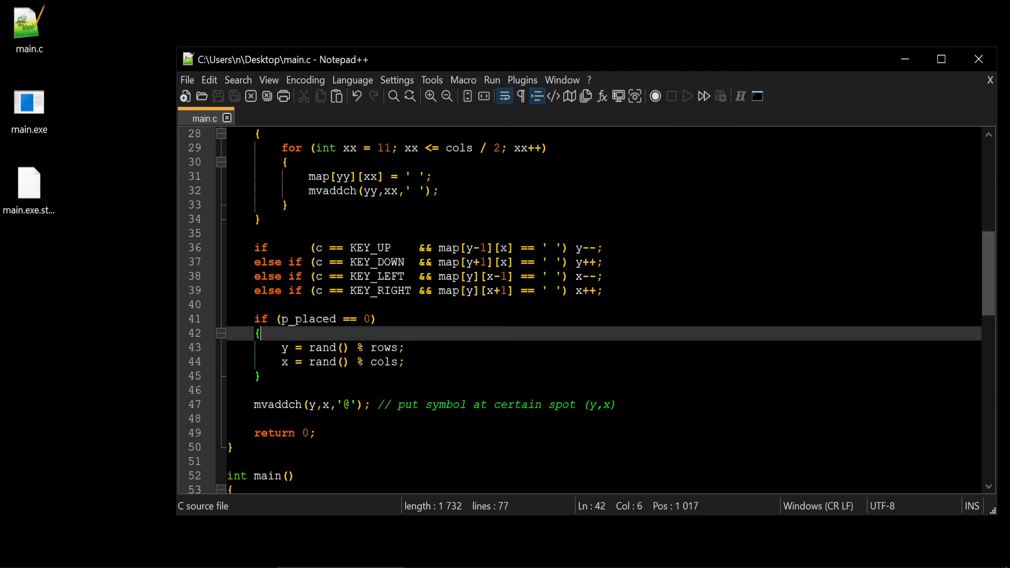
# Wrap the random placement in a do…while (map[y][x] != '#') loop
pyautogui.write('do')
pyautogui.write('{')
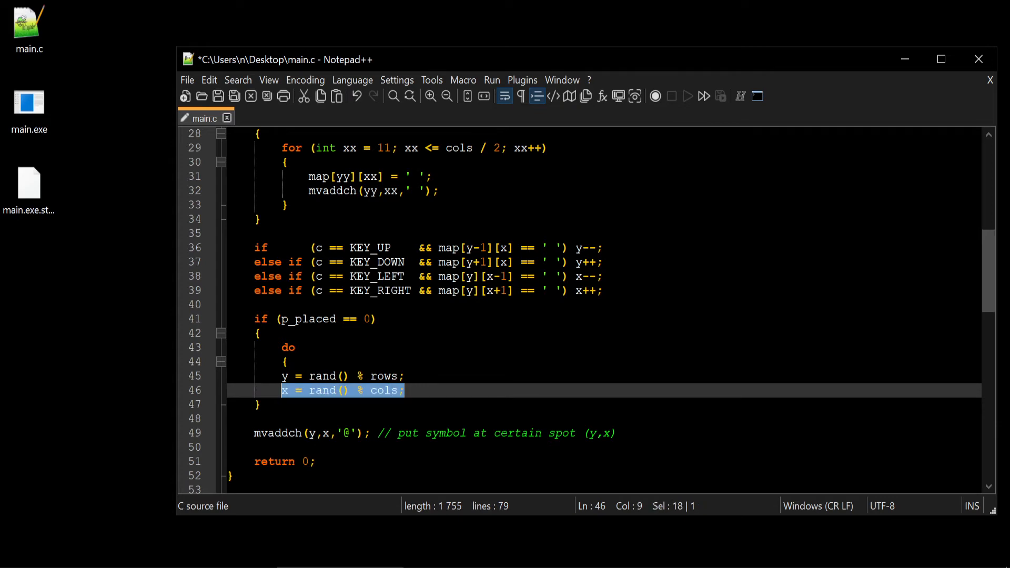
pyautogui.press('enter')
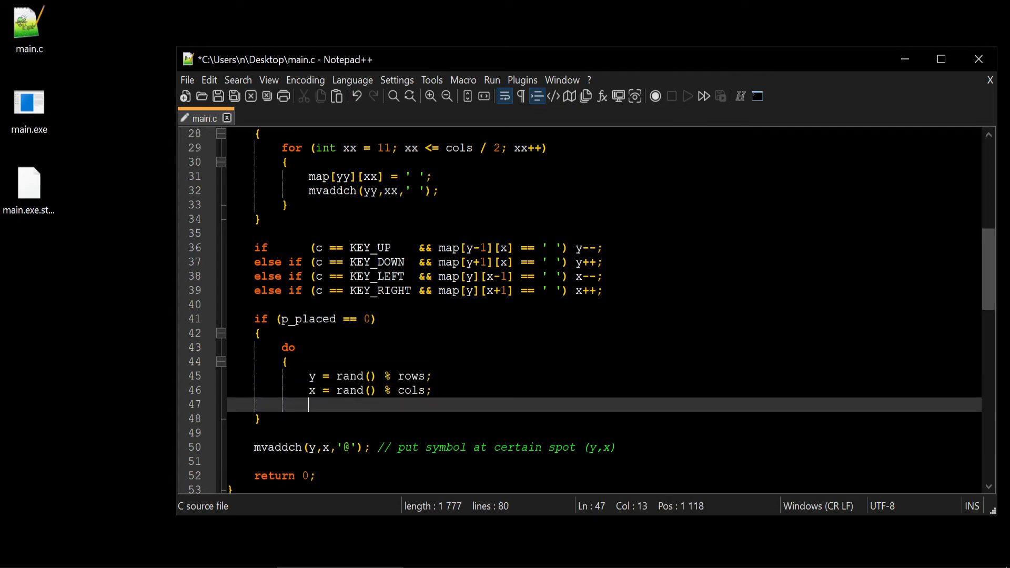
pyautogui.write('while')
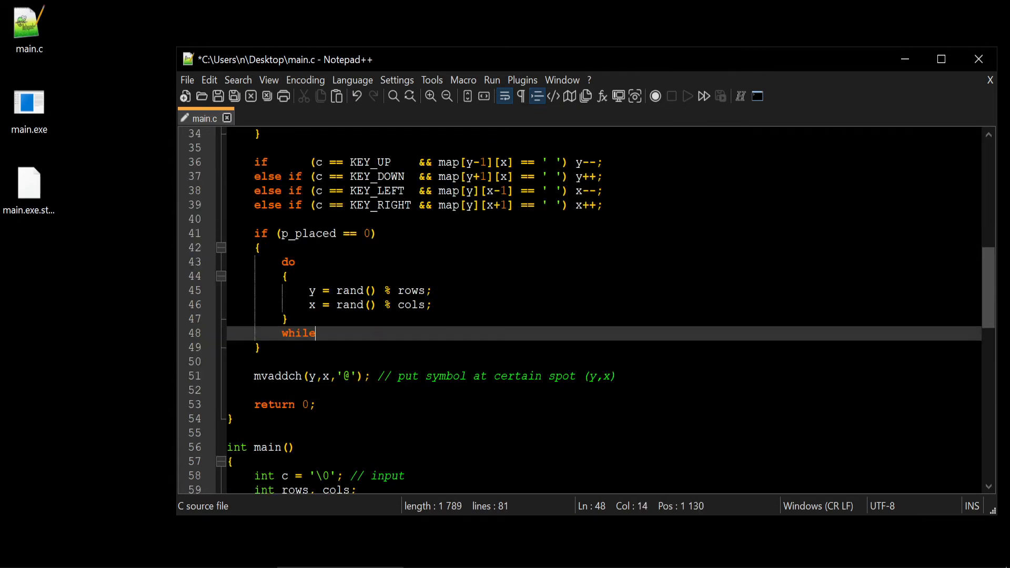
pyautogui.write('(')
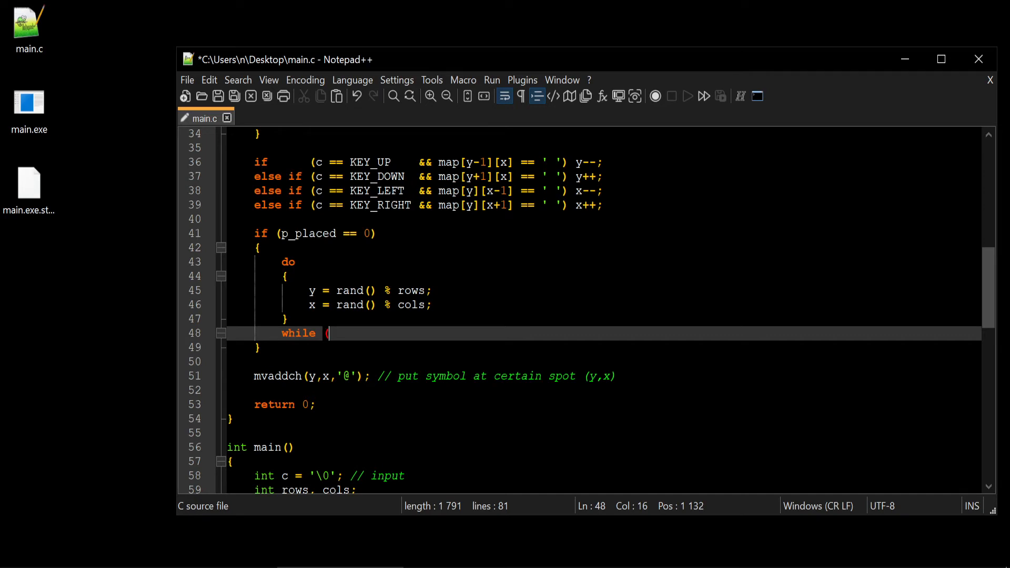
pyautogui.write('map')
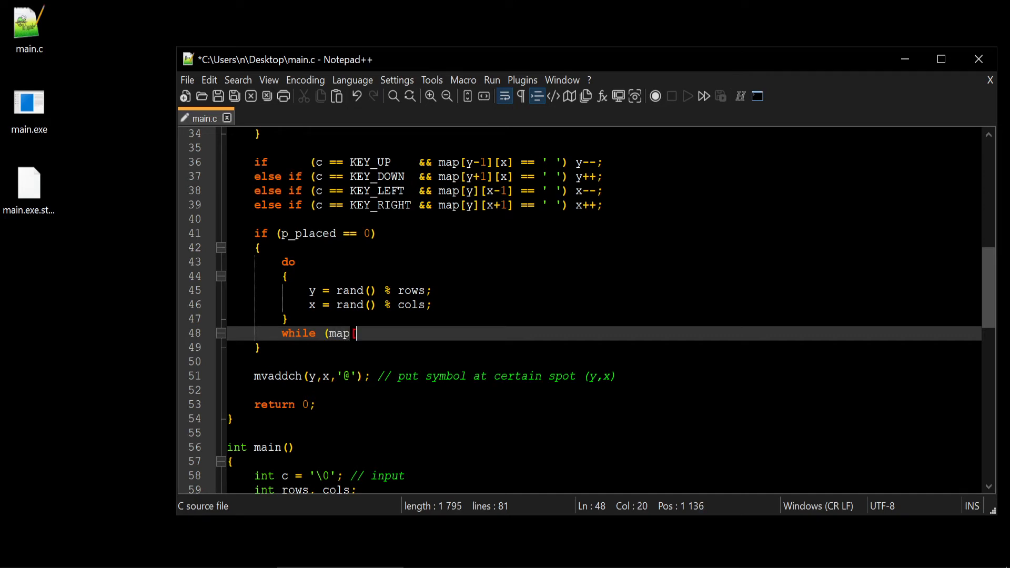
pyautogui.write('[y]')
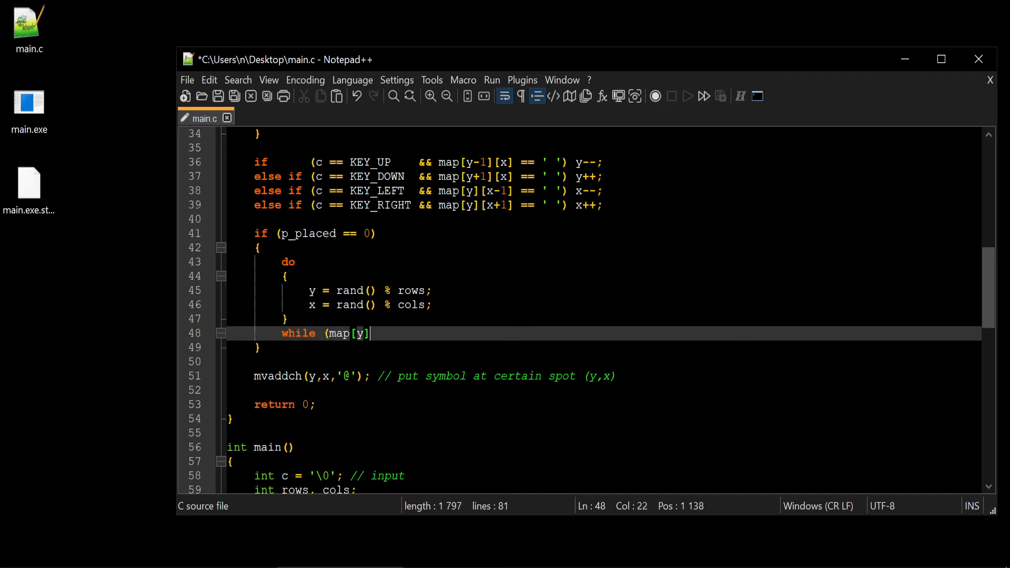
pyautogui.write('[x]')
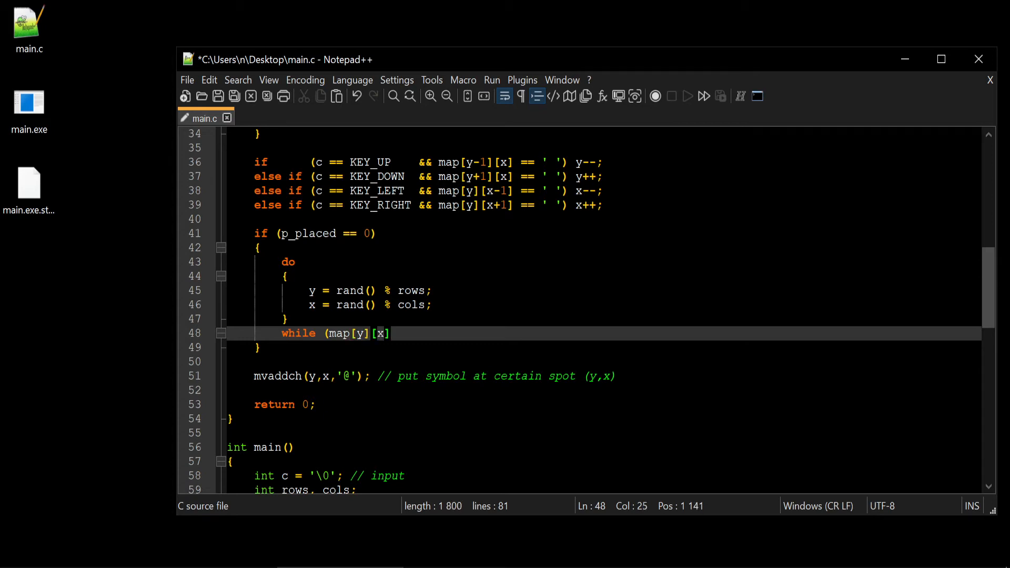
pyautogui.write(']')
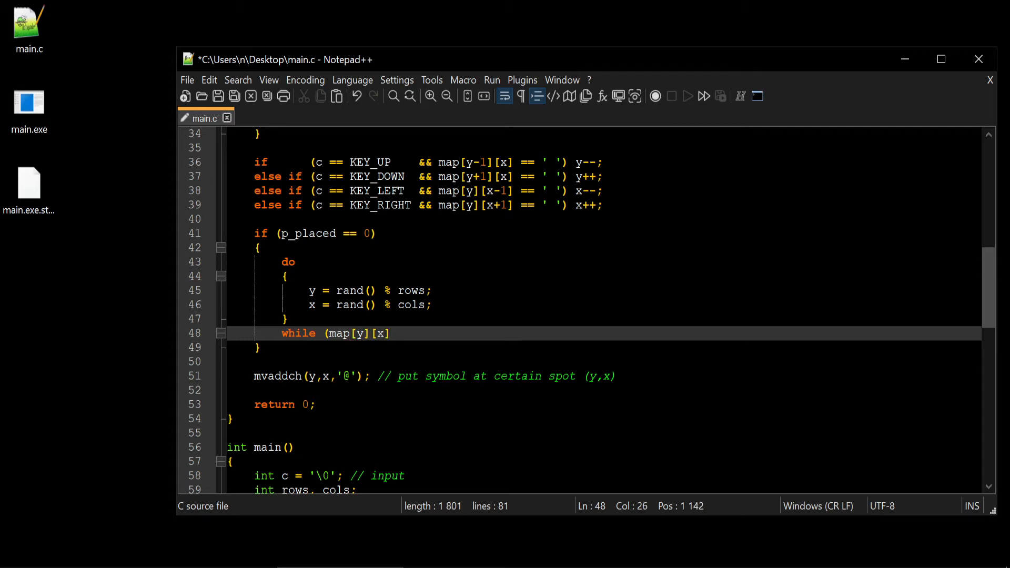
pyautogui.write("!= '")
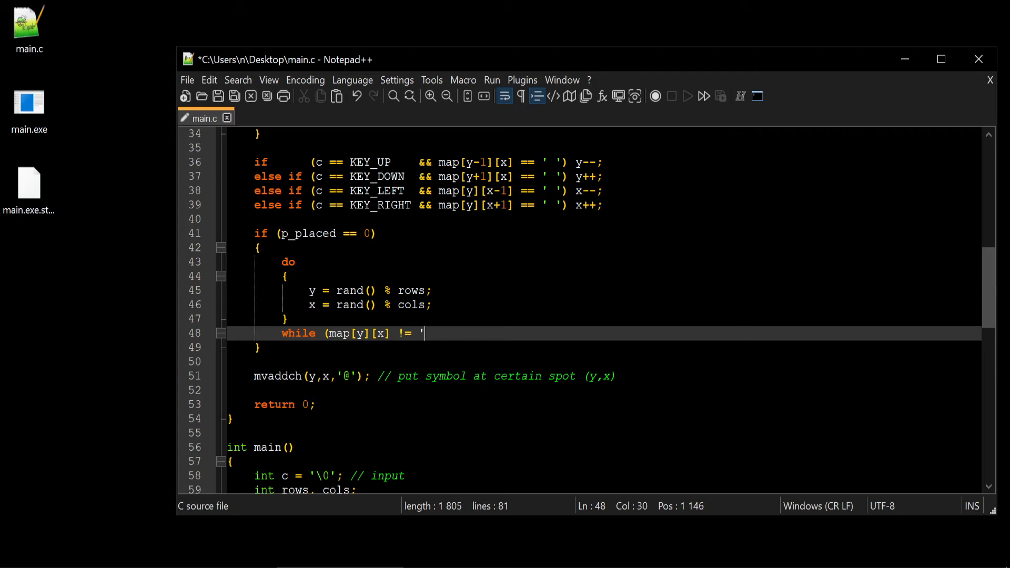
pyautogui.write("#')")
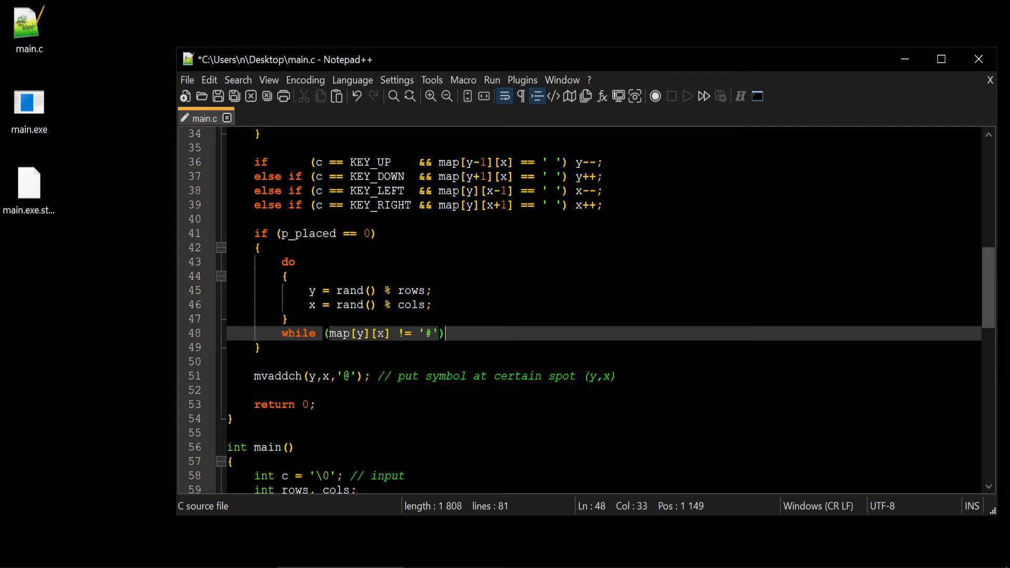
# Set p_placed = 1; on the line after the do-while loop
pyautogui.press('Enter')
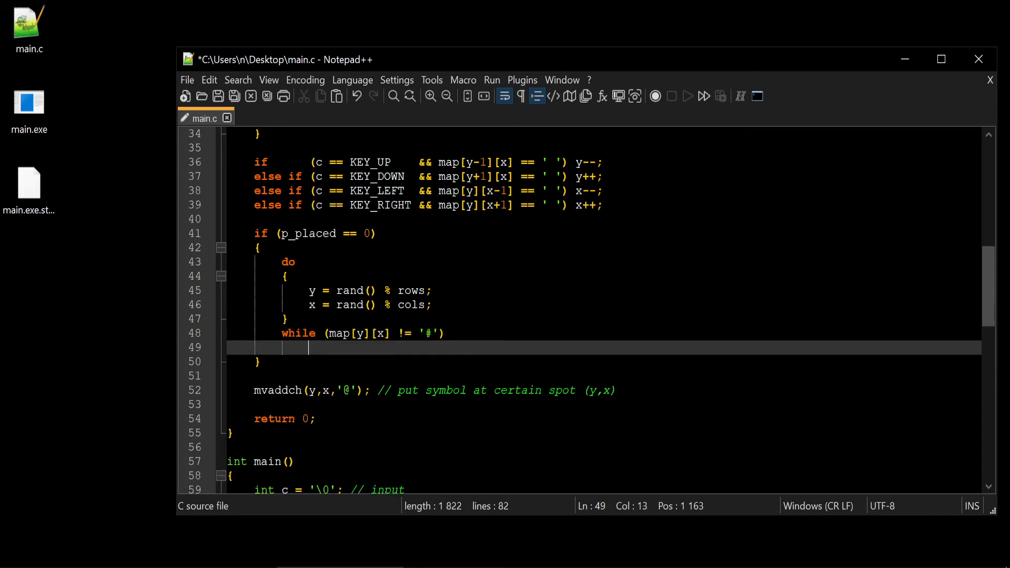
pyautogui.click(444, 333)
pyautogui.write(';')
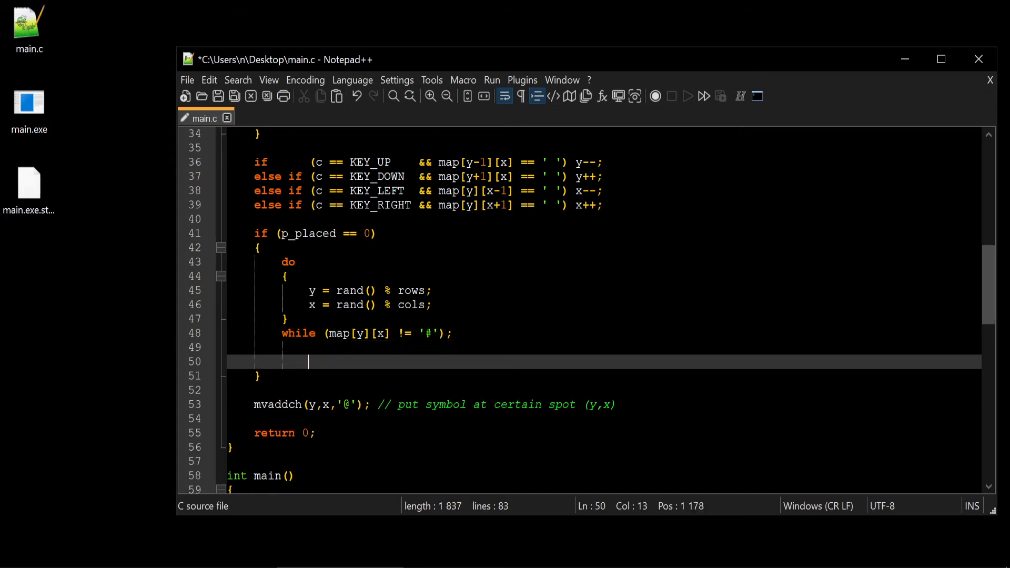
pyautogui.write('p')
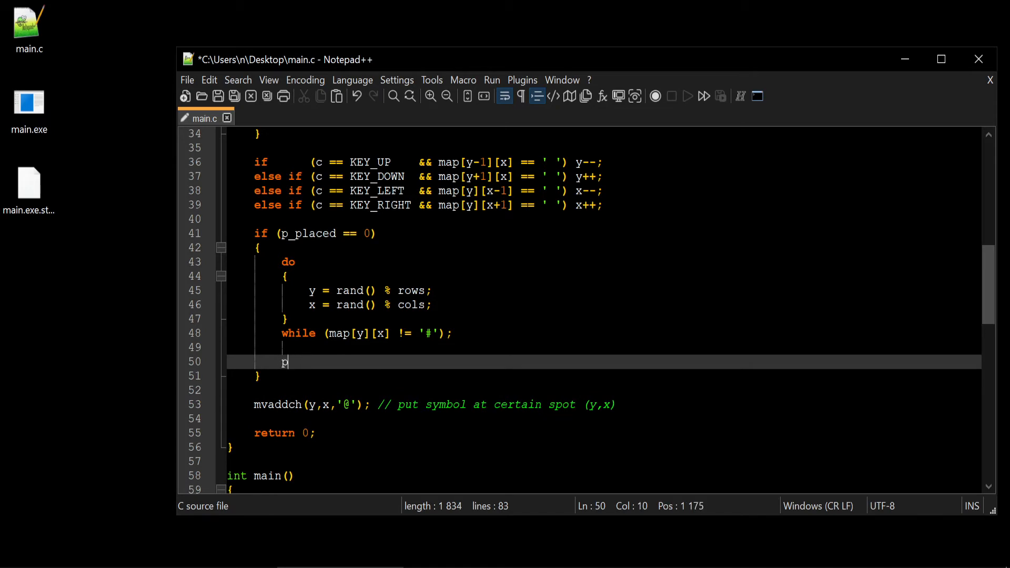
pyautogui.write('_placed')
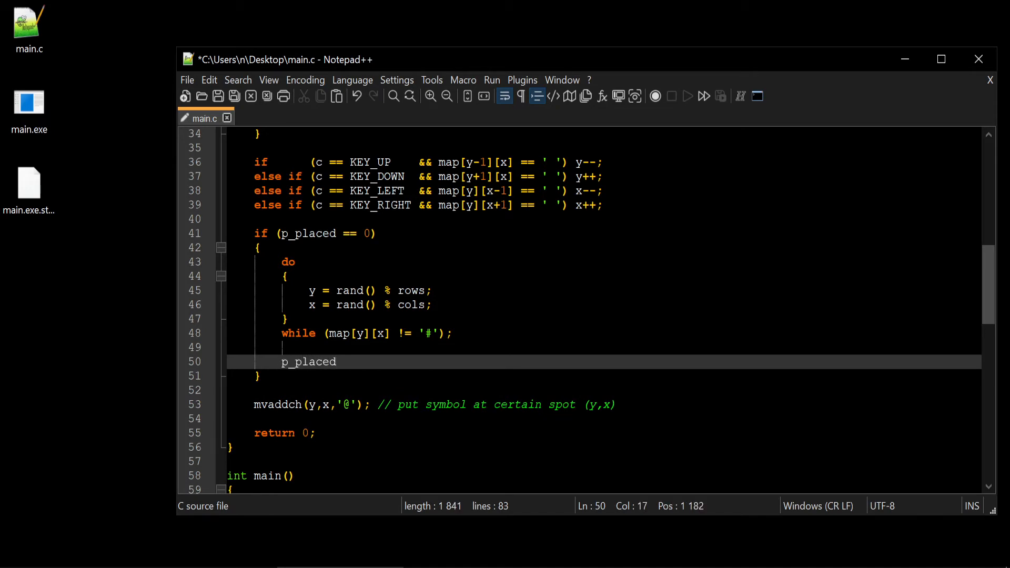
pyautogui.write('= 1;')
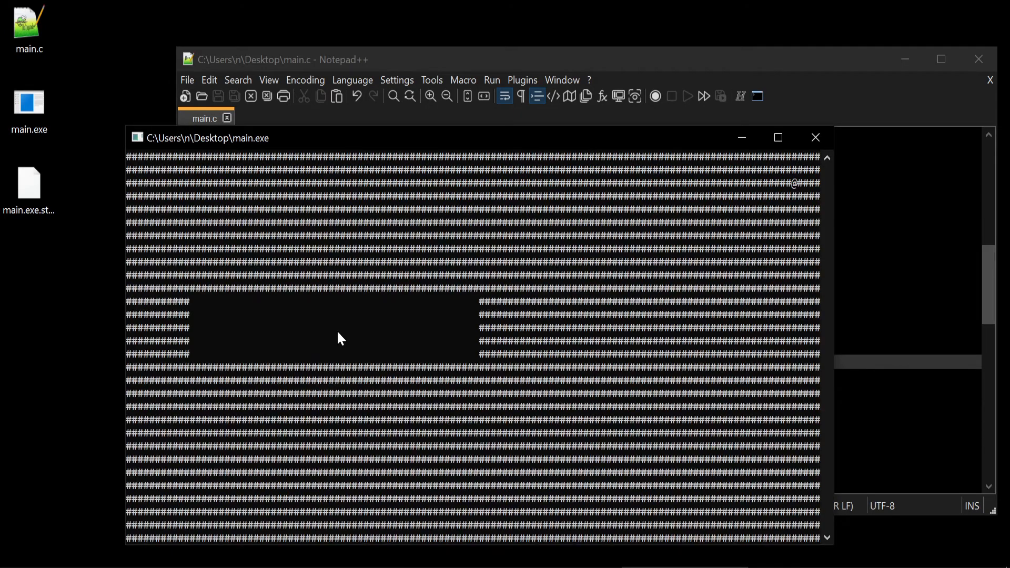
# Re-run main.exe with the ' ' check, confirm the @ sits inside the room, then close it
pyautogui.click(815, 137)
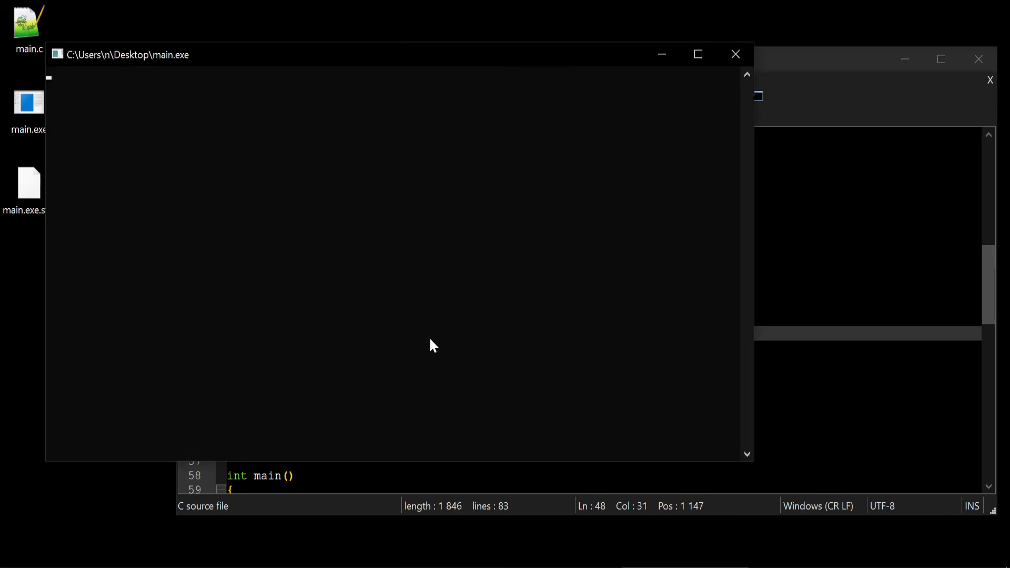
pyautogui.click(735, 54)
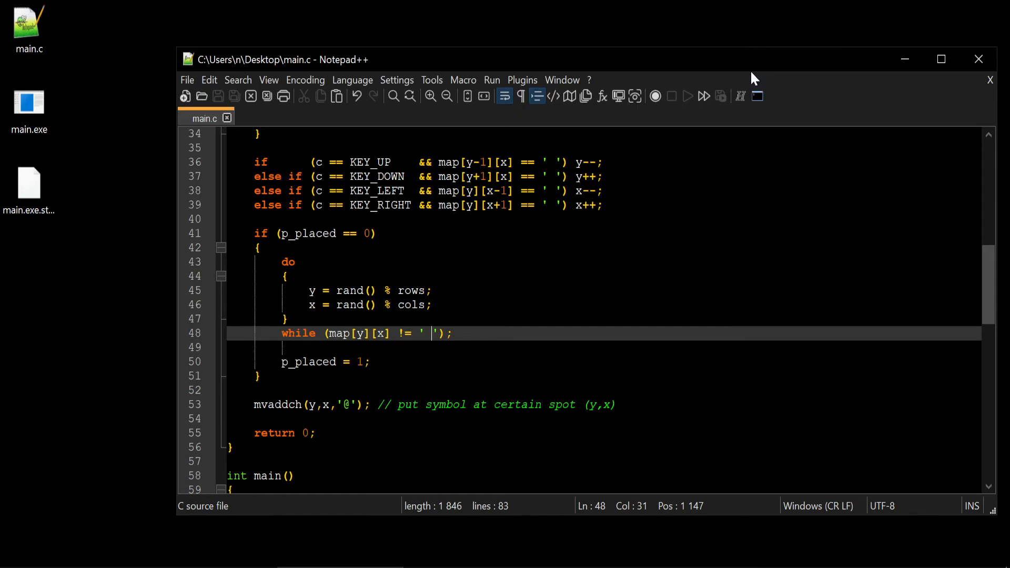
pyautogui.moveTo(770, 96)
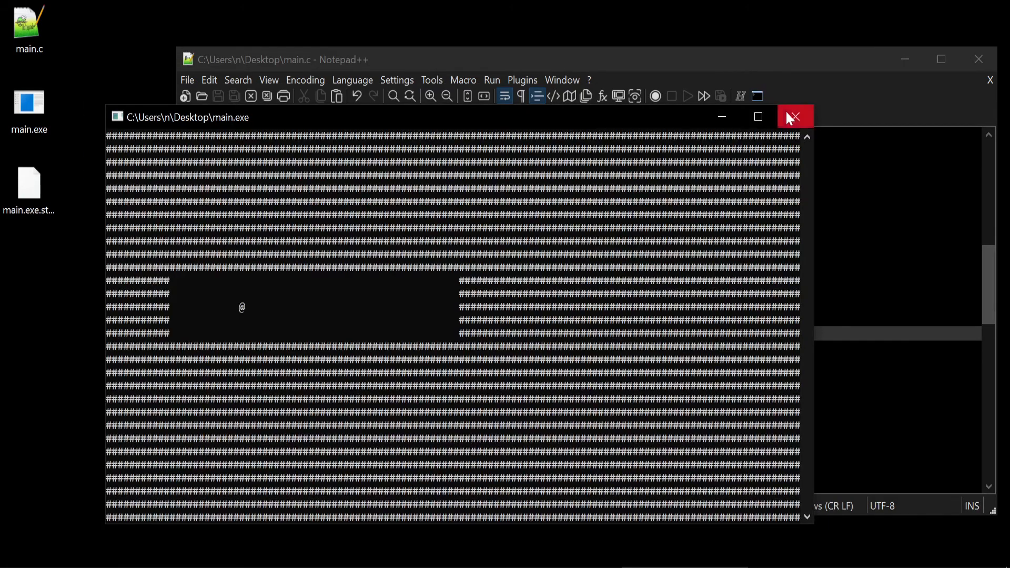
pyautogui.click(795, 118)
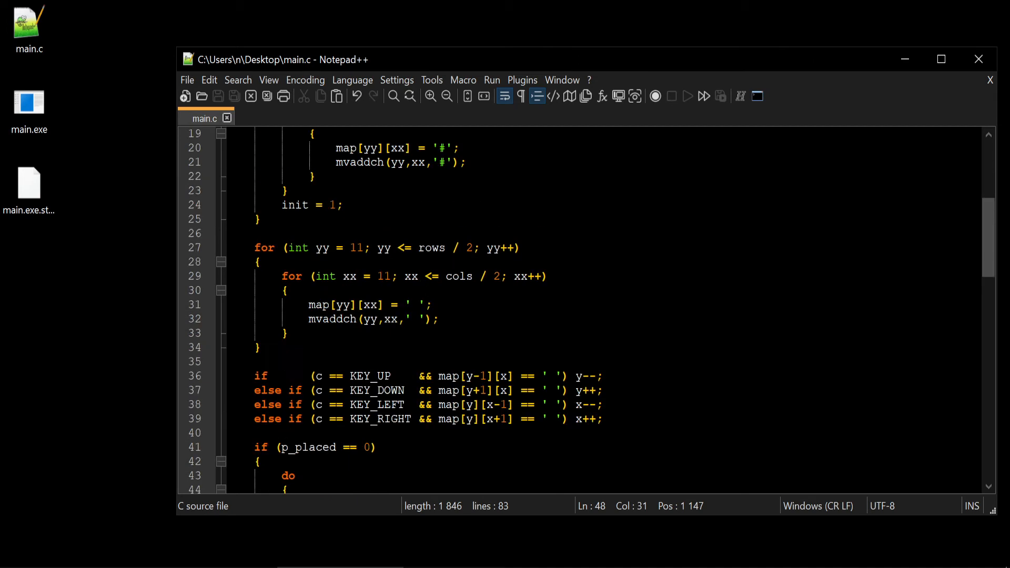
pyautogui.doubleClick(28, 102)
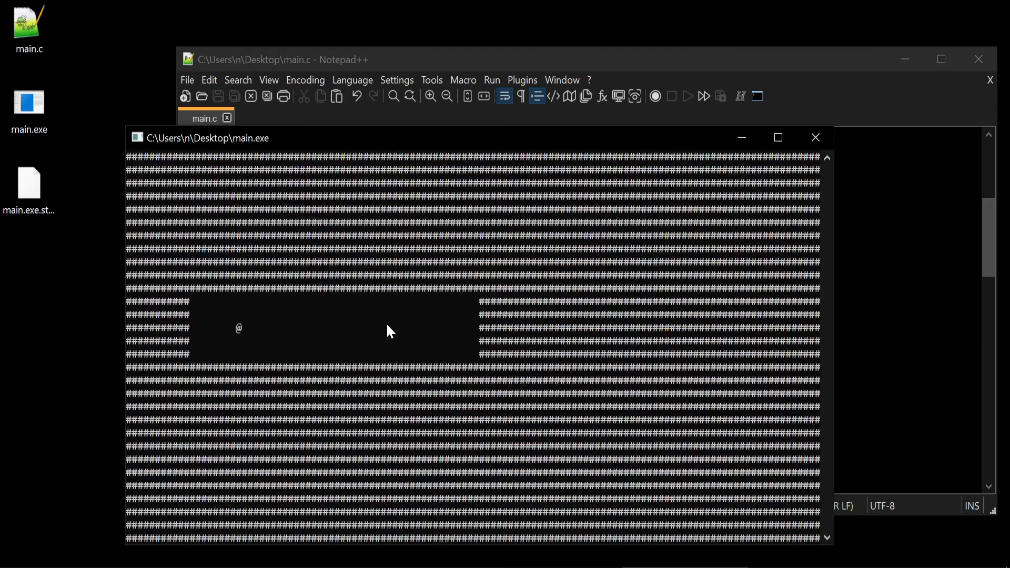
pyautogui.moveTo(145, 504)
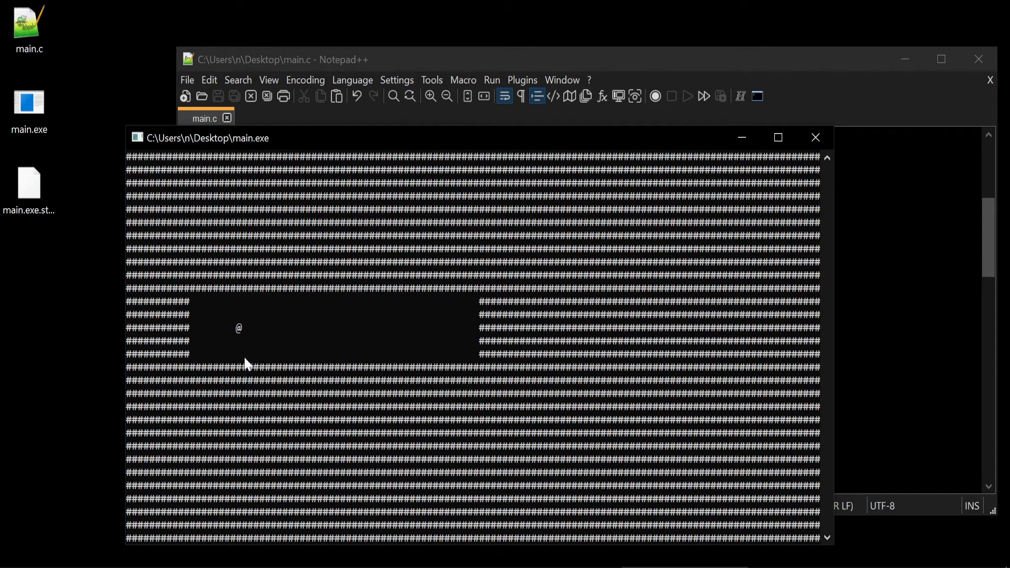
pyautogui.moveTo(622, 192)
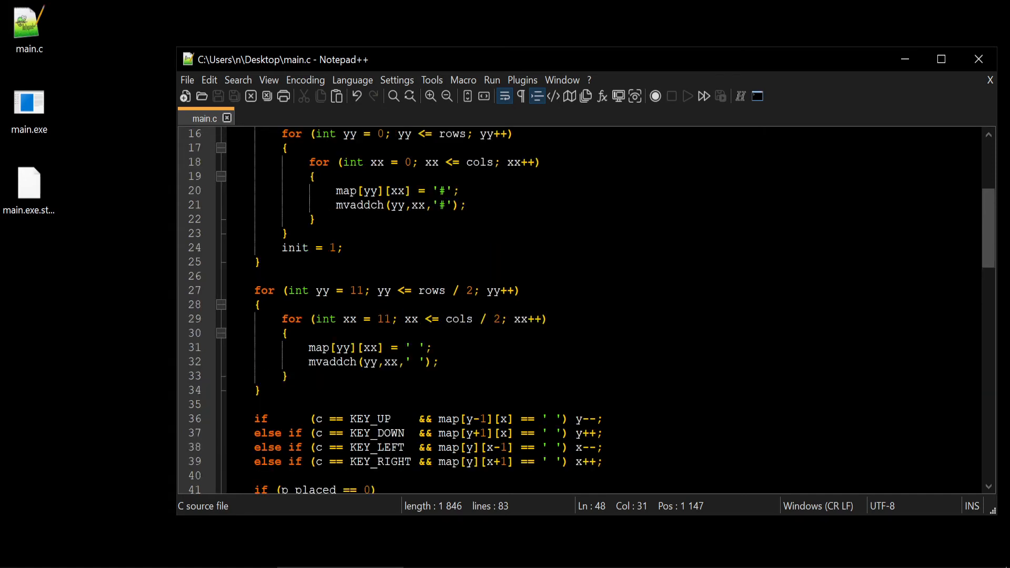
# Declare bool r_placed = 0; and add if (r_place == 0) above the room loops, saving
pyautogui.scroll(-3)
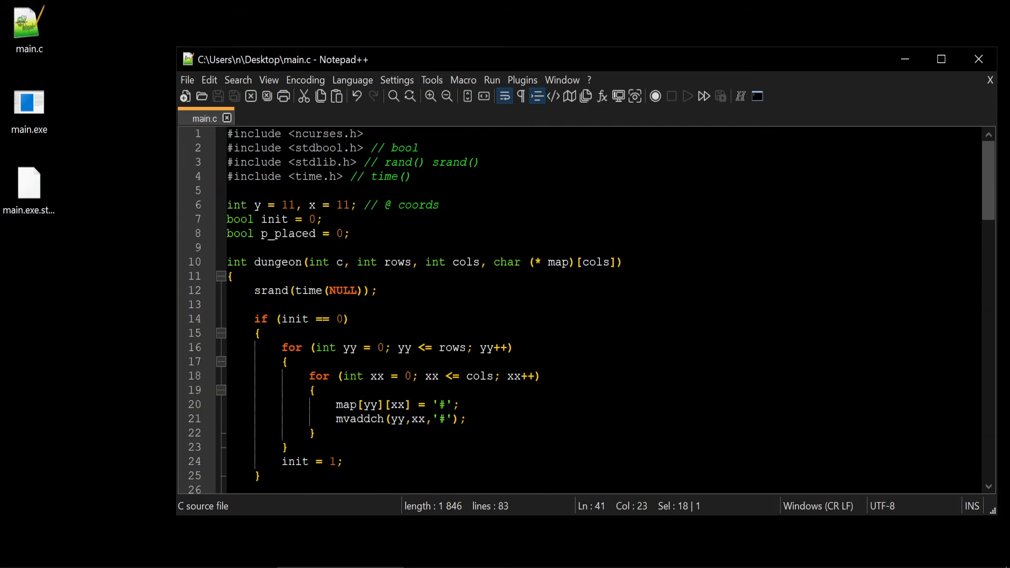
pyautogui.write('bool r_placed = 0;')
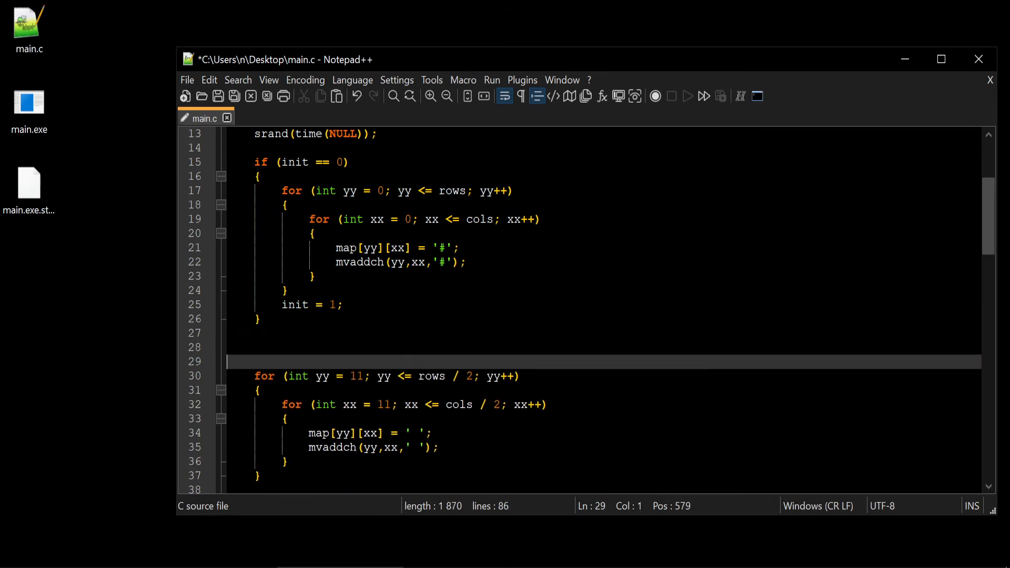
pyautogui.write('if (')
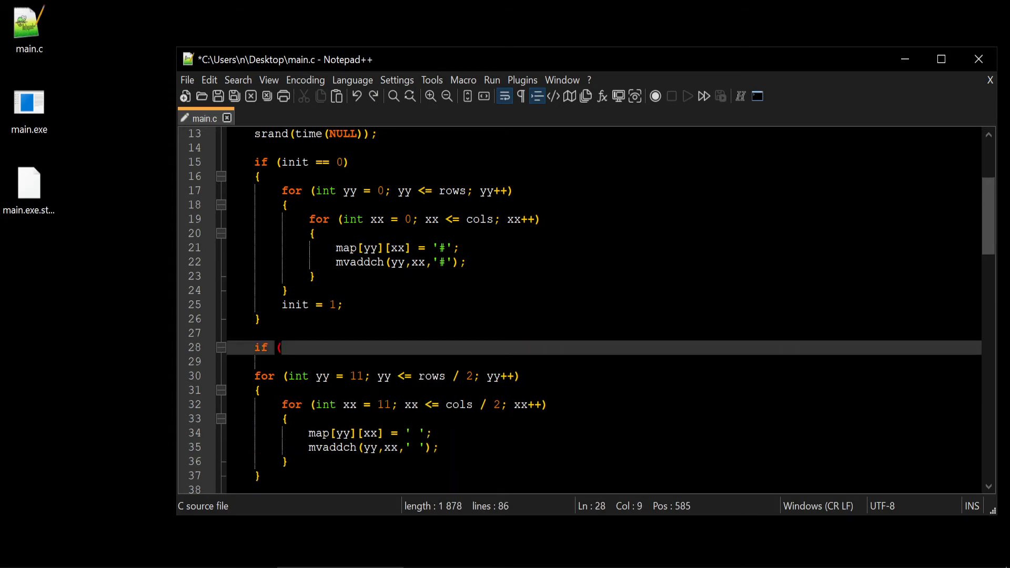
pyautogui.write('r_place ==')
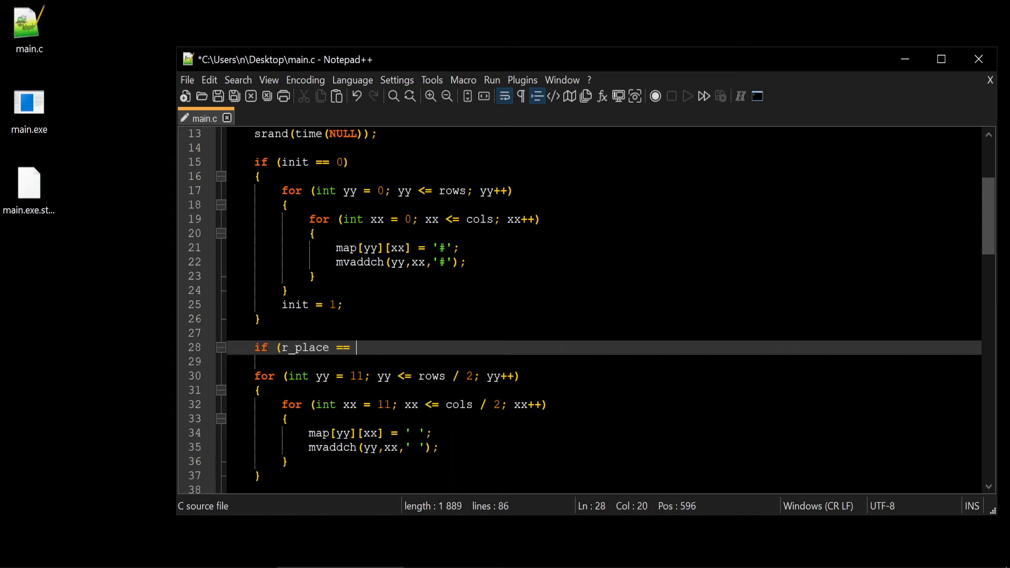
pyautogui.write('0)')
pyautogui.write('{')
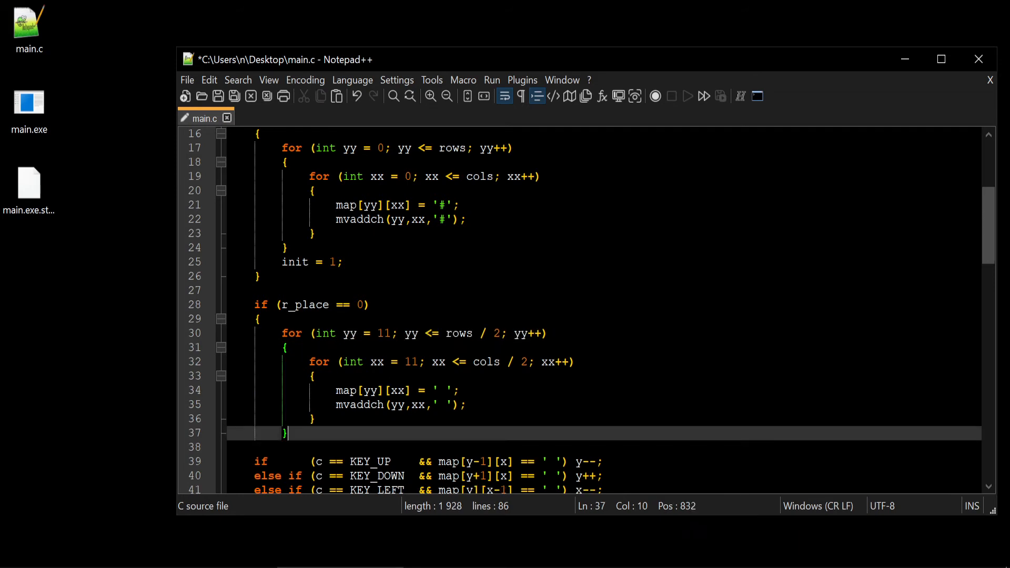
pyautogui.press('ctrl+s')
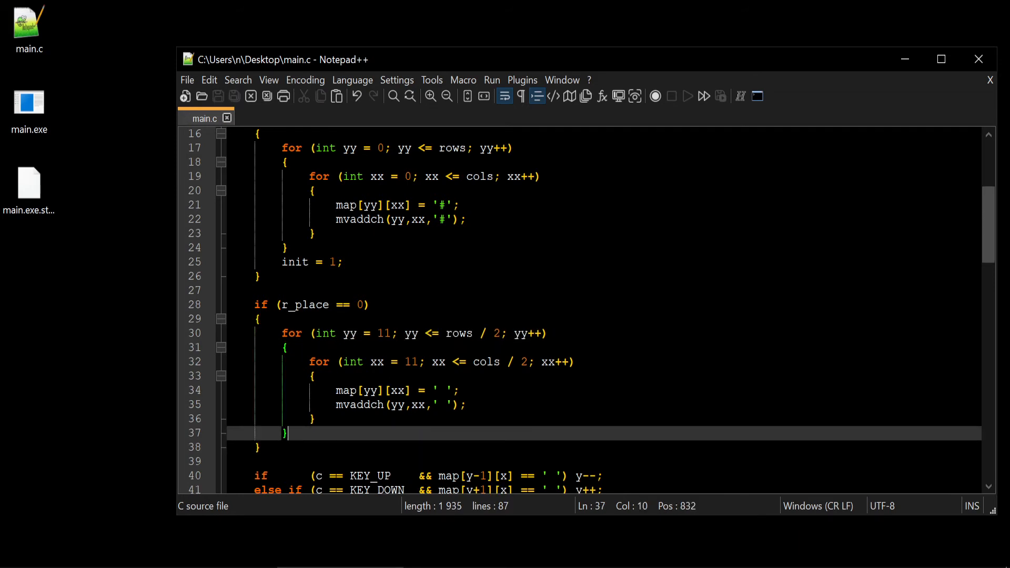
# End the room block with r_placed = 1; and select the guarded block
pyautogui.write('r =')
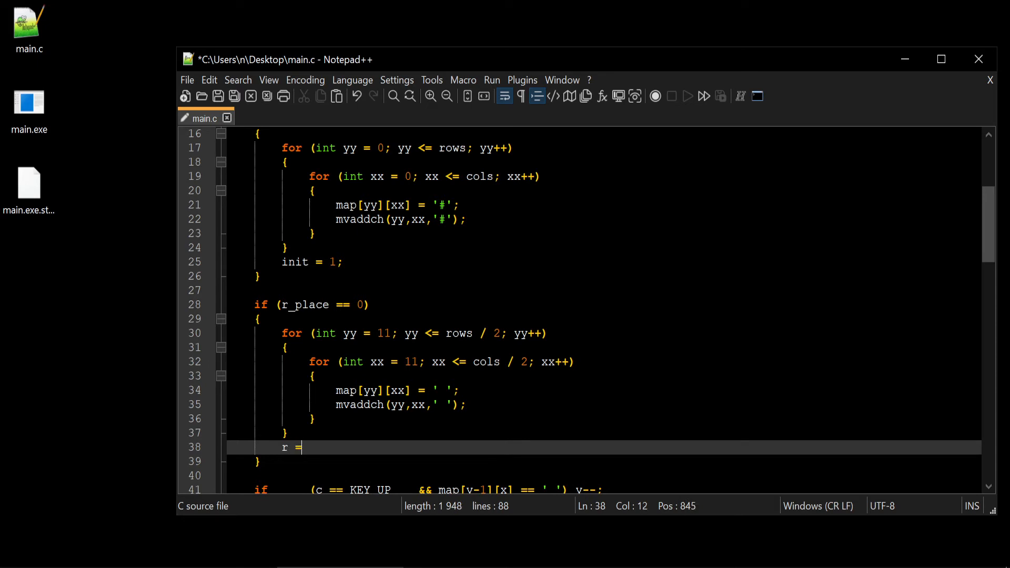
pyautogui.write('_plac')
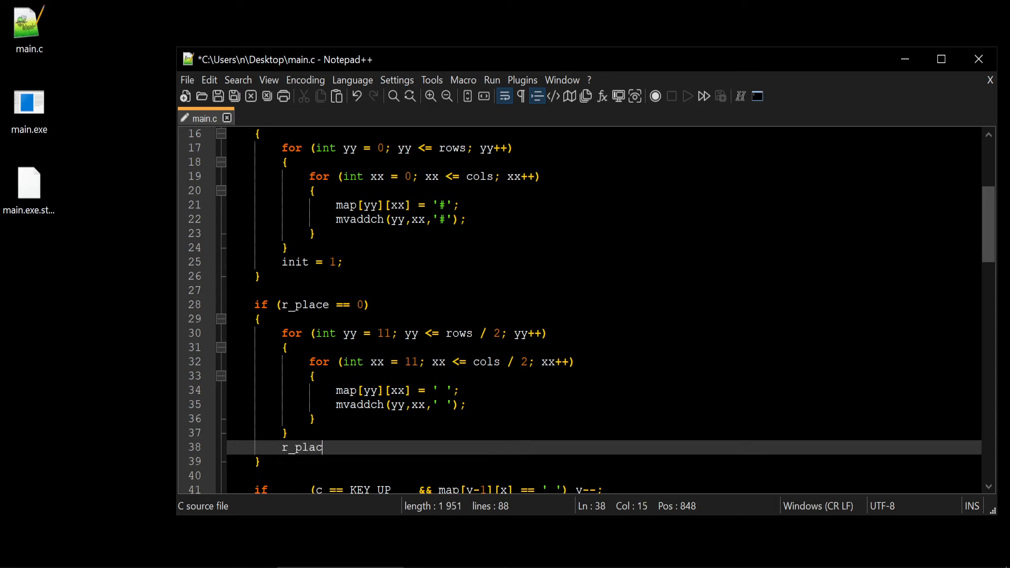
pyautogui.write('ed = 1')
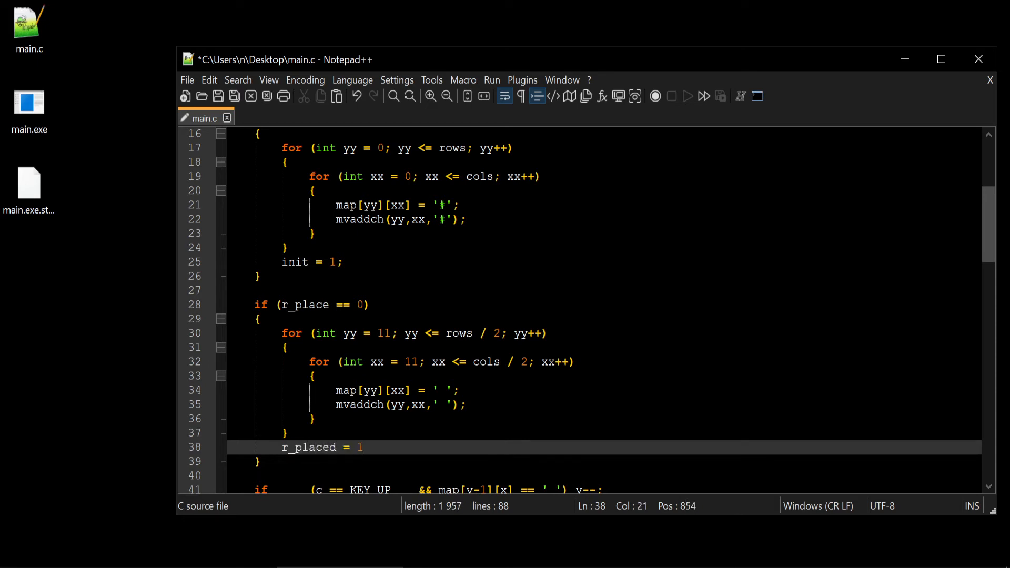
pyautogui.write(';')
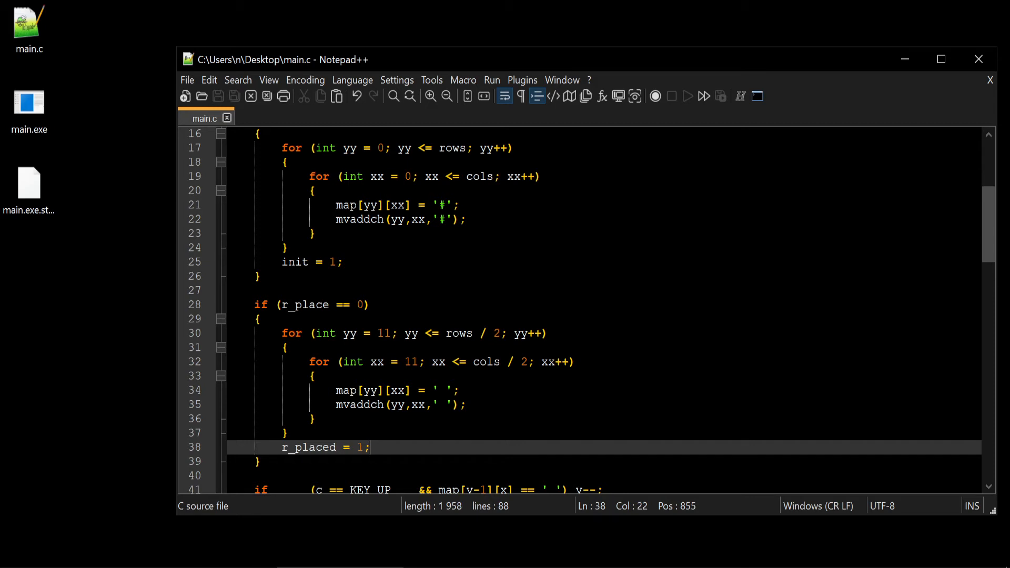
pyautogui.moveTo(254, 304); pyautogui.dragTo(369, 447)
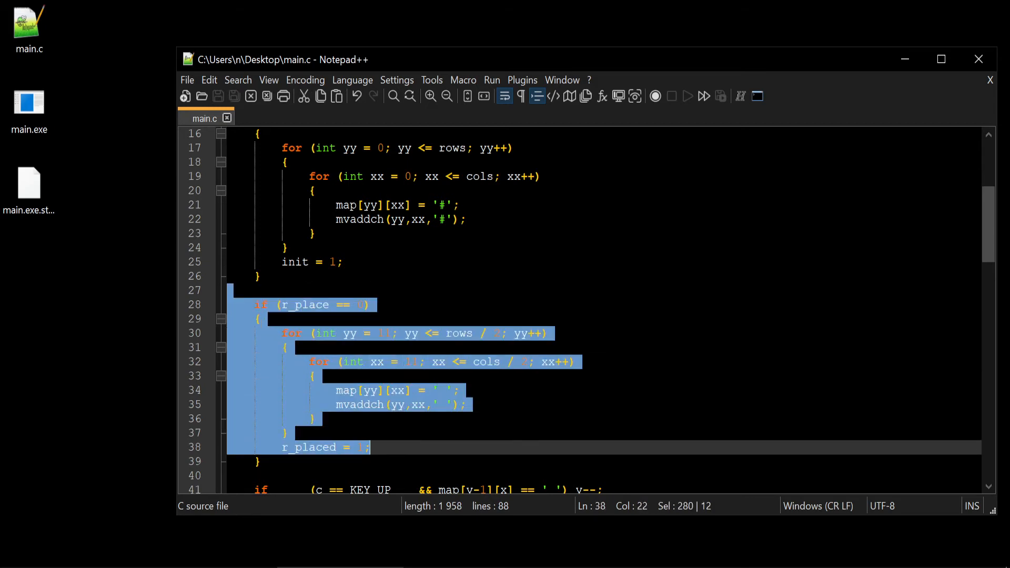
pyautogui.scroll(-3)
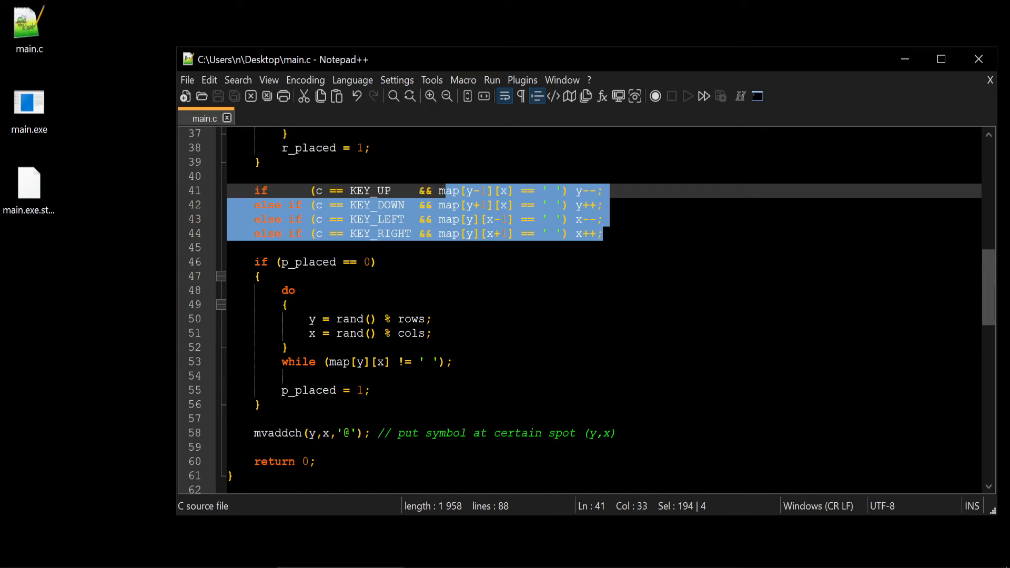
# Declare global int ry, rx; with the comment // room coords below the player coordinates
pyautogui.click(602, 233)
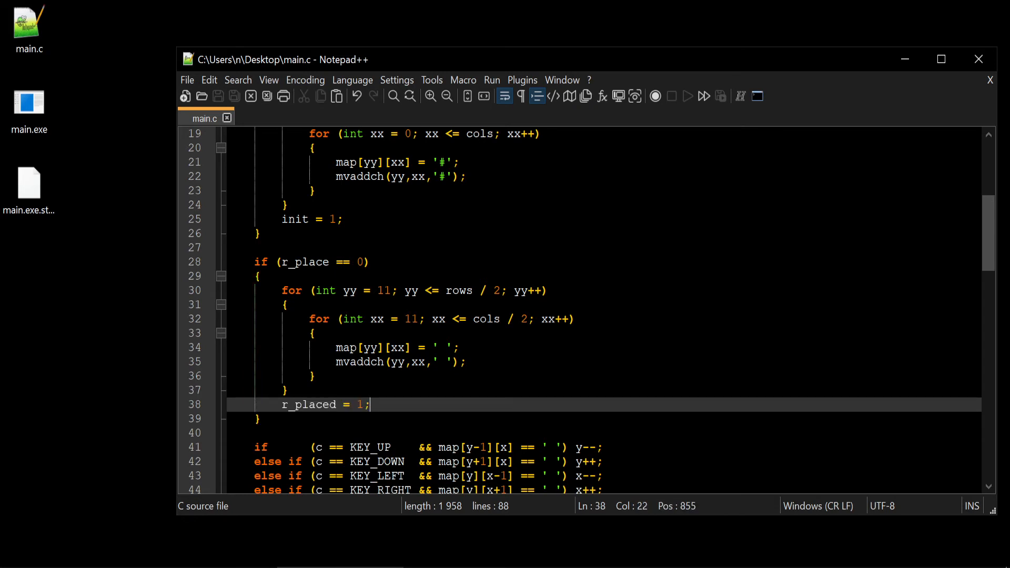
pyautogui.click(259, 277)
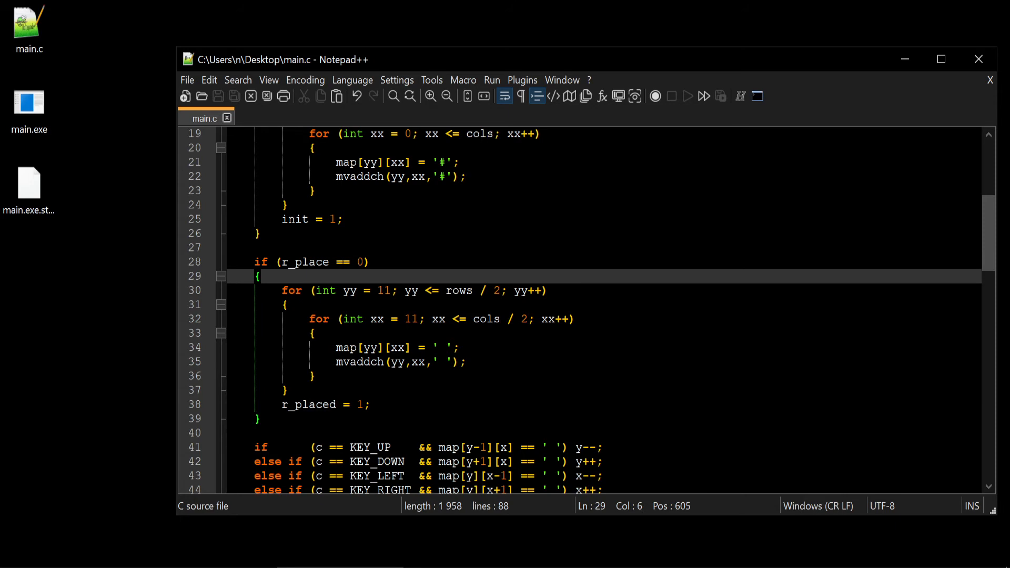
pyautogui.press('enter')
pyautogui.write('int y = 11, x = 11; // @ coords')
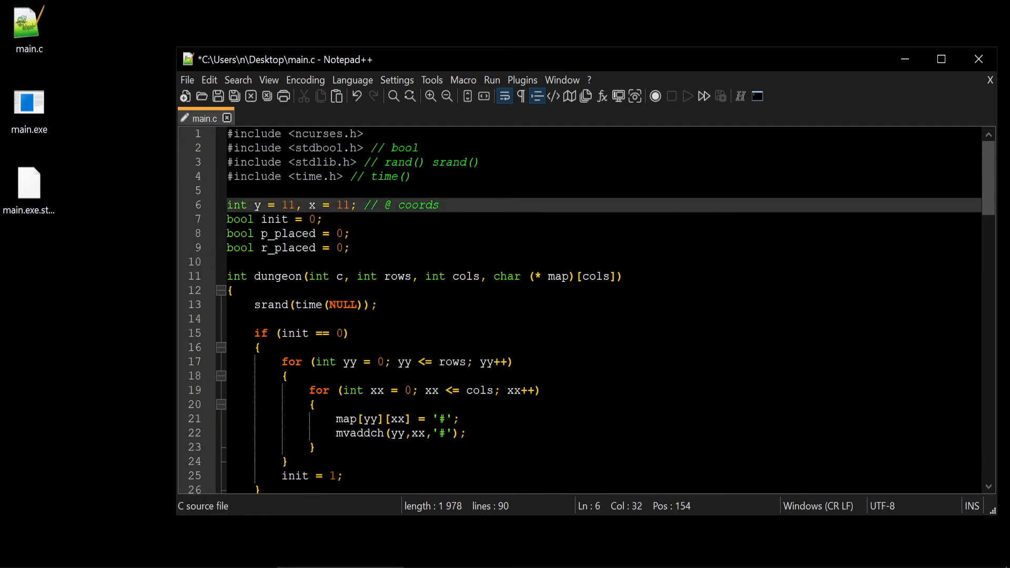
pyautogui.press('Enter')
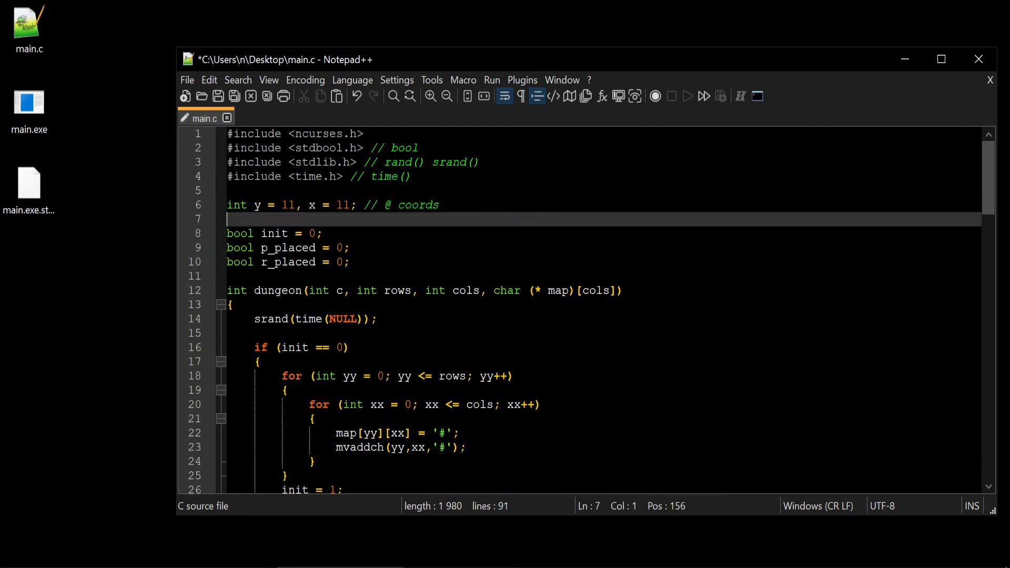
pyautogui.write('int r')
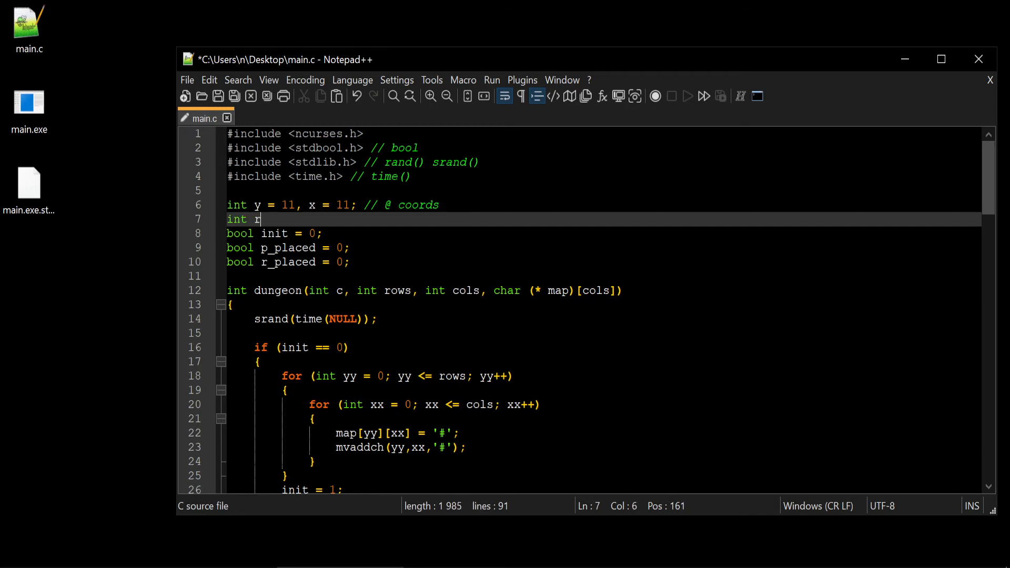
pyautogui.write('y')
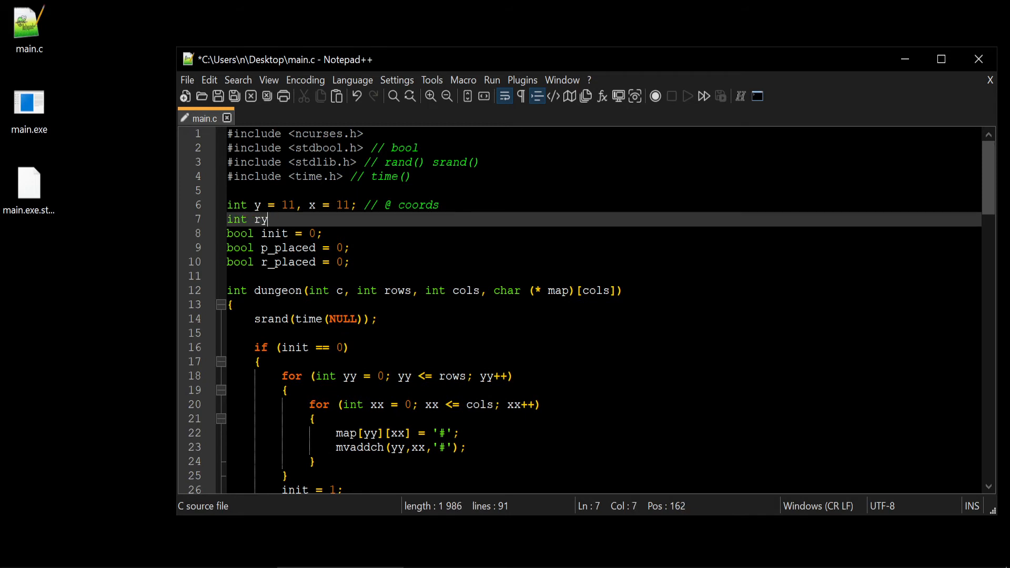
pyautogui.write(',')
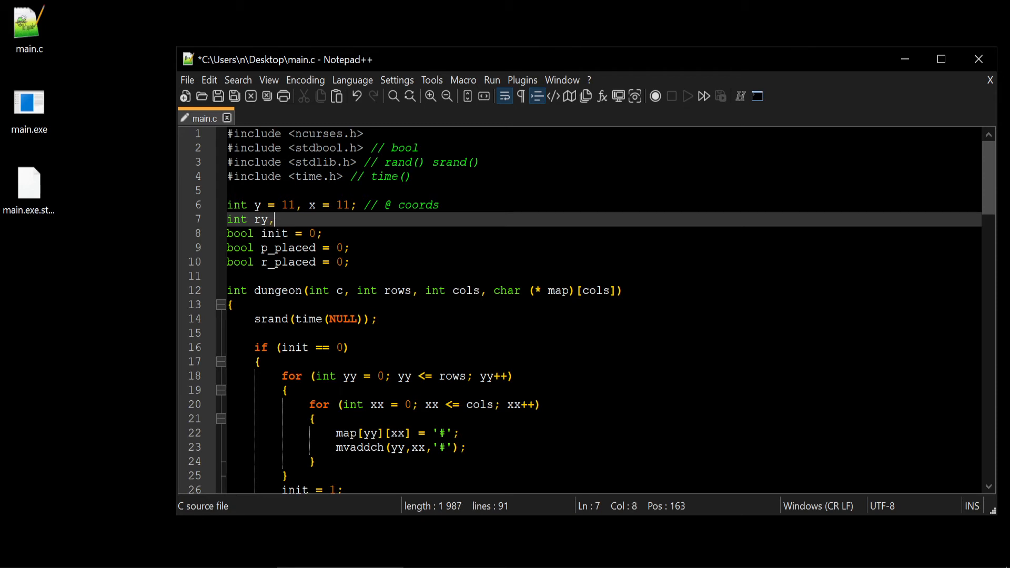
pyautogui.write('rx;')
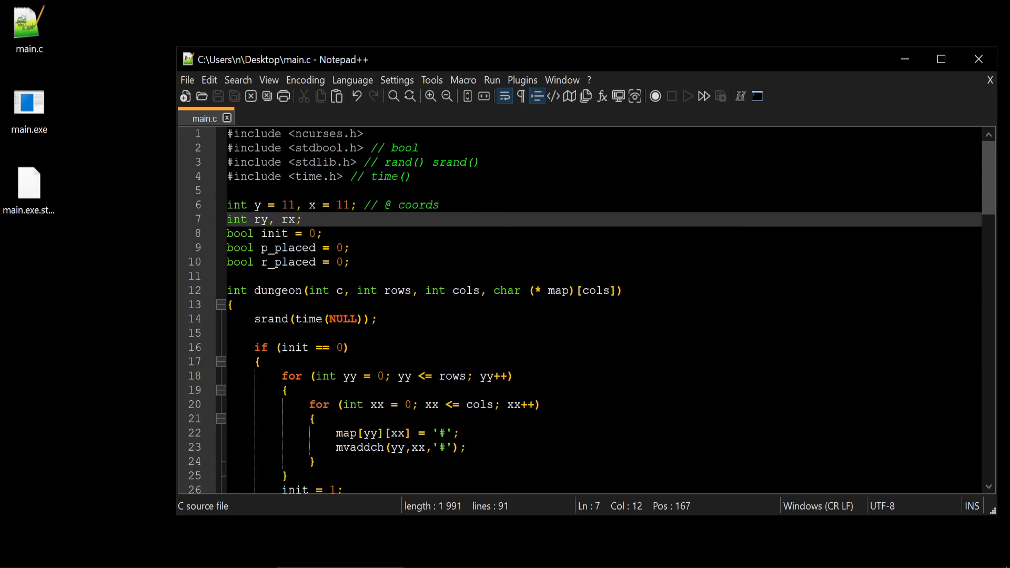
pyautogui.write('// room')
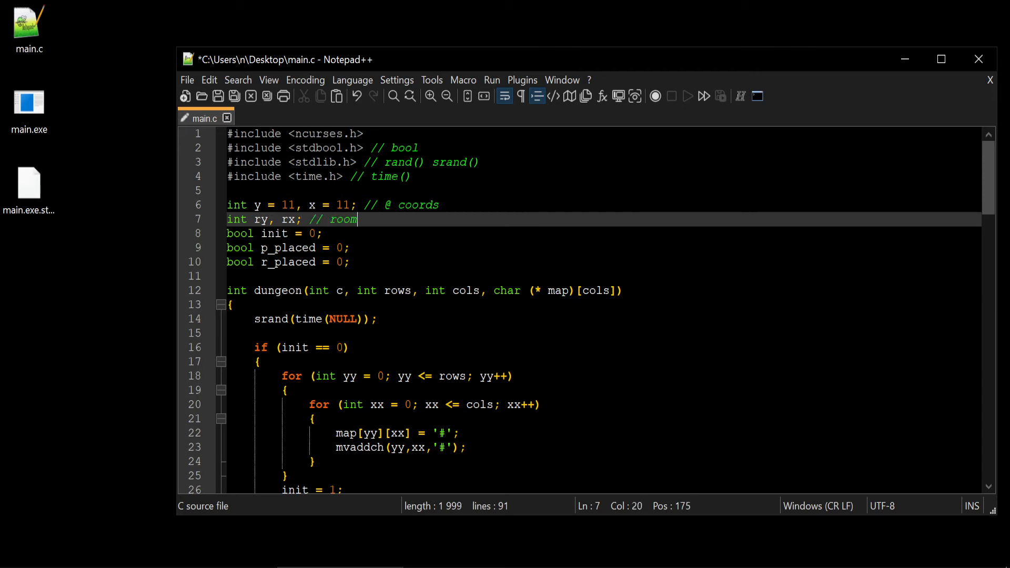
pyautogui.write('coords')
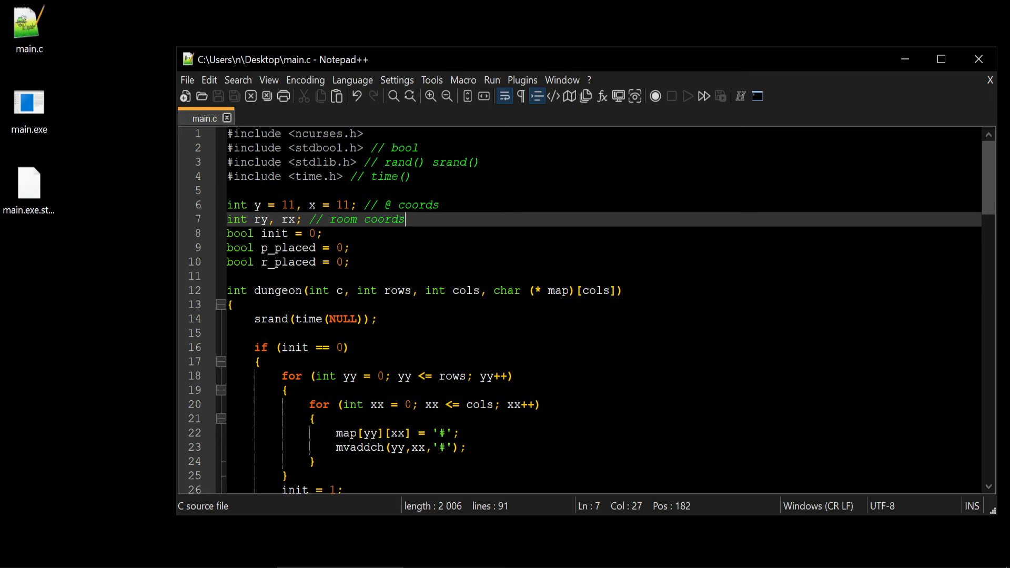
pyautogui.scroll(-3)
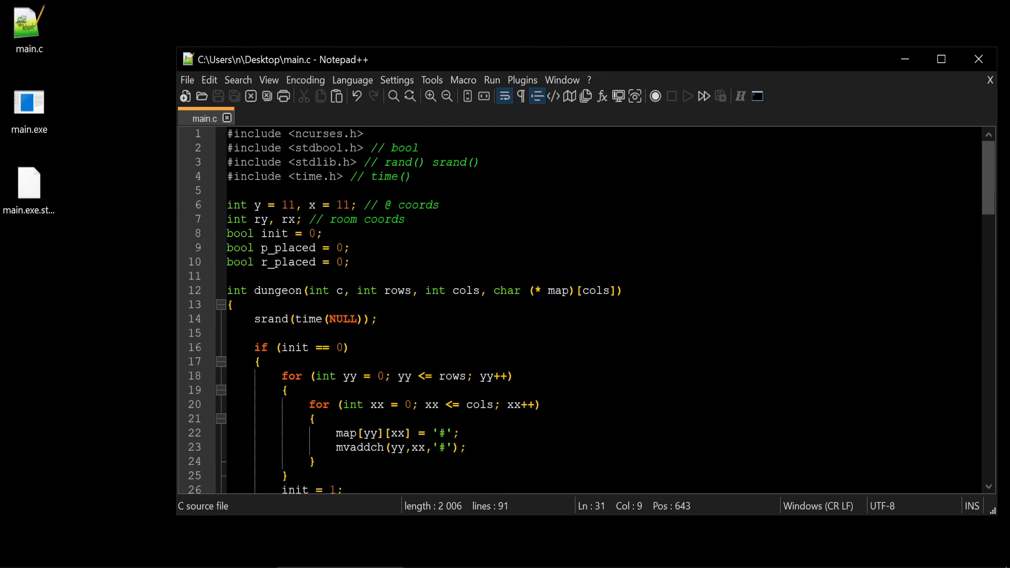
# Copy the player's do-while placement loop into the r_place block
pyautogui.write('ry =')
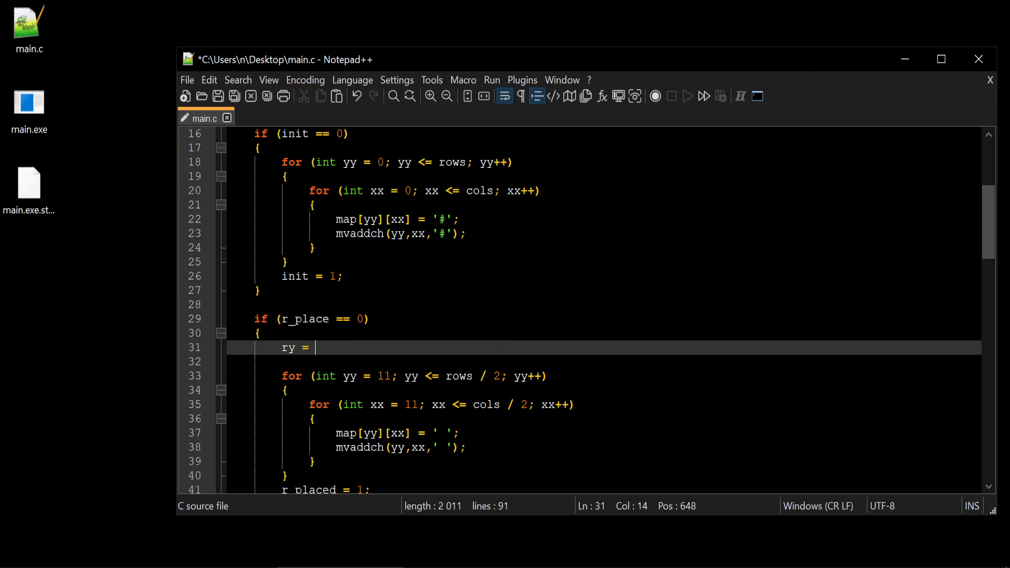
pyautogui.write('rand')
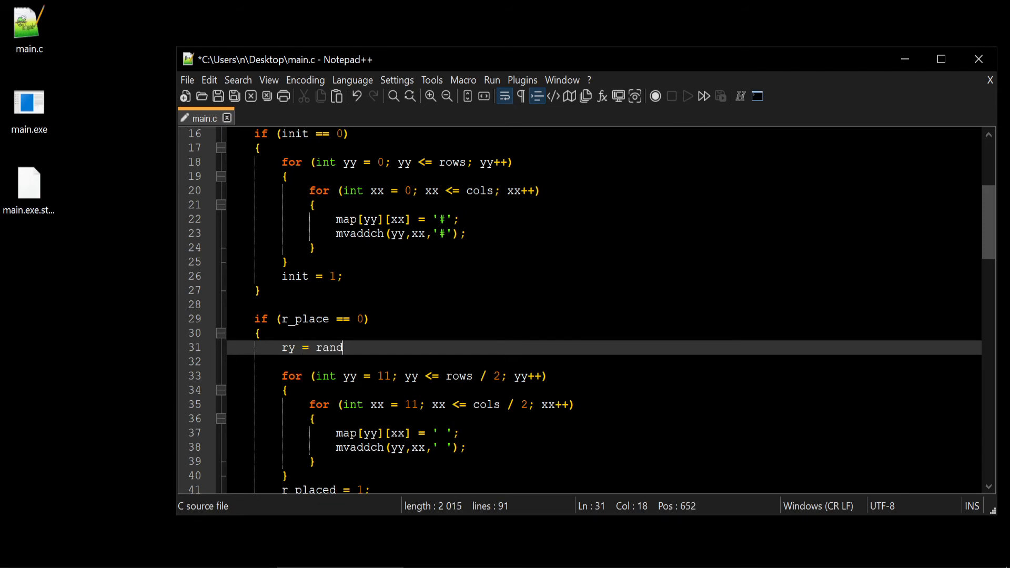
pyautogui.scroll(-3)
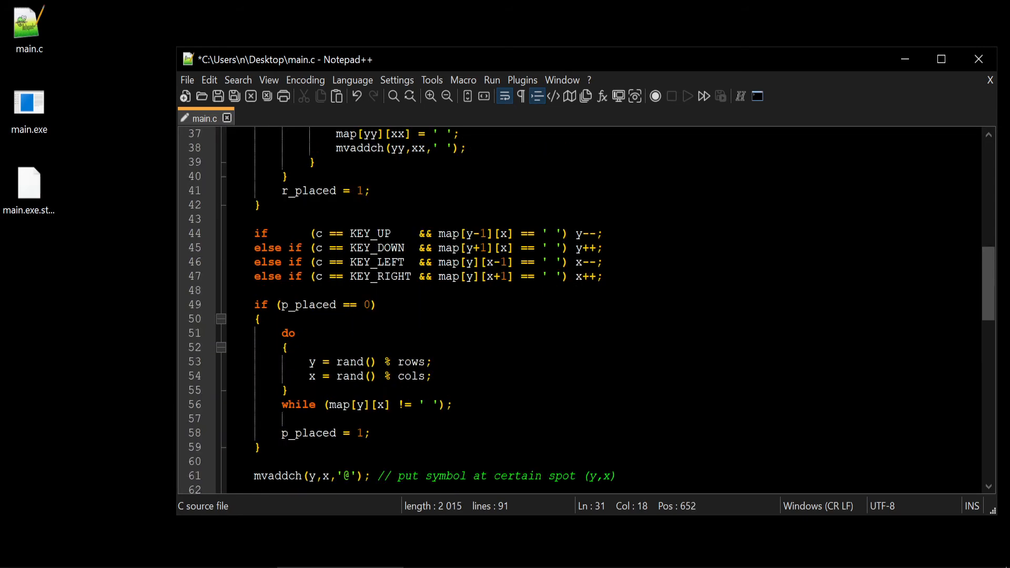
pyautogui.moveTo(296, 333); pyautogui.dragTo(452, 404)
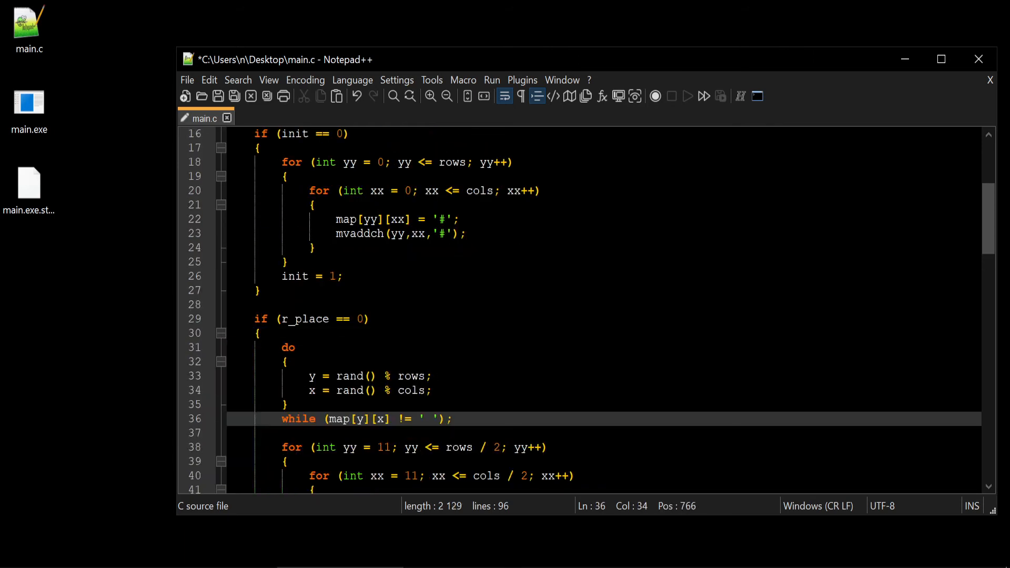
pyautogui.scroll(-3)
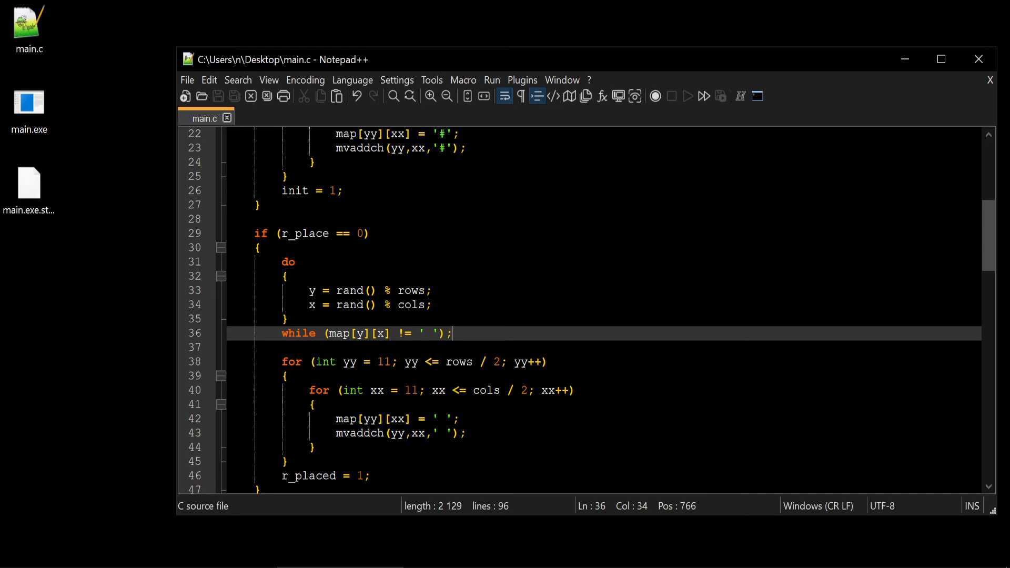
pyautogui.click(293, 261)
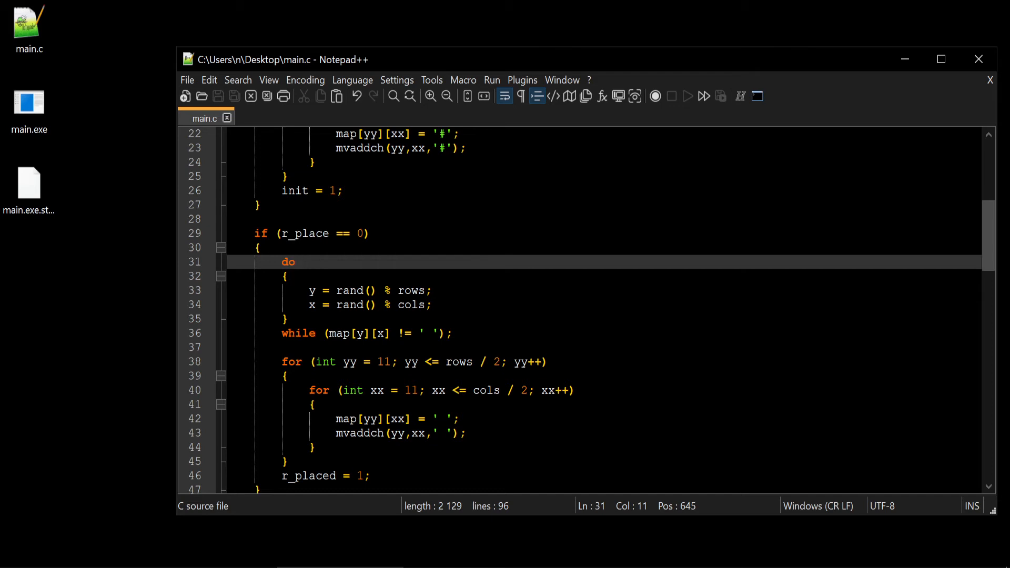
pyautogui.click(295, 262)
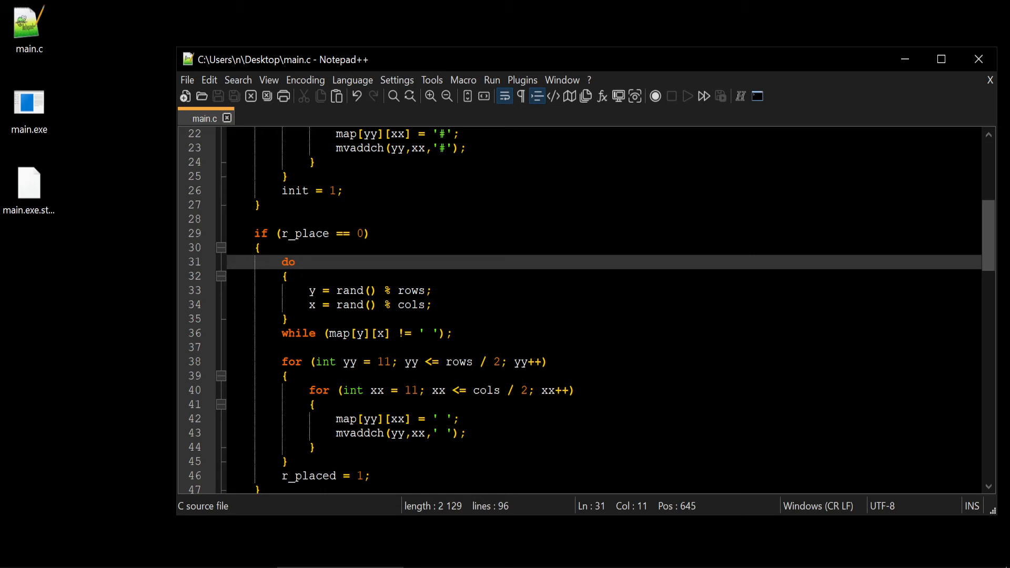
# Append + 1 to both rand lines: rand() % rows + 1 and rand() % cols + 1
pyautogui.click(424, 291)
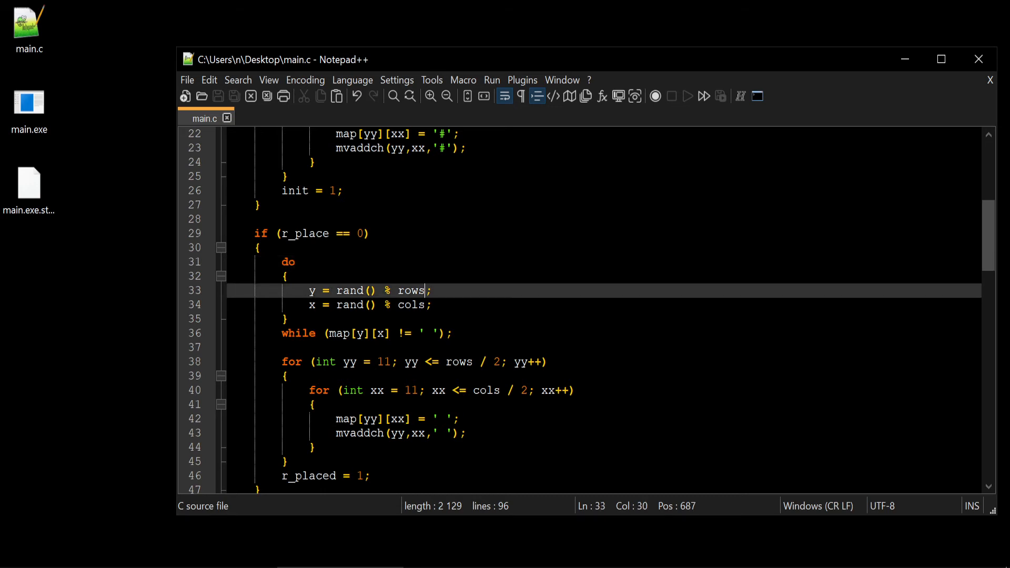
pyautogui.scroll(-3)
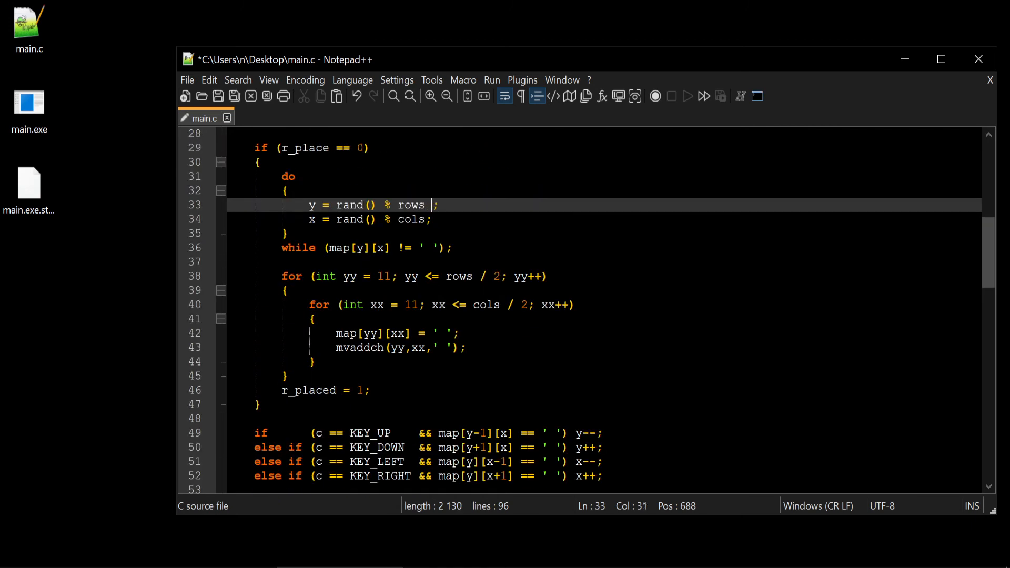
pyautogui.write('+ 1')
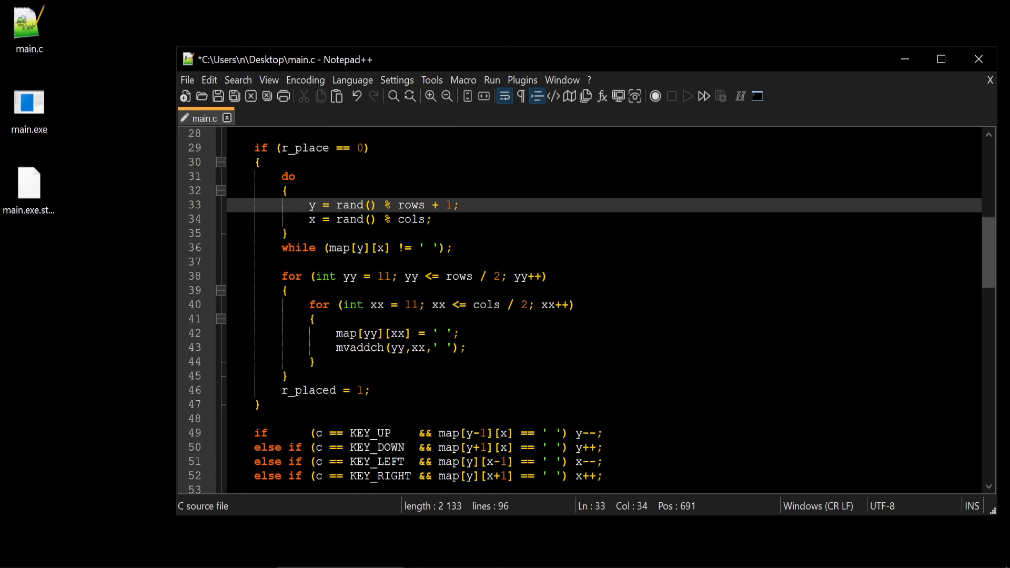
pyautogui.write('+')
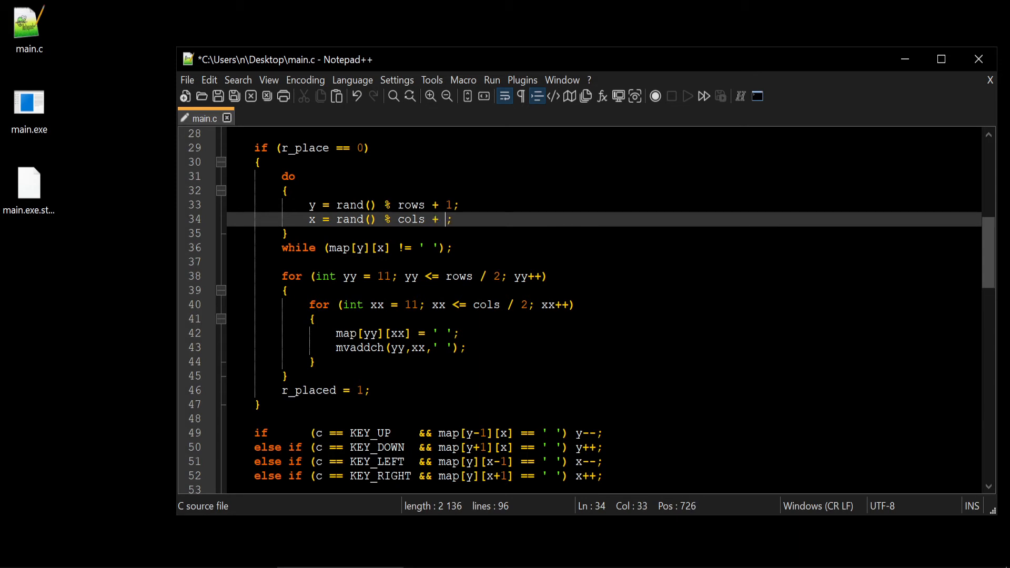
pyautogui.write('1')
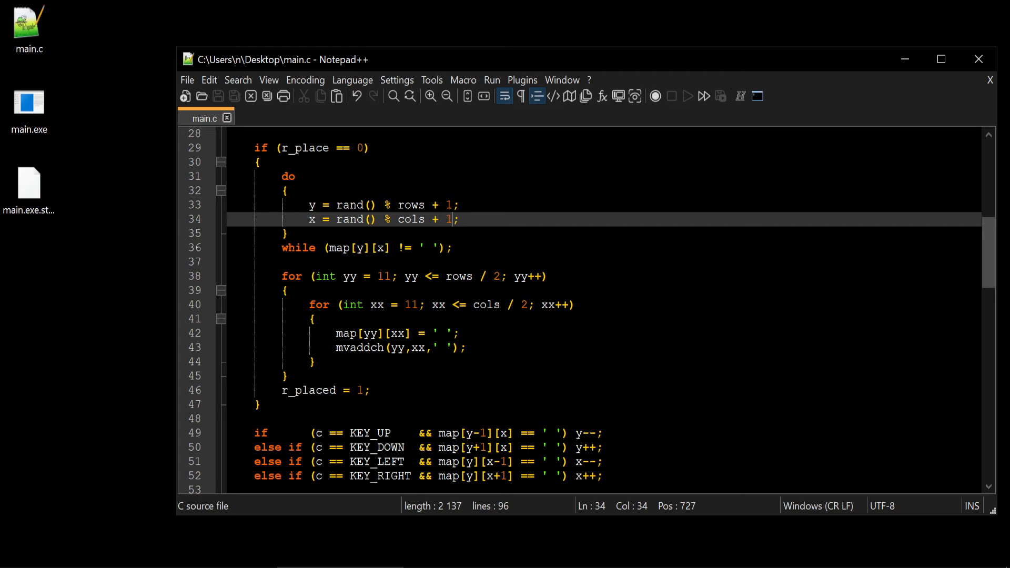
pyautogui.click(437, 247)
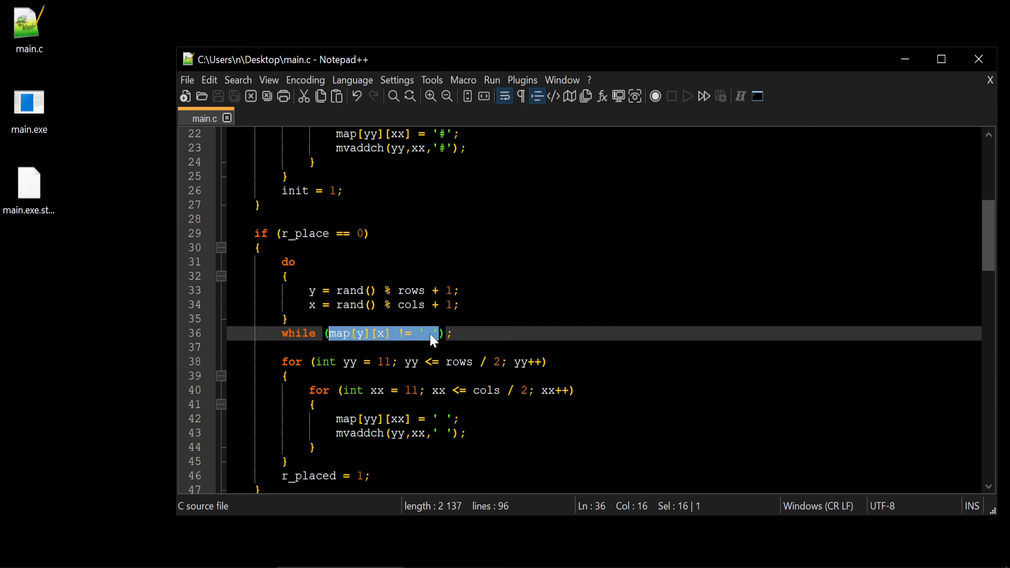
# Rename y and x to ry and rx in the room loop, restarting the while condition with ry
pyautogui.press('Delete')
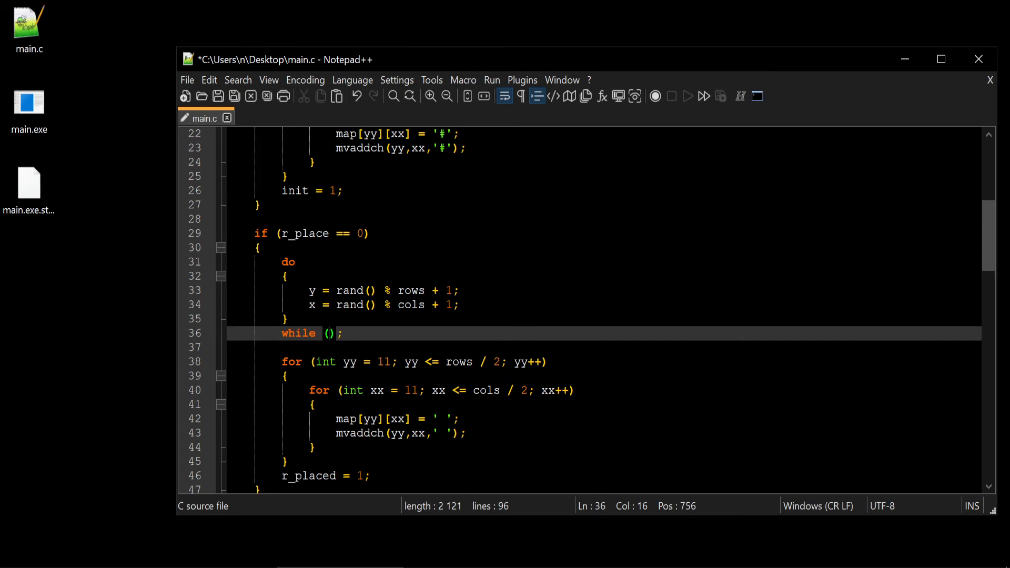
pyautogui.write('r')
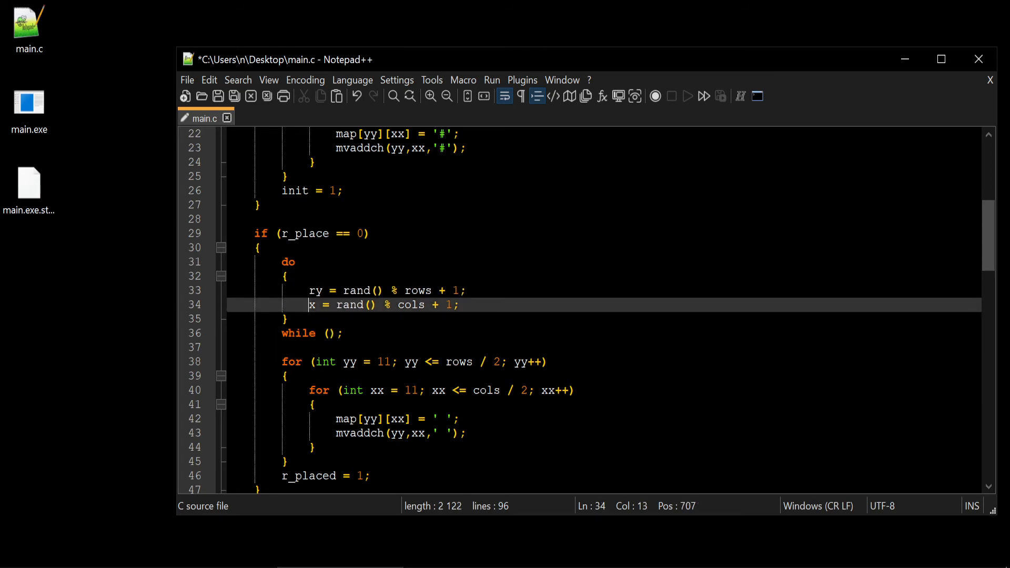
pyautogui.write('r')
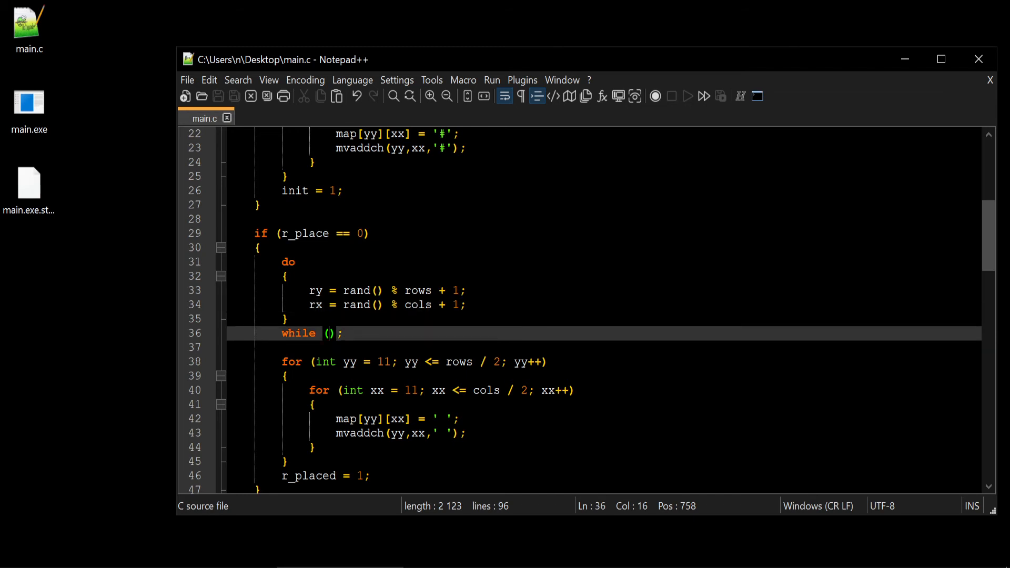
pyautogui.write('ry')
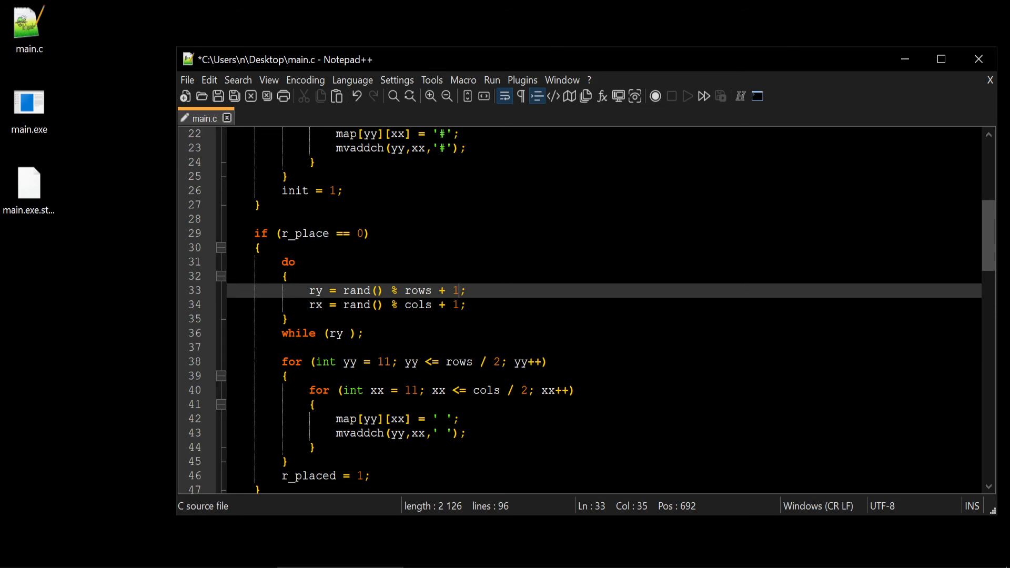
pyautogui.click(29, 103)
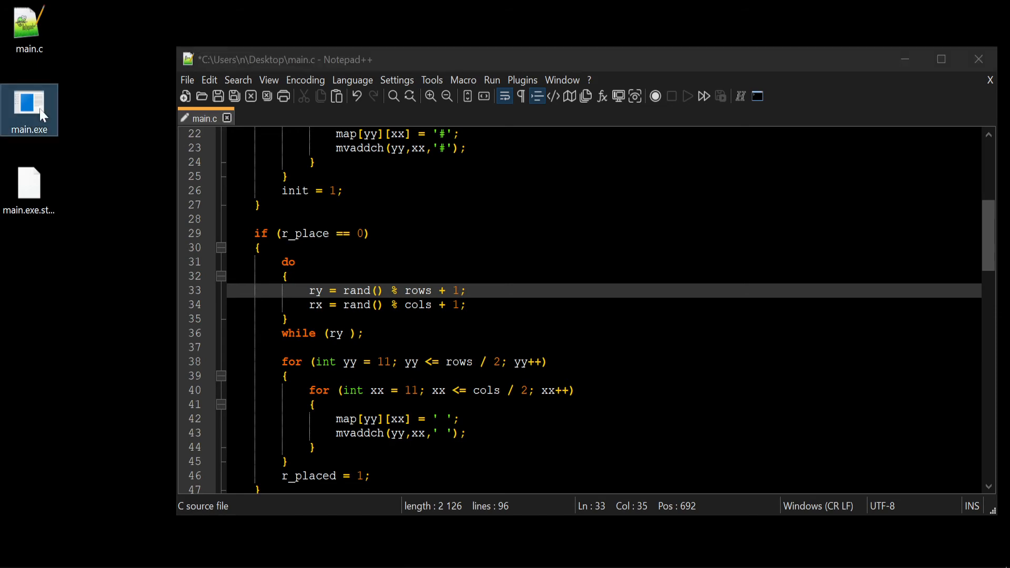
# Launch main.exe to view the carved room with the @ inside the # map
pyautogui.doubleClick(29, 109)
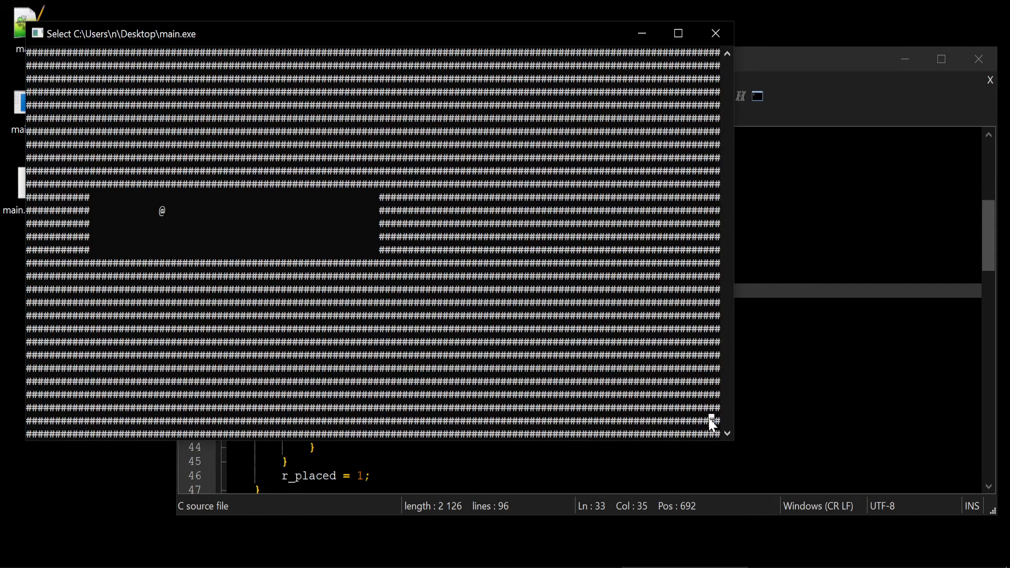
pyautogui.moveTo(706, 410)
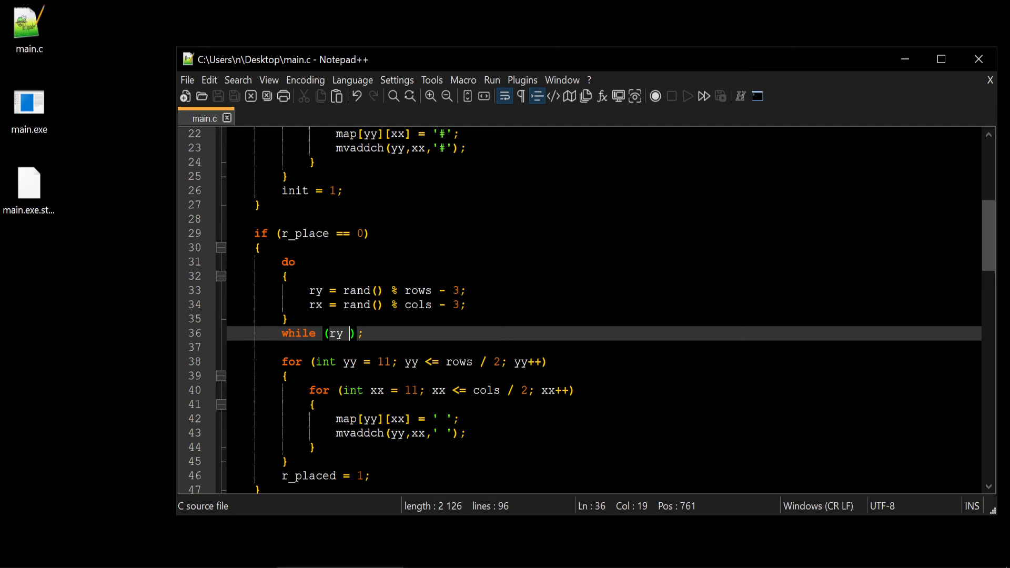
pyautogui.moveTo(172, 319)
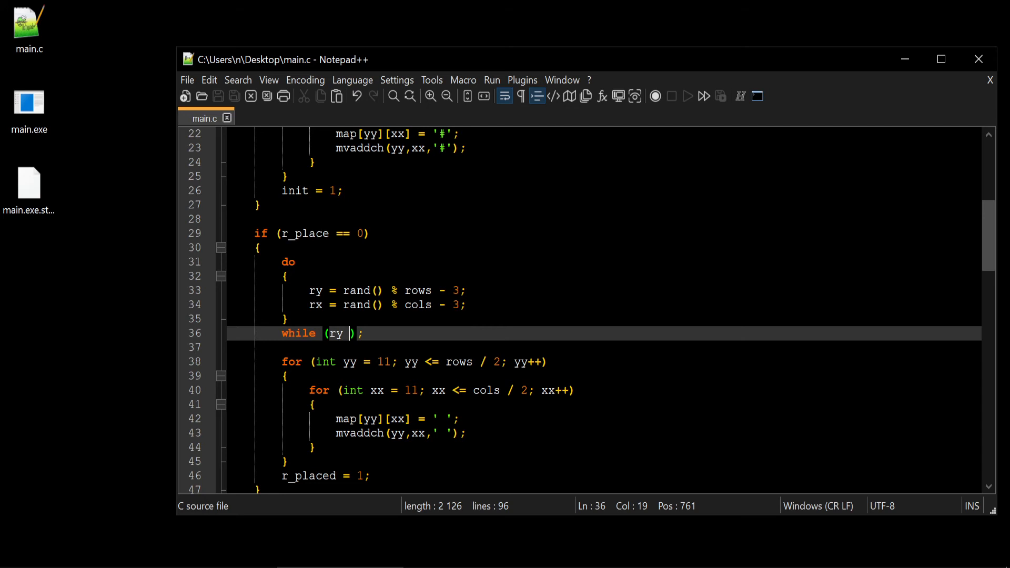
# Change the room loop condition to while (ry < 1 || rx < 1) and save main.c
pyautogui.write('< 1 || rx <')
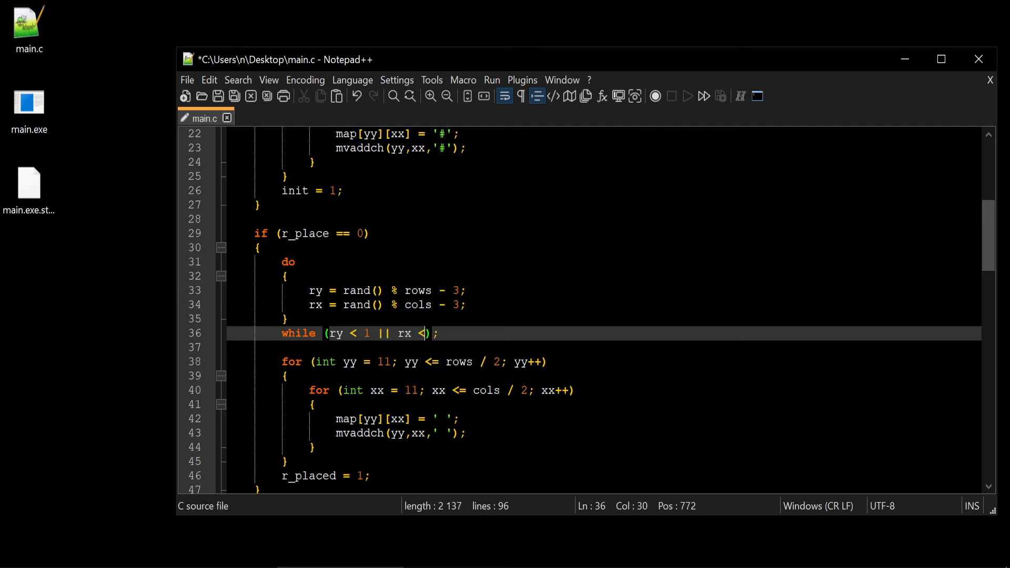
pyautogui.write('1')
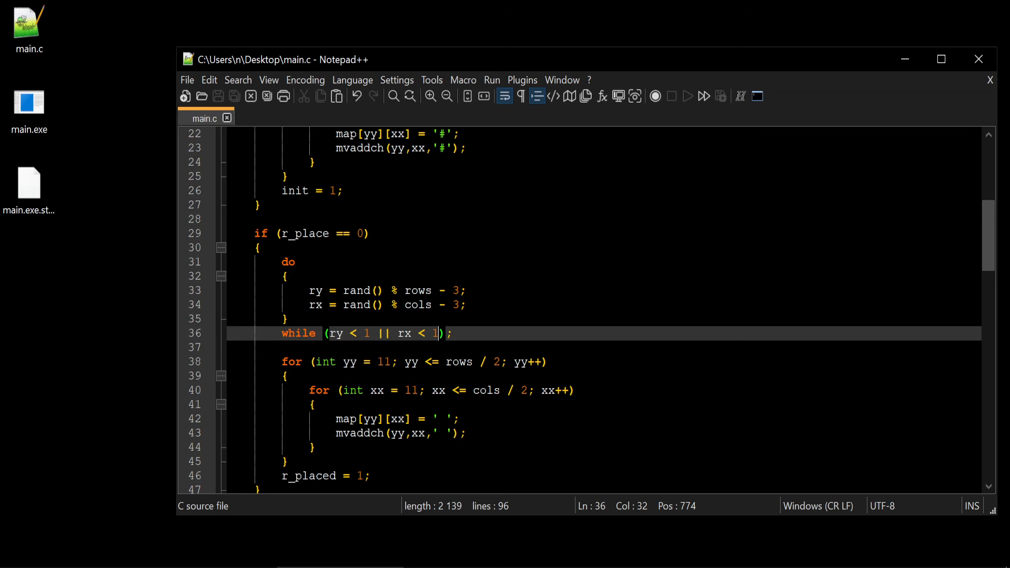
pyautogui.doubleClick(355, 290)
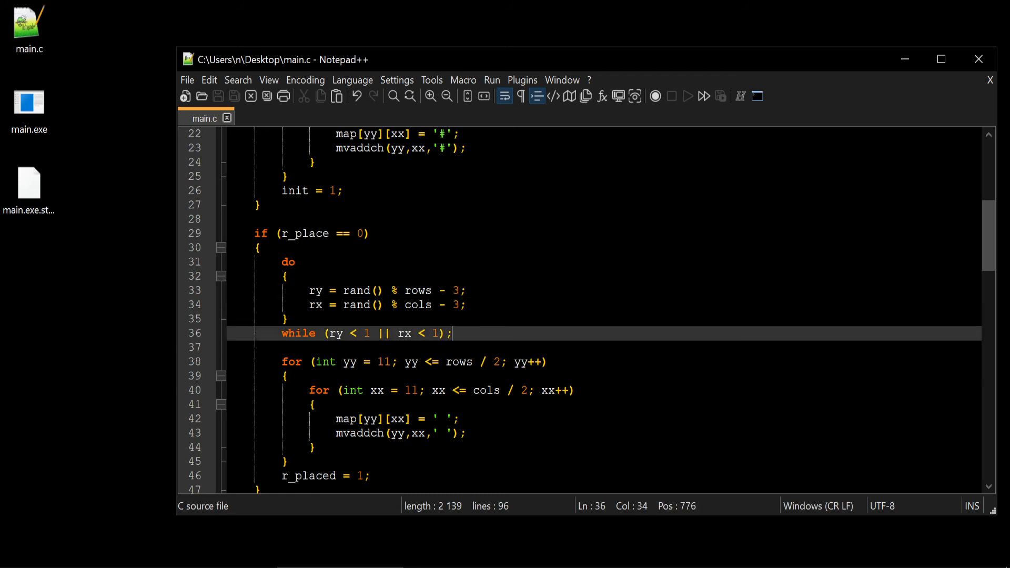
pyautogui.scroll(-3)
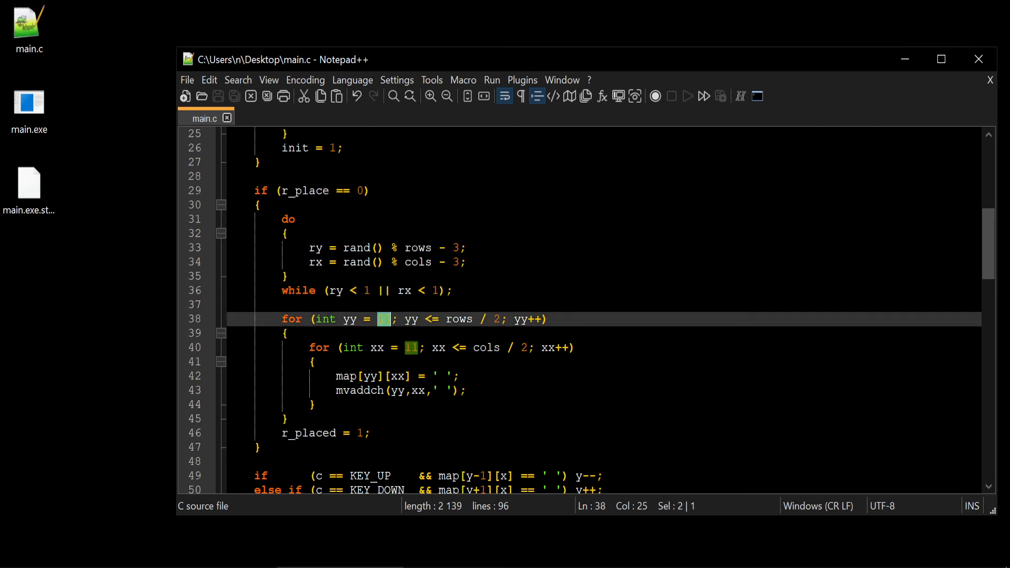
# Start the room loops from ry and replace the column loop's 11 with rx
pyautogui.write('ry')
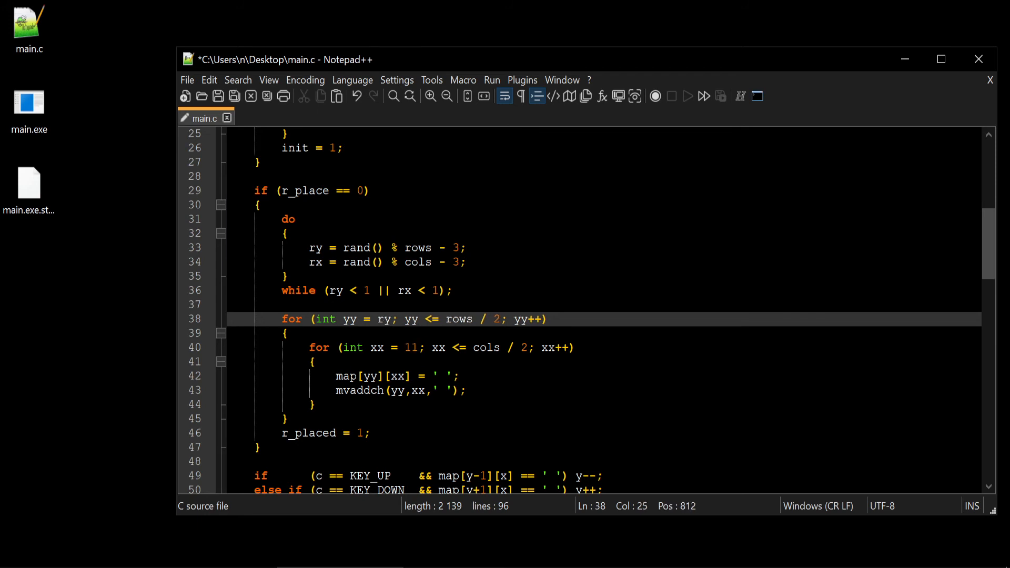
pyautogui.doubleClick(411, 348)
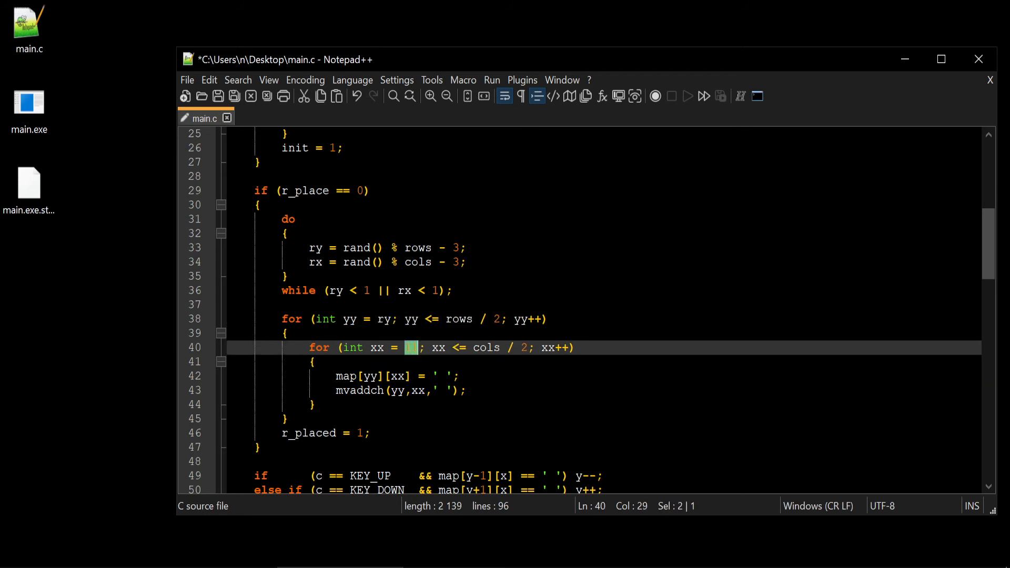
pyautogui.write('rx')
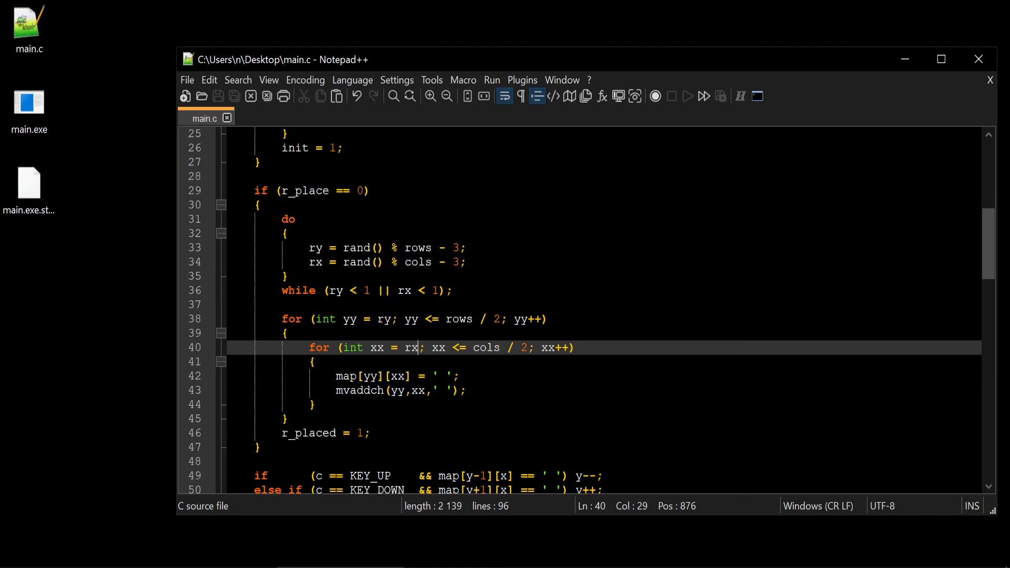
# Delete '/ 2' from the yy row loop limit and retype ry
pyautogui.doubleClick(350, 319)
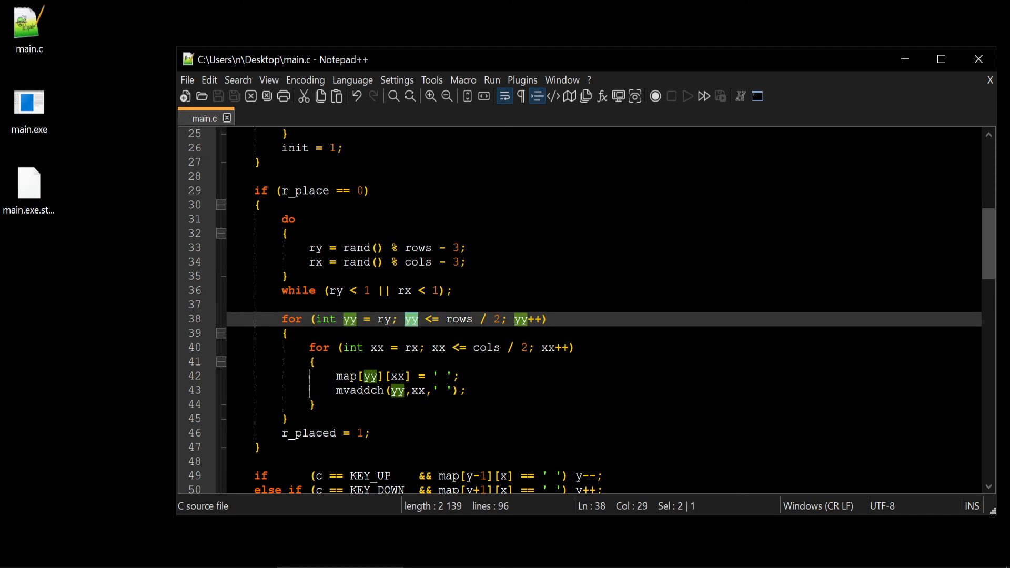
pyautogui.moveTo(413, 325)
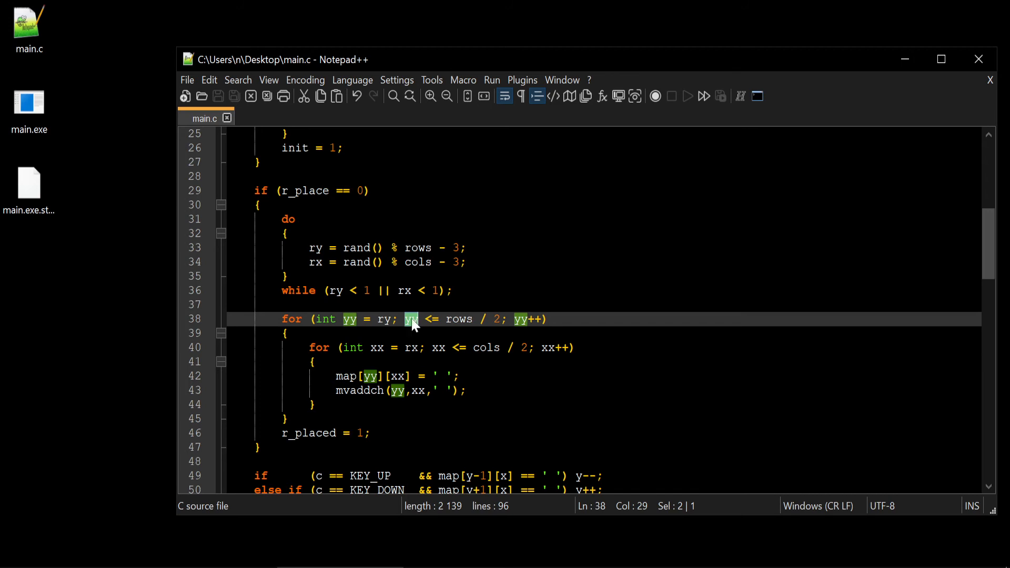
pyautogui.click(415, 319)
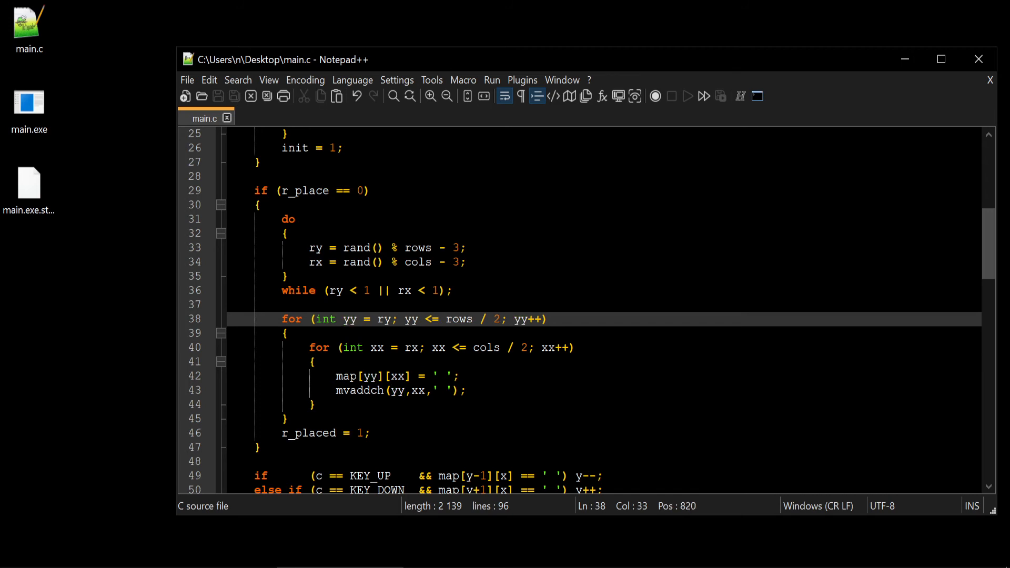
pyautogui.moveTo(473, 319); pyautogui.dragTo(504, 319)
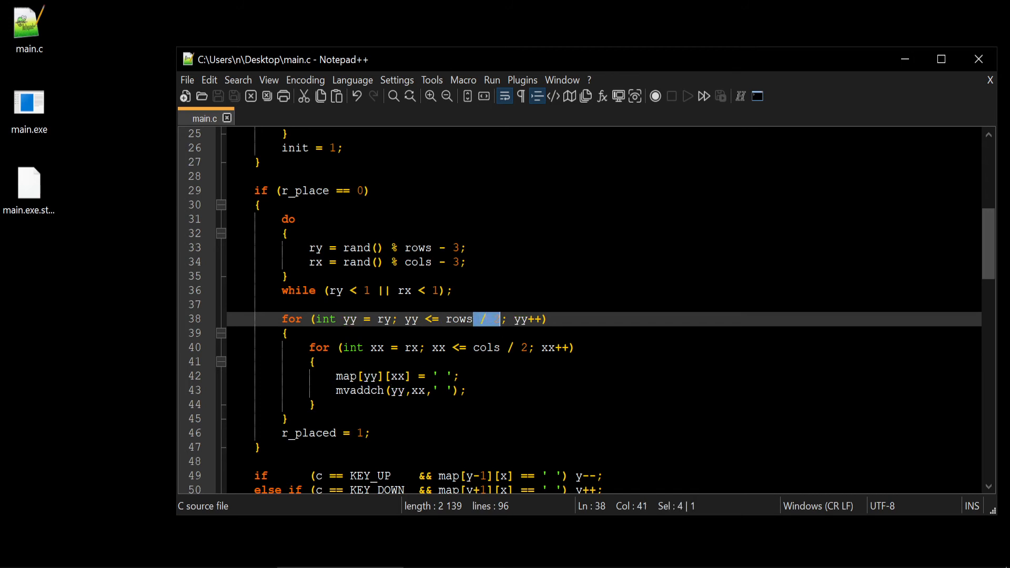
pyautogui.press('Delete')
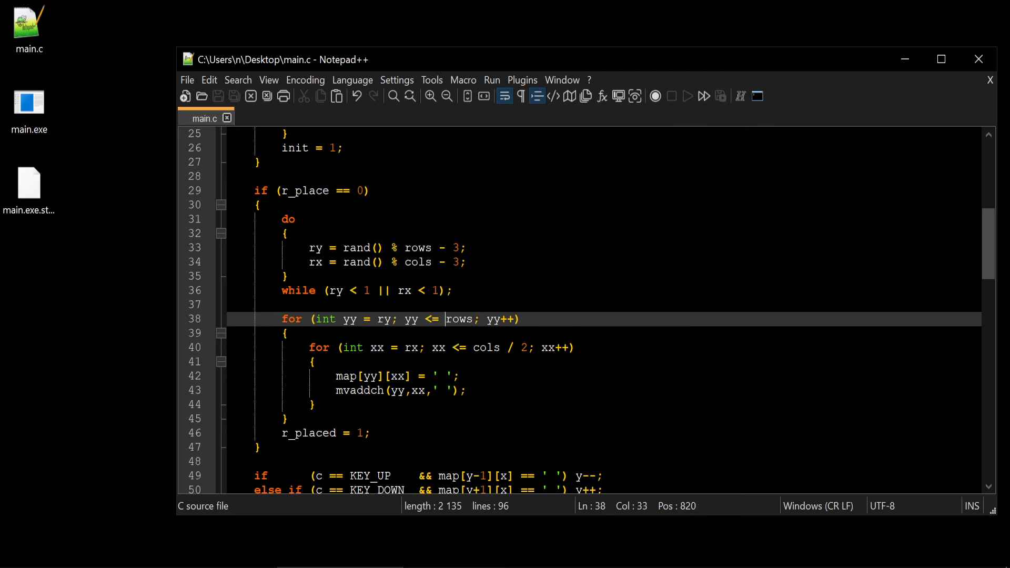
pyautogui.write('ry')
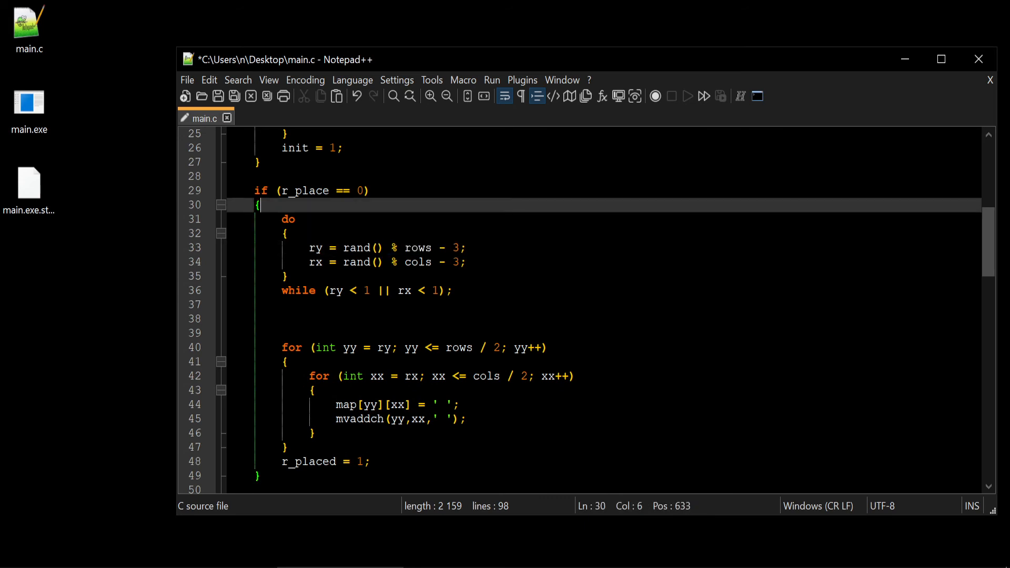
# Add '// gen room point' and '// gen room size' comments, then a new globals line
pyautogui.write('//')
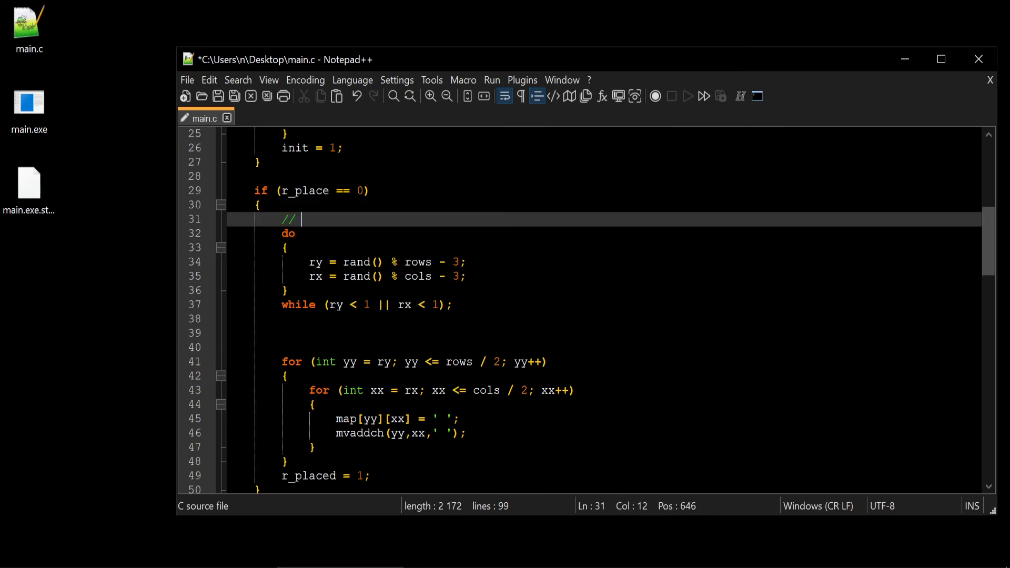
pyautogui.write('gen room point')
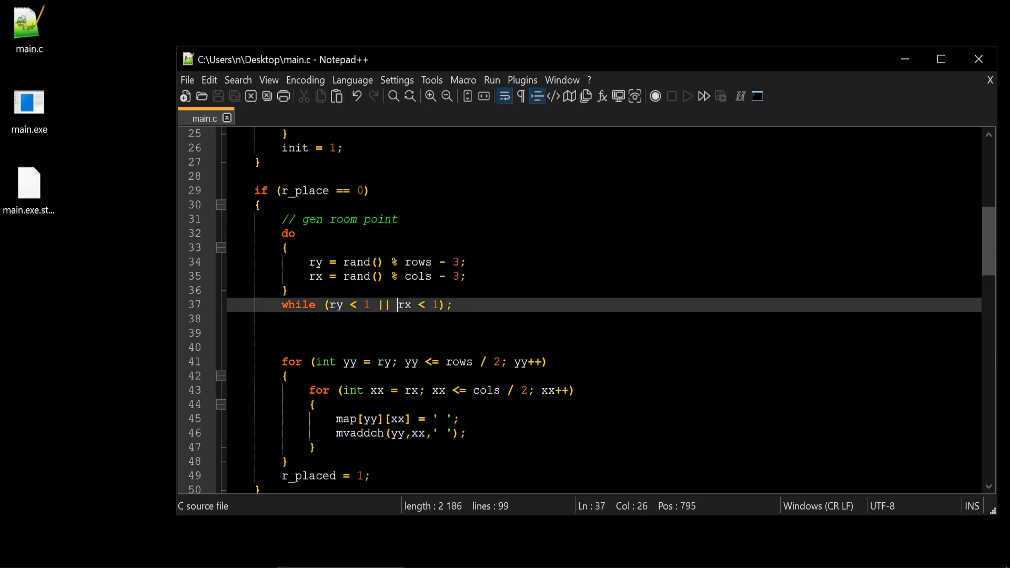
pyautogui.write('// gen room size')
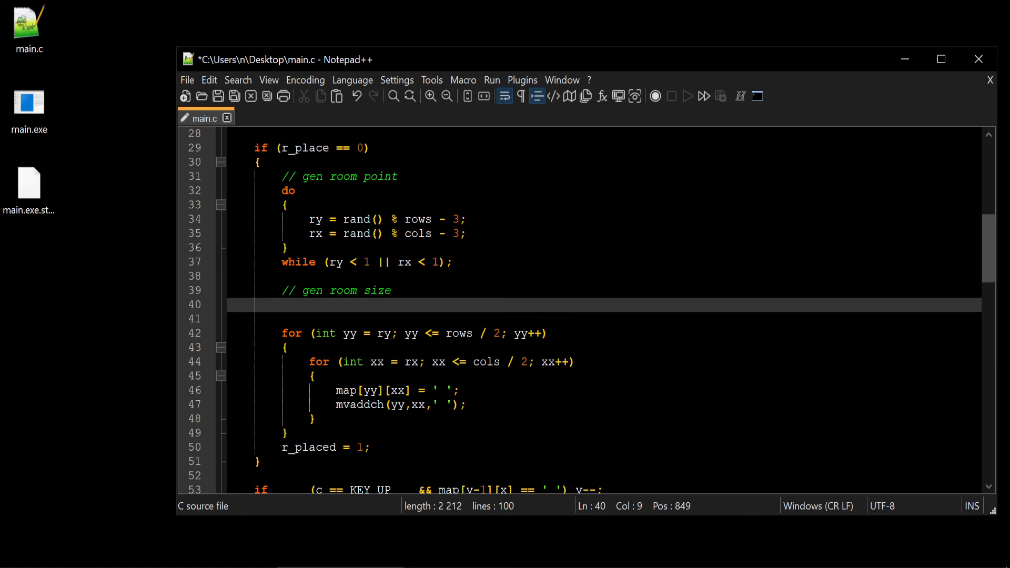
pyautogui.write('r')
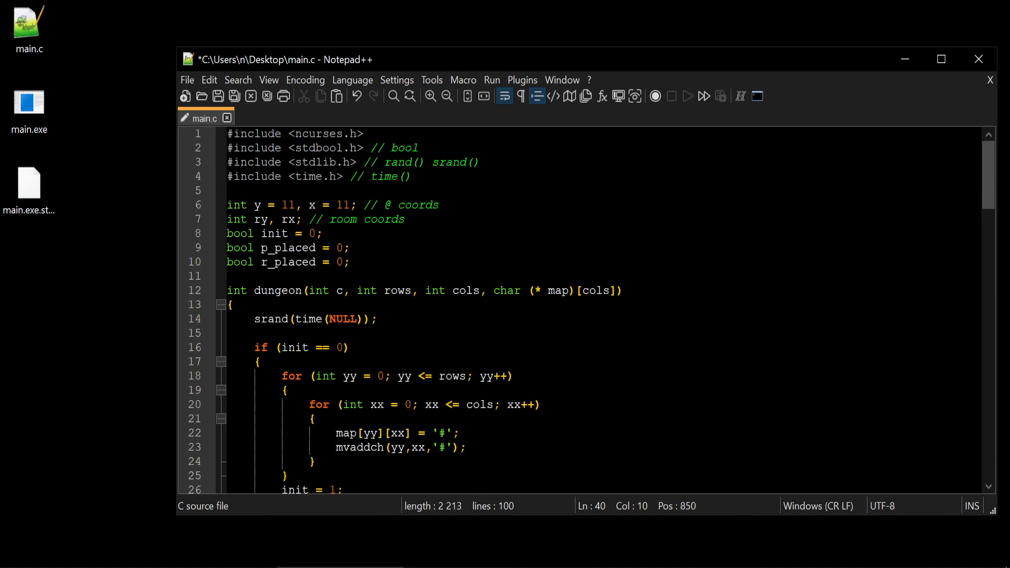
pyautogui.click(348, 262)
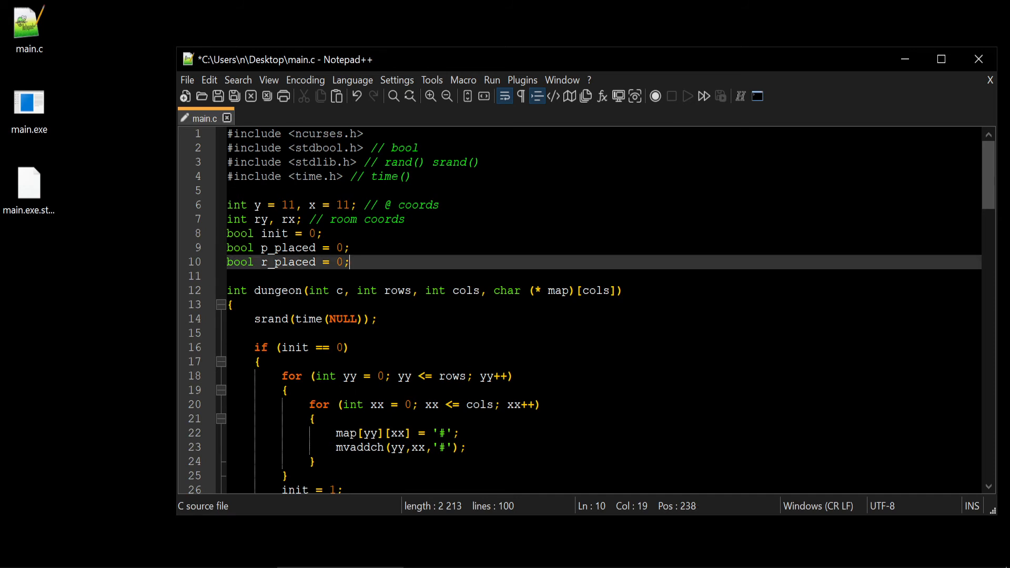
pyautogui.press('Enter')
pyautogui.write('int r_')
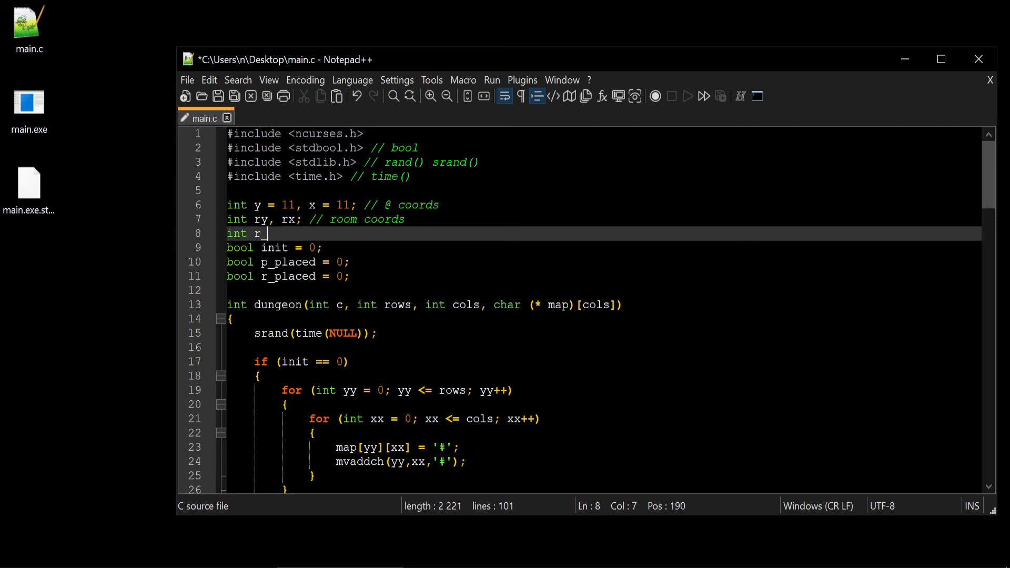
# Declare the global int r_size_y below 'int ry, rx;'
pyautogui.write('size')
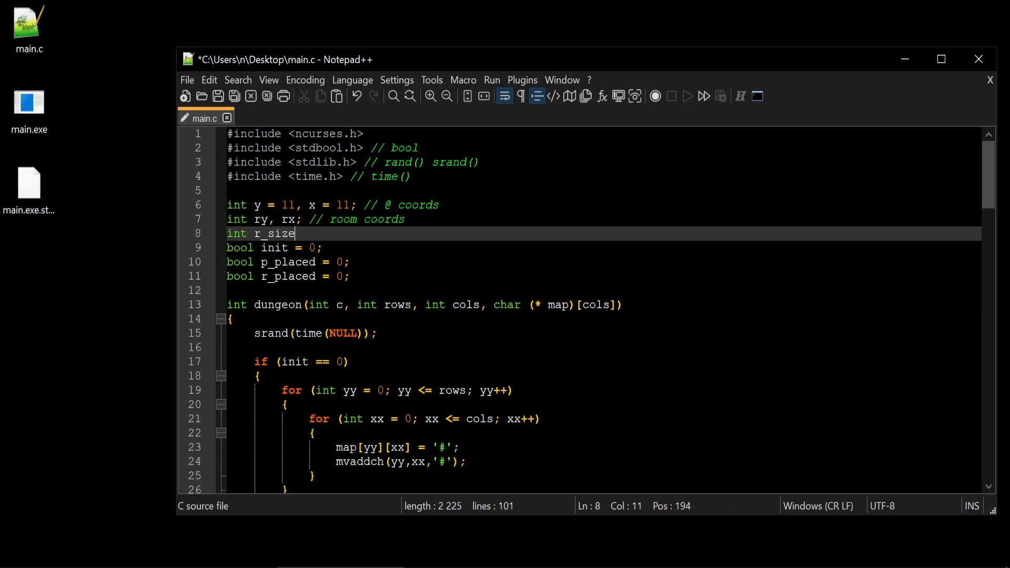
pyautogui.write('_y')
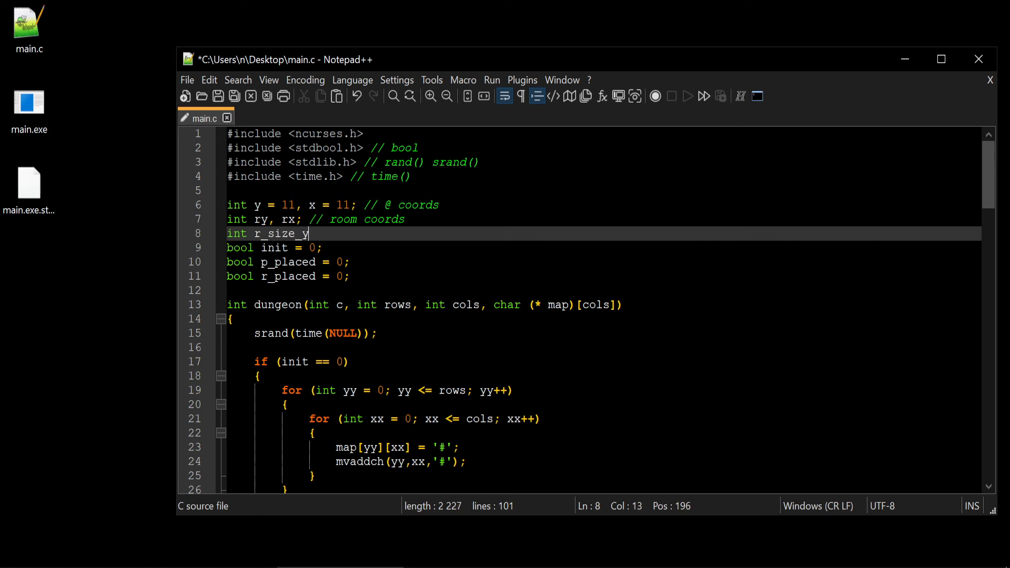
pyautogui.press('Enter')
pyautogui.write('r')
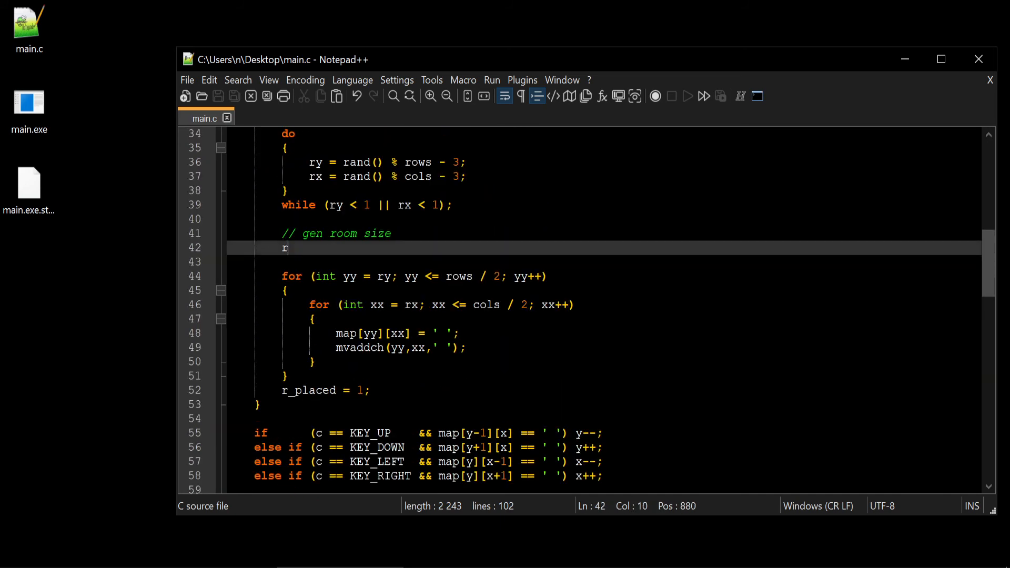
# Assign r_size_y = rand() % 11 + 1 and duplicate it as r_size_x with % 22
pyautogui.write('_size_y =')
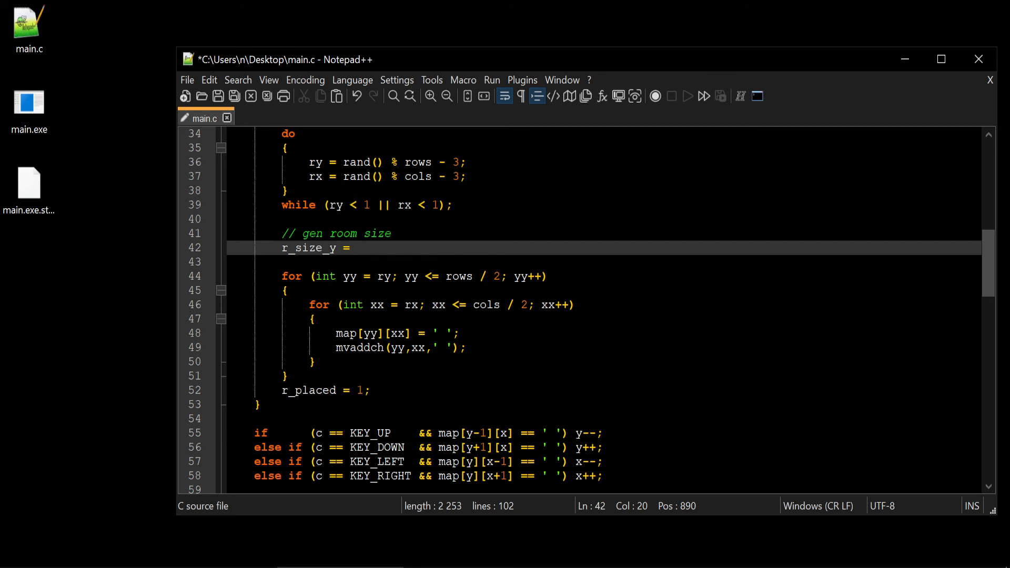
pyautogui.write('r')
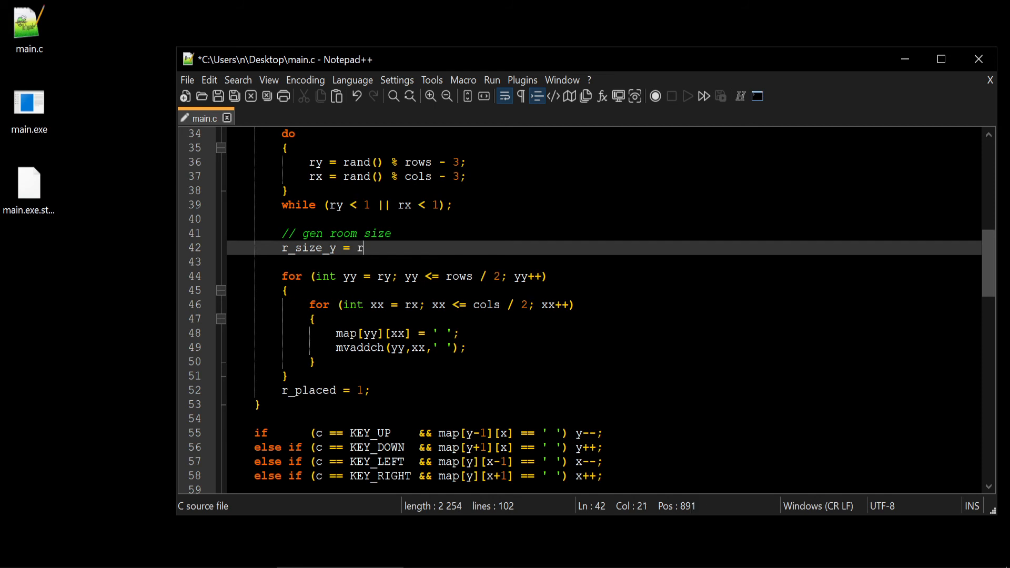
pyautogui.write('and()')
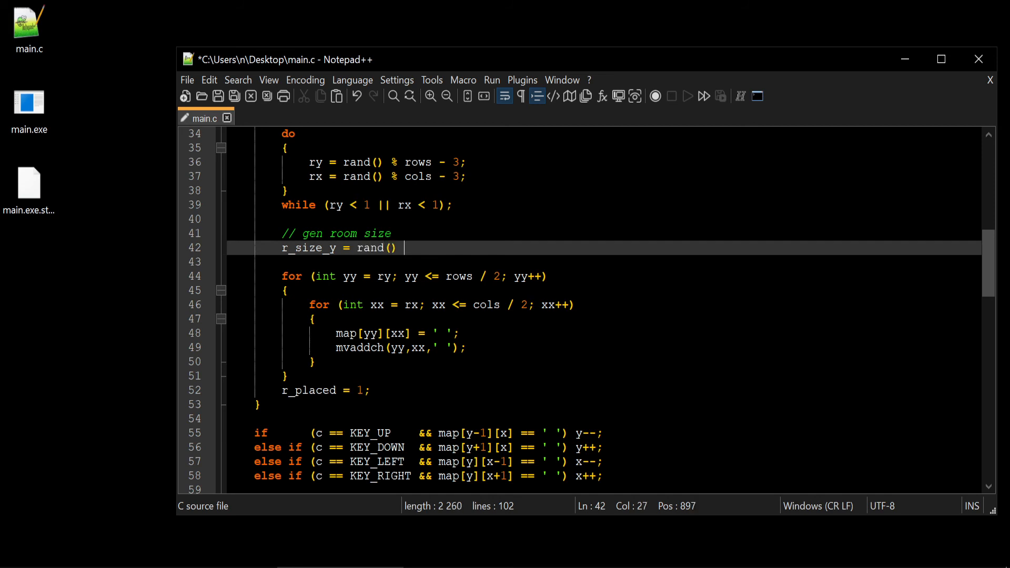
pyautogui.write('% 11 + 1;')
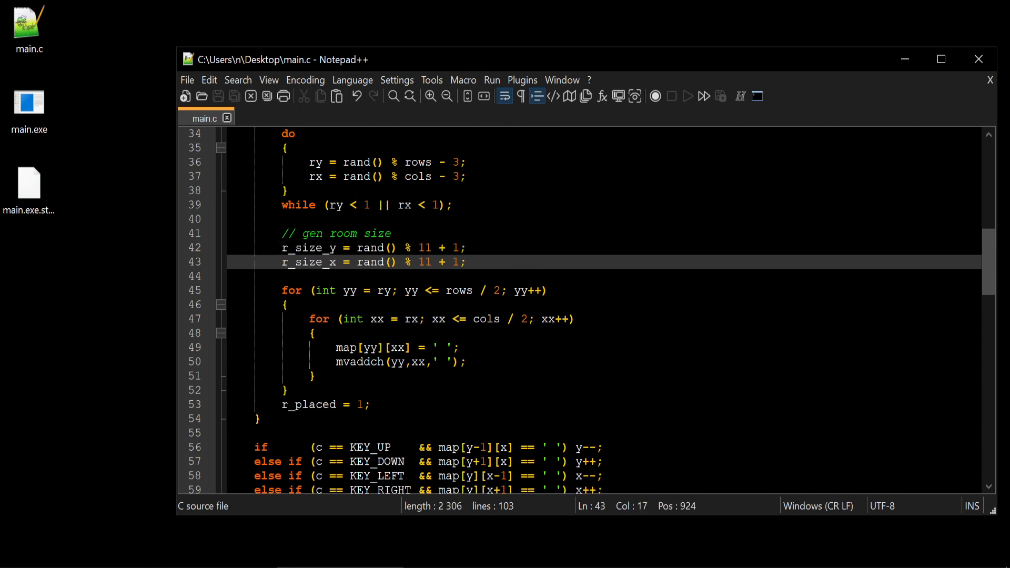
pyautogui.doubleClick(425, 262)
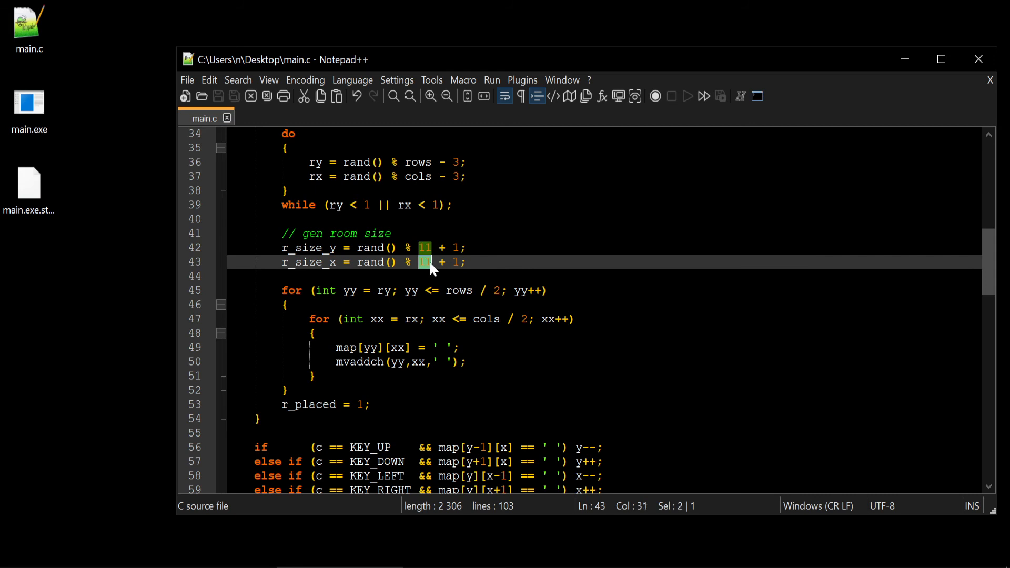
pyautogui.write('22')
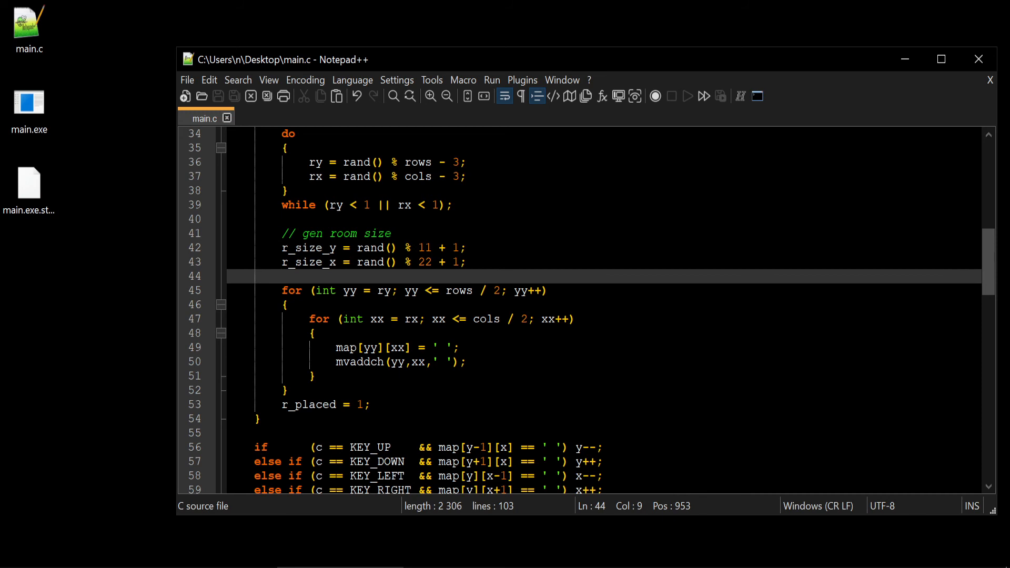
pyautogui.moveTo(344, 290); pyautogui.dragTo(390, 290)
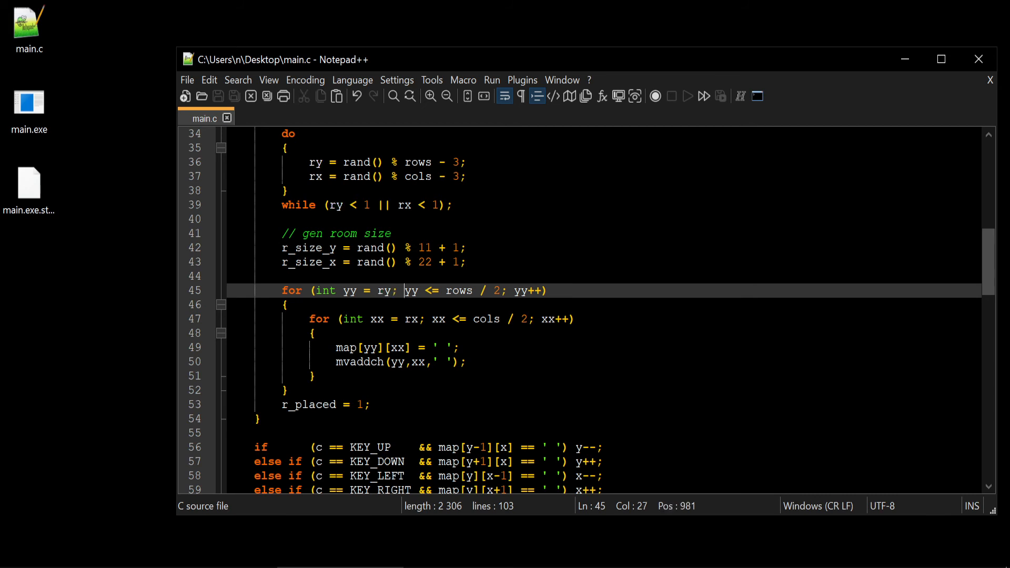
# Set the room loop limits to yy <= ry + r_size_y and xx <= rx + r_size_x
pyautogui.moveTo(402, 290); pyautogui.dragTo(337, 290)
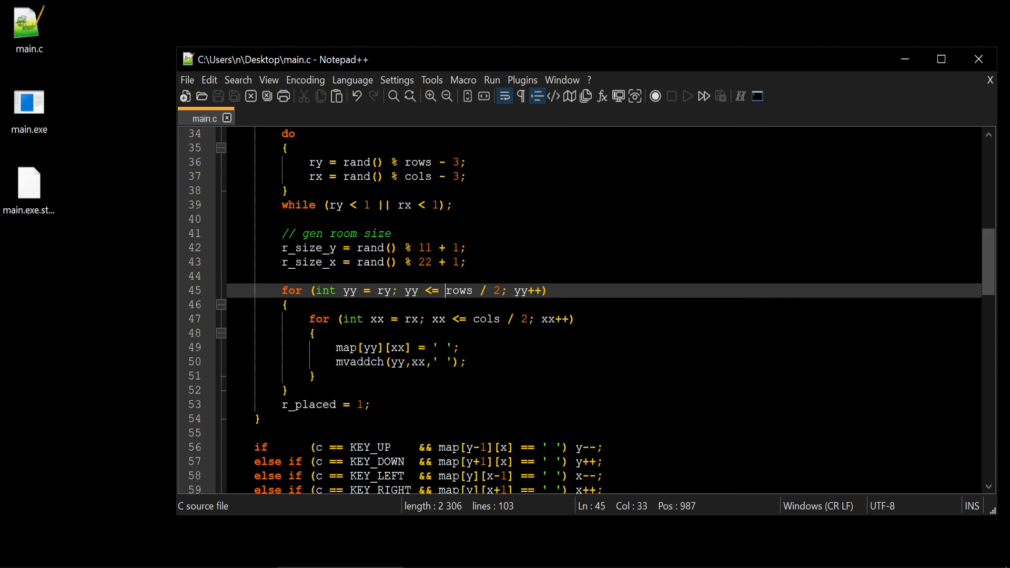
pyautogui.moveTo(446, 291); pyautogui.dragTo(499, 290)
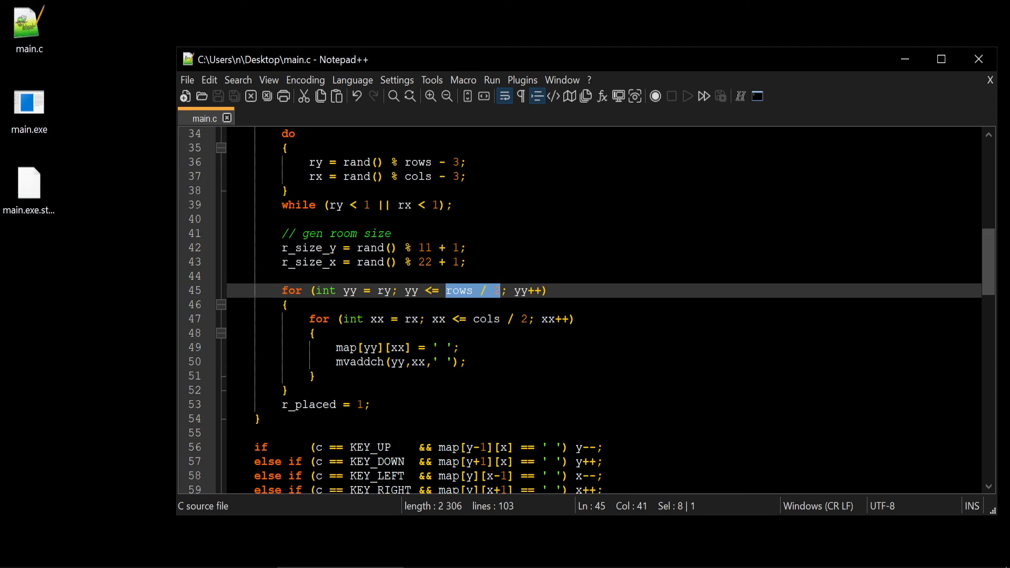
pyautogui.write('r')
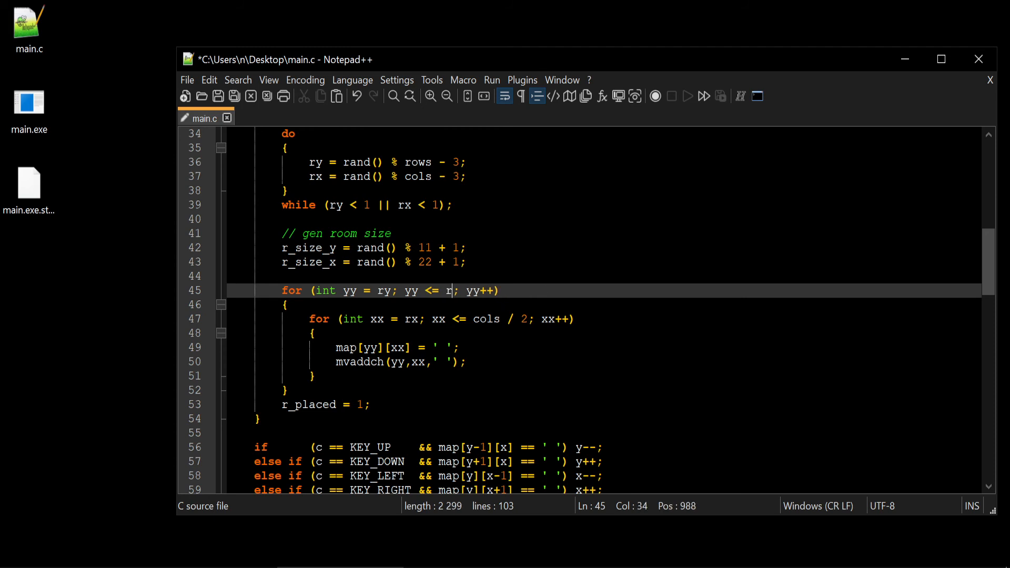
pyautogui.write('y')
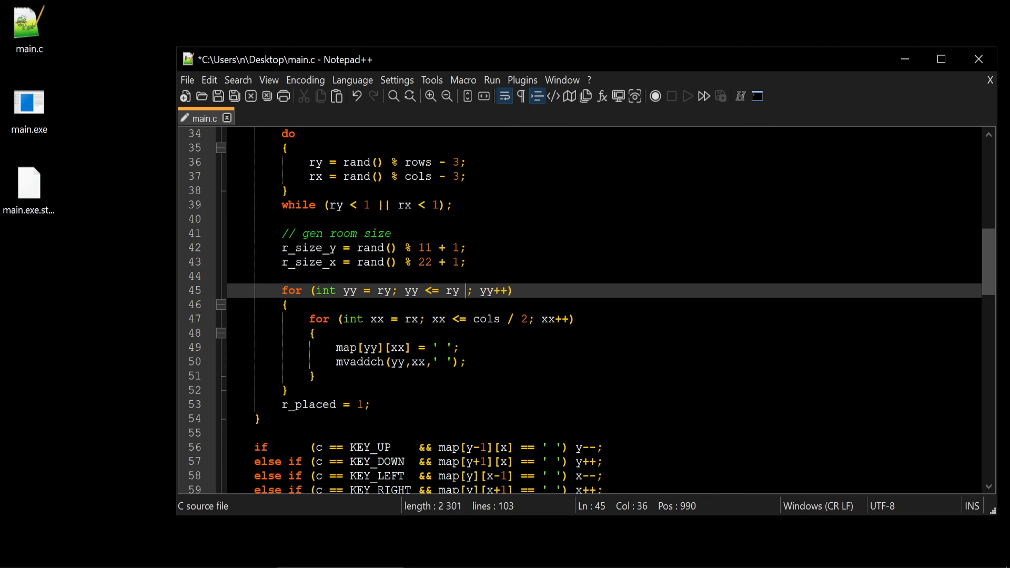
pyautogui.write('+')
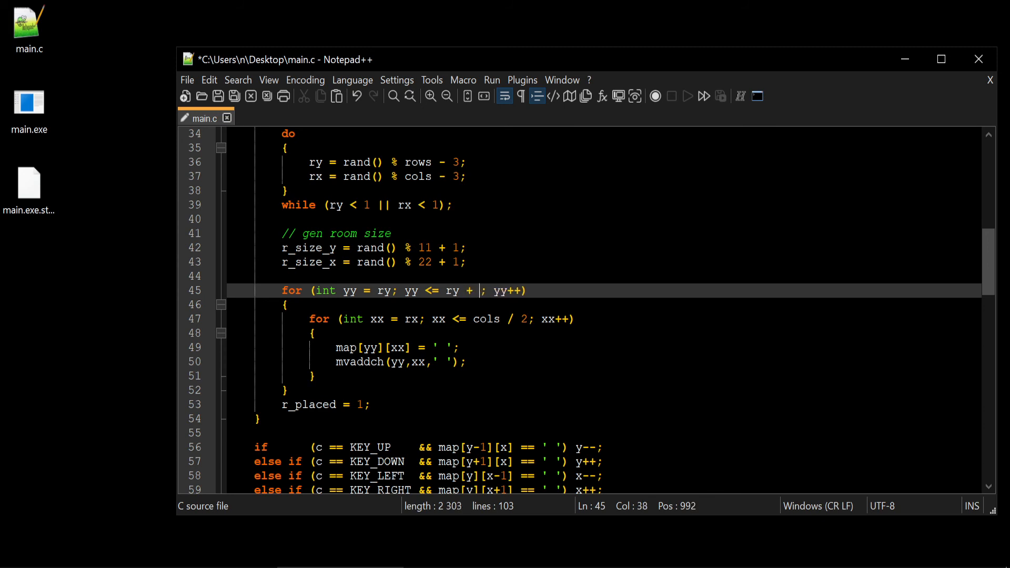
pyautogui.write('r_size')
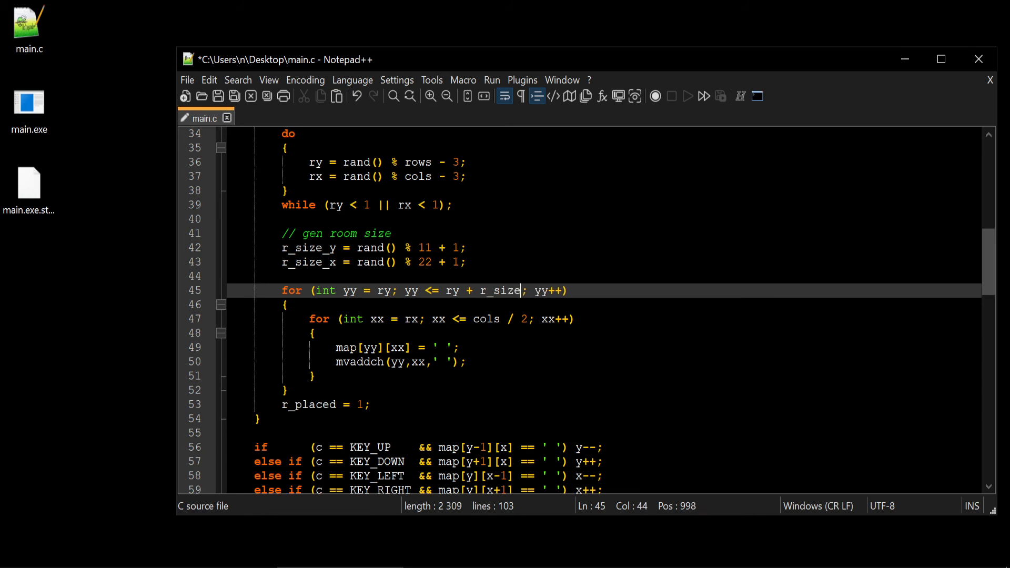
pyautogui.write('_y')
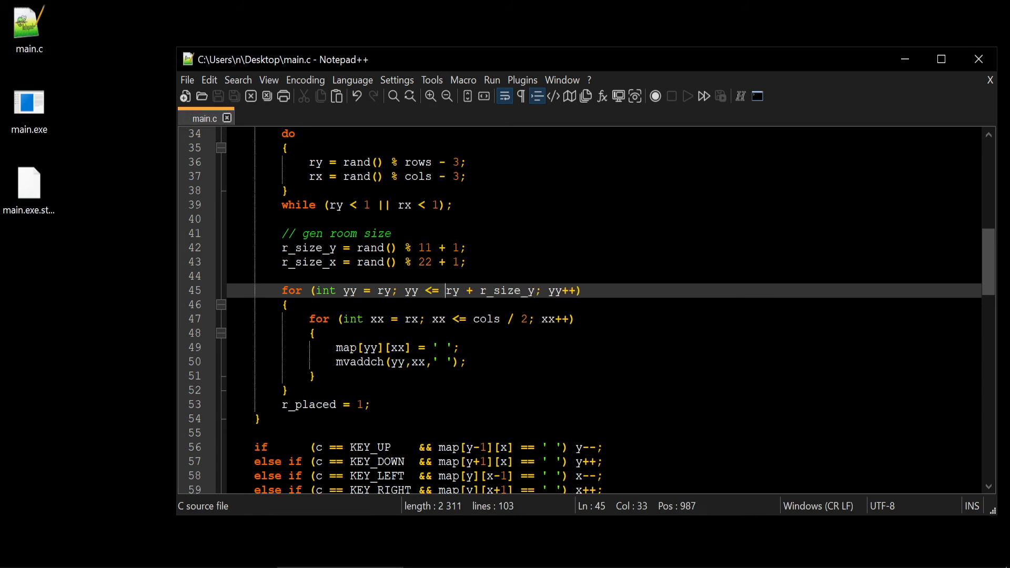
pyautogui.moveTo(445, 291); pyautogui.dragTo(533, 290)
pyautogui.write('rx + r_size_x')
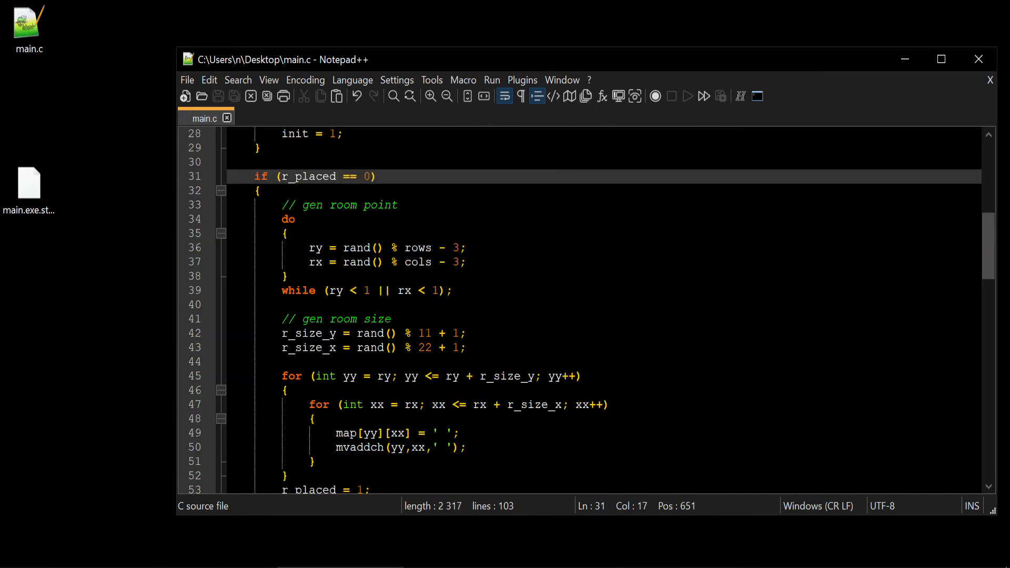
pyautogui.click(397, 204)
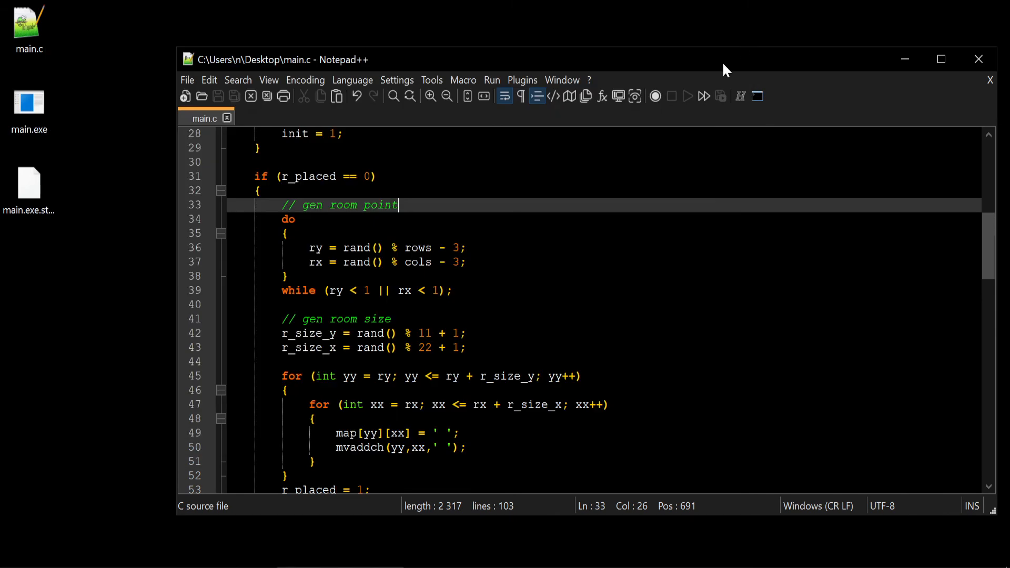
pyautogui.moveTo(761, 78)
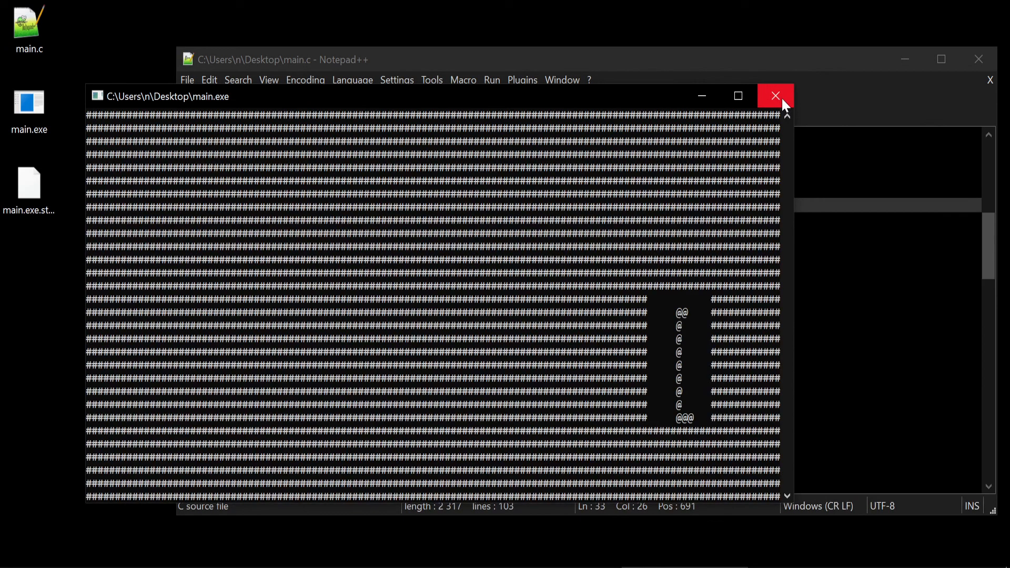
pyautogui.moveTo(776, 96)
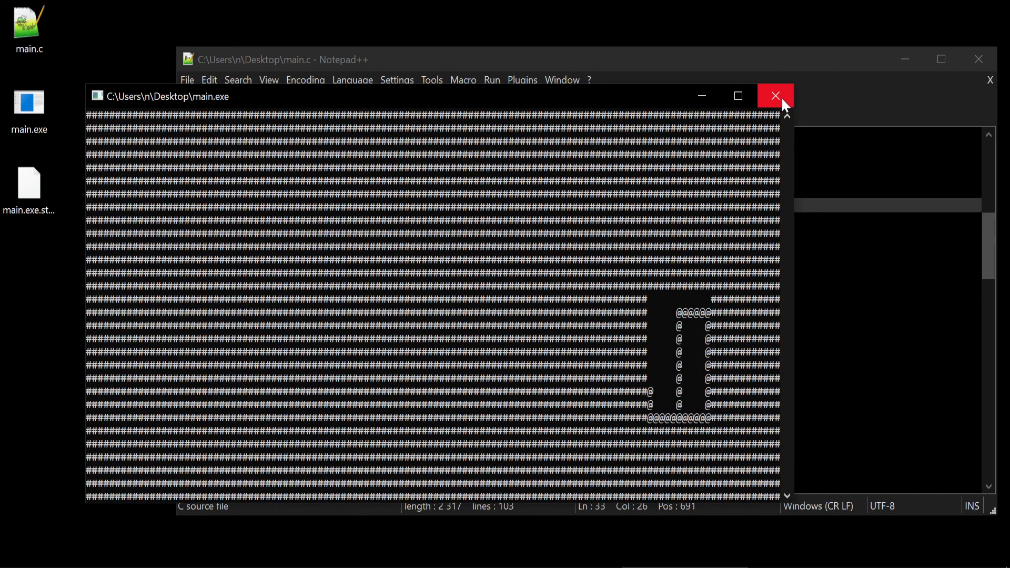
pyautogui.click(775, 96)
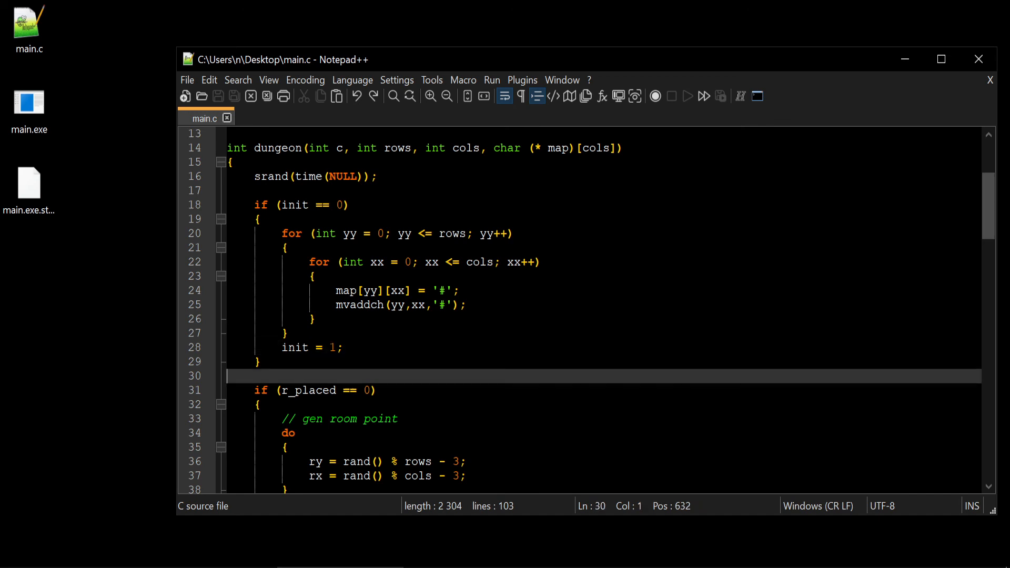
# Guard the wall-filling loop with r_placed == 0, removing init and the mvaddch call
pyautogui.click(457, 290)
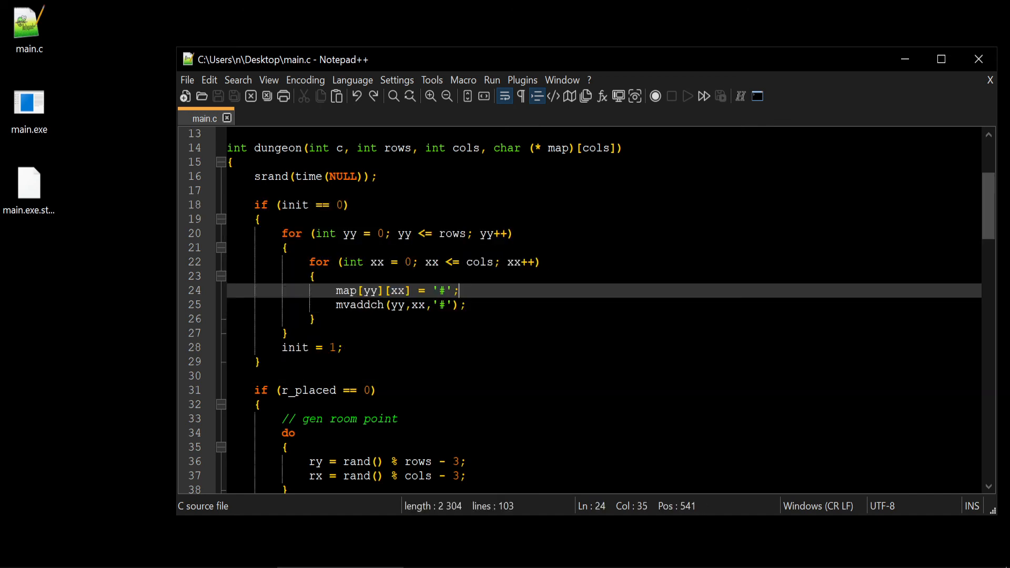
pyautogui.scroll(-3)
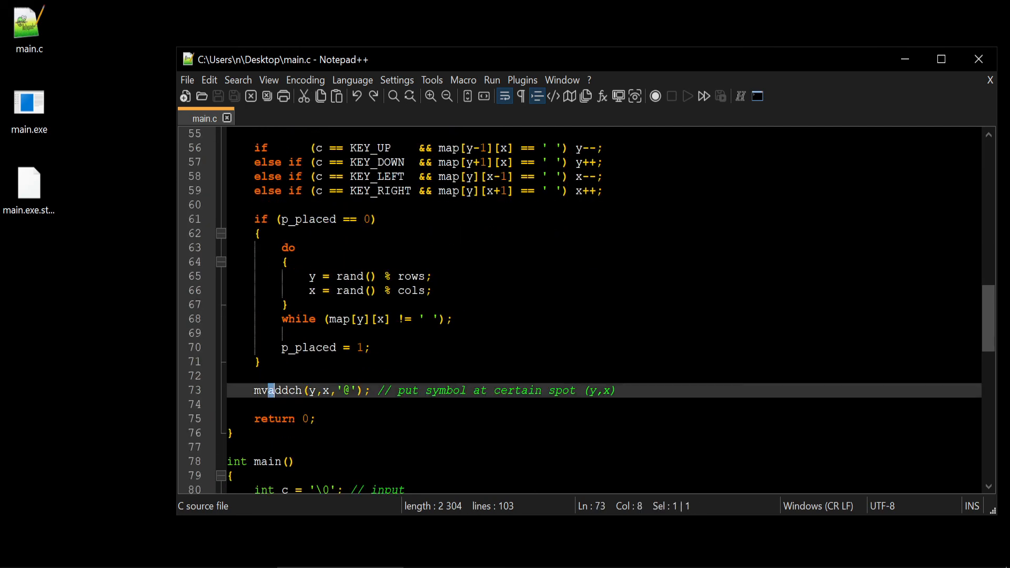
pyautogui.scroll(3)
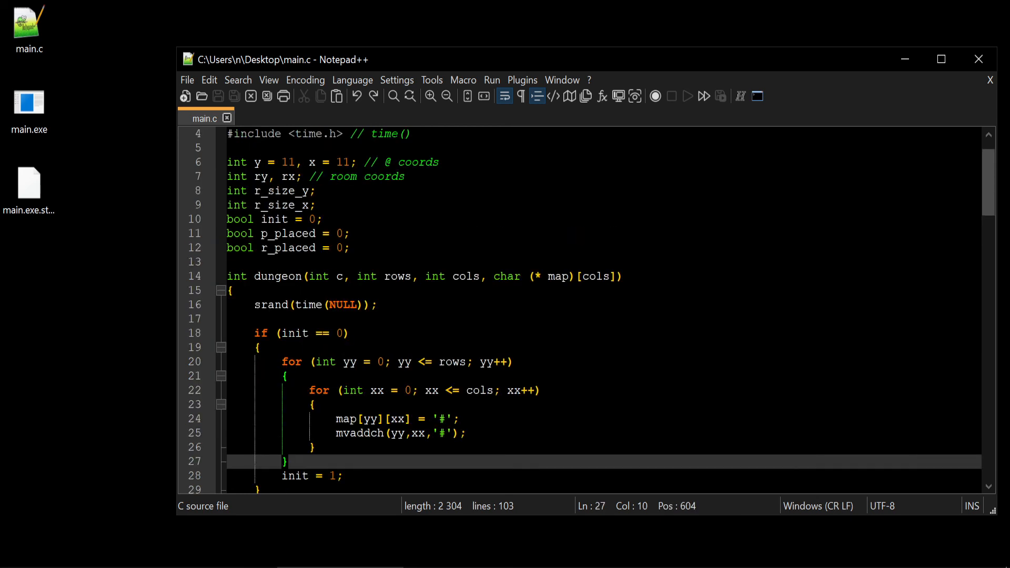
pyautogui.doubleClick(295, 333)
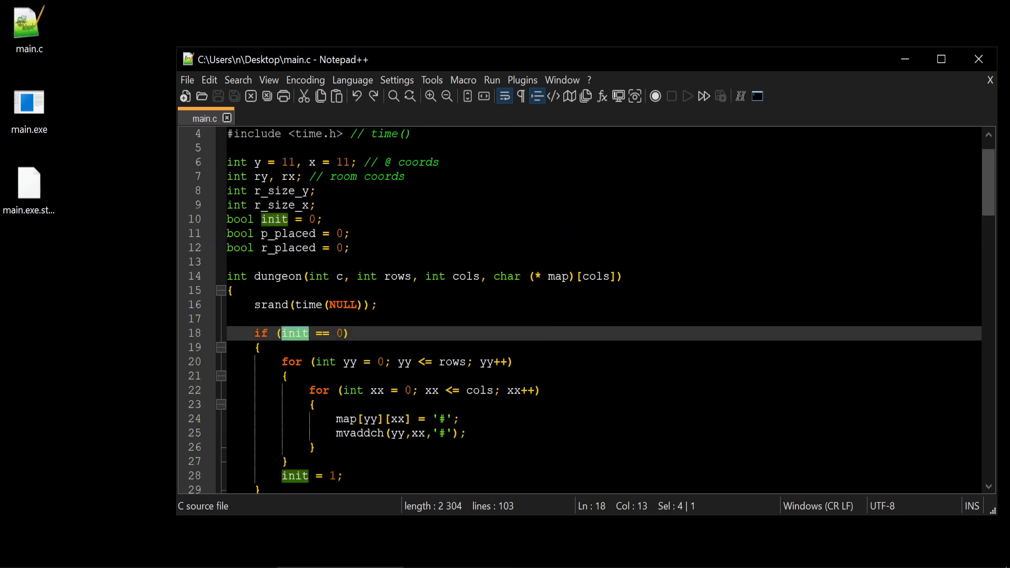
pyautogui.doubleClick(289, 248)
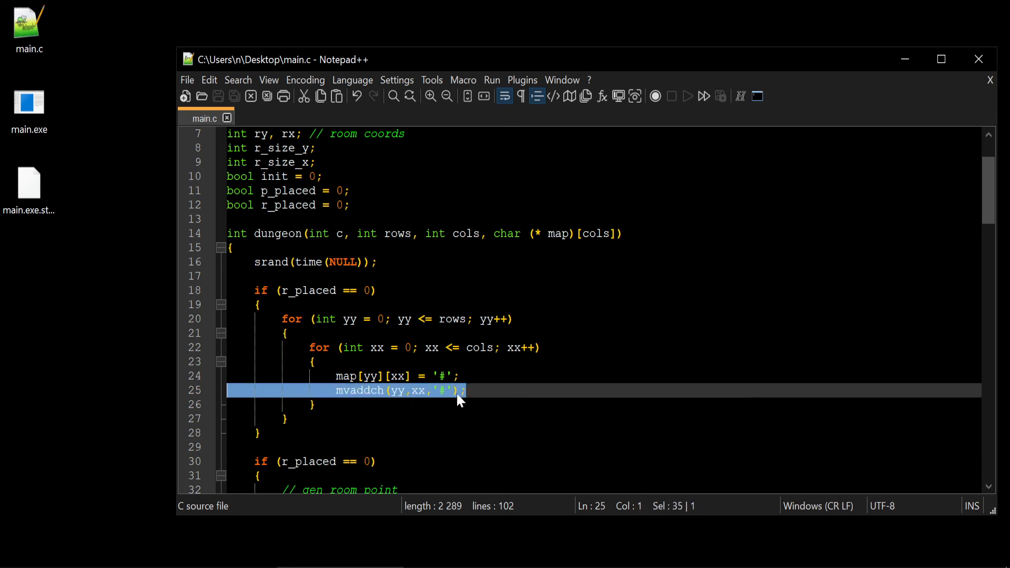
pyautogui.moveTo(431, 405)
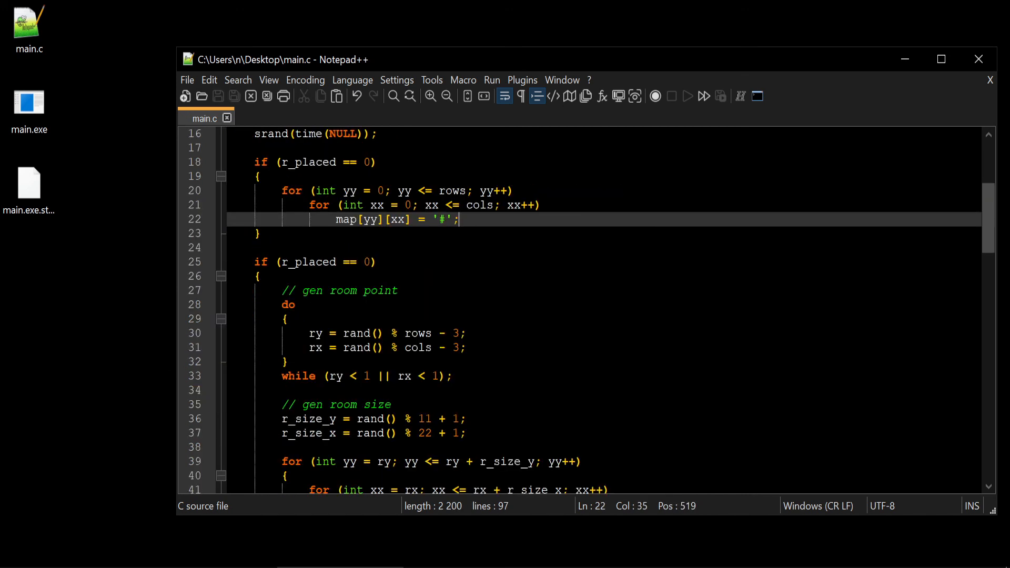
pyautogui.scroll(-3)
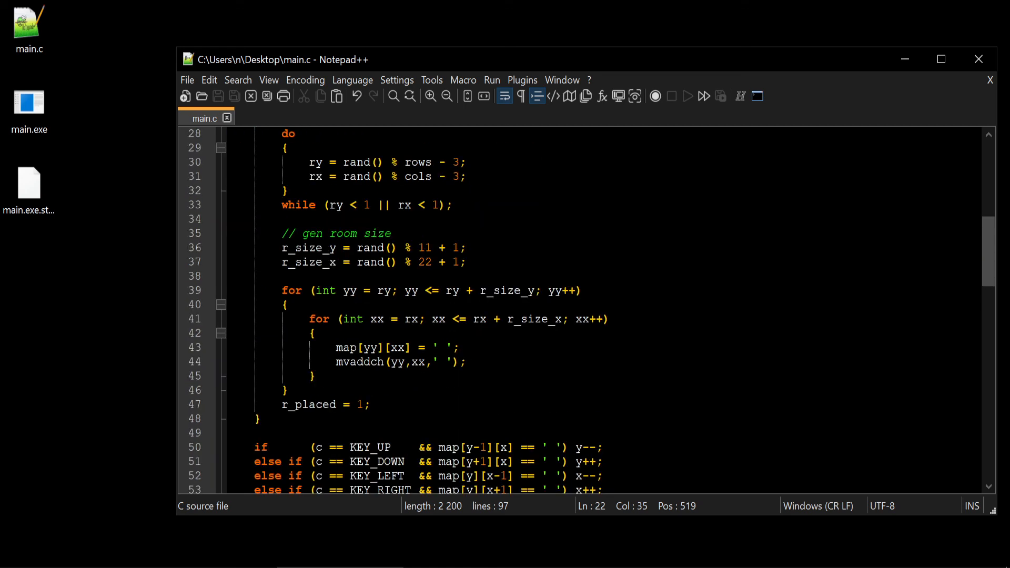
# Copy the room-carving loops and add if (map[yy][xx] == ' ') before mvaddch
pyautogui.moveTo(282, 290); pyautogui.dragTo(288, 391)
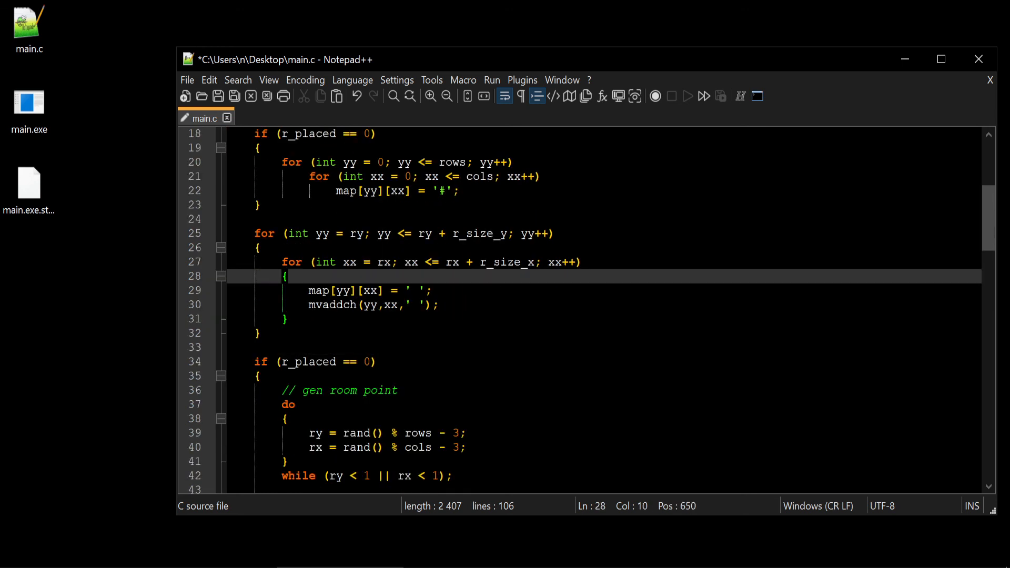
pyautogui.write("if (map[yy][xx] = '")
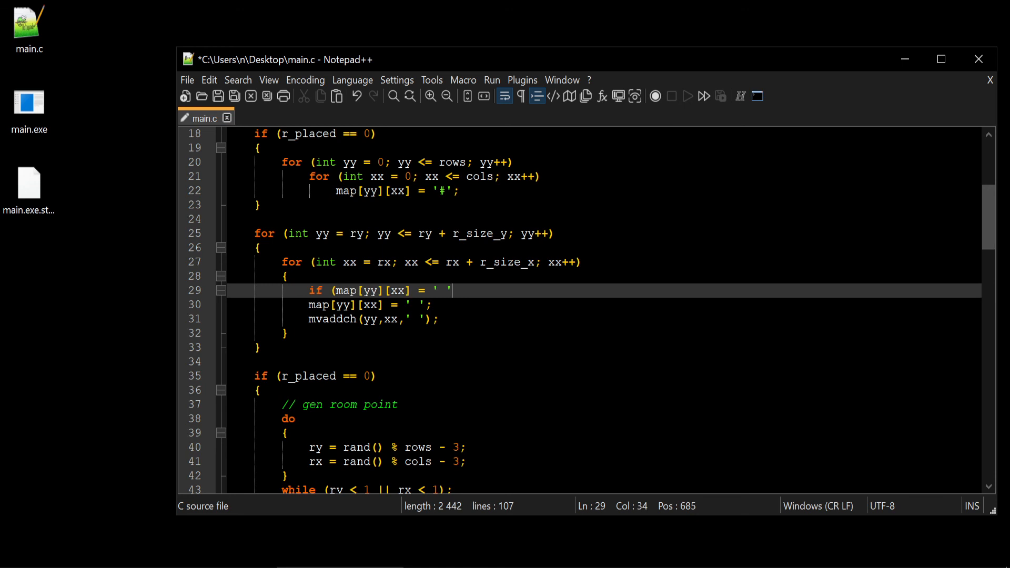
pyautogui.write(')')
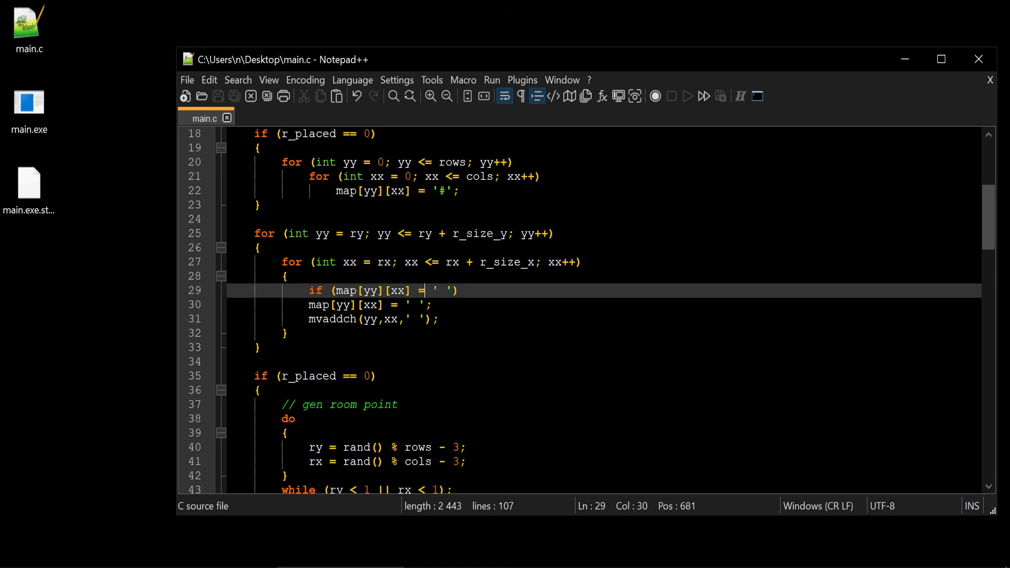
pyautogui.write('=')
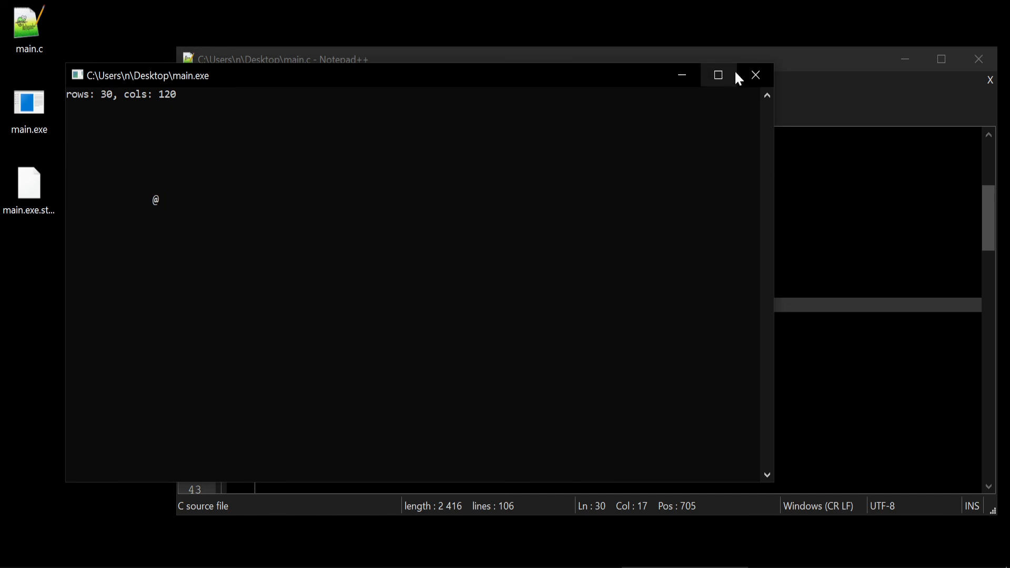
# Change the drawing loop bounds to yy from 0 to rows and xx from 0 to cols
pyautogui.click(755, 75)
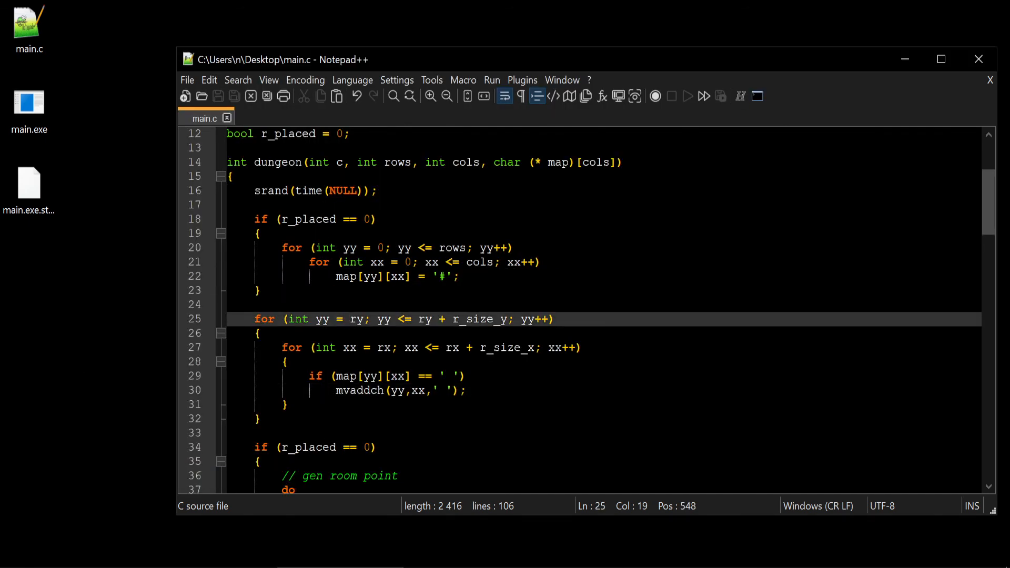
pyautogui.moveTo(282, 247); pyautogui.dragTo(540, 262)
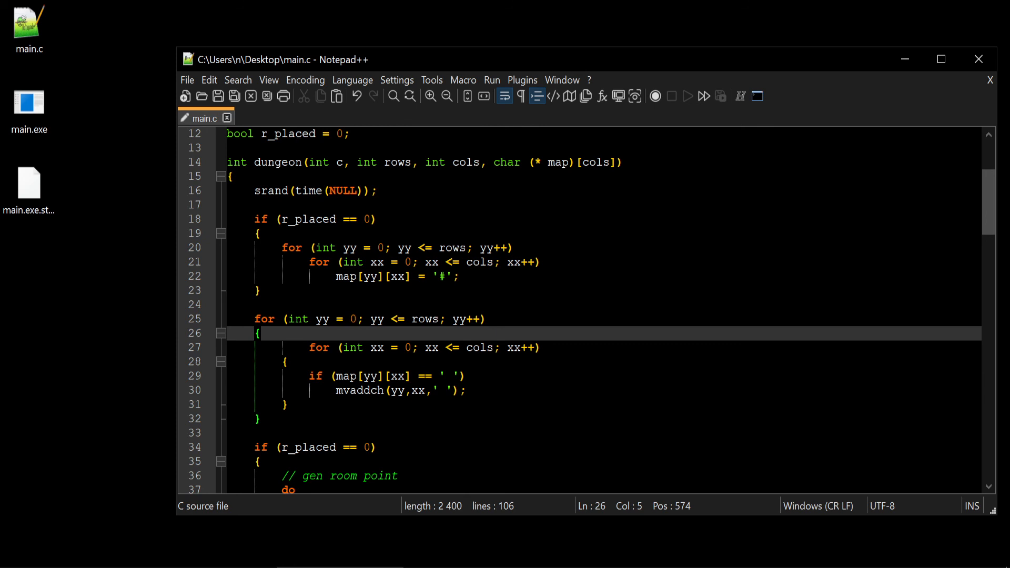
pyautogui.moveTo(309, 333); pyautogui.dragTo(285, 348)
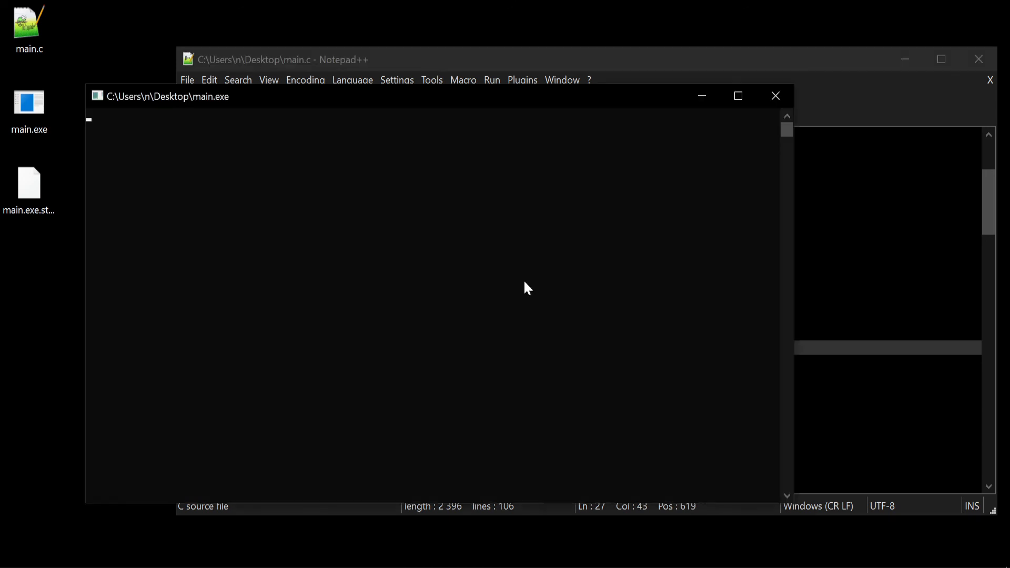
pyautogui.click(775, 96)
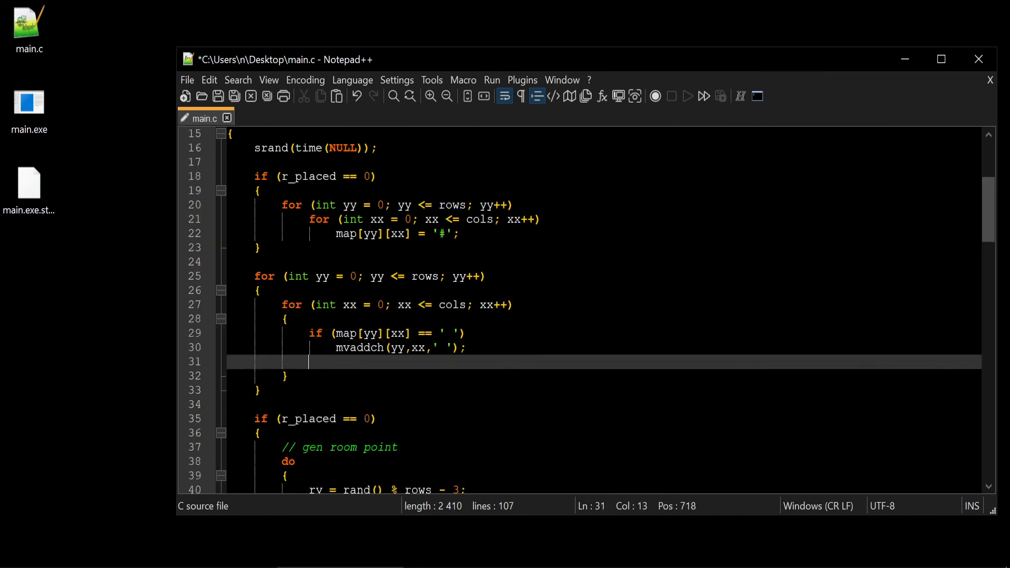
# Add else mvaddch(yy,xx,'#'); and check several main.exe runs showing random rooms
pyautogui.write('else')
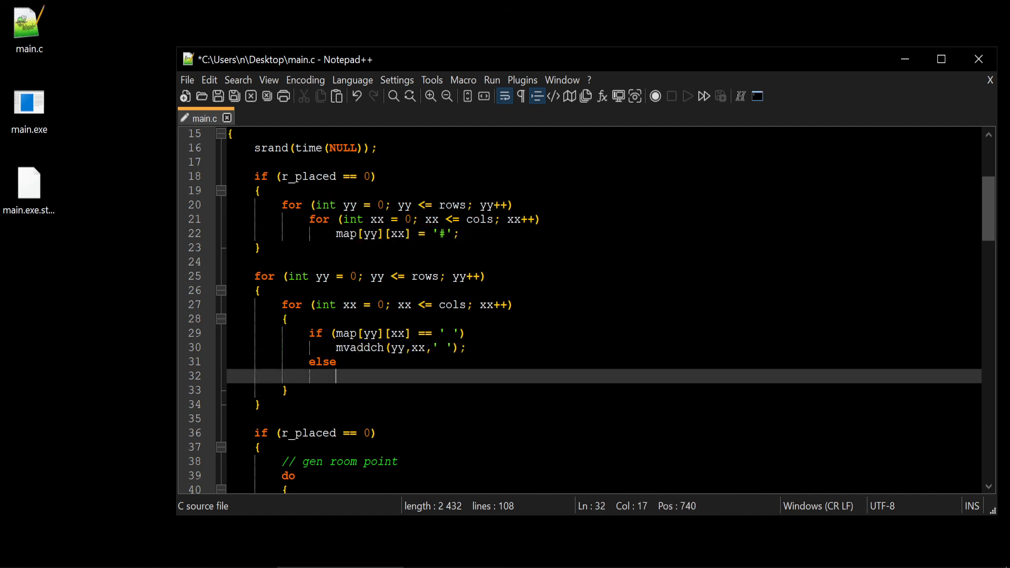
pyautogui.write("mvaddch(yy,xx,'#');")
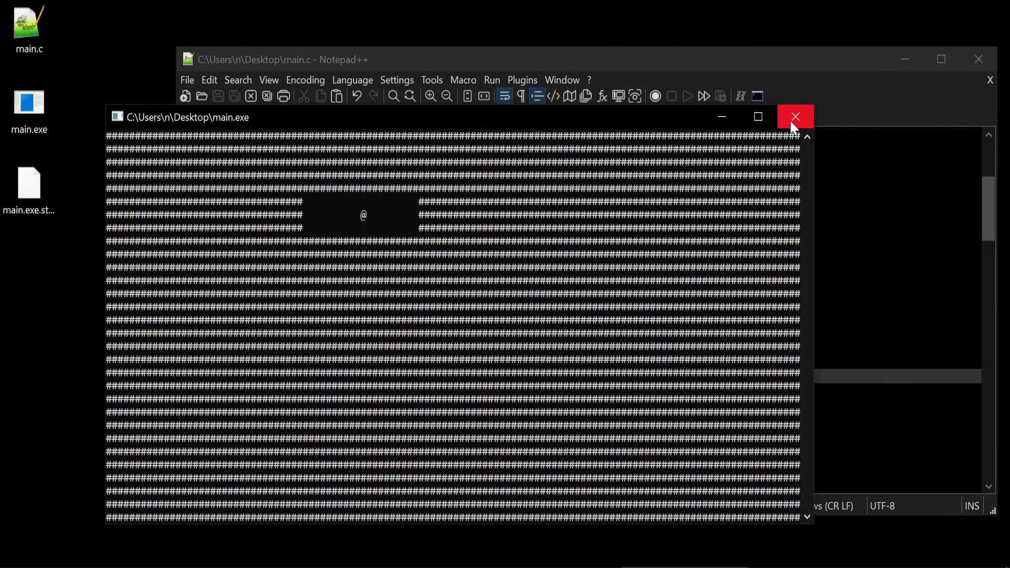
pyautogui.click(795, 117)
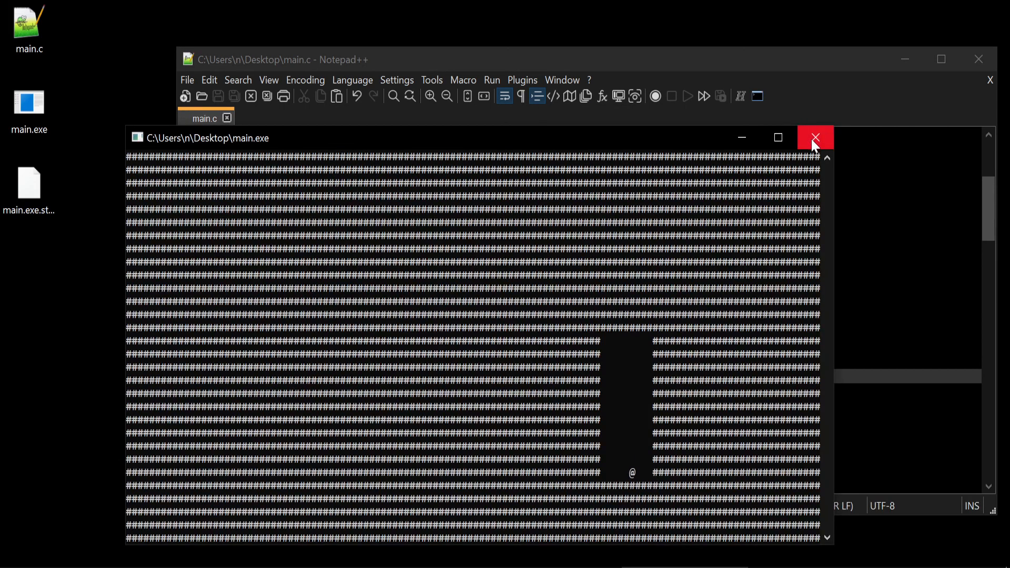
pyautogui.moveTo(815, 137)
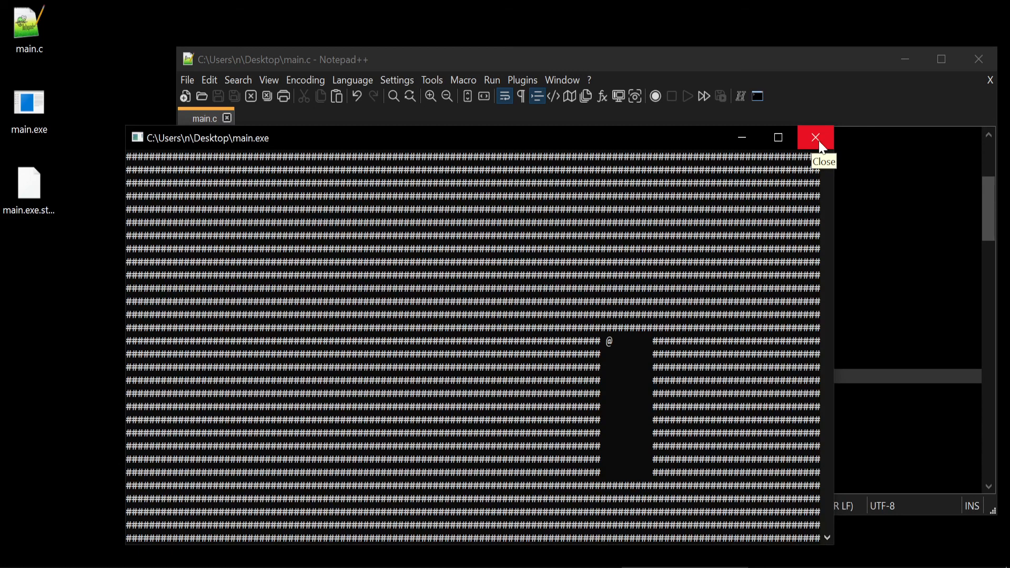
pyautogui.click(815, 137)
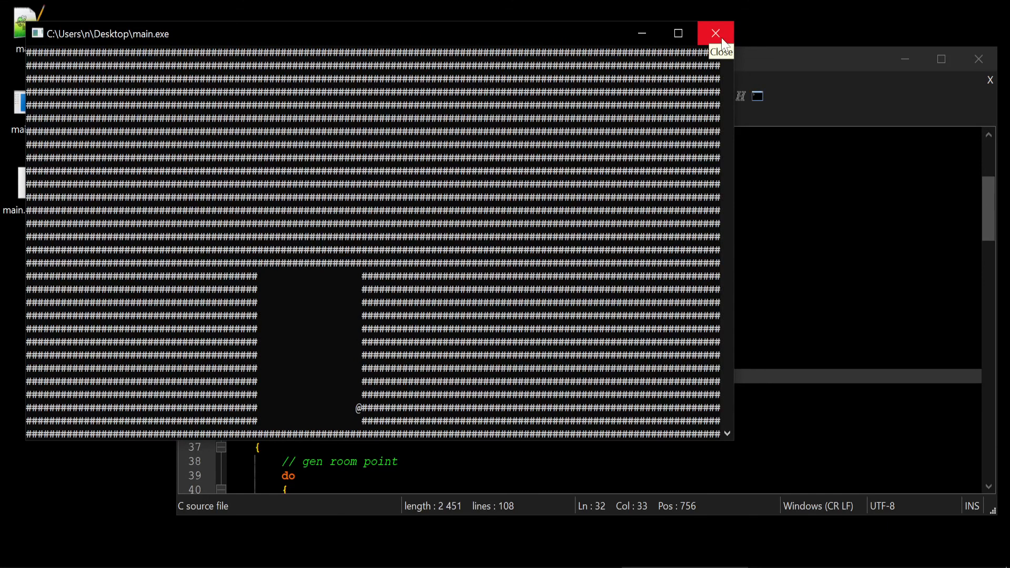
pyautogui.click(715, 33)
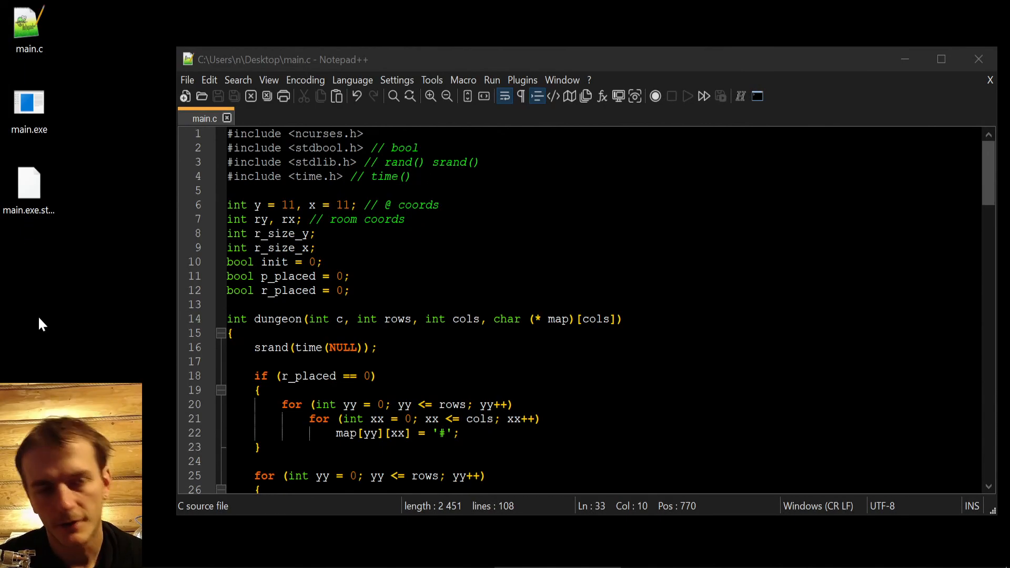
pyautogui.moveTo(123, 195)
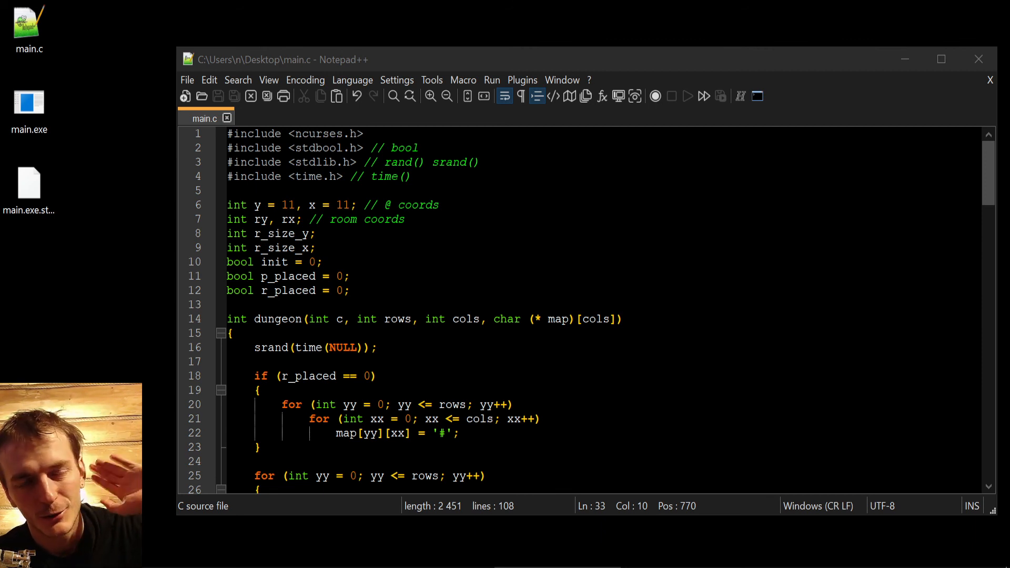
pyautogui.moveTo(155, 321)
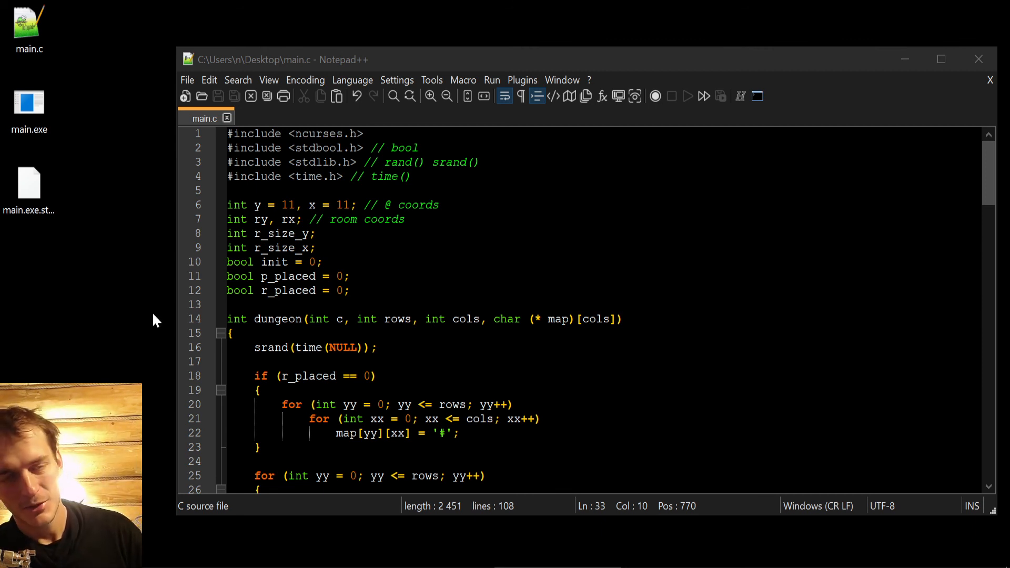